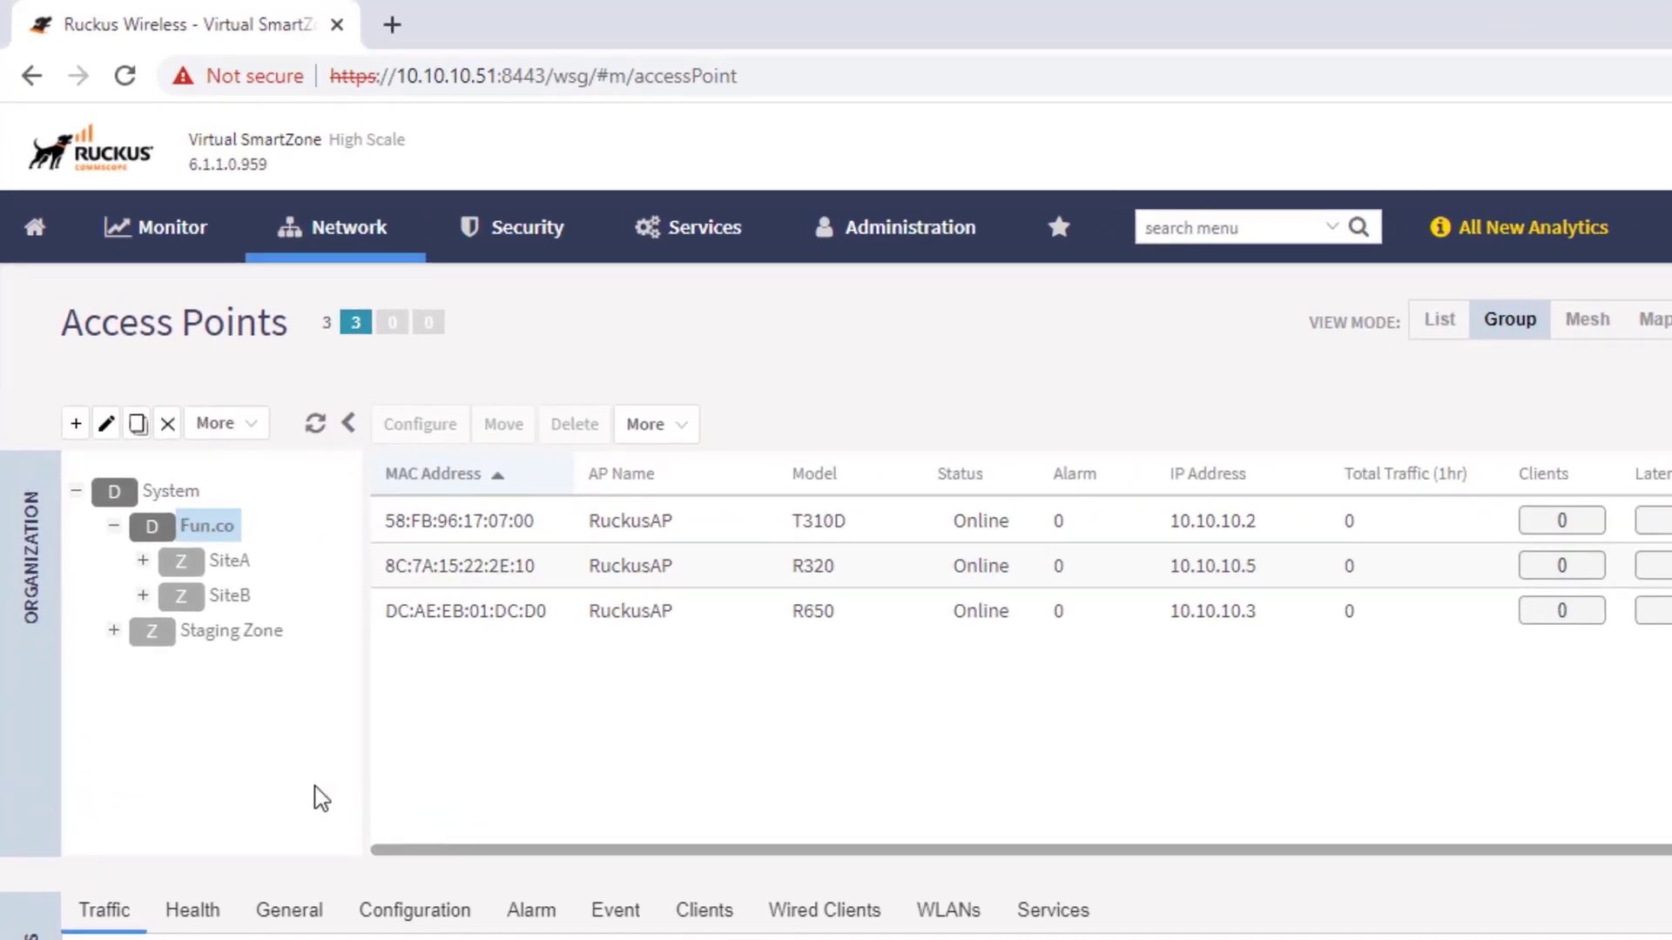
mouse_move(315, 796)
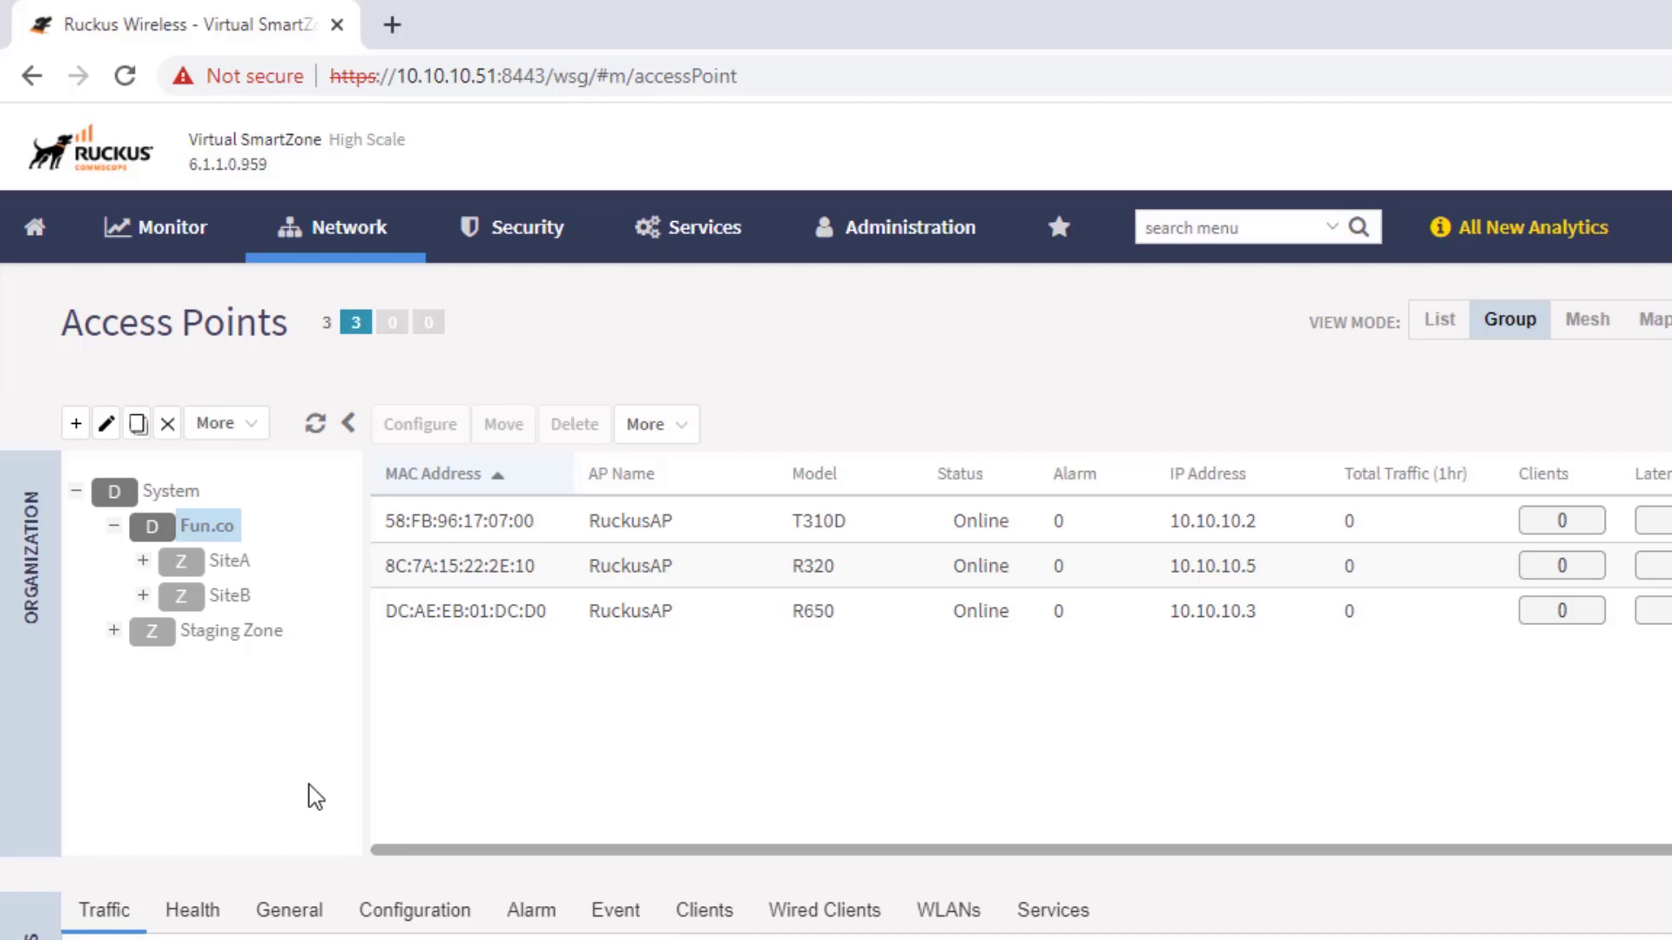
mouse_move(263, 684)
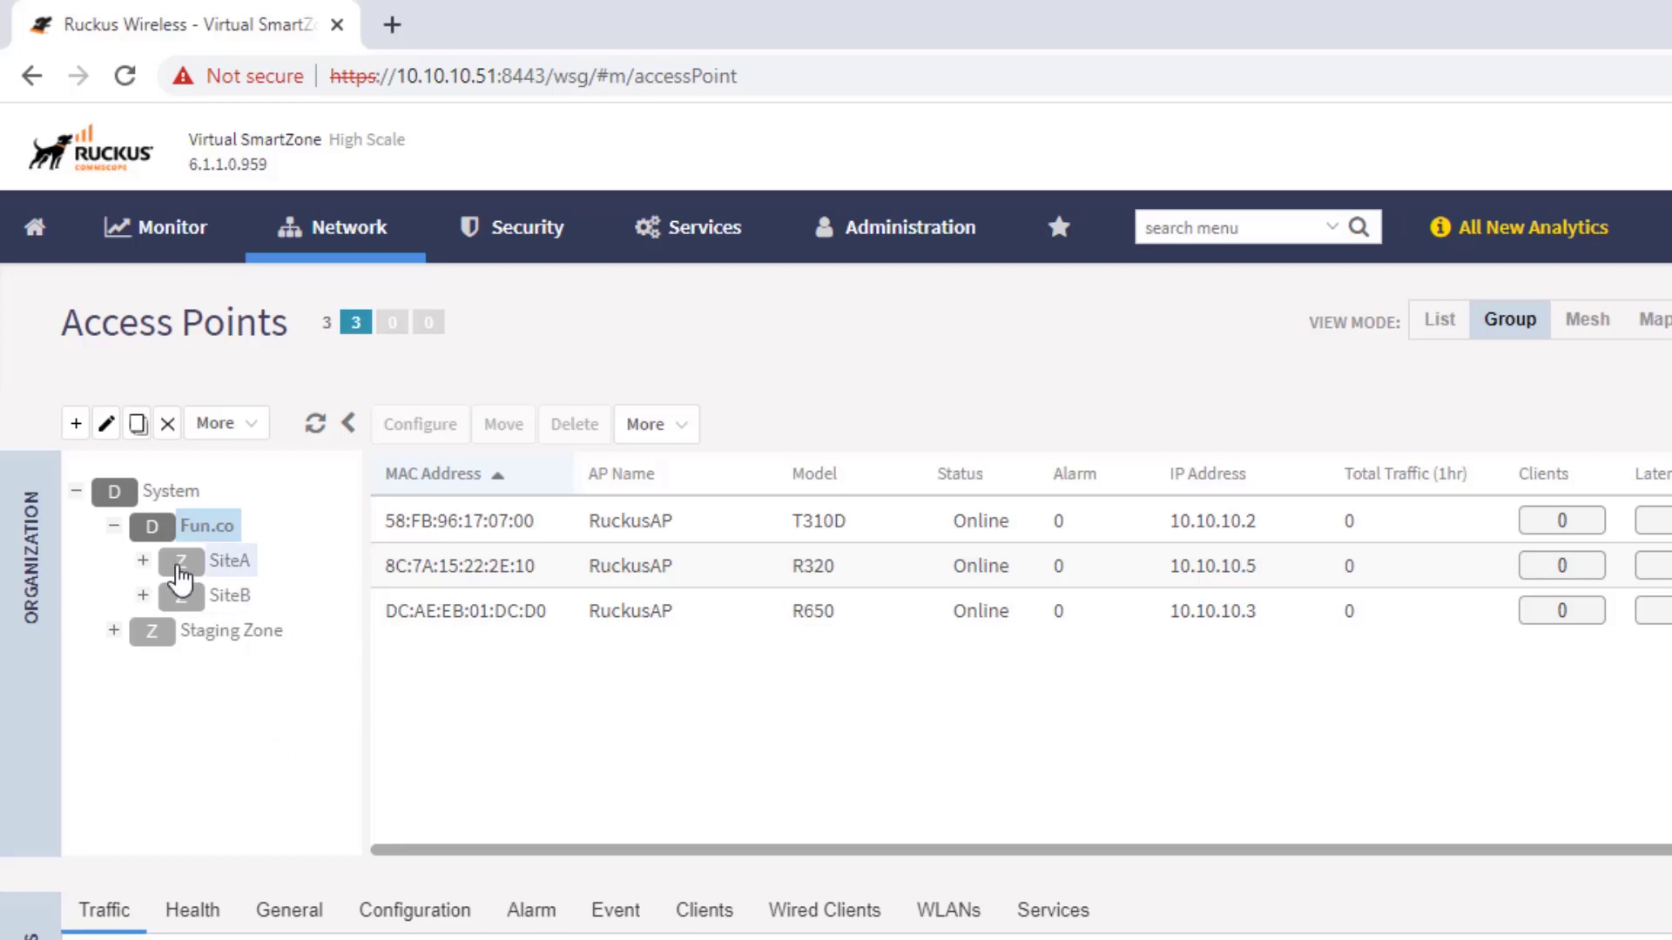
Step: Filter the access point list by SiteA, then by SiteB to see each zone's APs
click(228, 561)
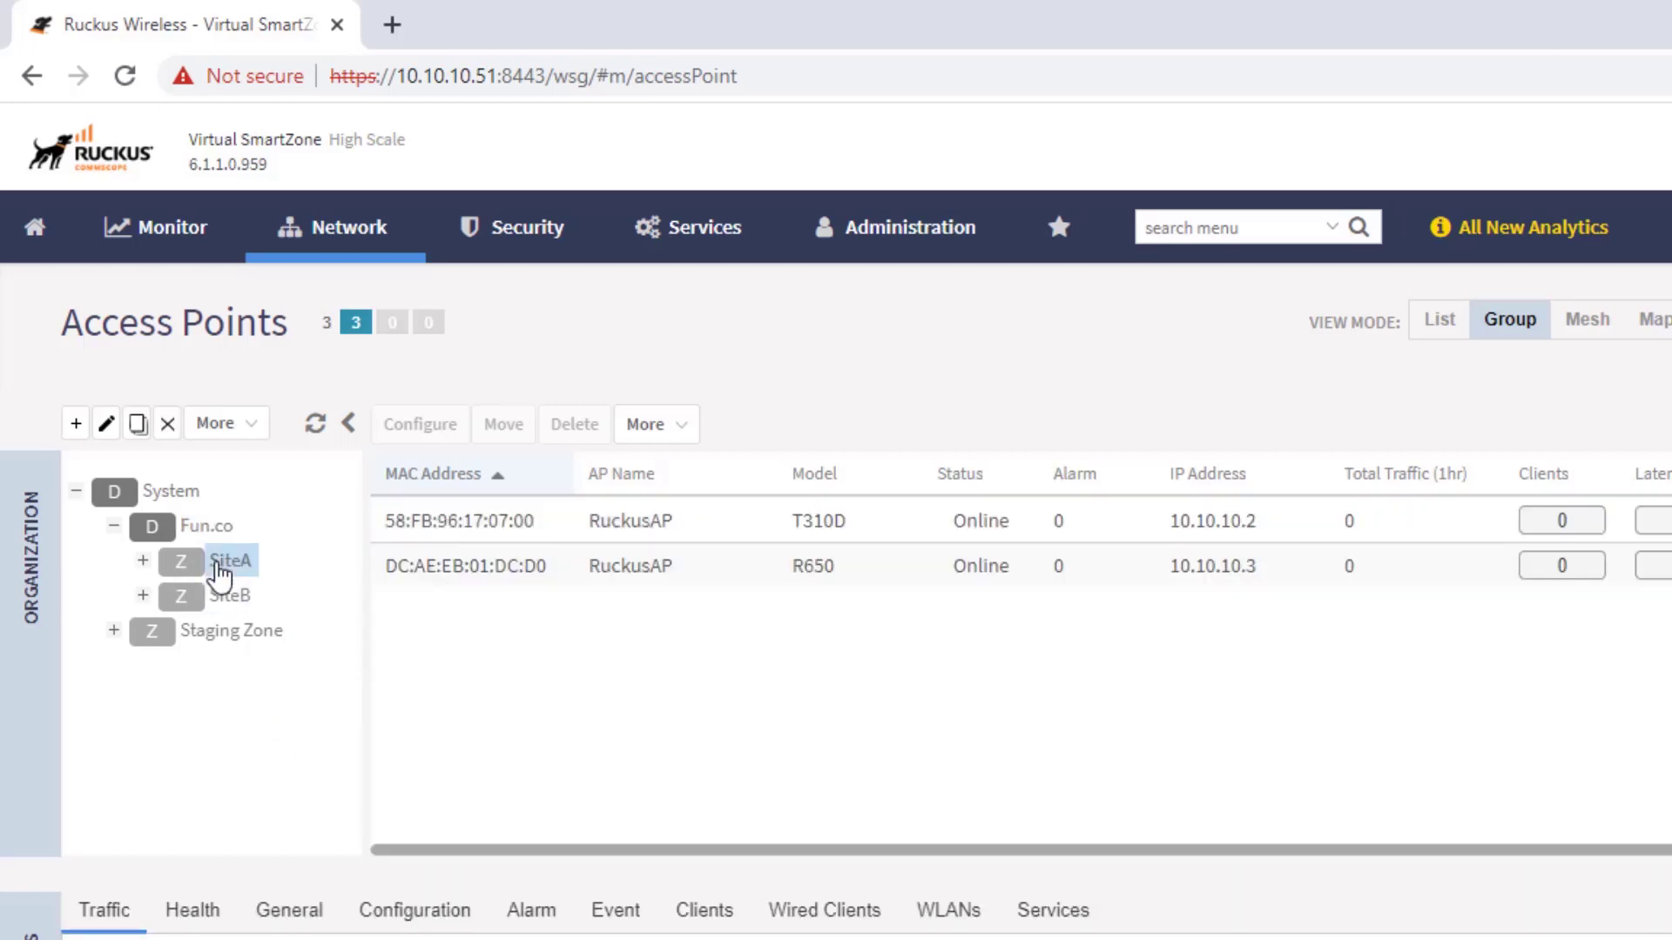
mouse_move(230, 605)
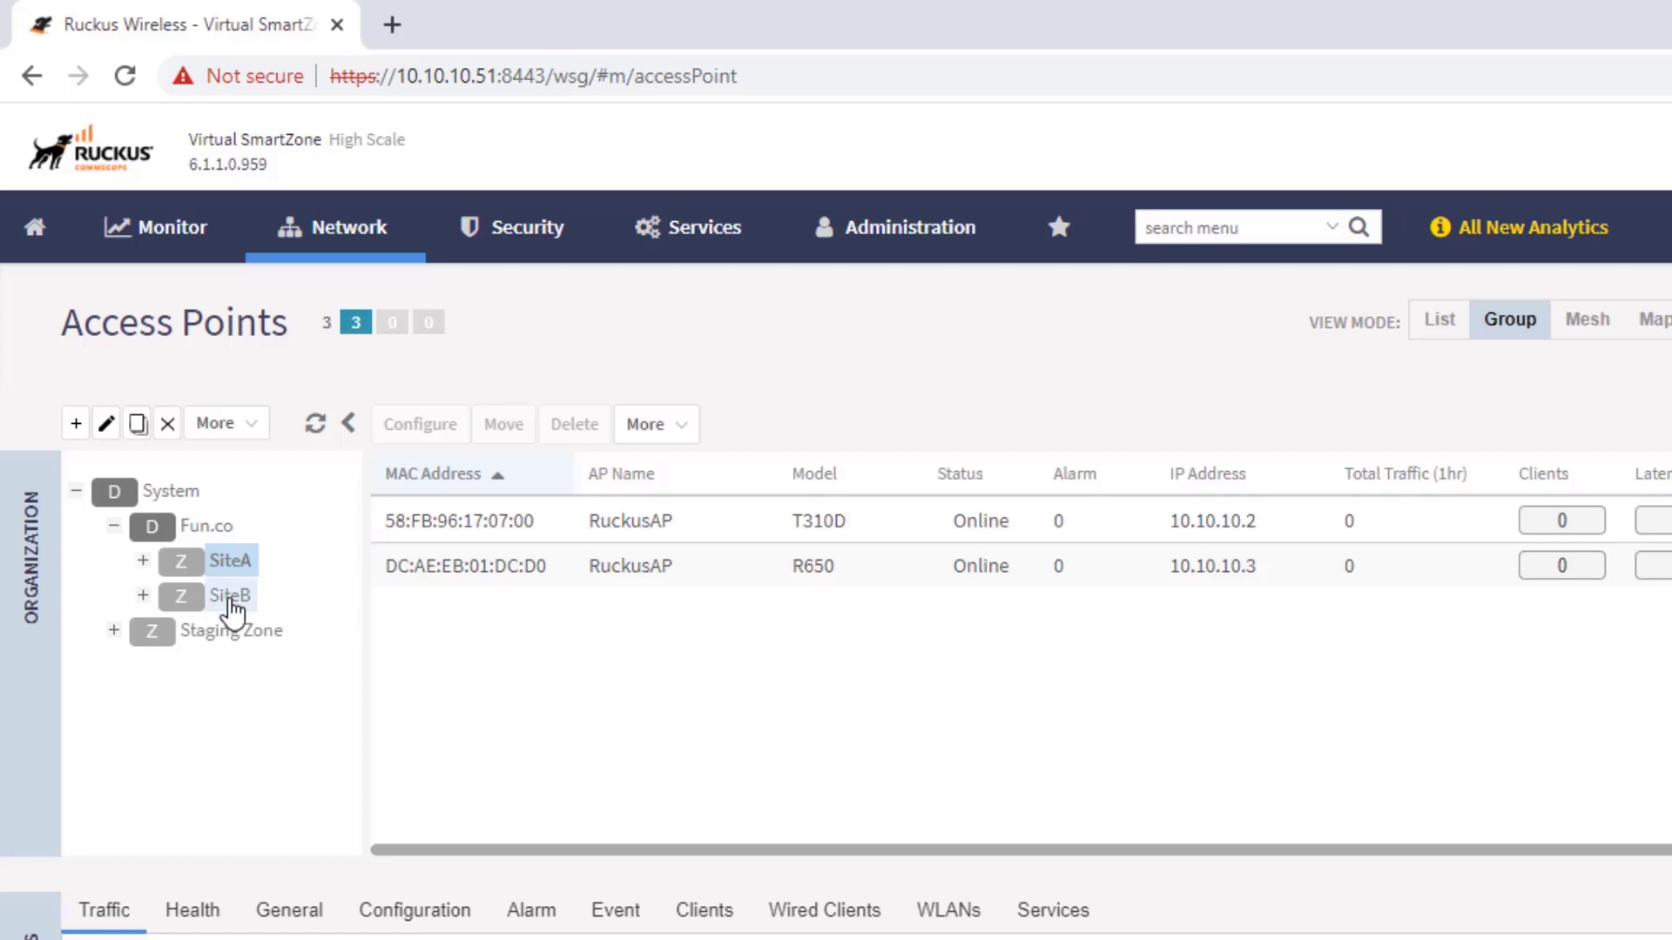
click(232, 596)
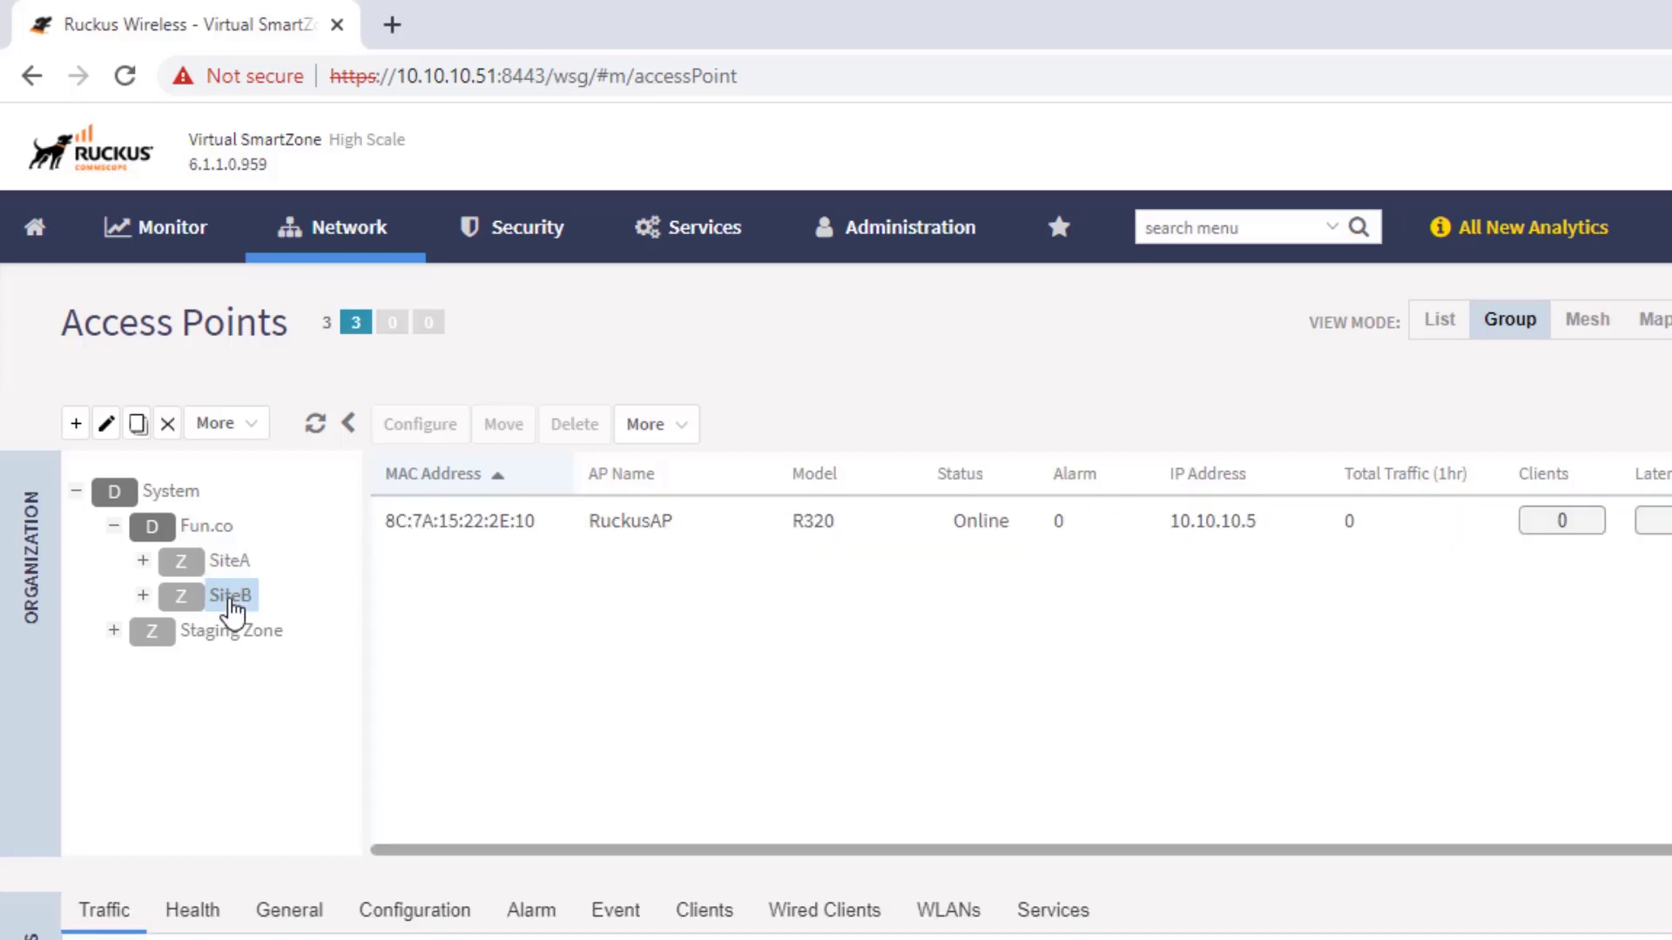
mouse_move(355, 226)
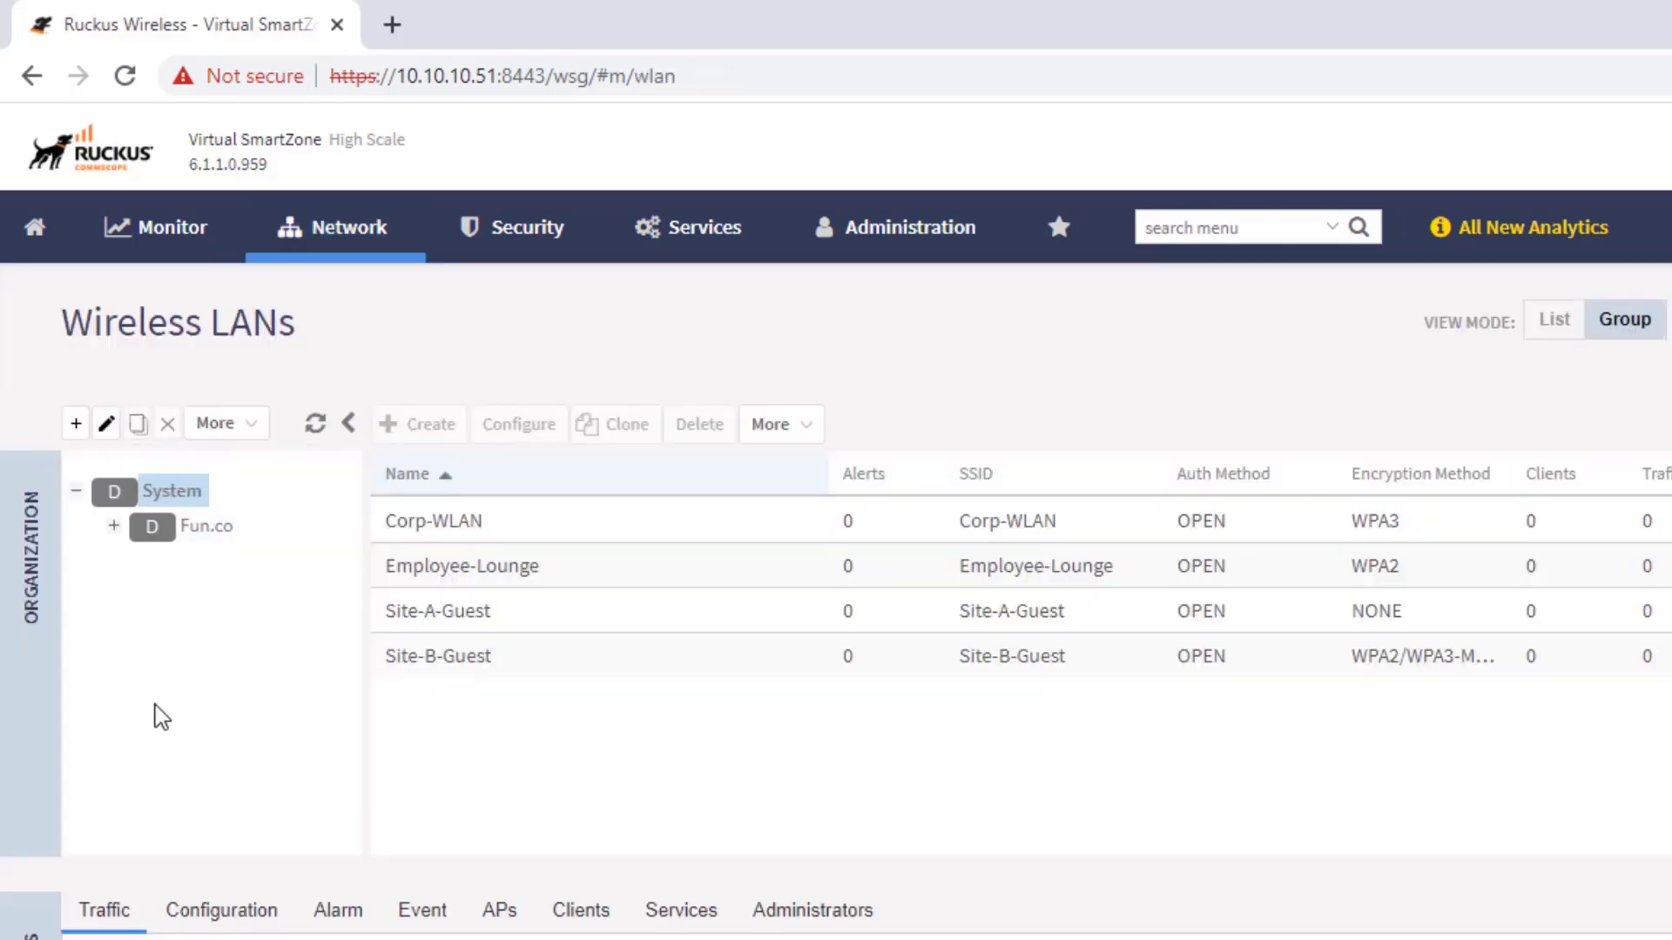
Step: List the Fun.co wireless LANs, then switch to the RWG admin's Network > Wireless page
click(208, 526)
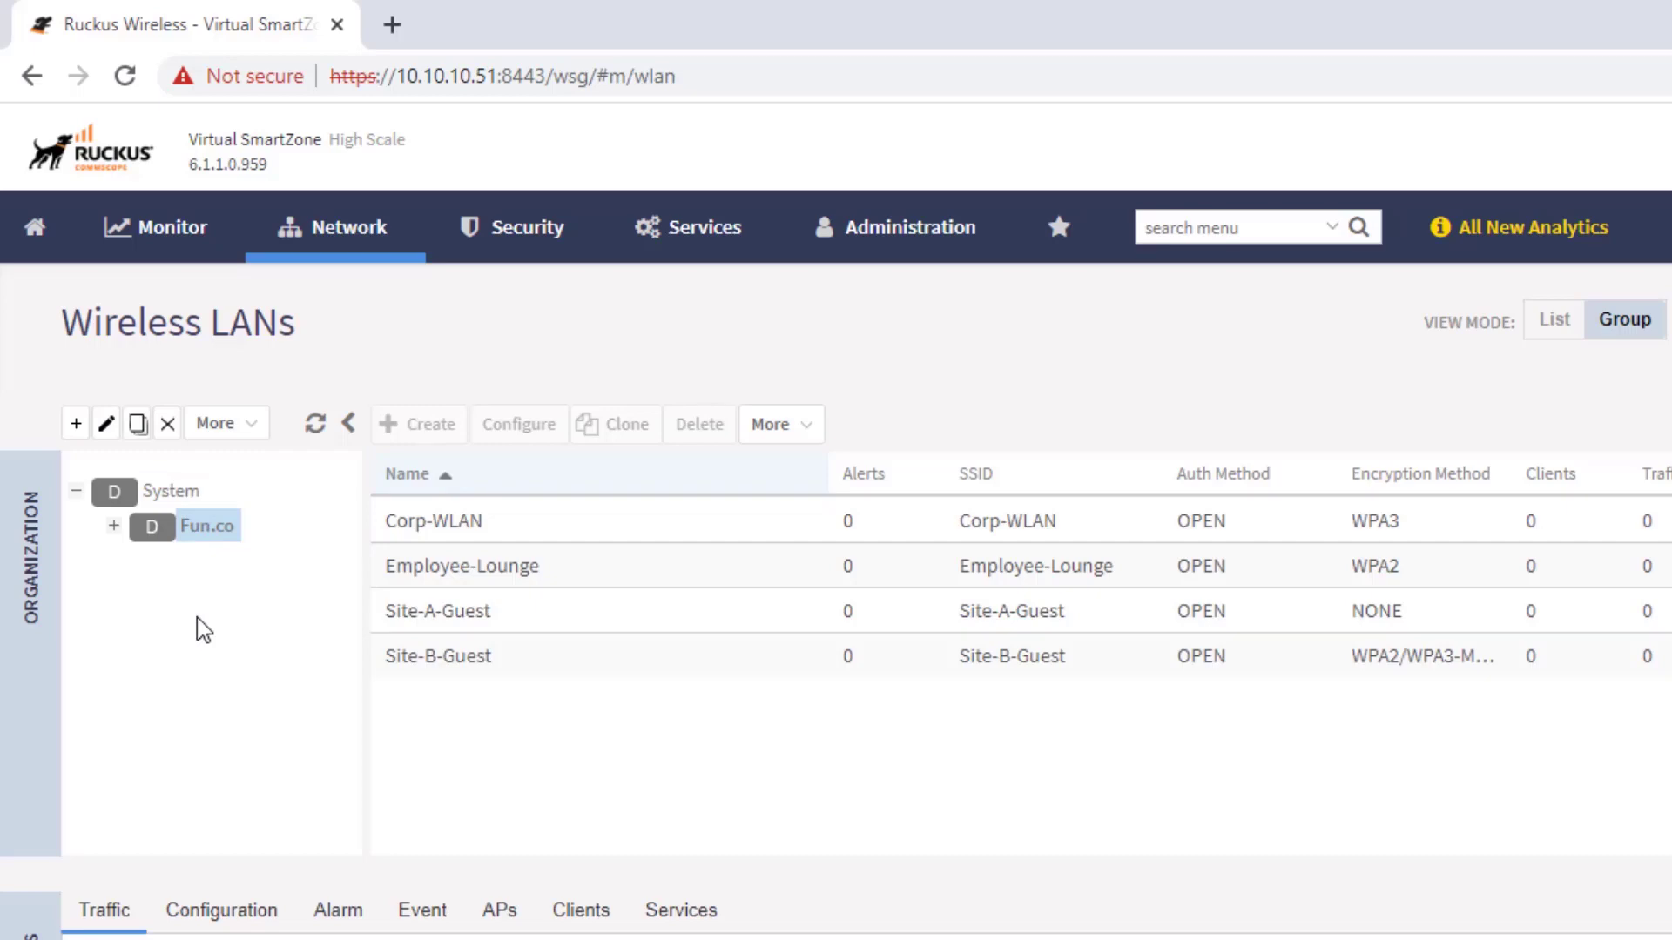
mouse_move(819, 758)
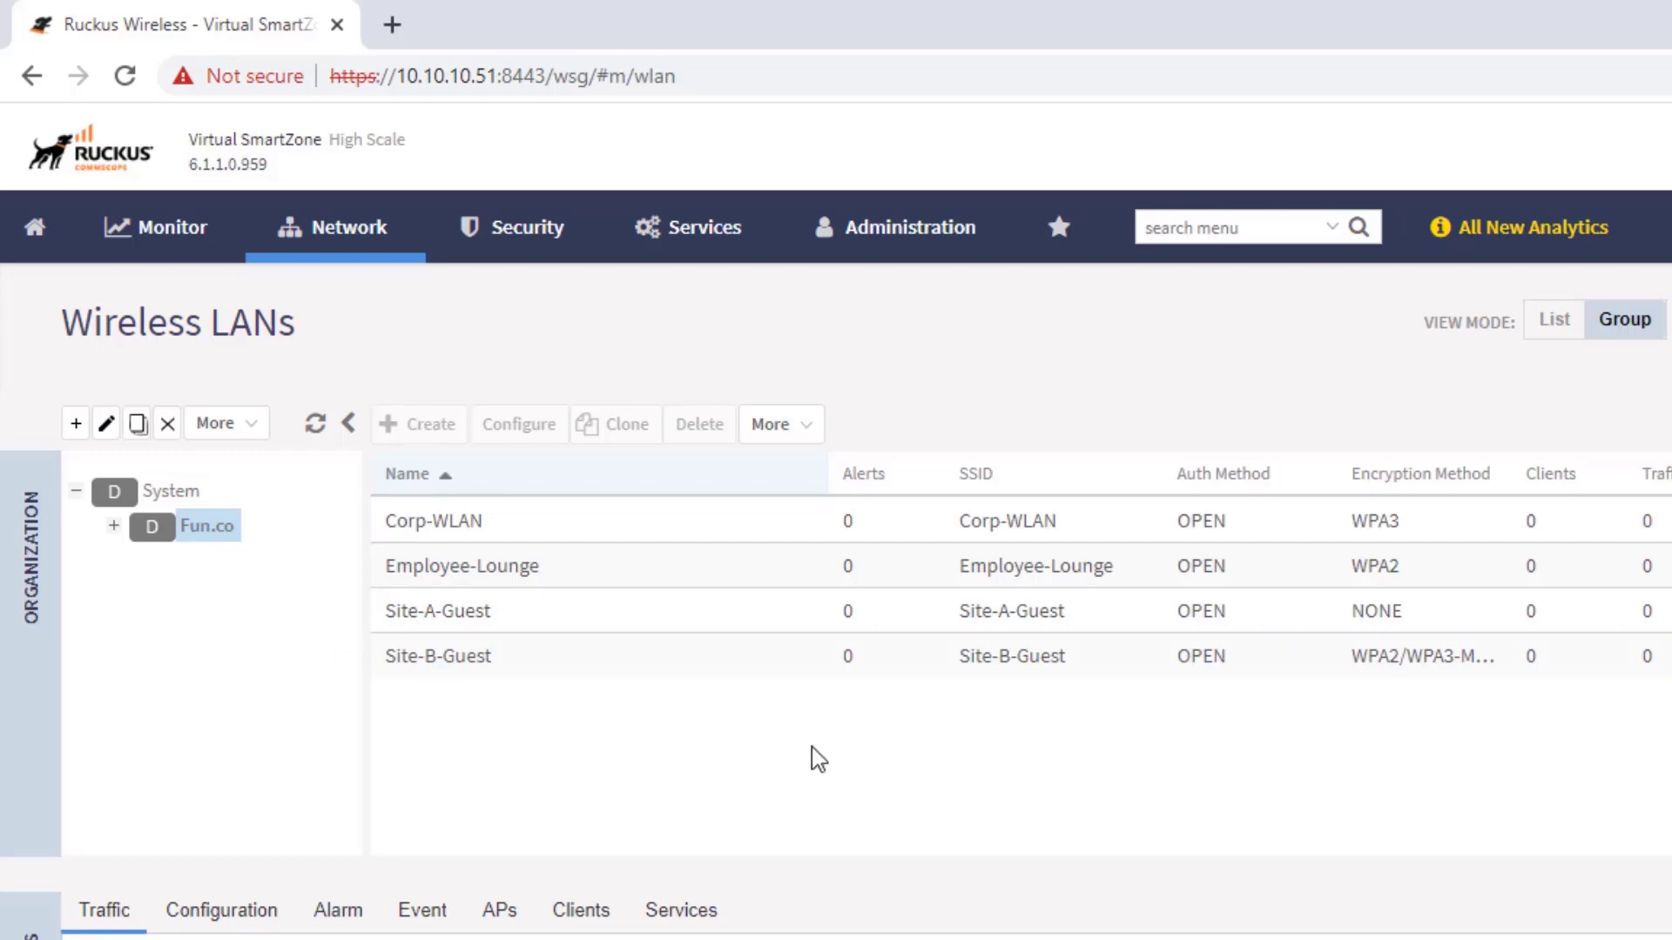
mouse_move(986, 805)
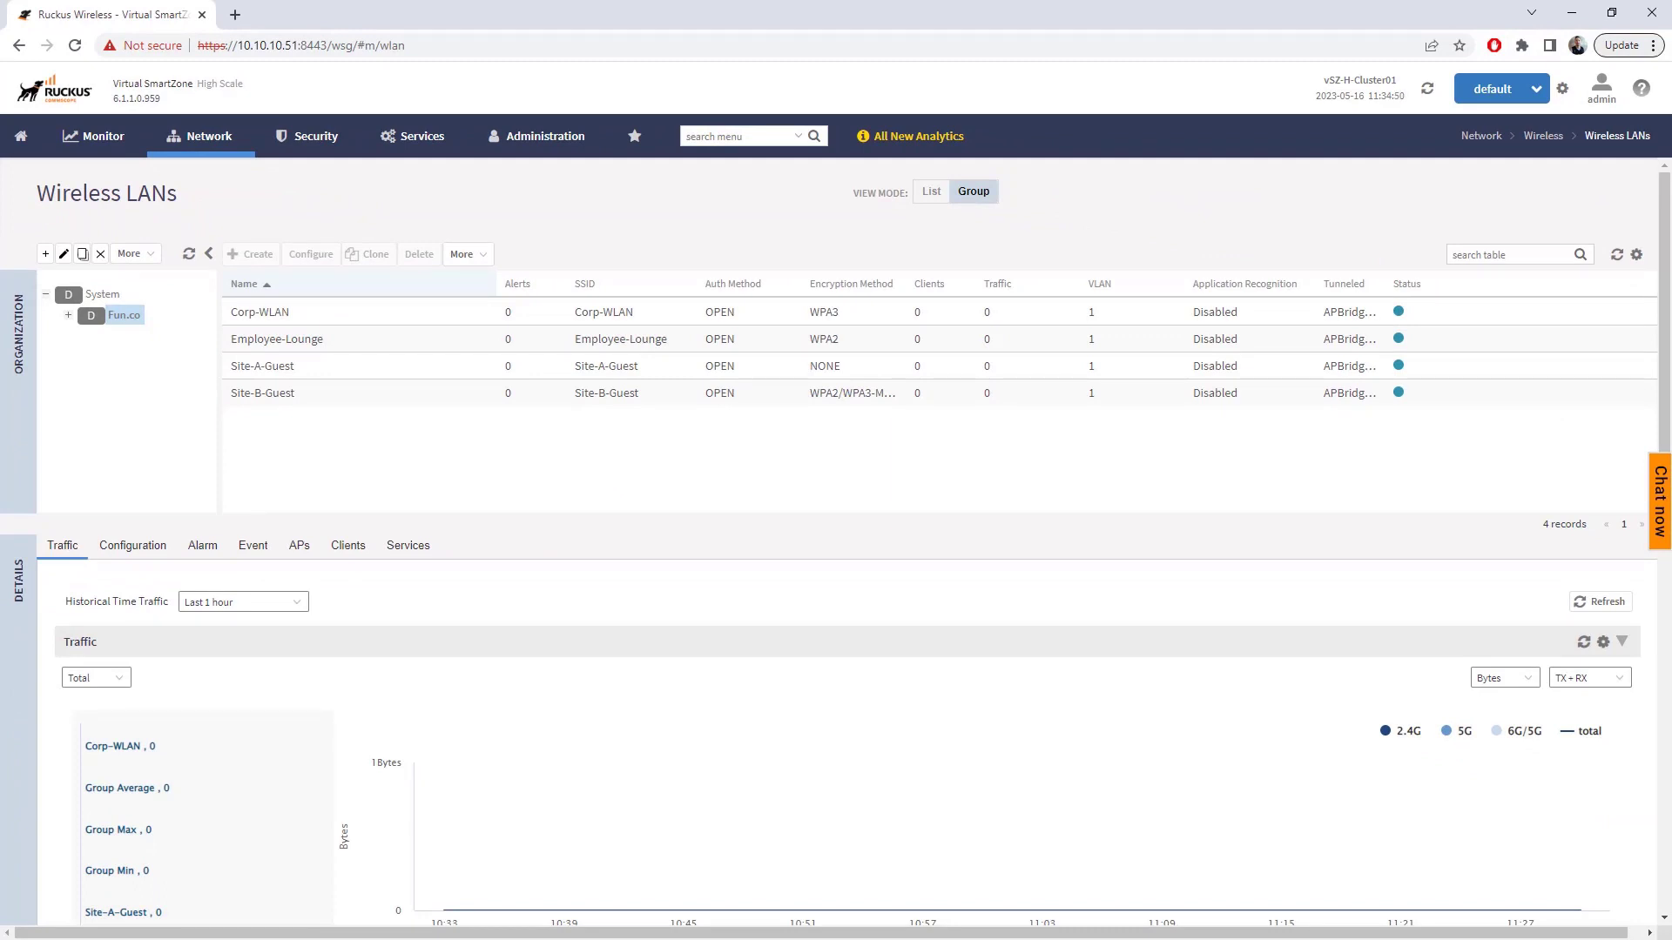
click(298, 45)
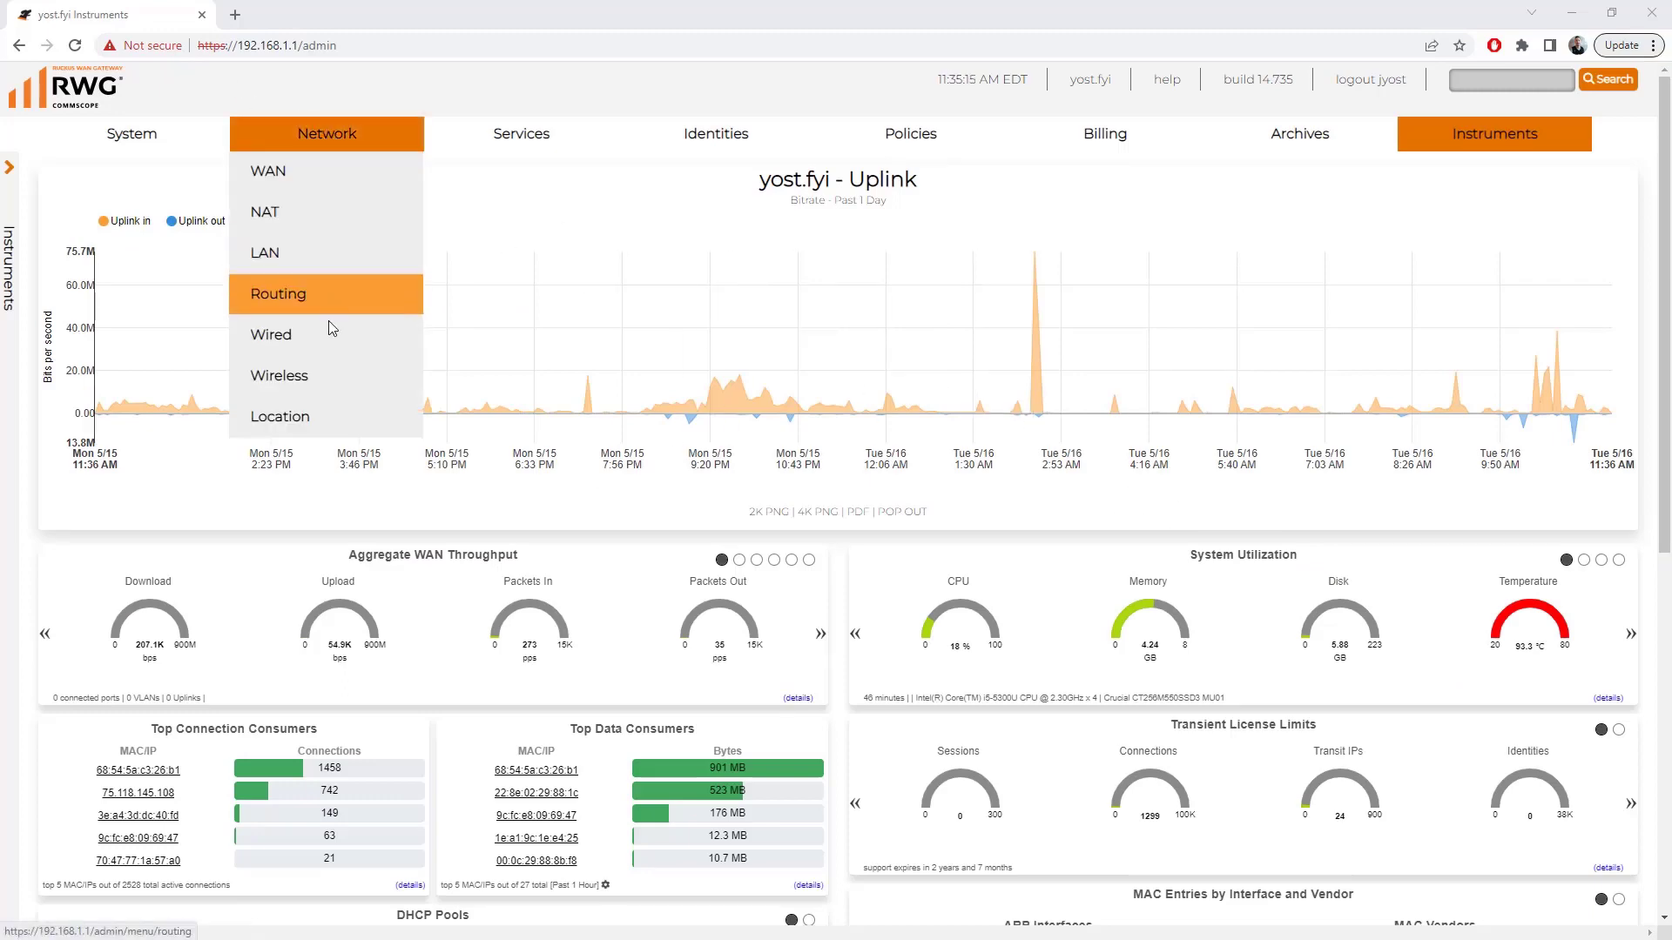
click(279, 376)
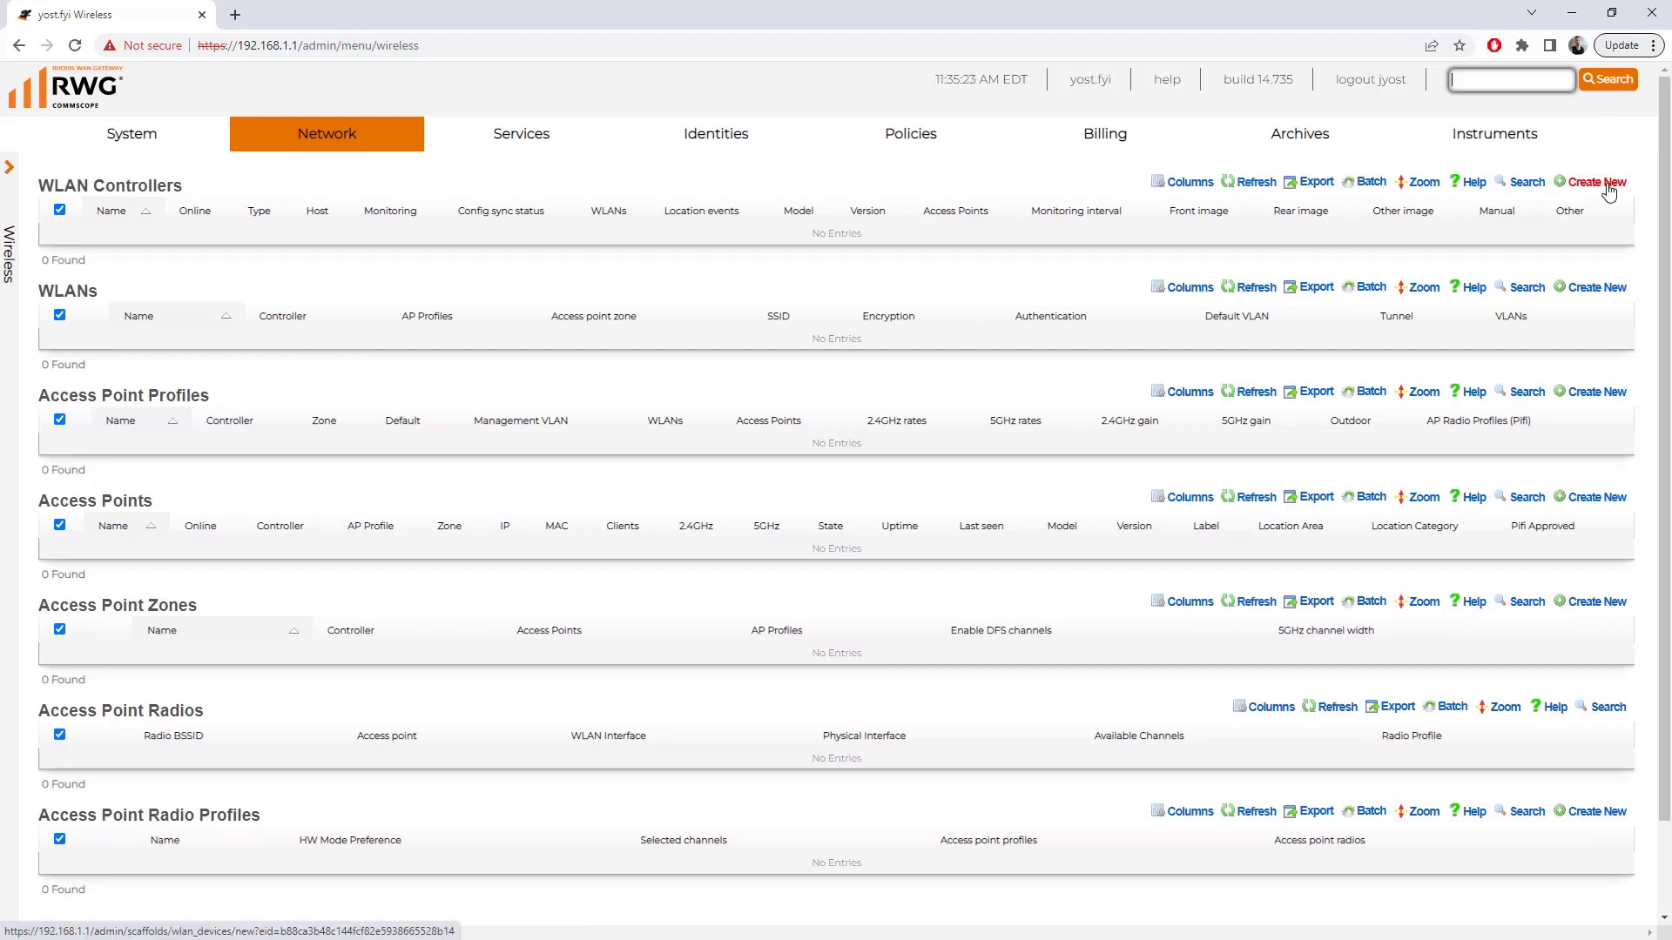
Step: Start a new WLAN controller named SmartZone-51 of type RUCKUS SmartZone
click(1599, 181)
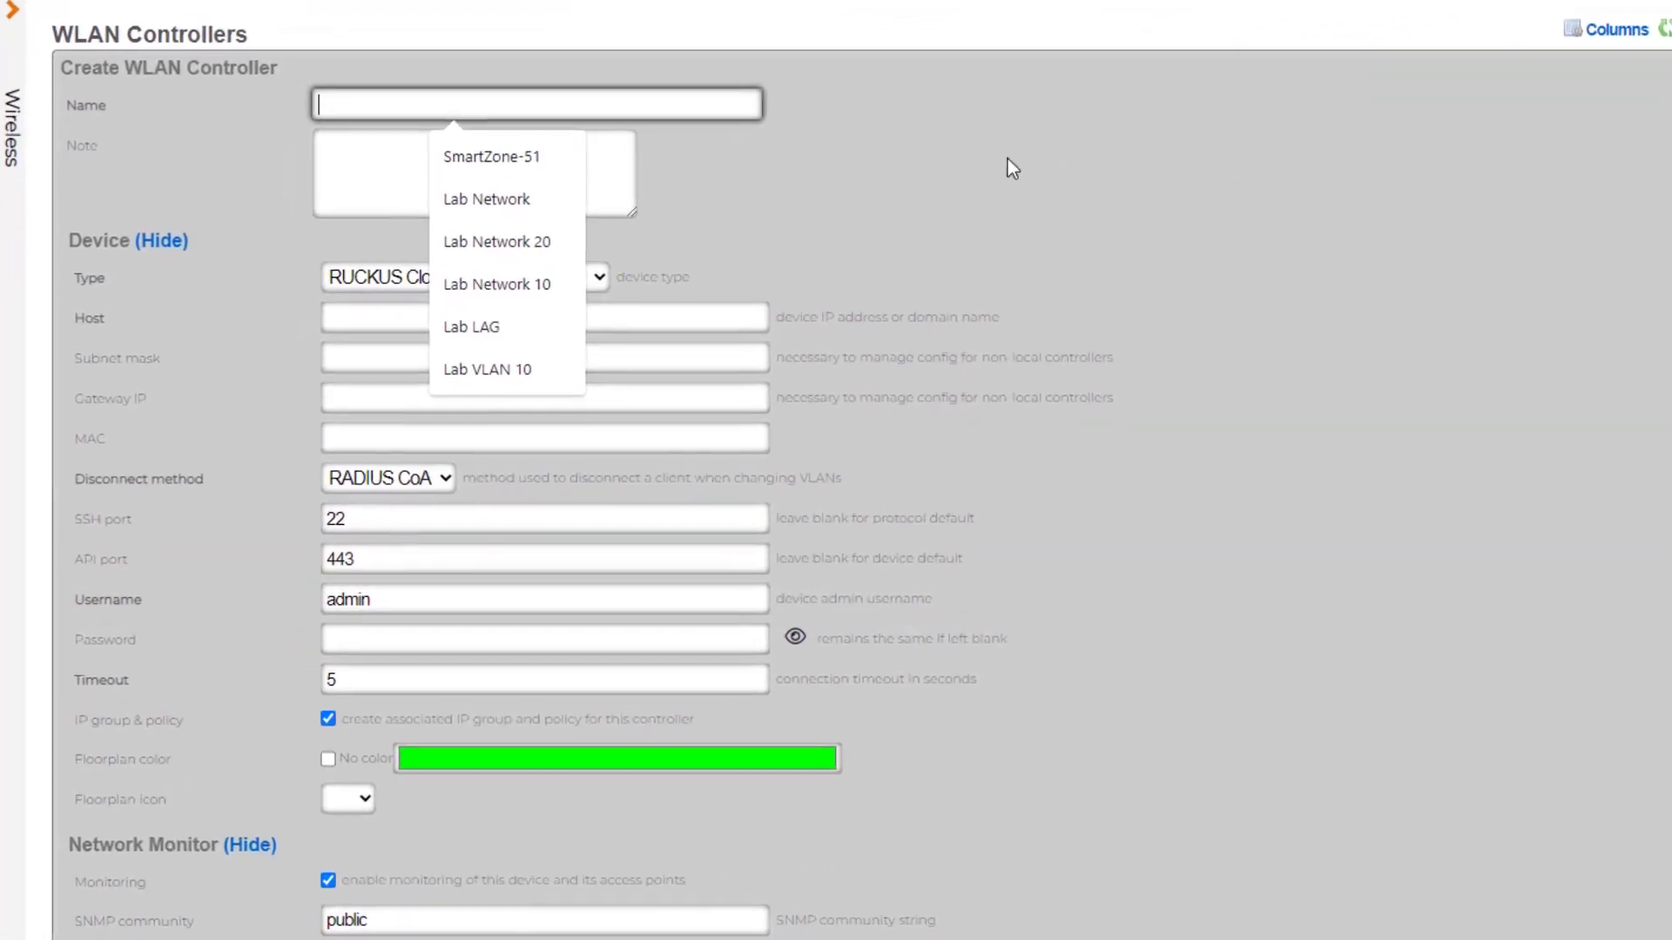
click(491, 155)
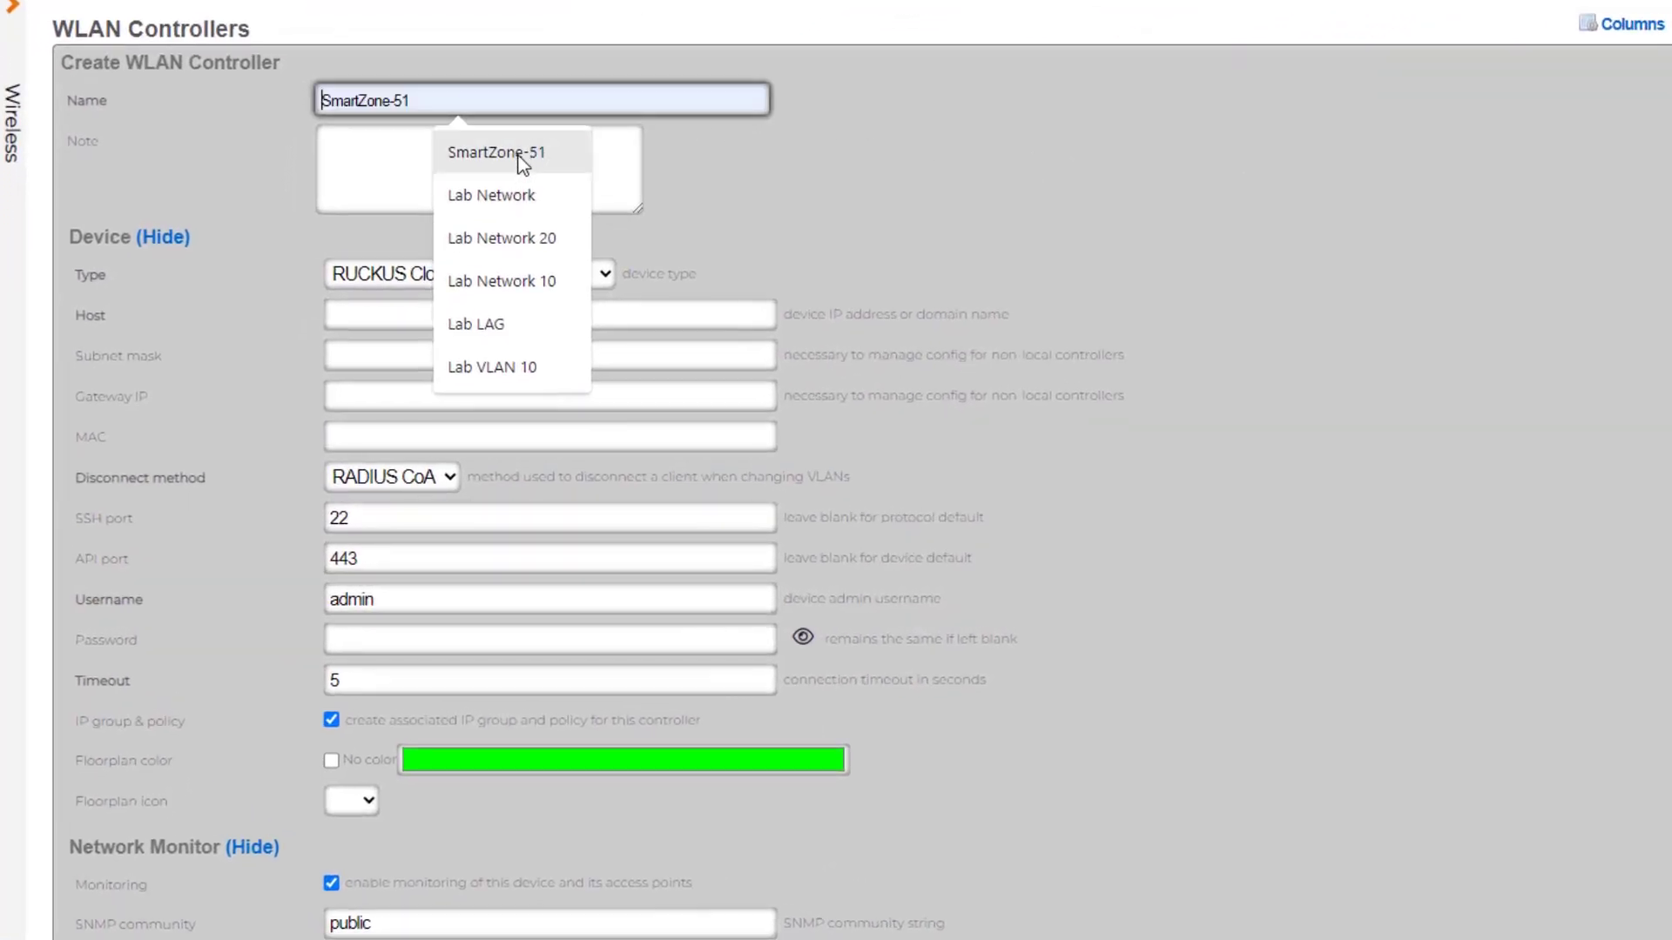
click(496, 151)
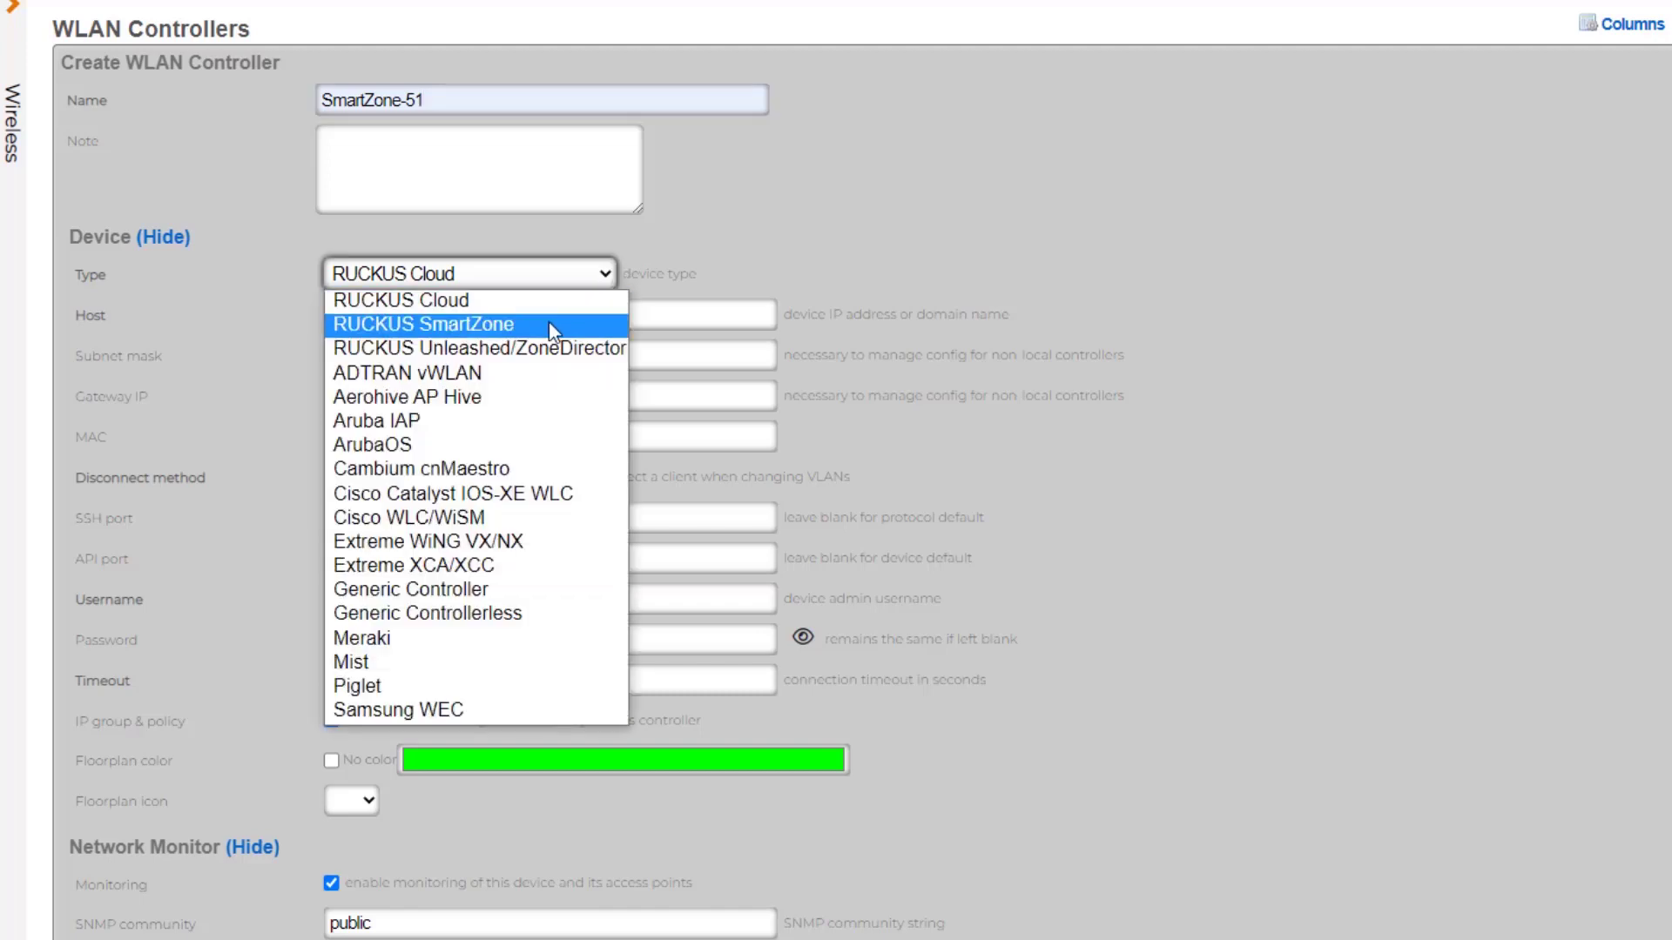
click(423, 324)
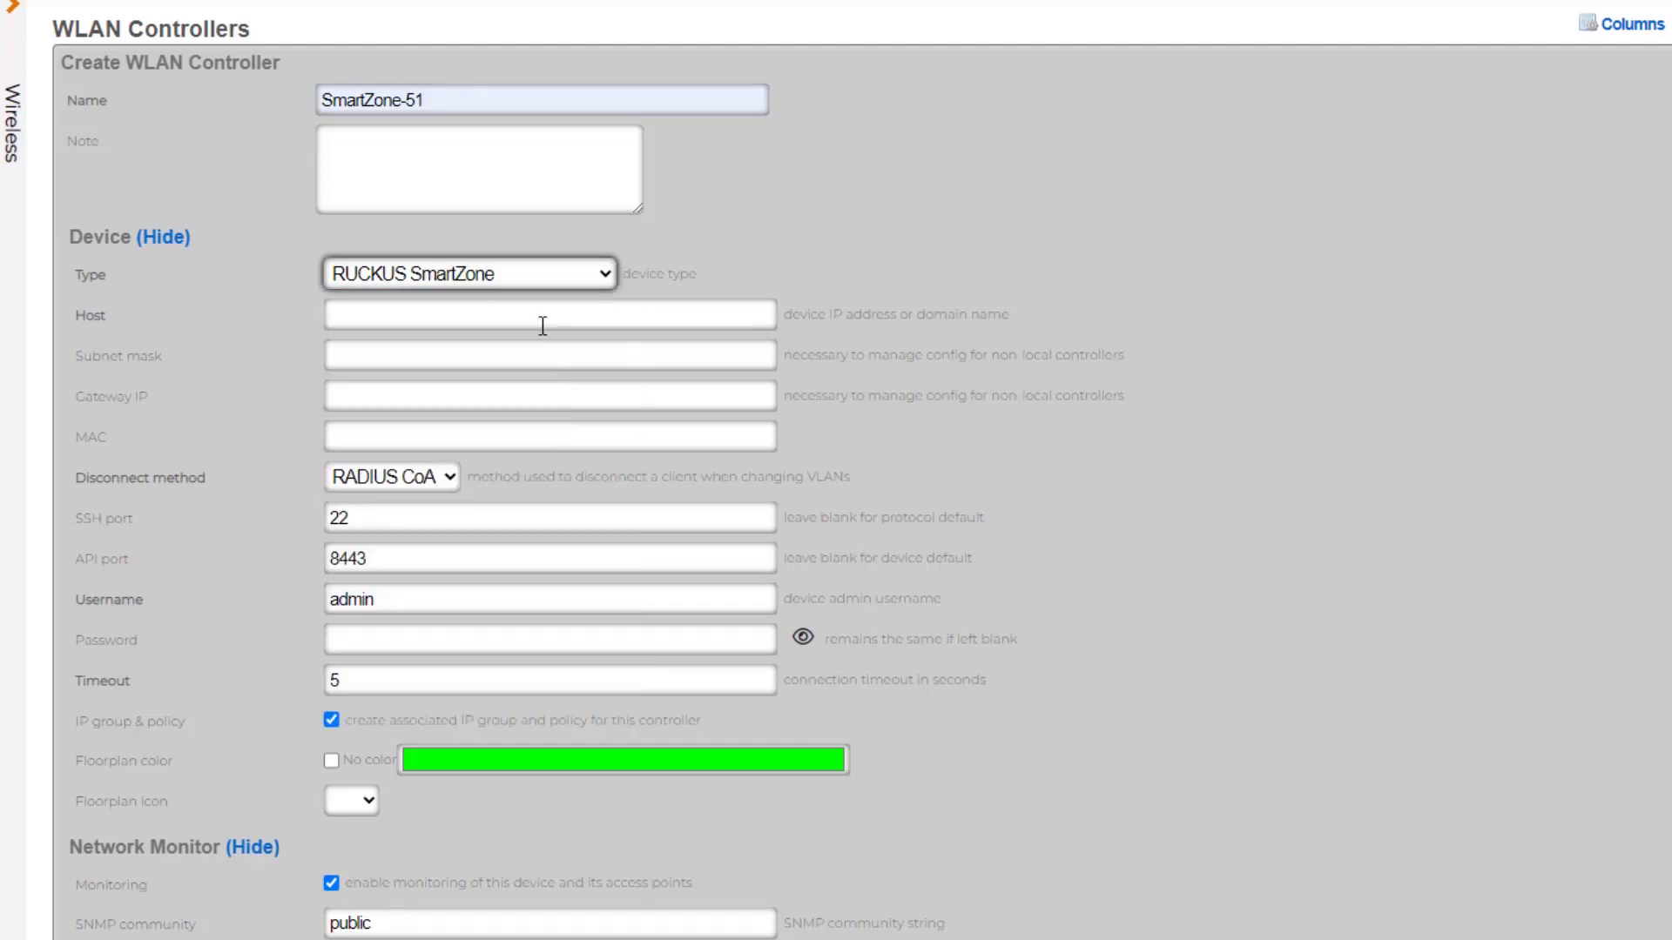
Step: Set the controller host to 10.10.10.51 and enter the admin password
click(549, 313)
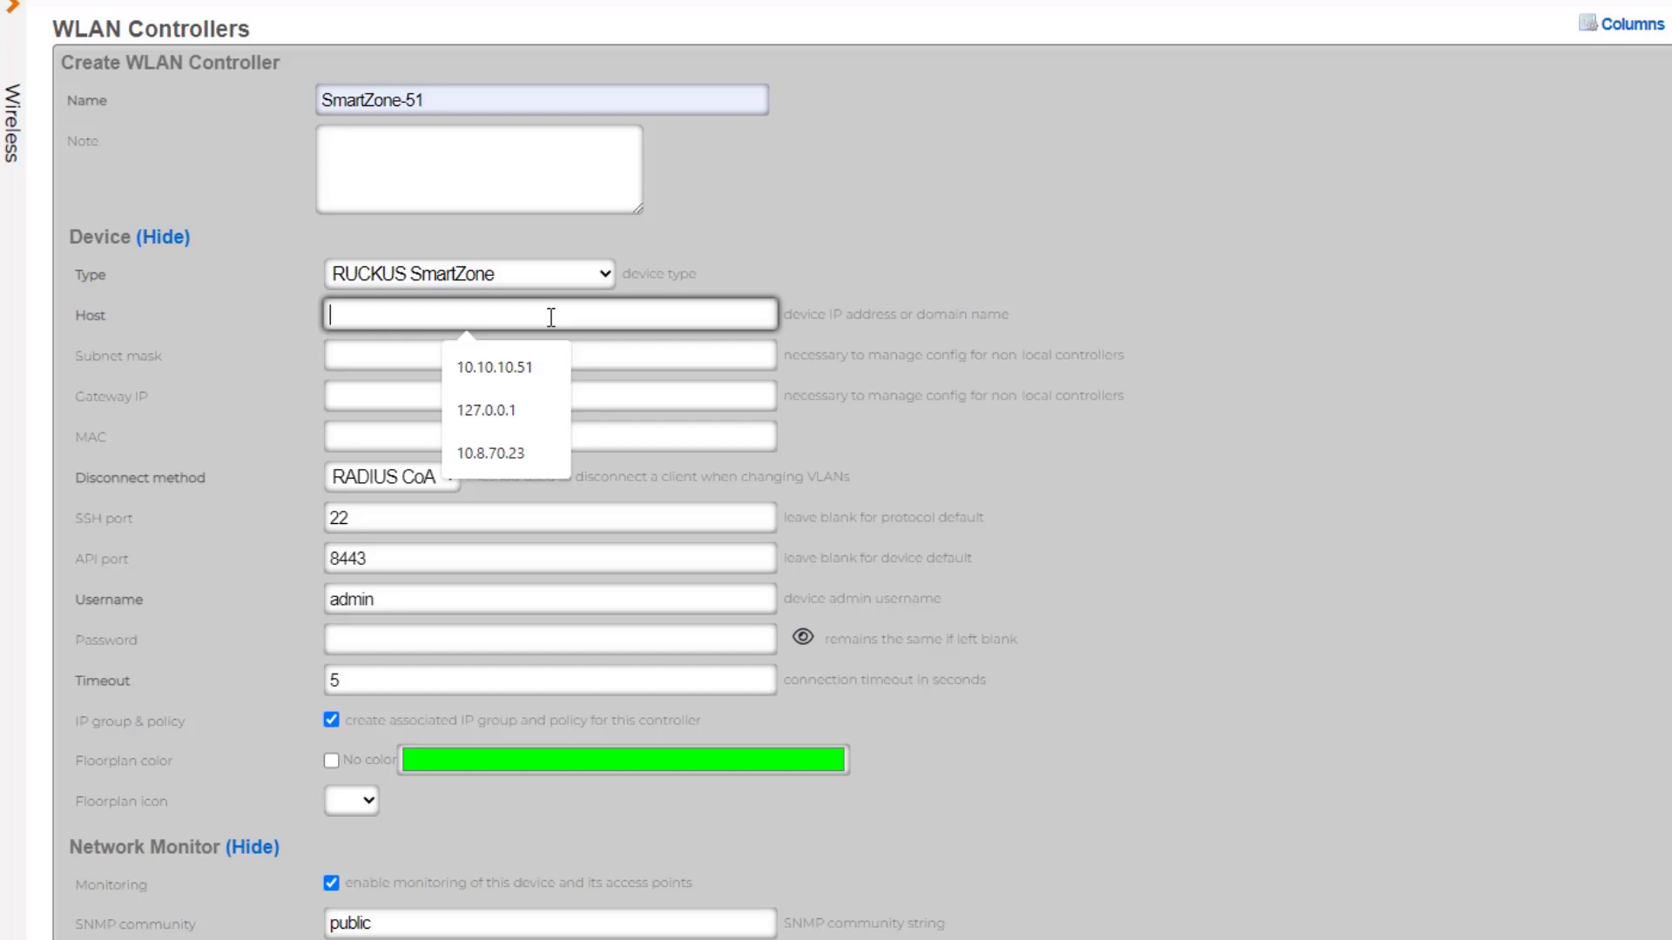
click(493, 367)
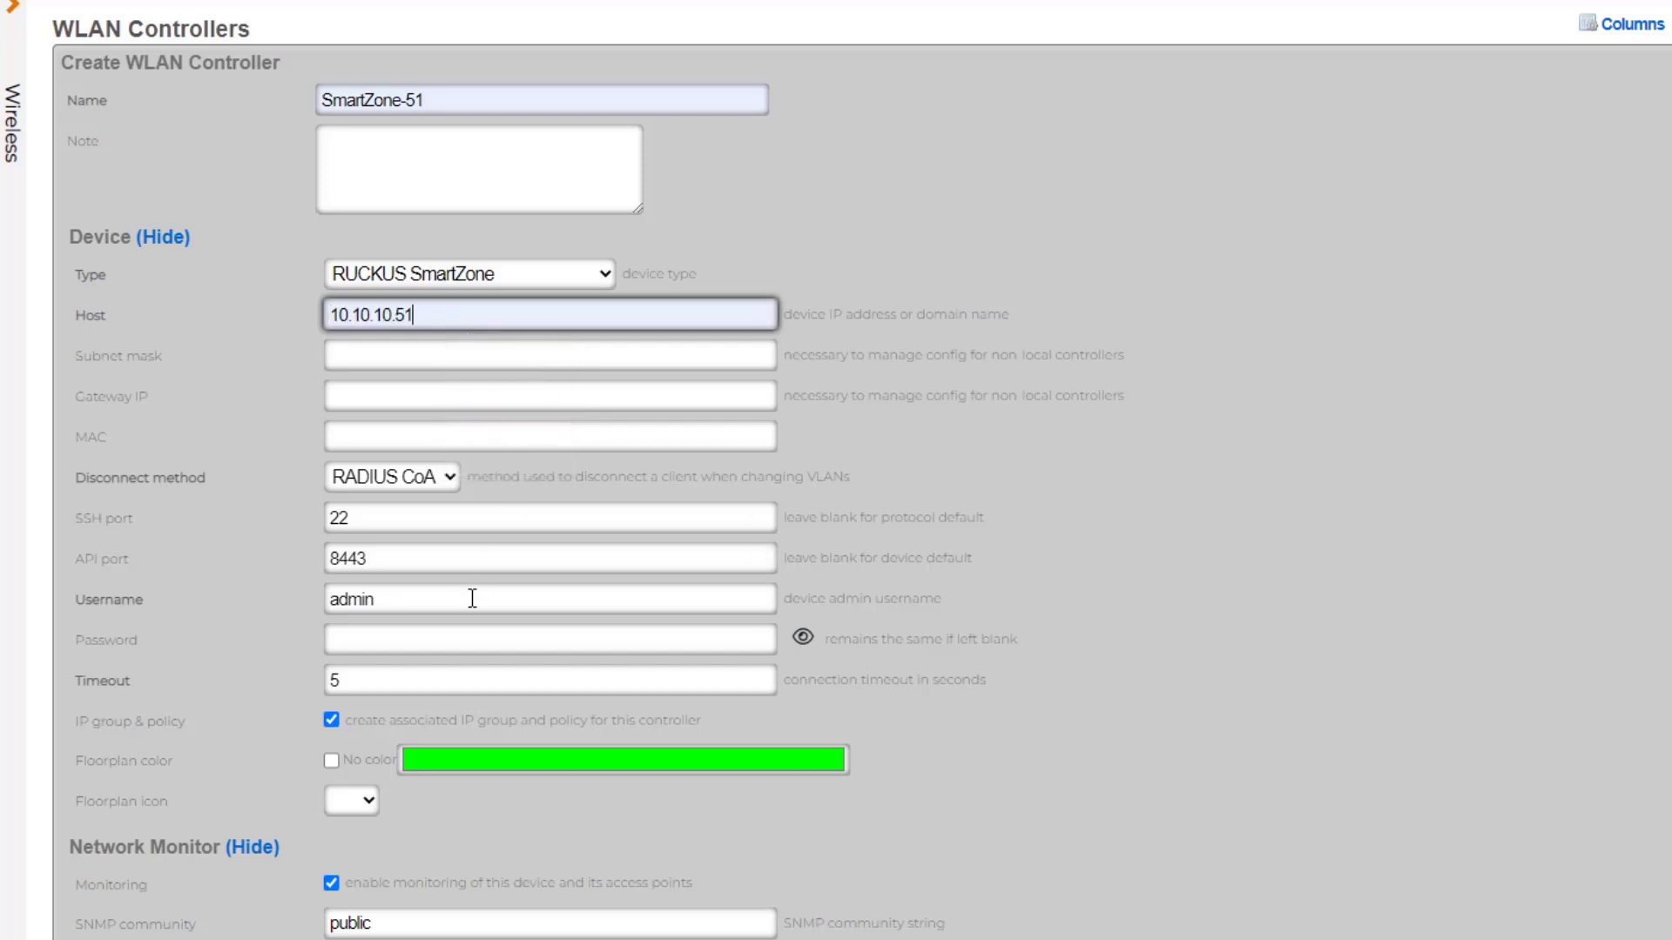
mouse_move(434, 599)
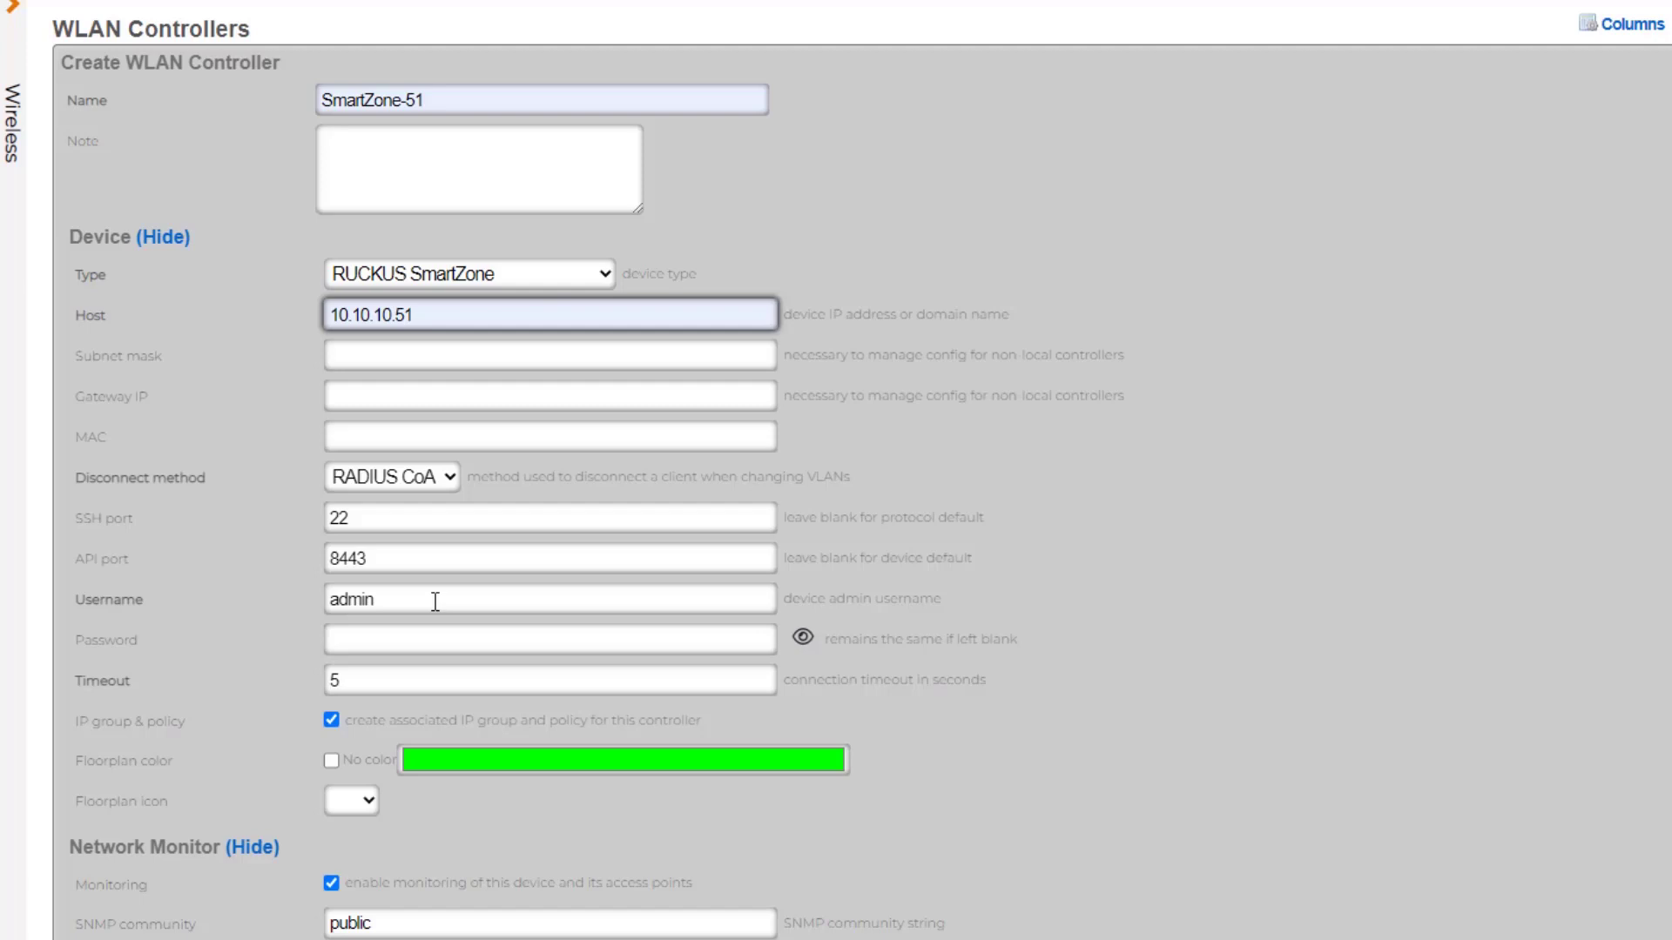
click(549, 639)
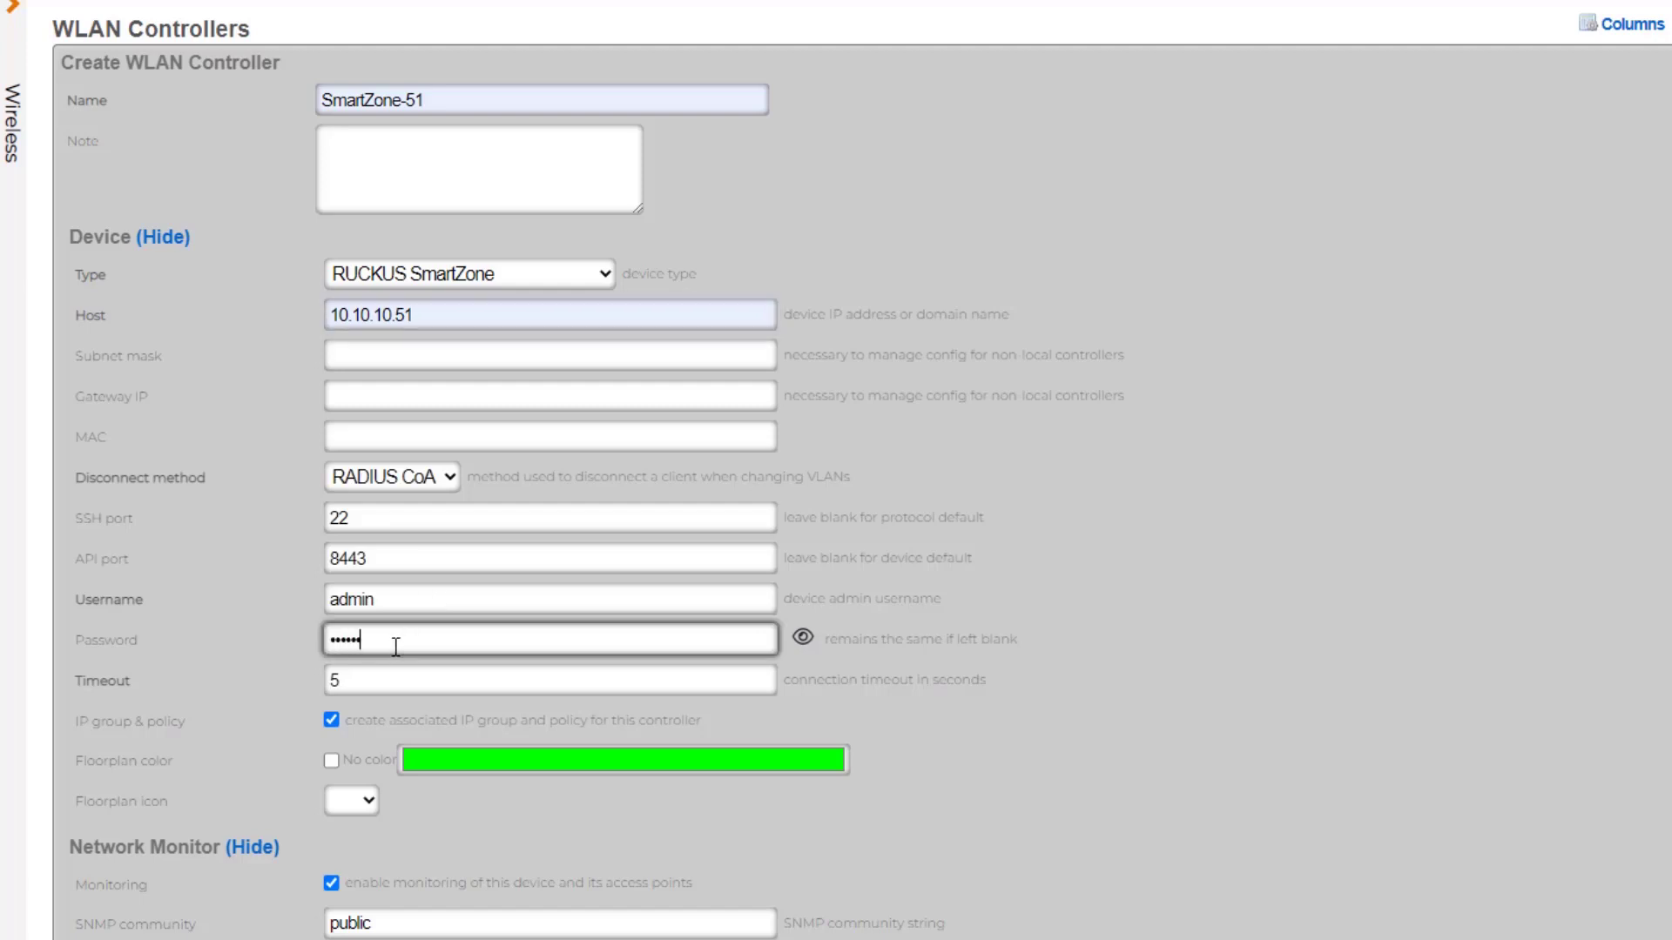
text(••)
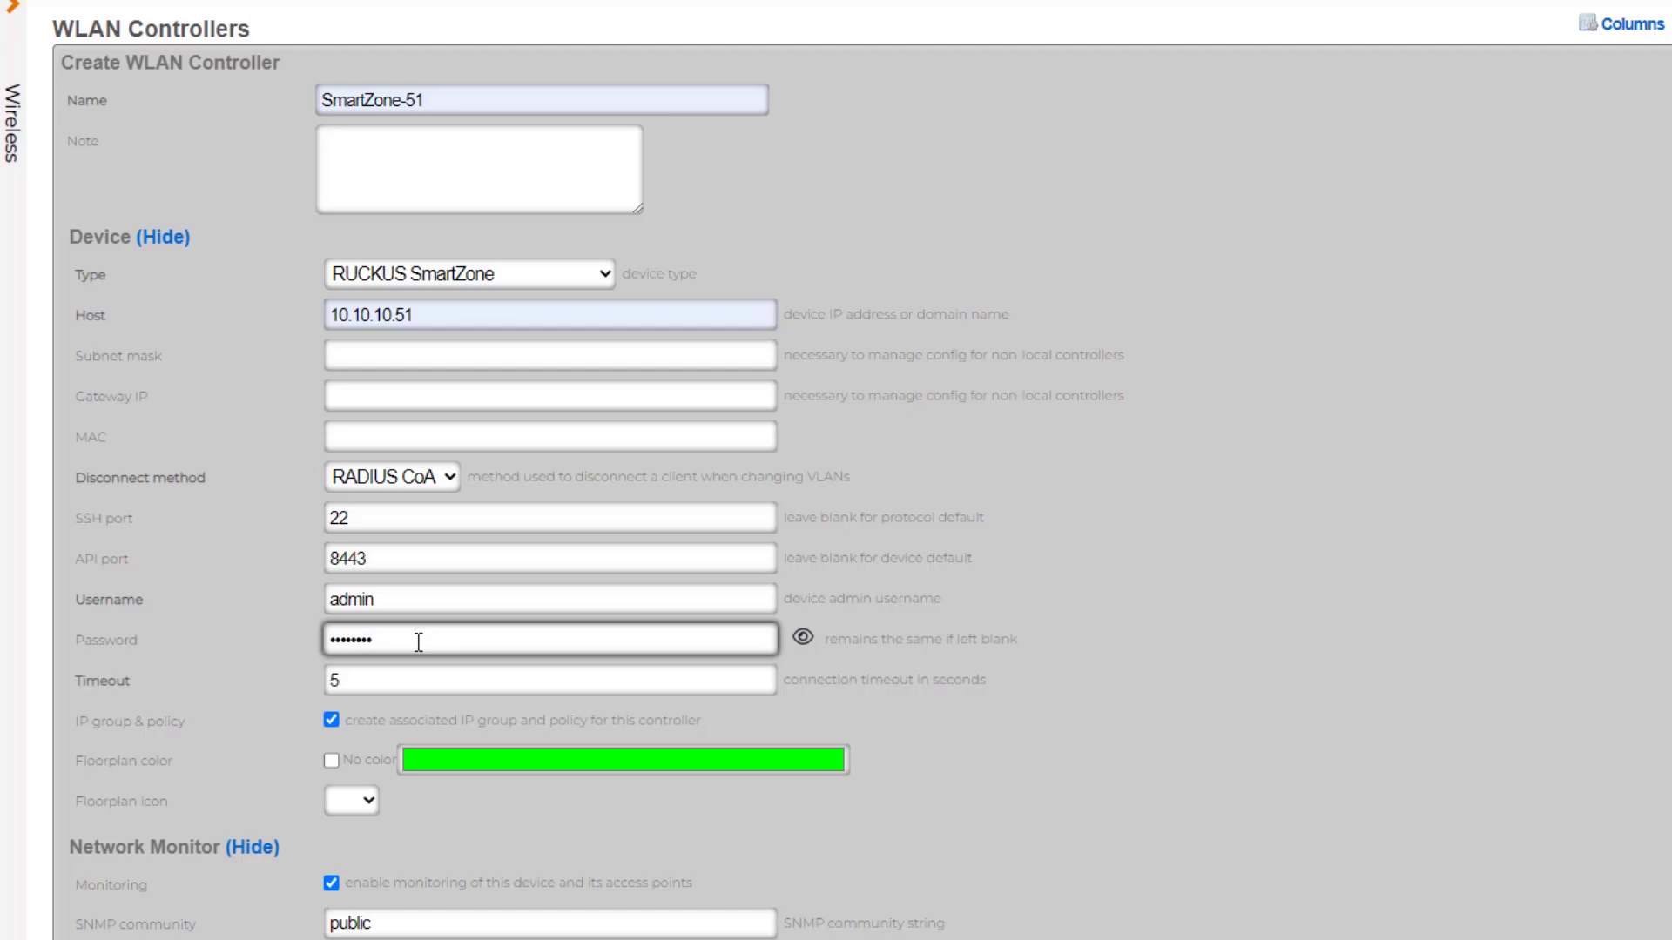
Step: Create the SmartZone-51 controller with monitoring and wireless options left at defaults
scroll(down, 3)
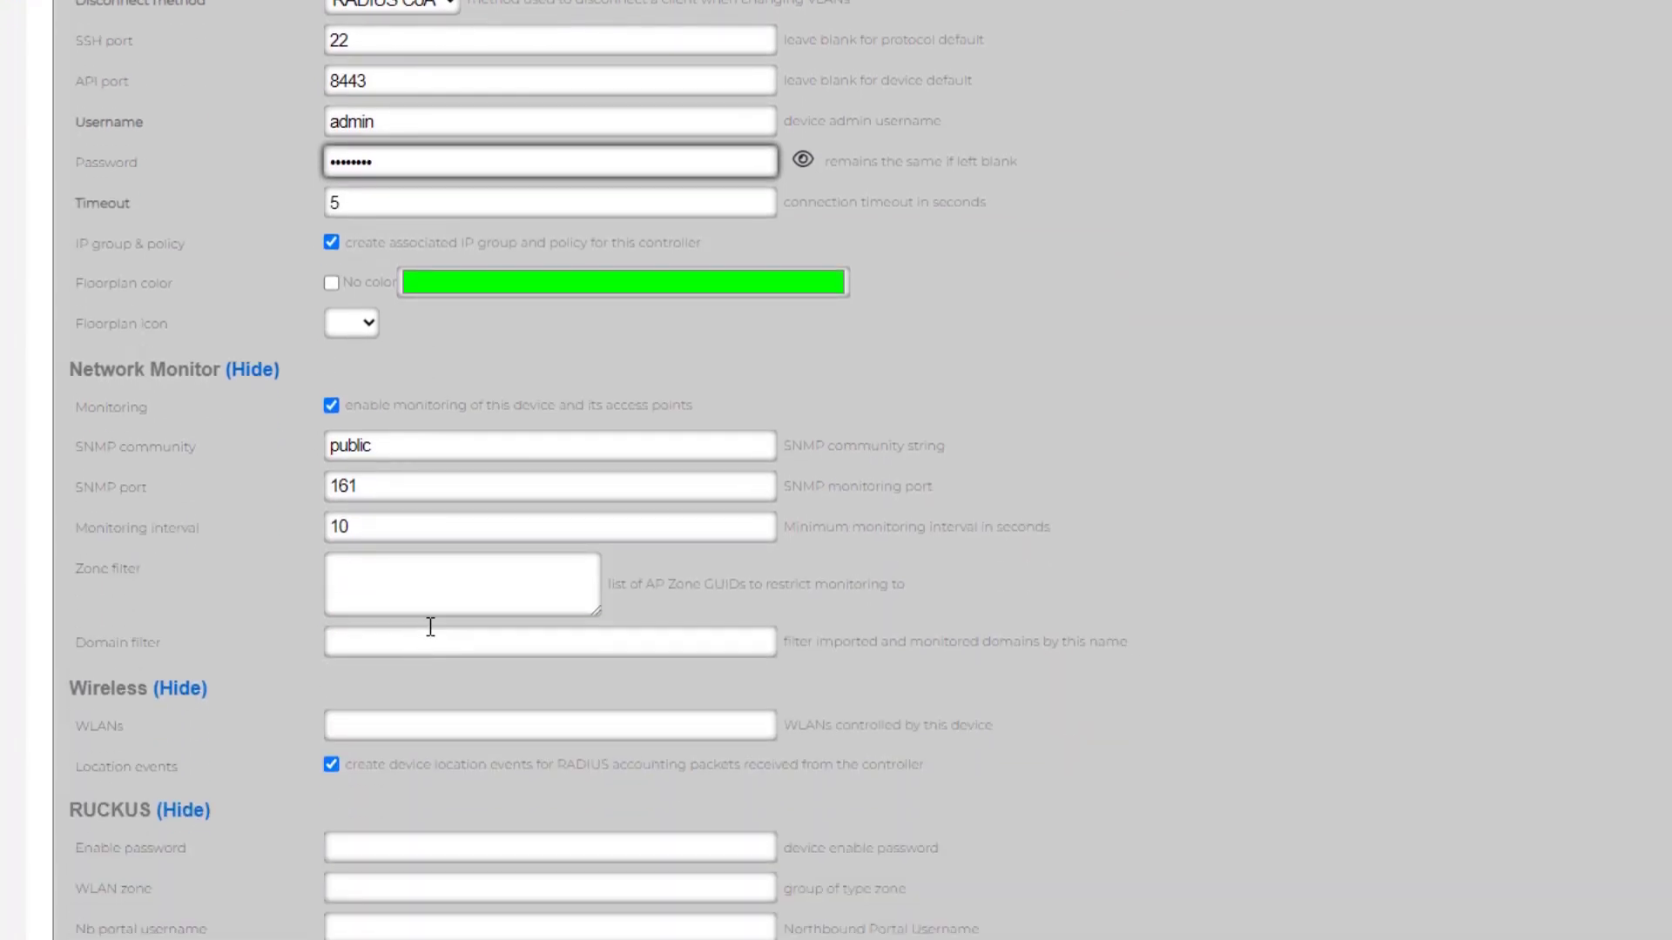
mouse_move(432, 627)
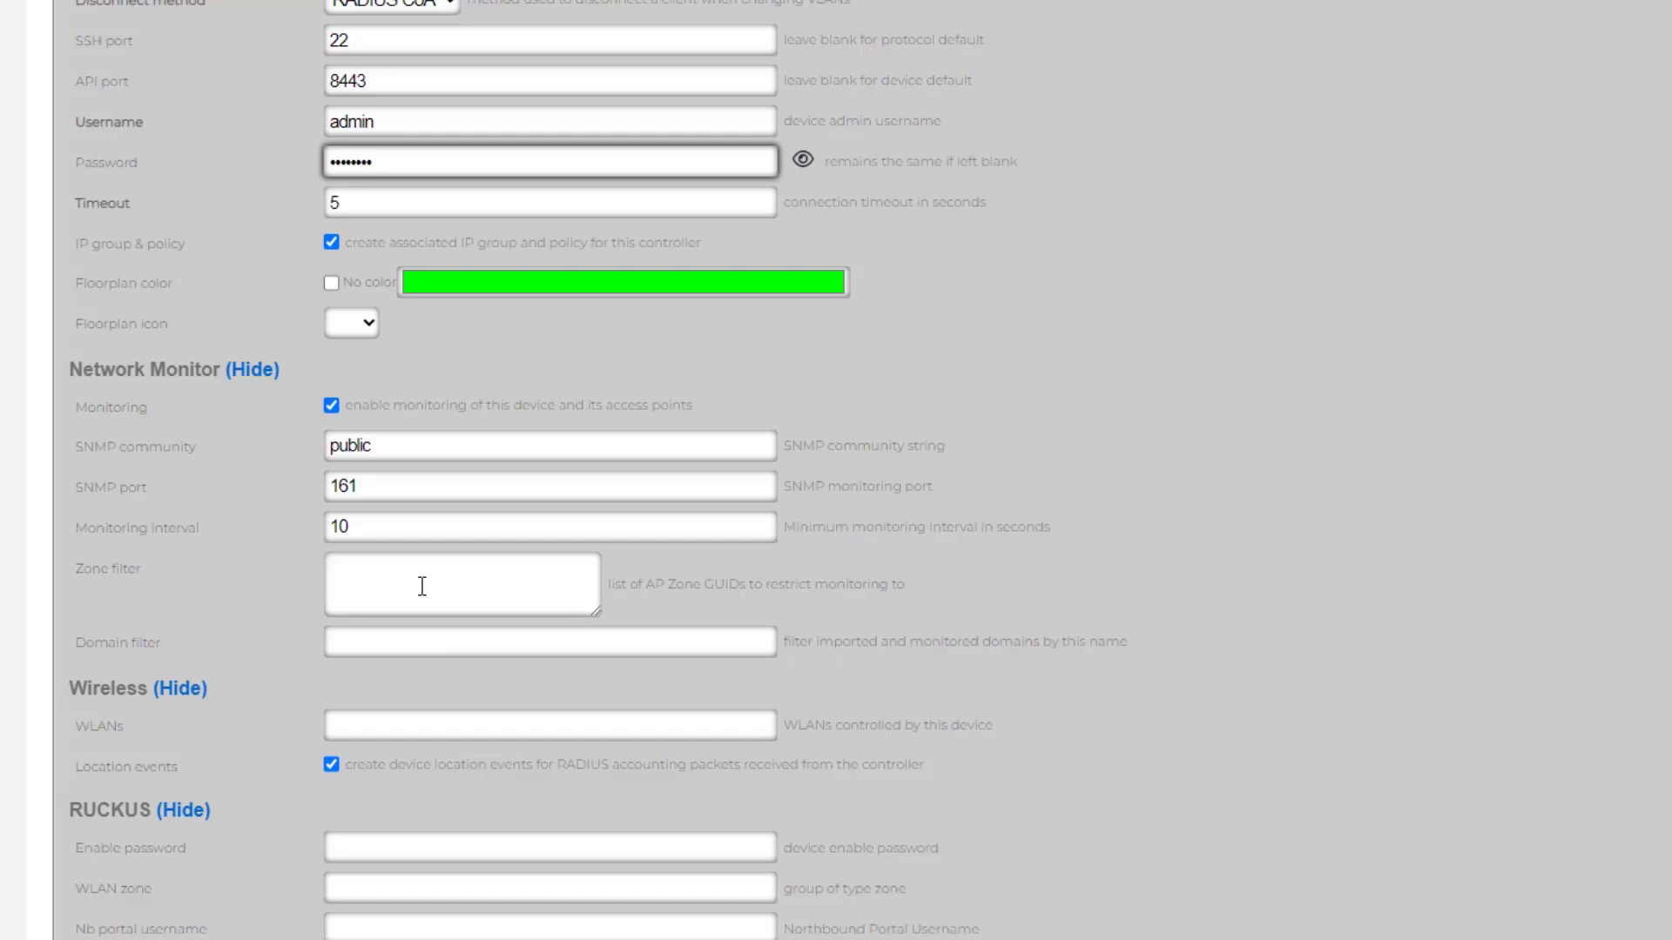
mouse_move(453, 686)
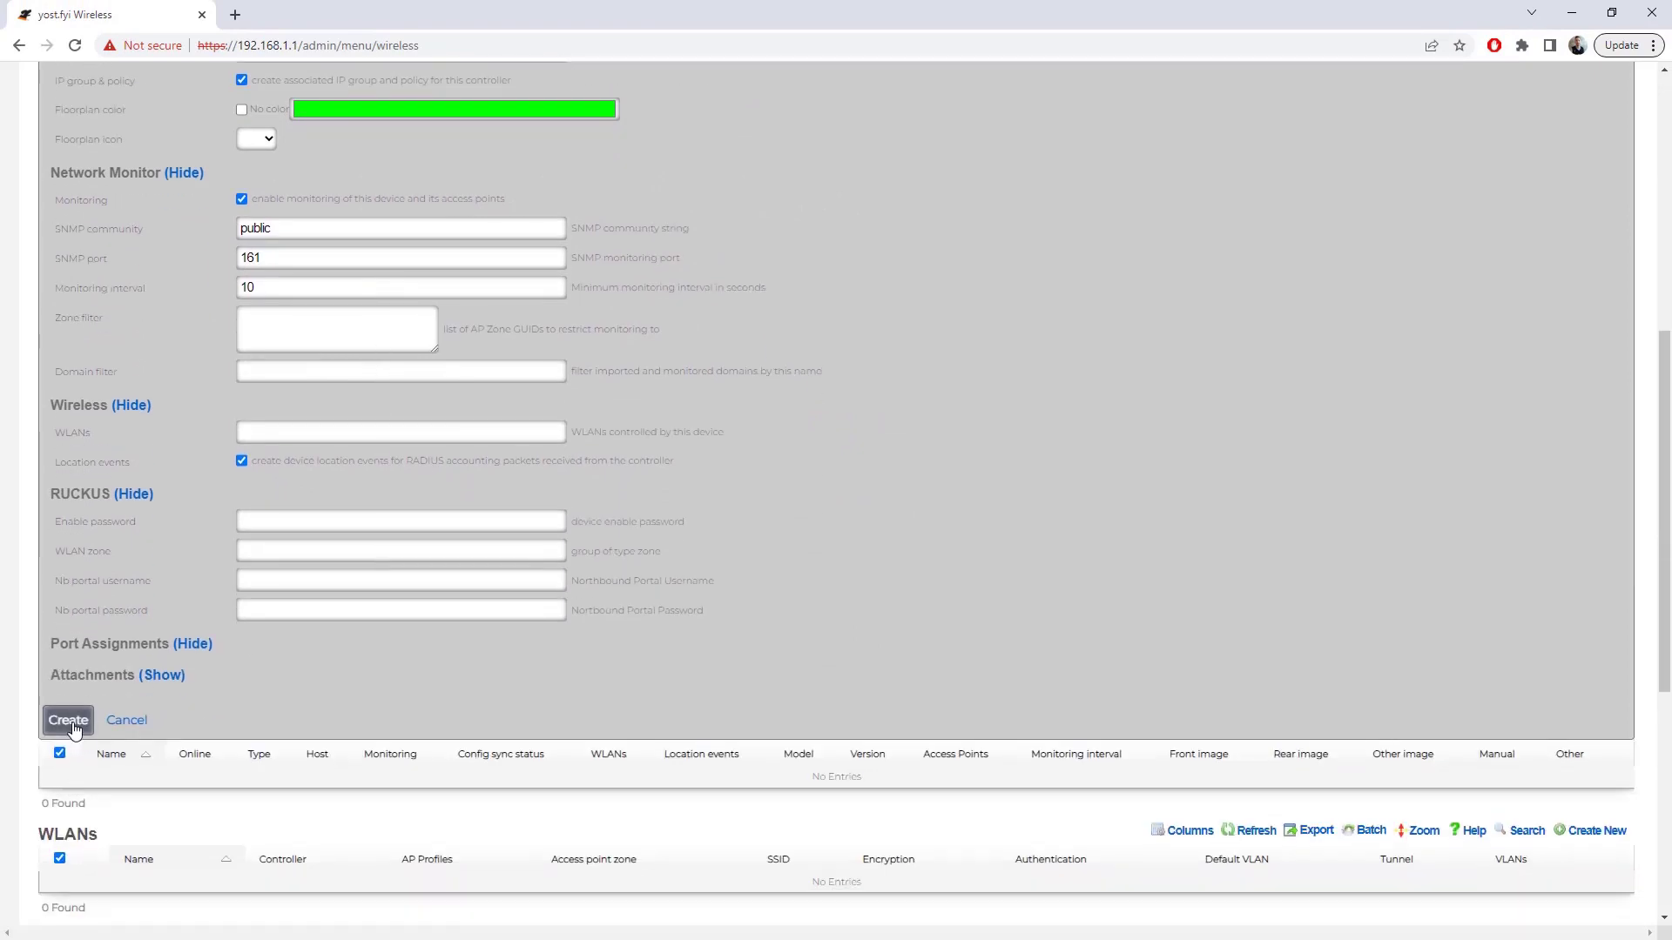
click(68, 719)
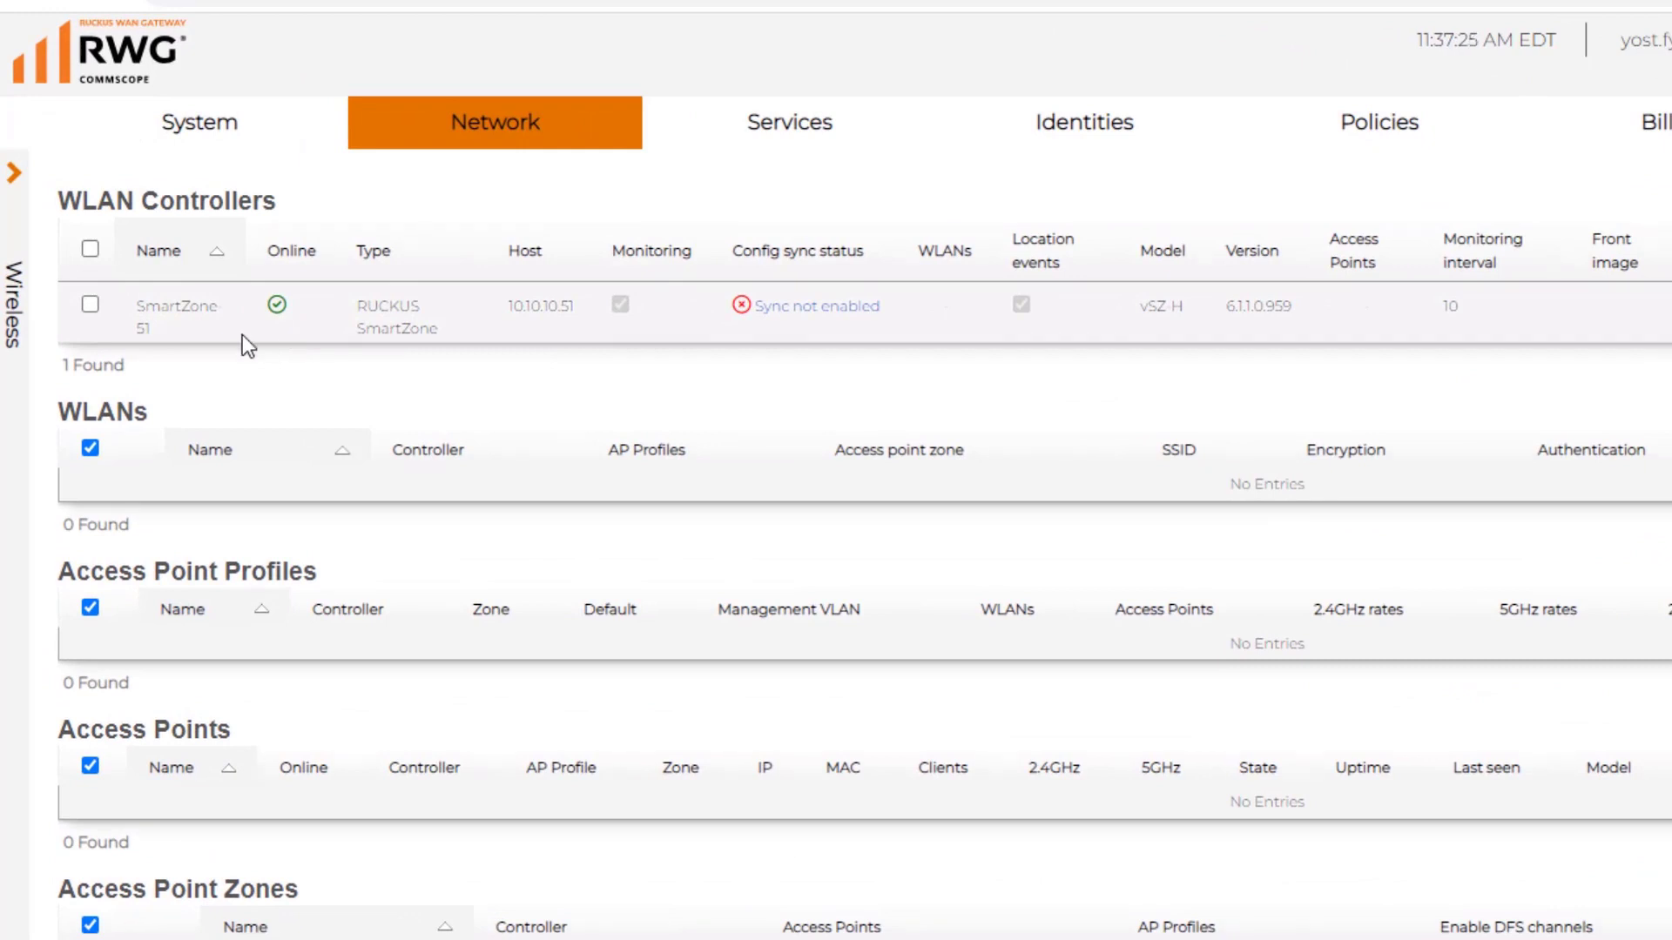
mouse_move(303, 355)
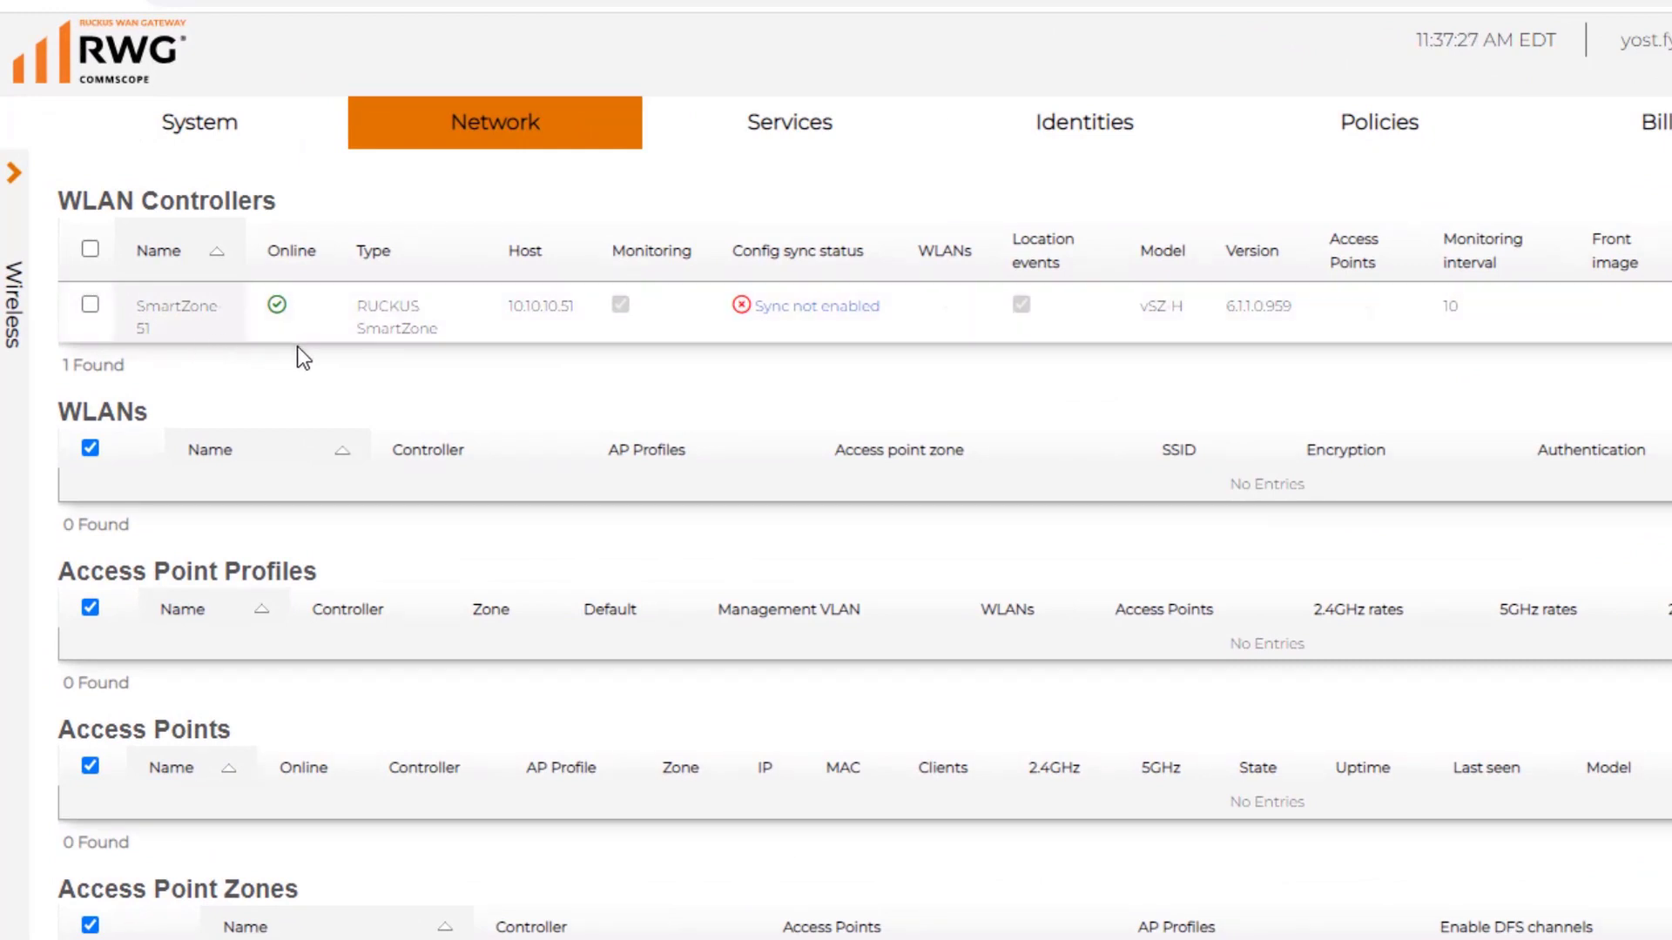
mouse_move(1172, 340)
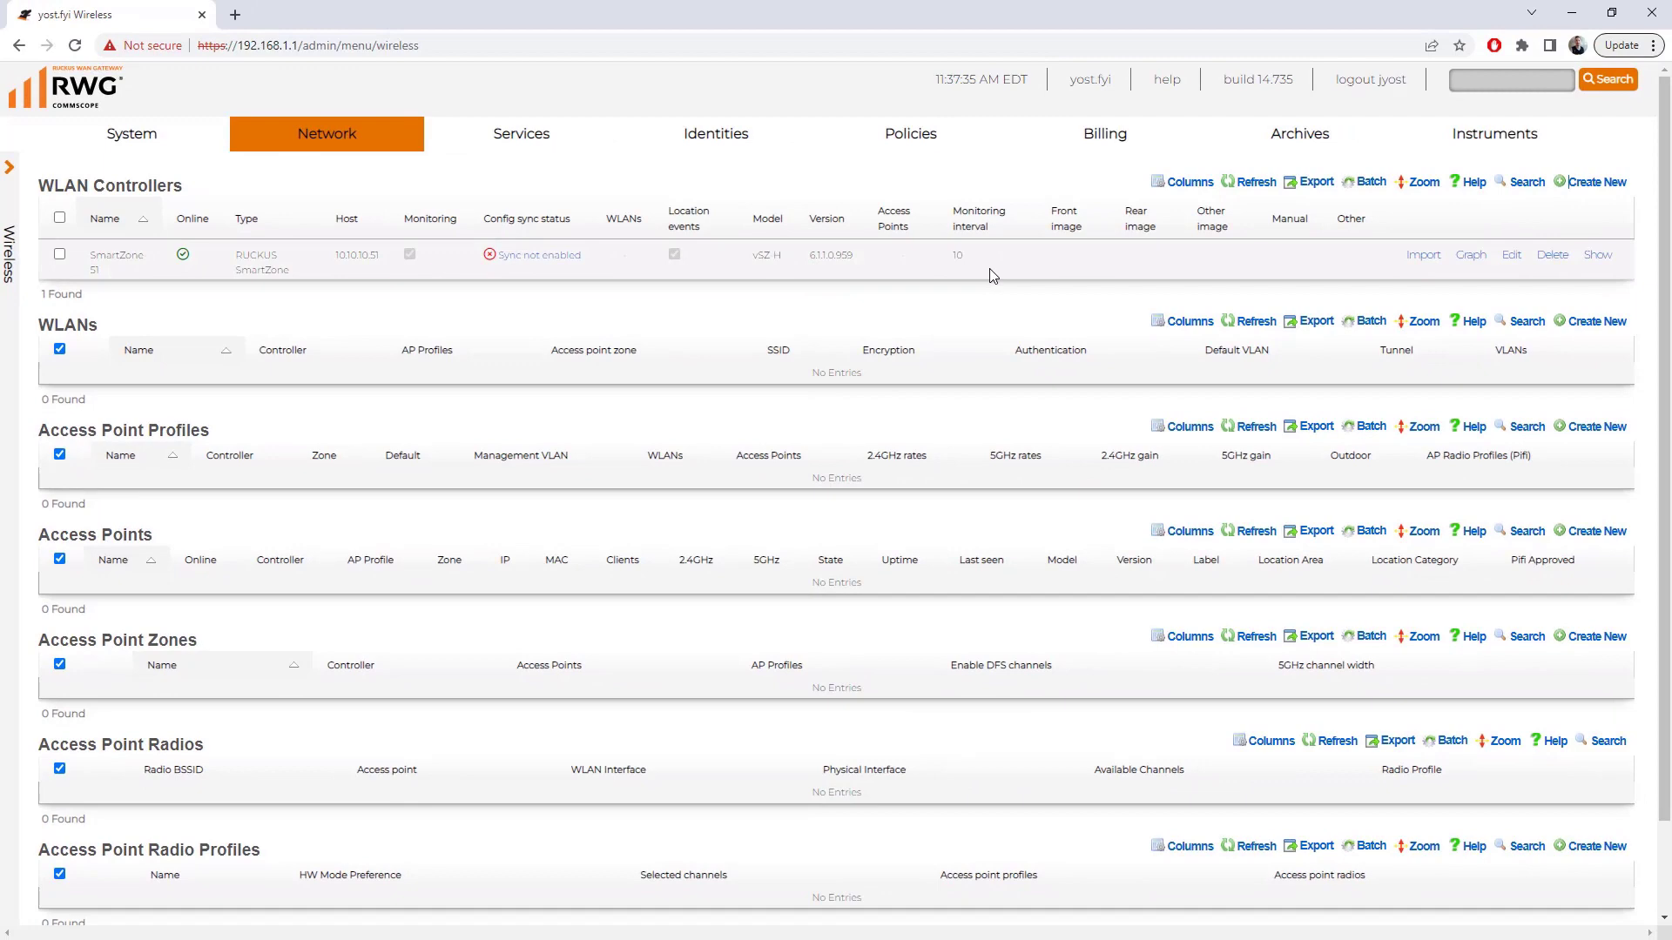
mouse_move(1422, 254)
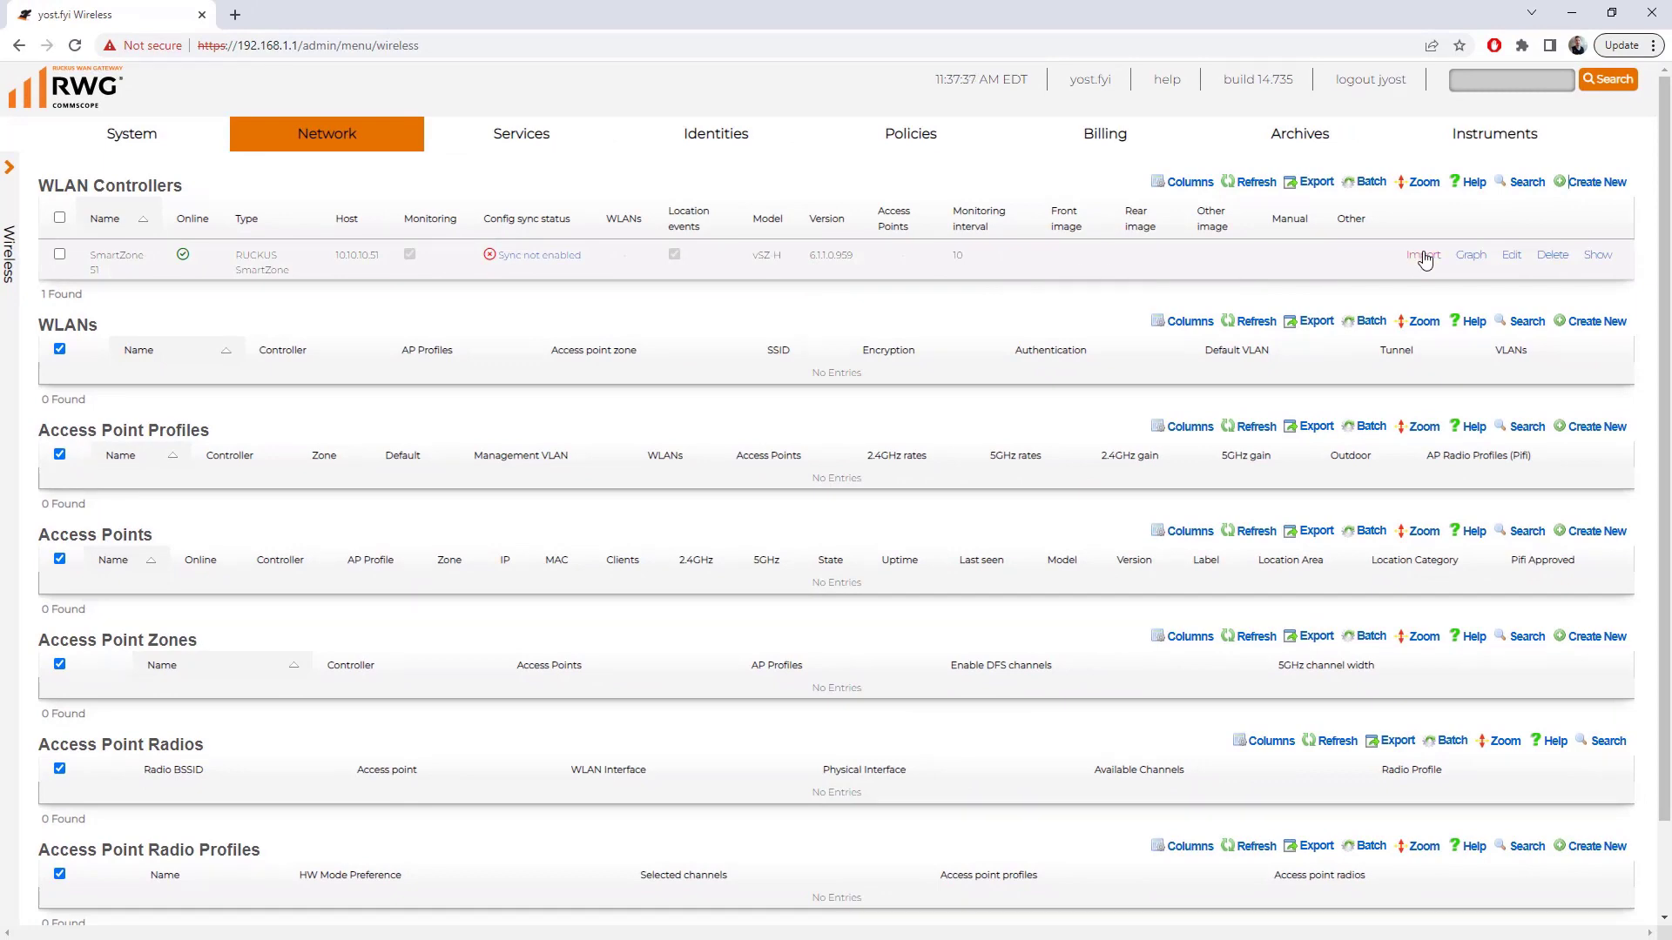
Step: Import the SiteA and SiteB zones from SmartZone-51, bringing in their four WLANs
click(1422, 254)
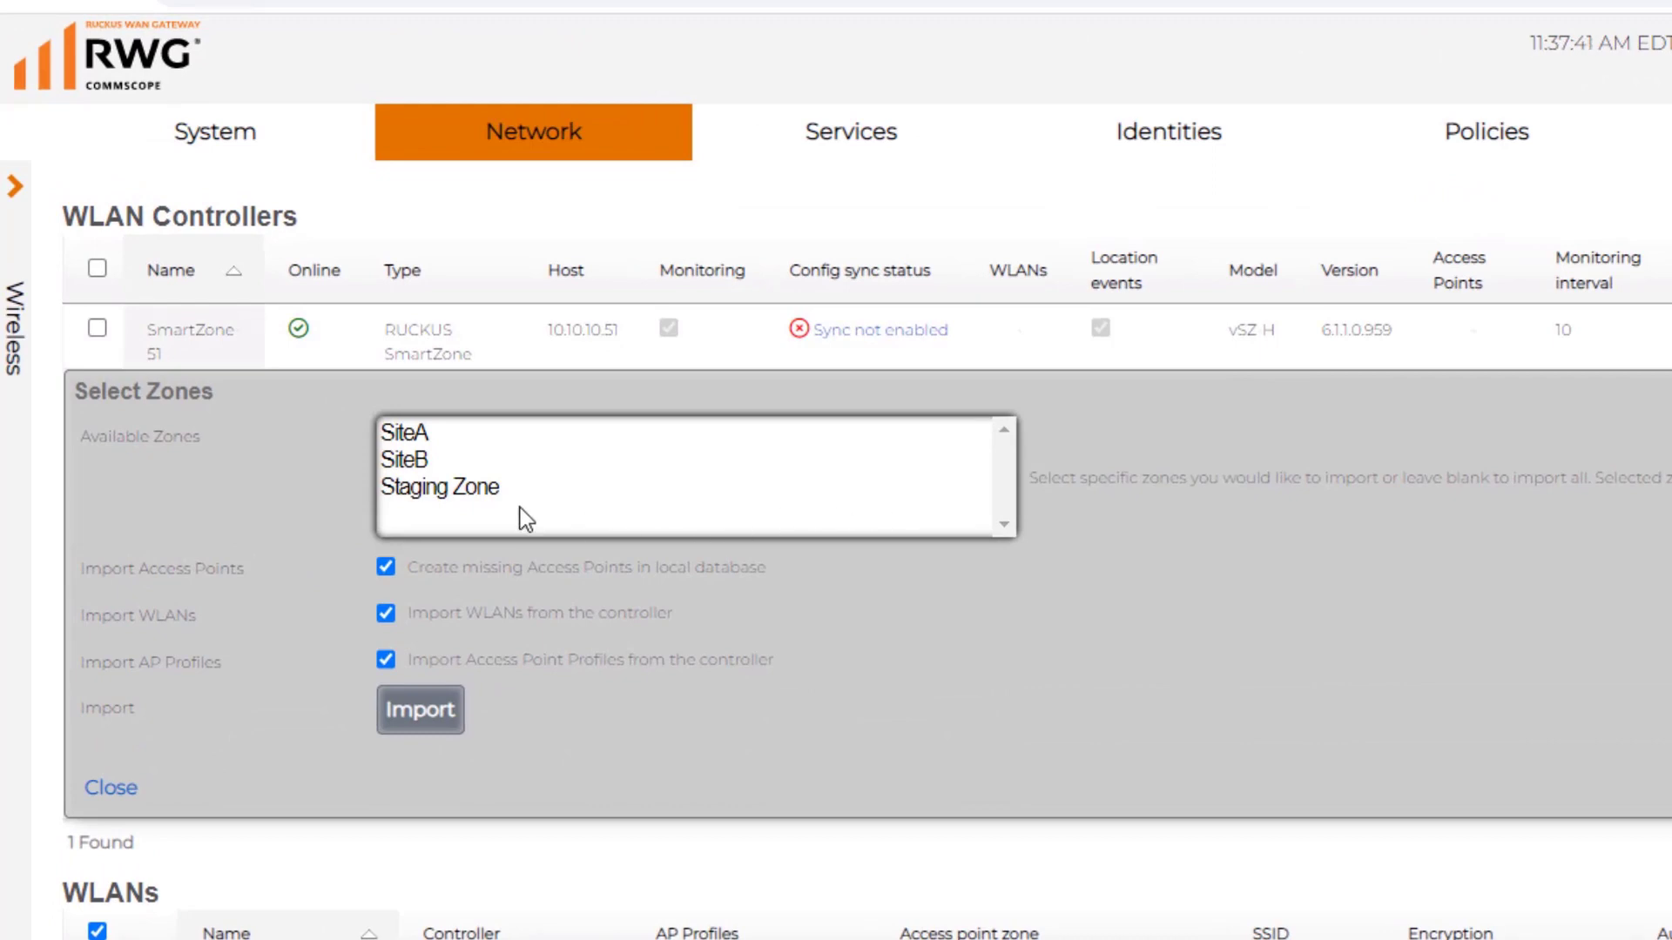
mouse_move(432, 444)
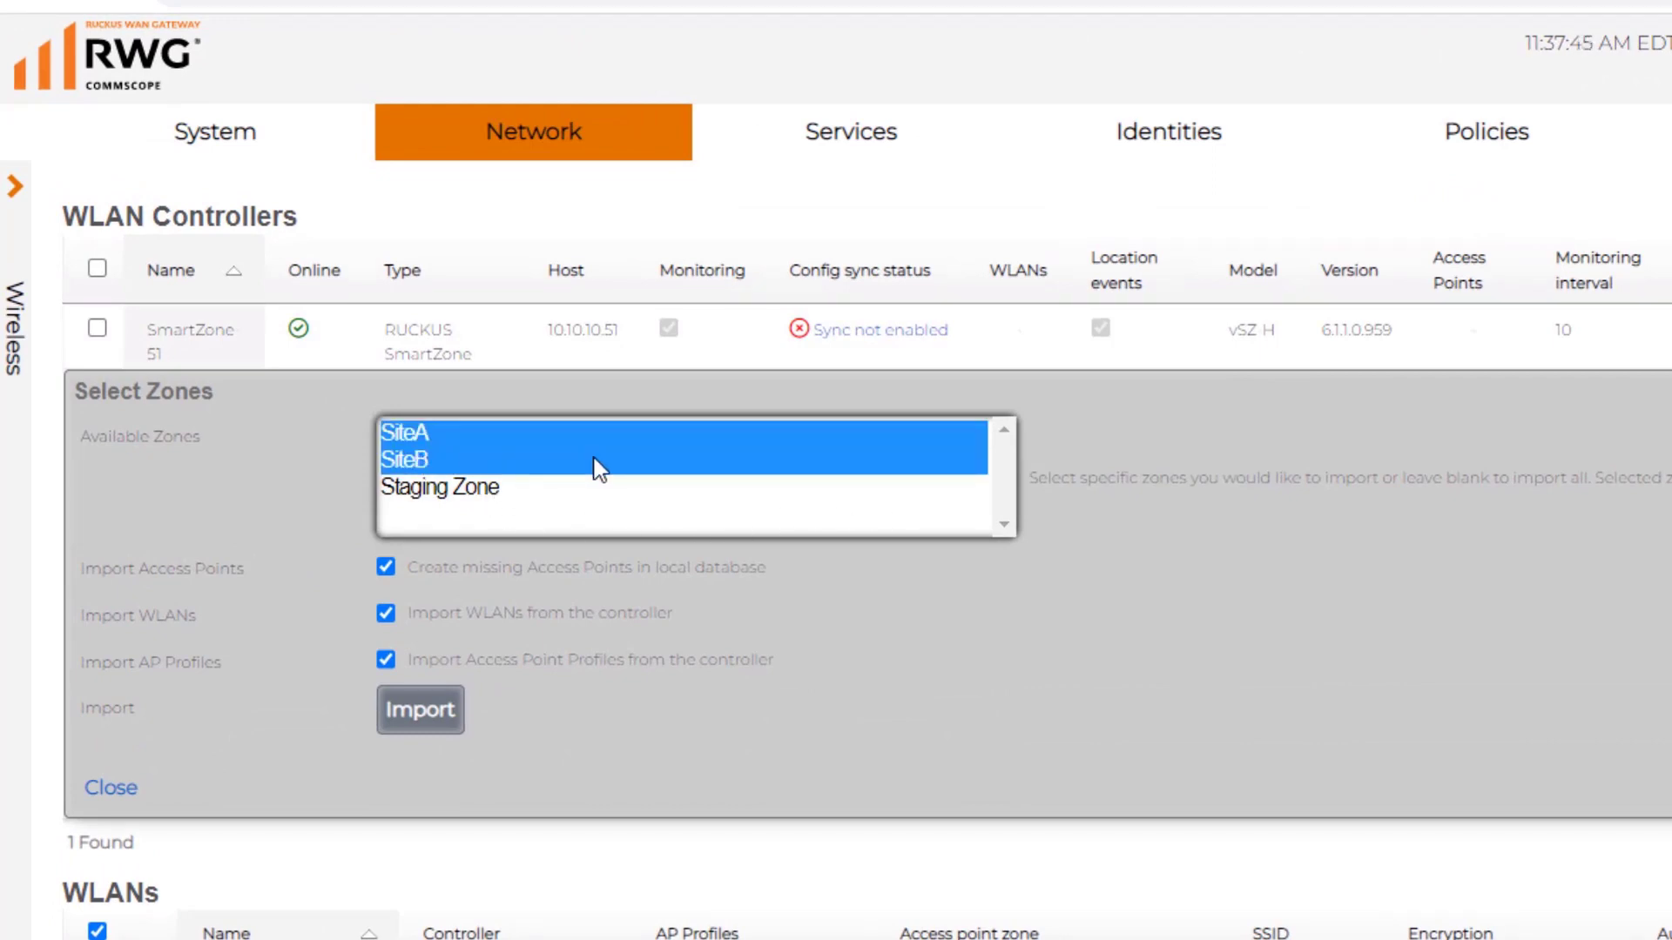
mouse_move(456, 592)
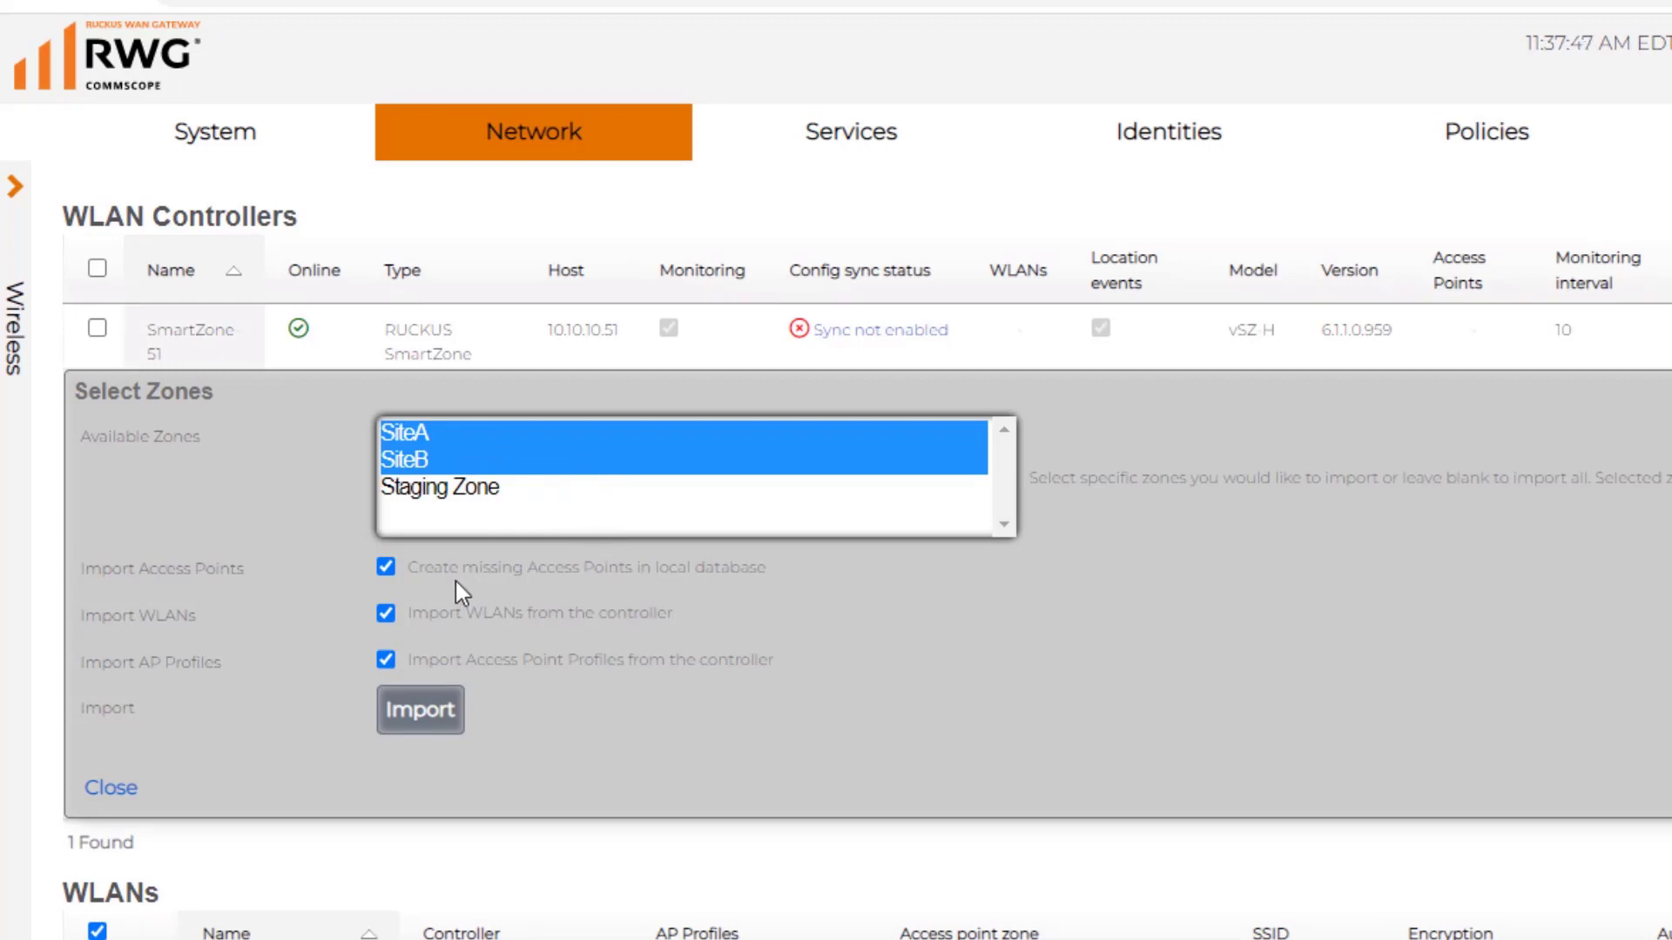
mouse_move(453, 604)
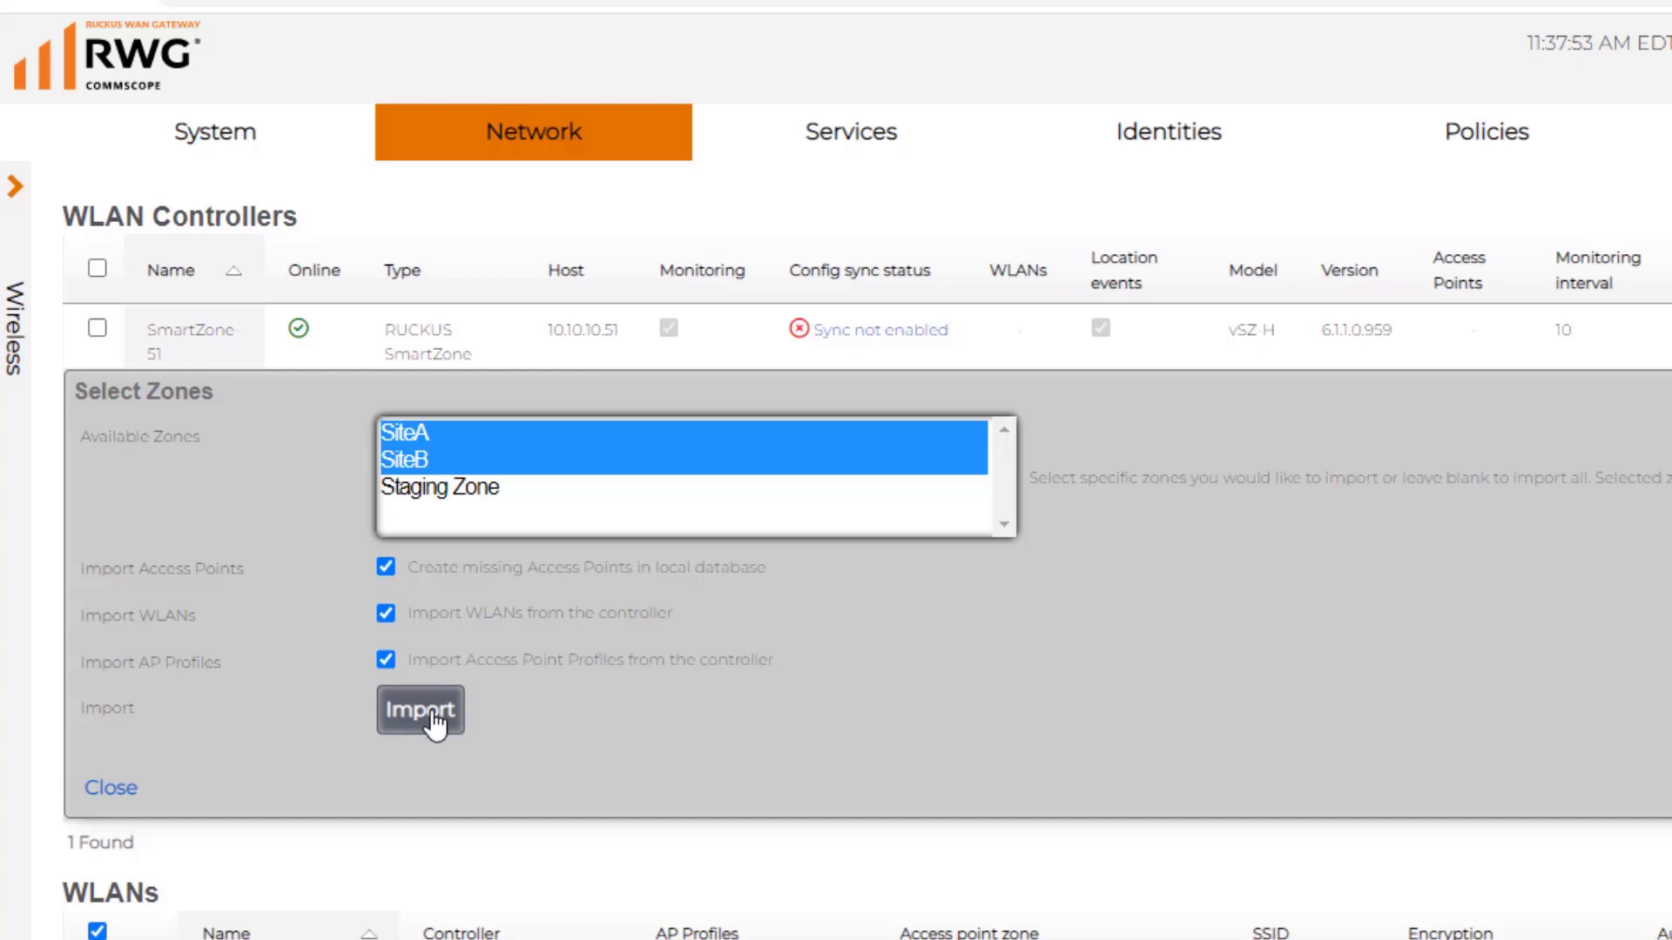
click(420, 710)
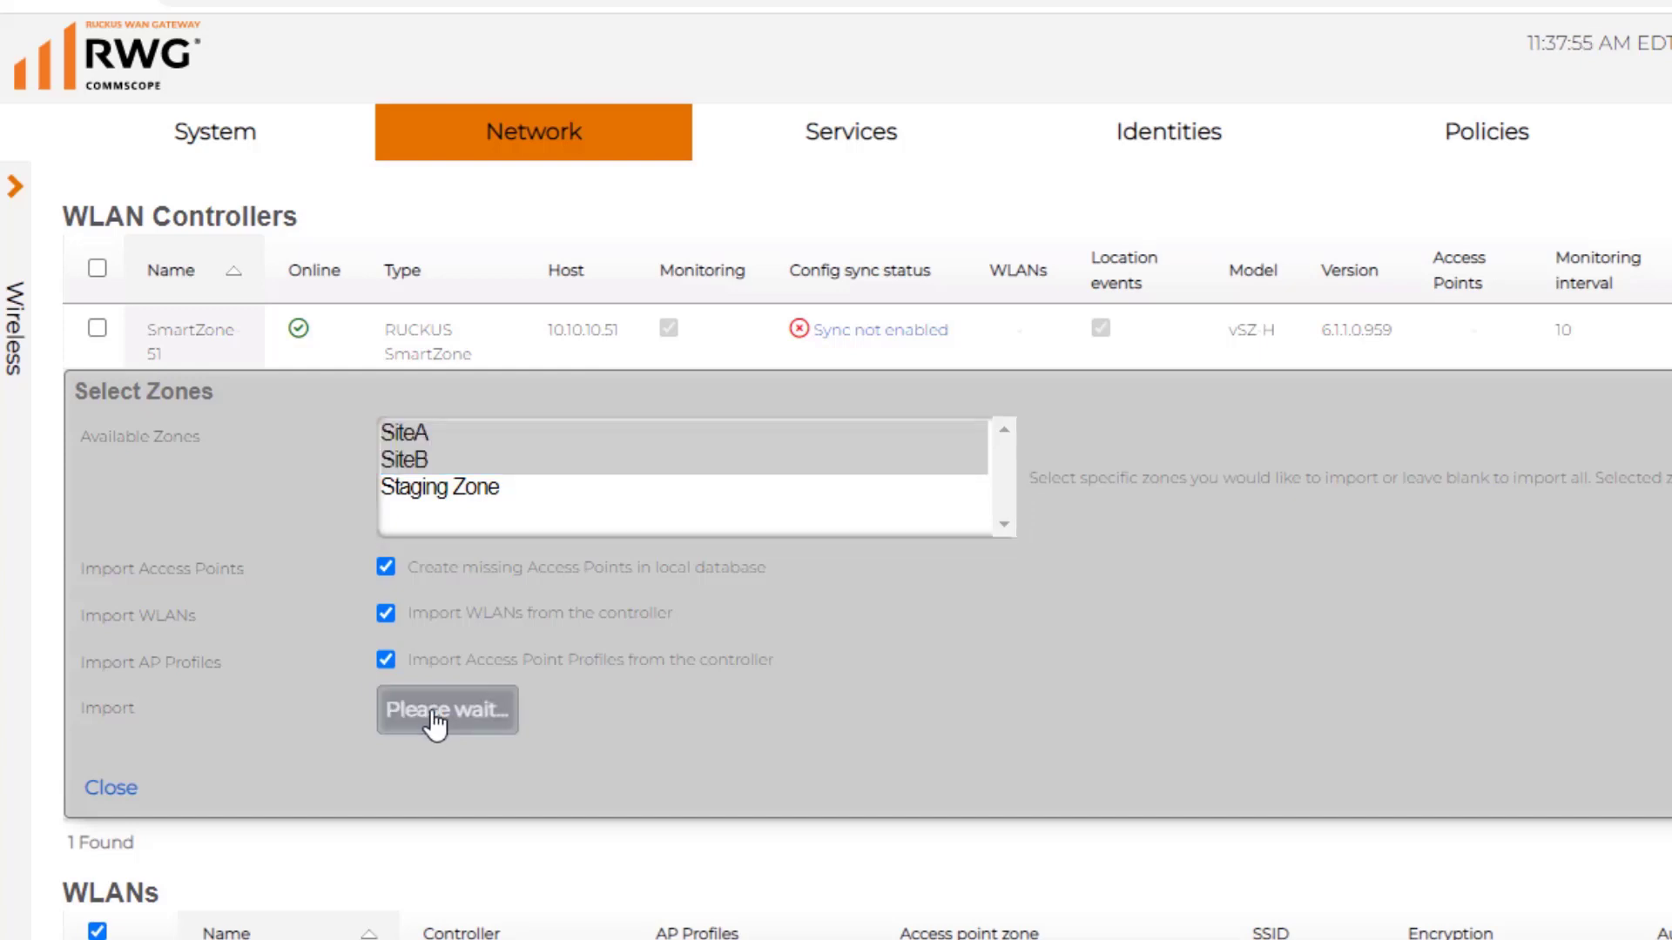
click(446, 709)
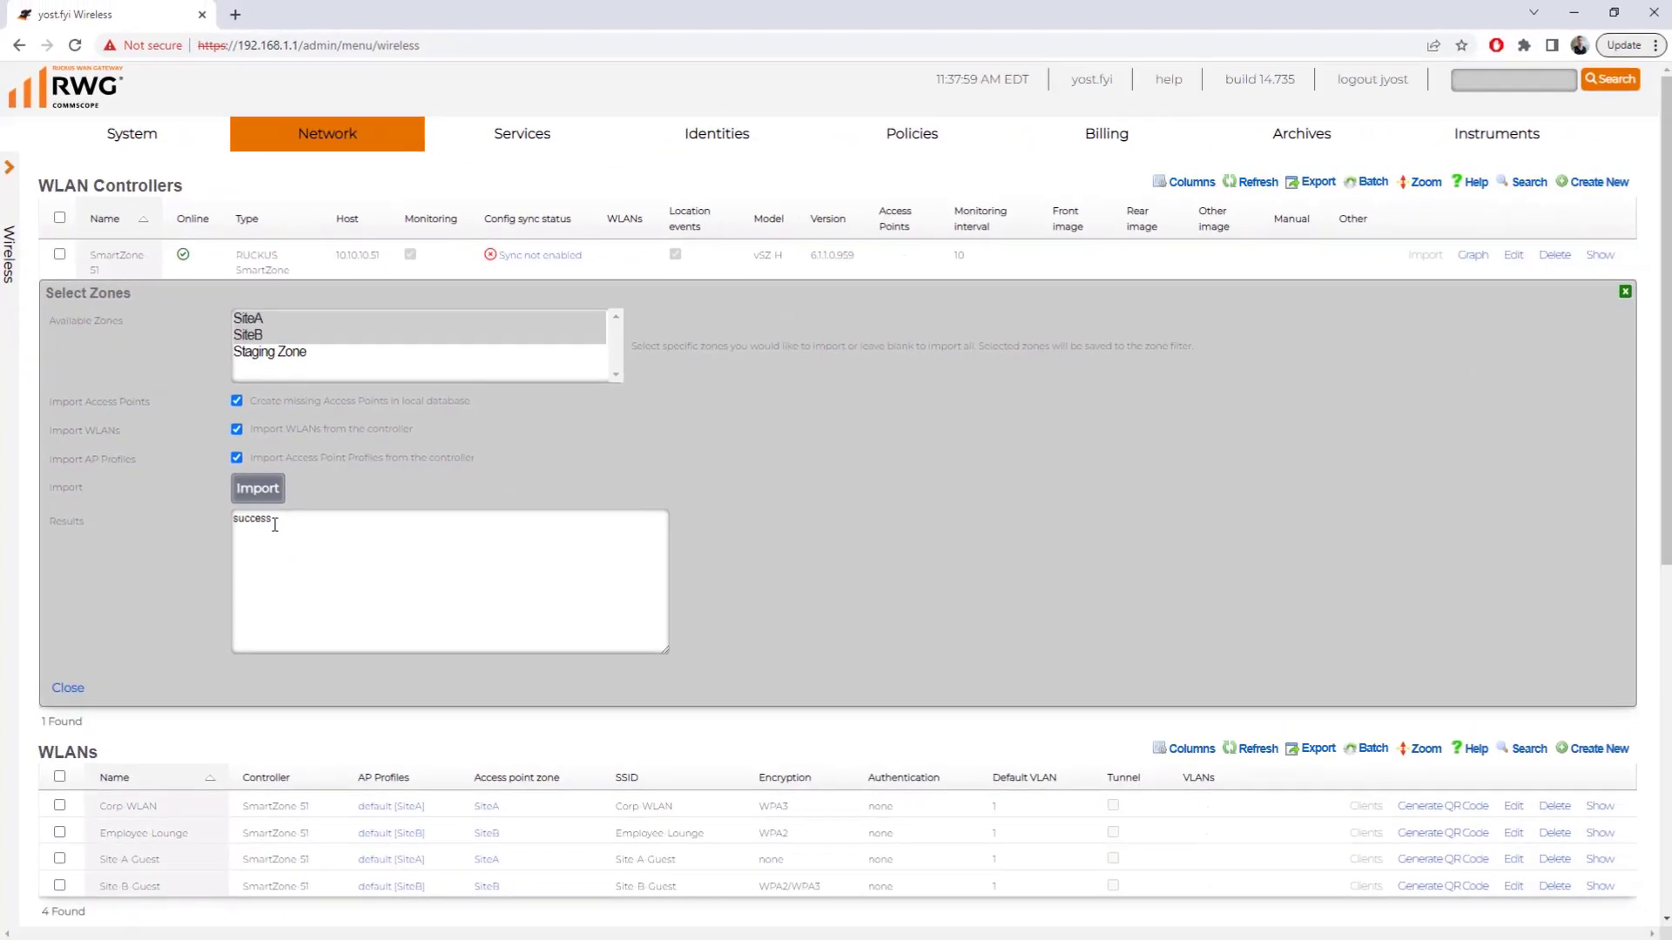
Step: Close the zone import and refresh the Access Points table to show the two RuckusAP devices
click(68, 688)
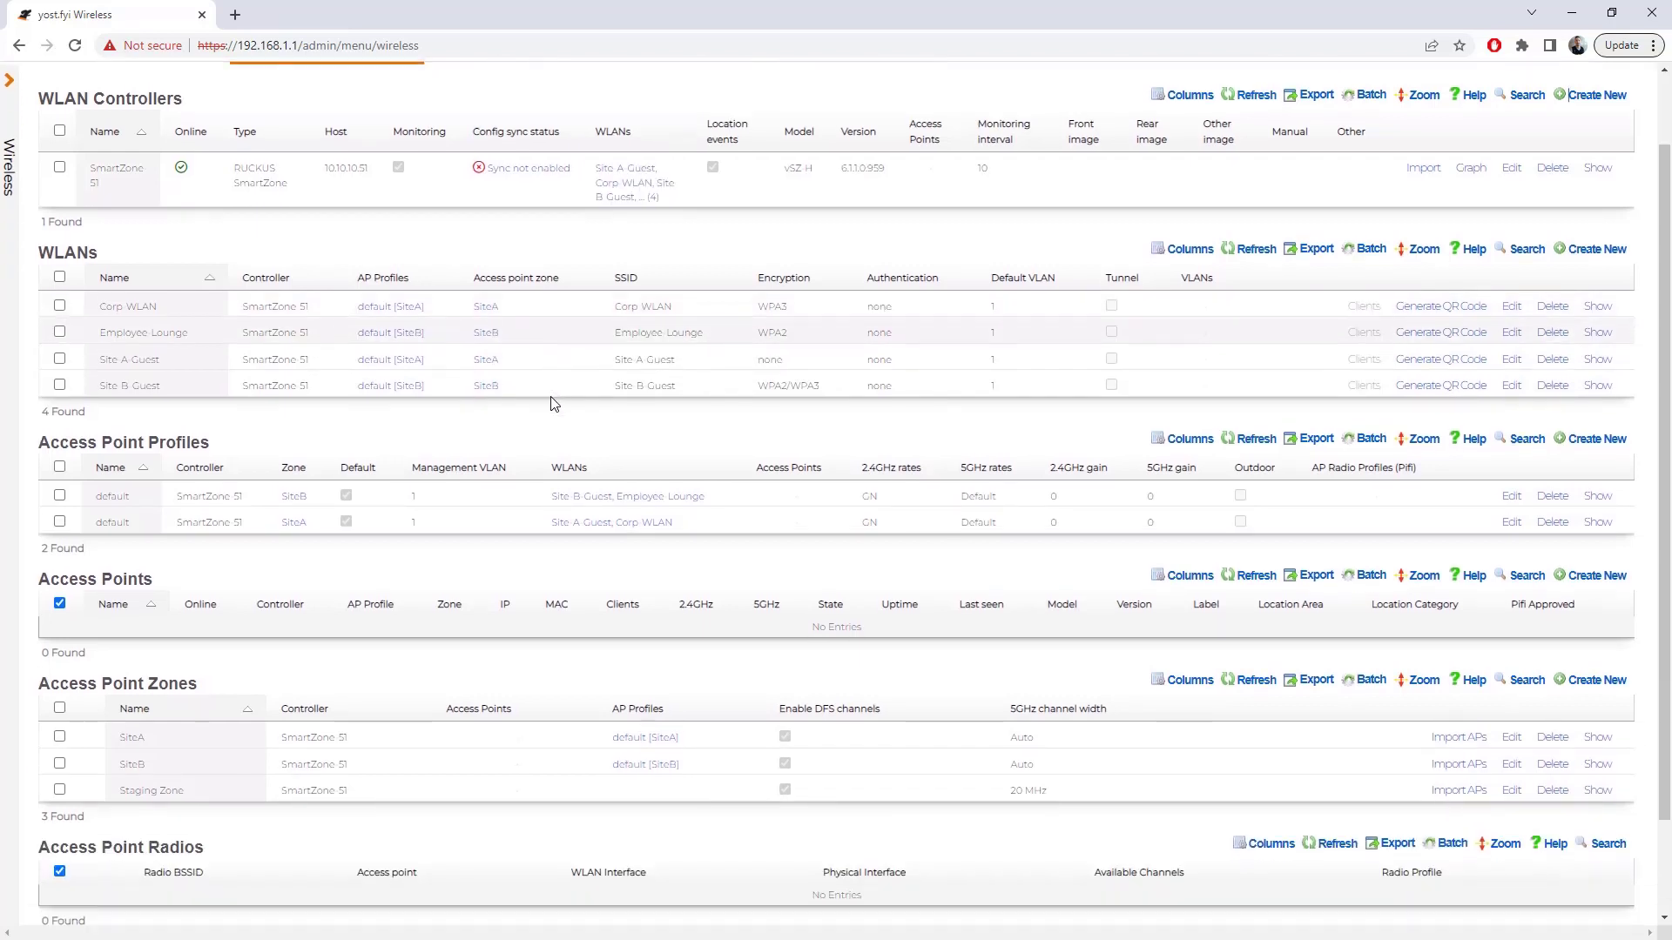
scroll(down, 3)
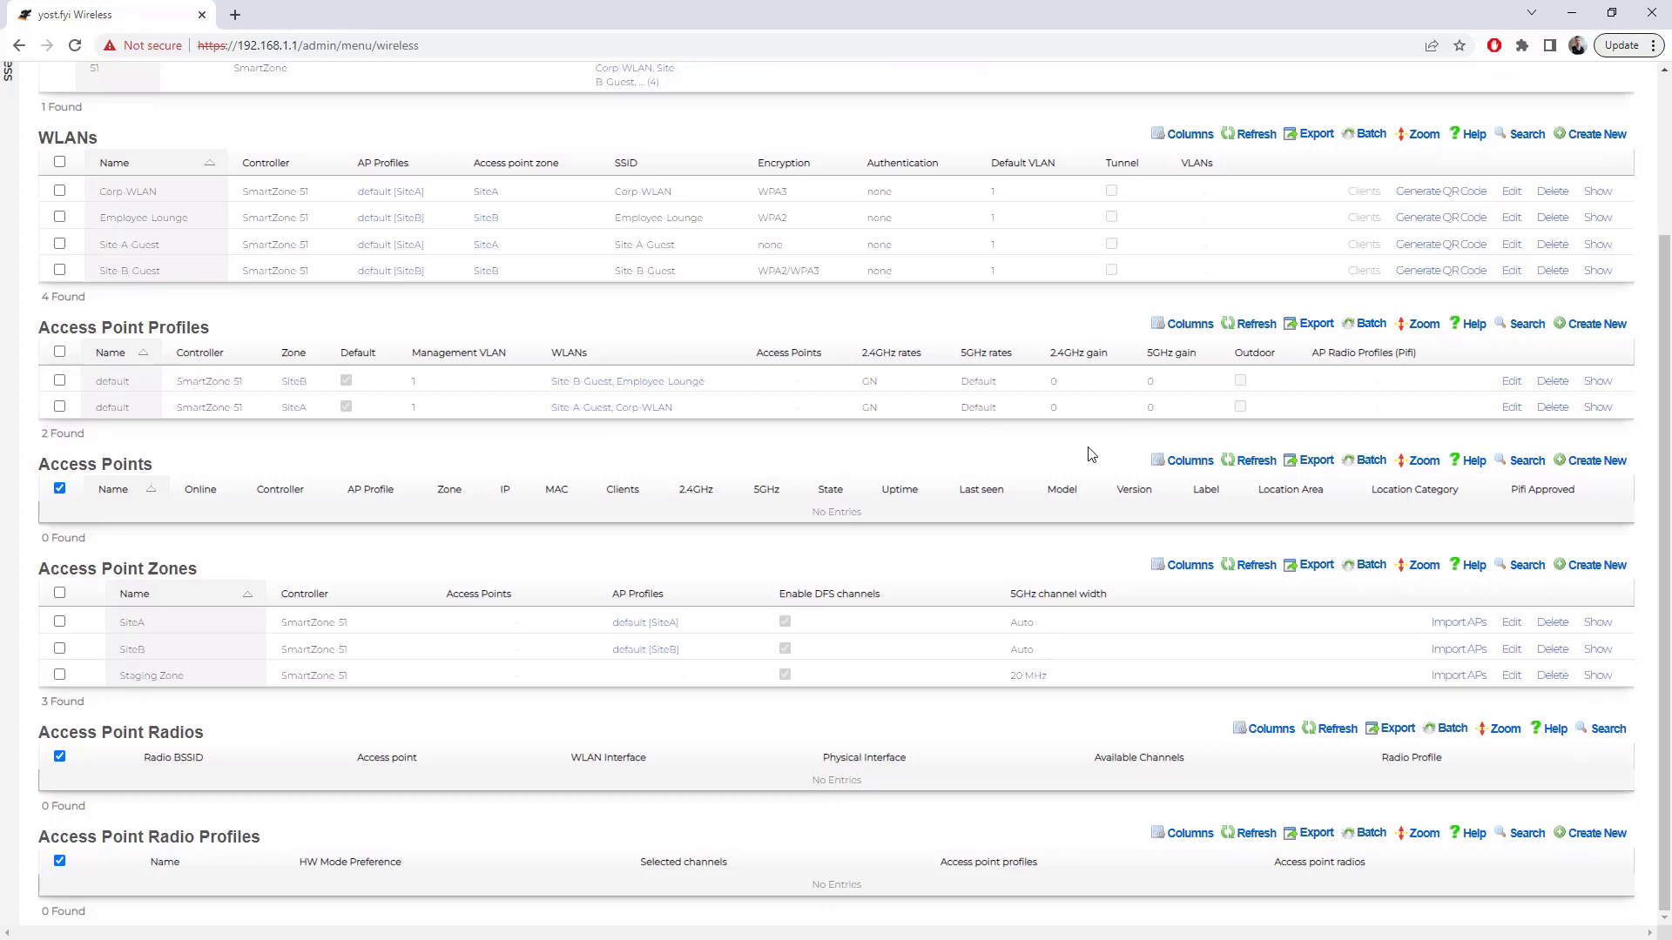
scroll(up, 3)
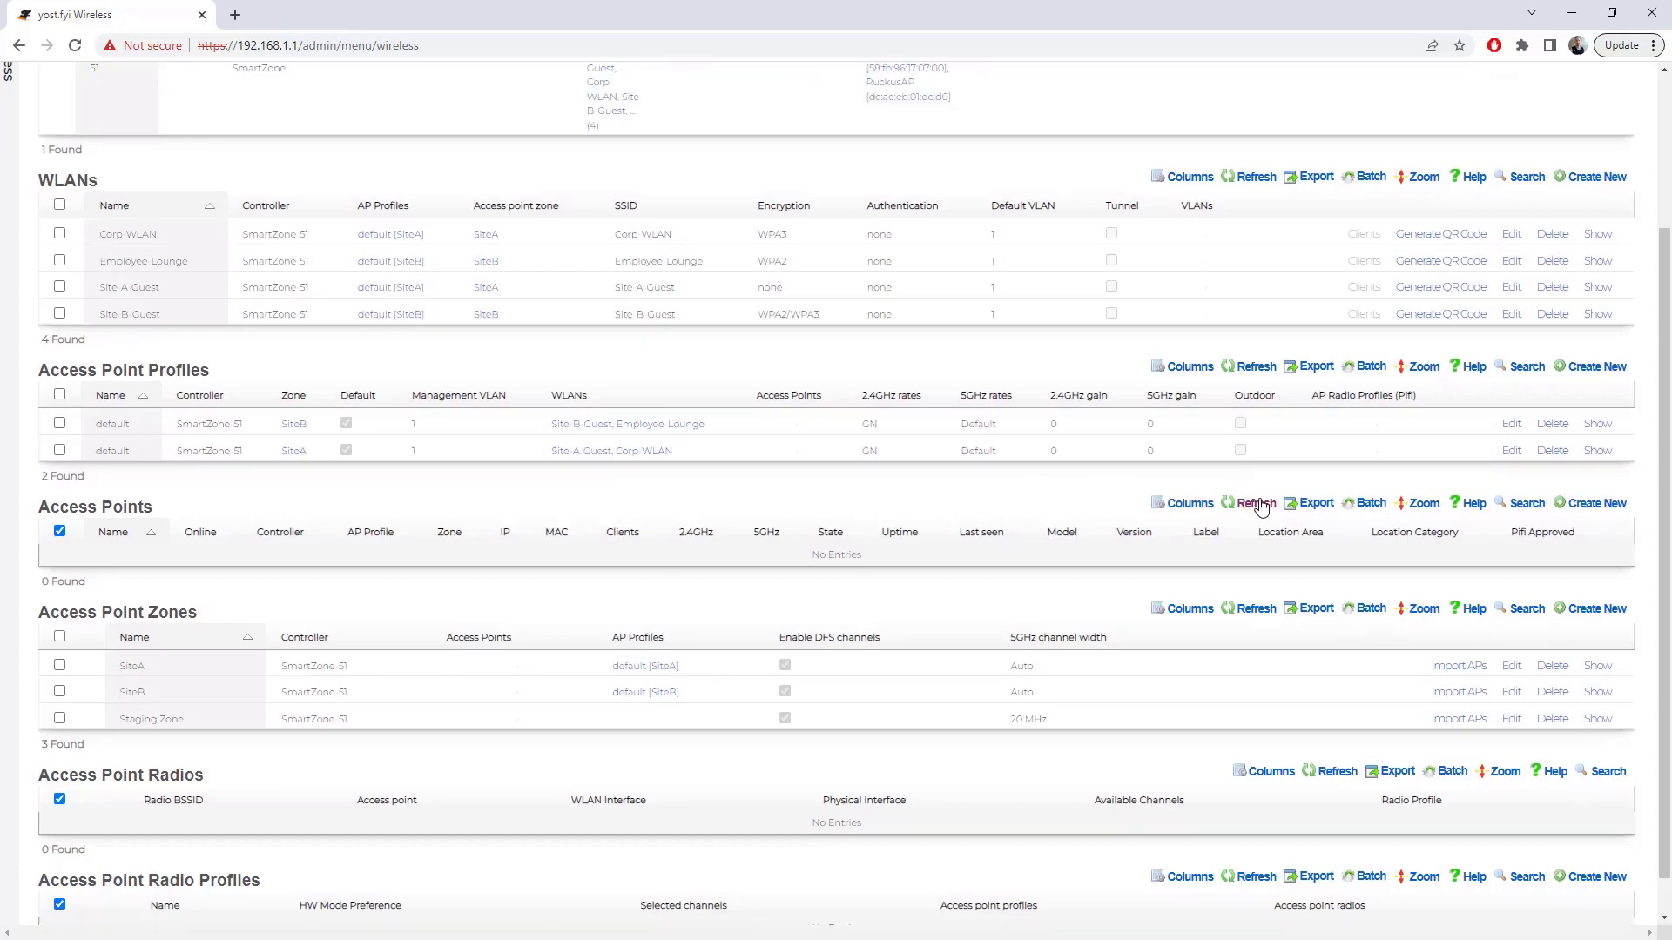
click(1255, 502)
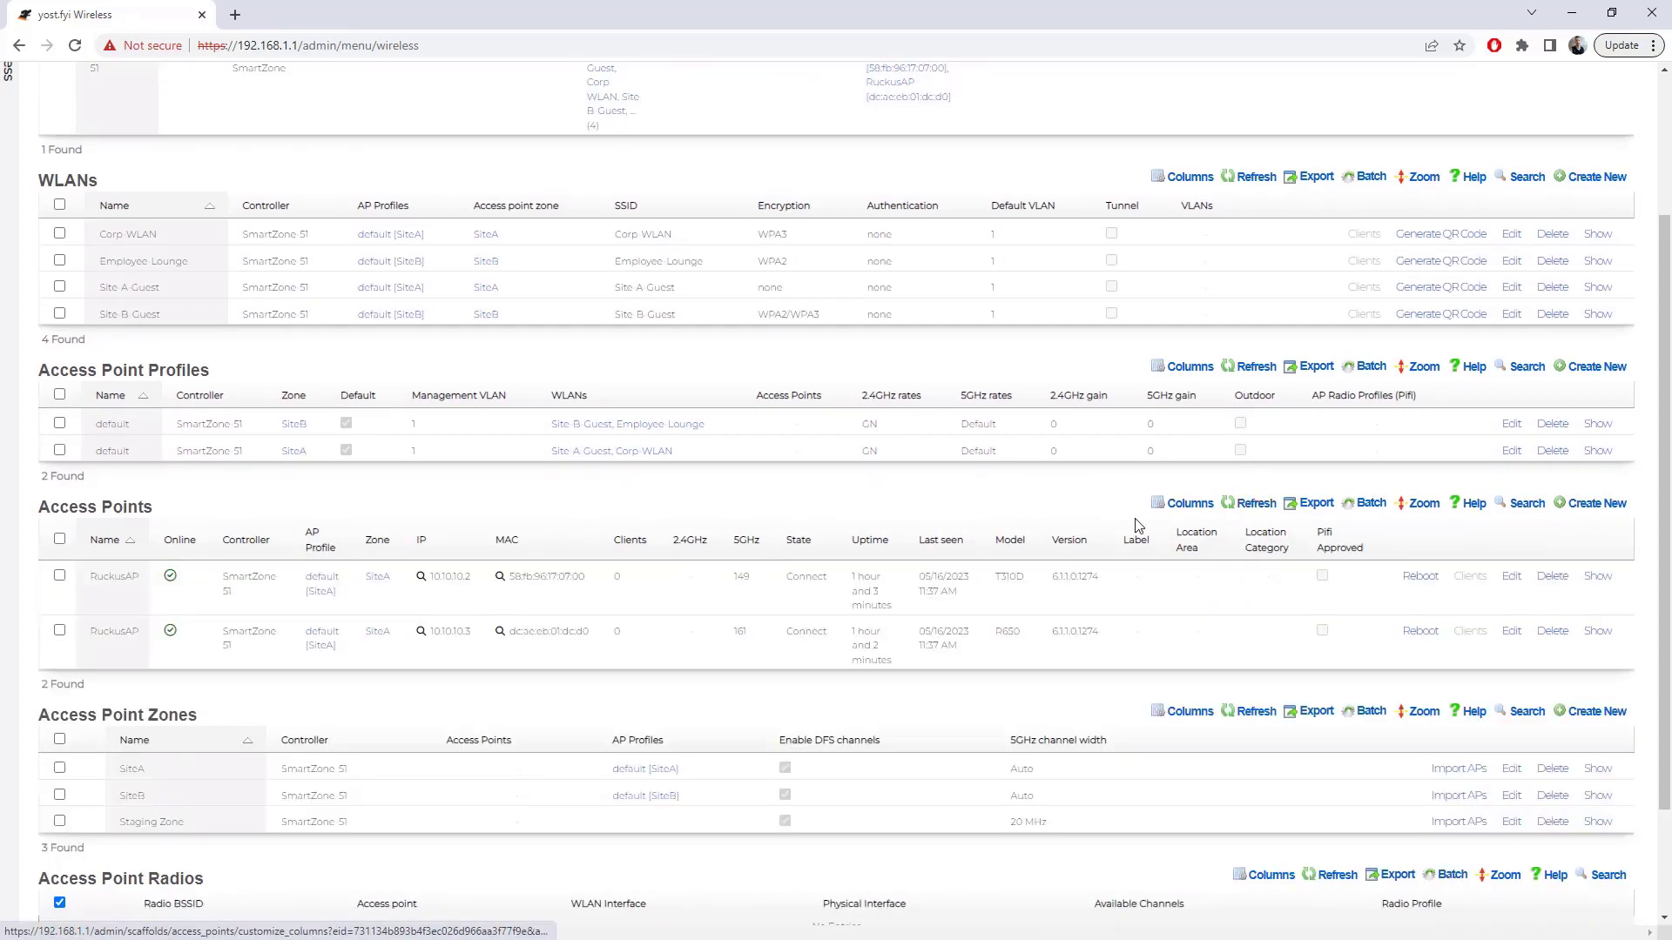
scroll(down, 3)
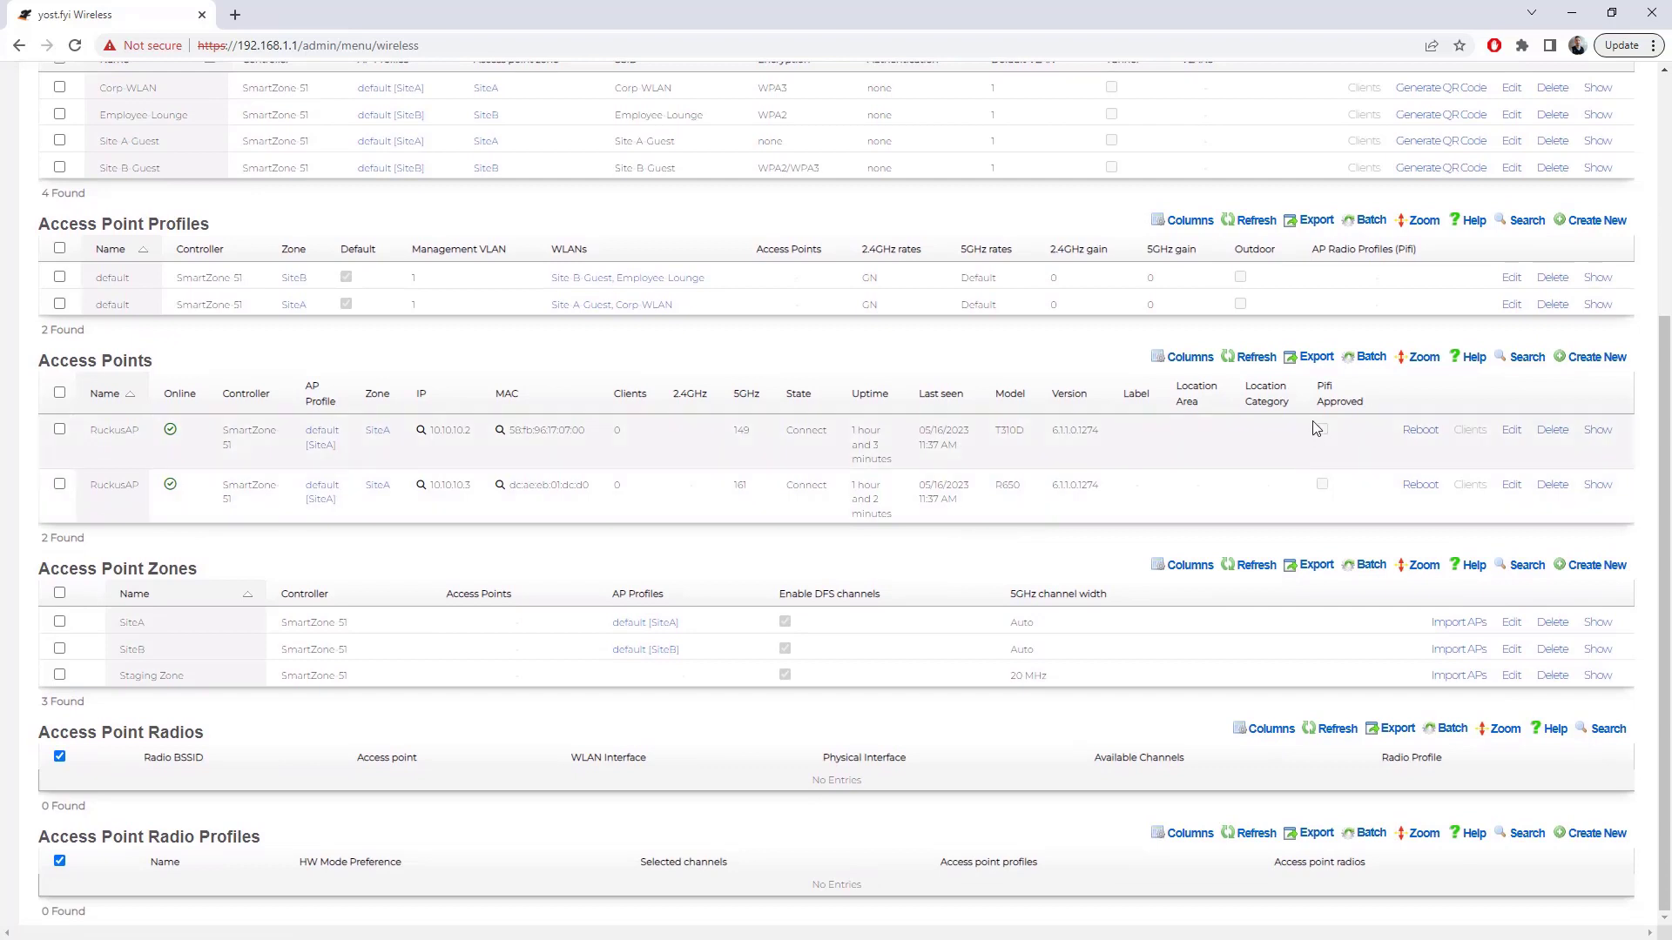
mouse_move(1050, 451)
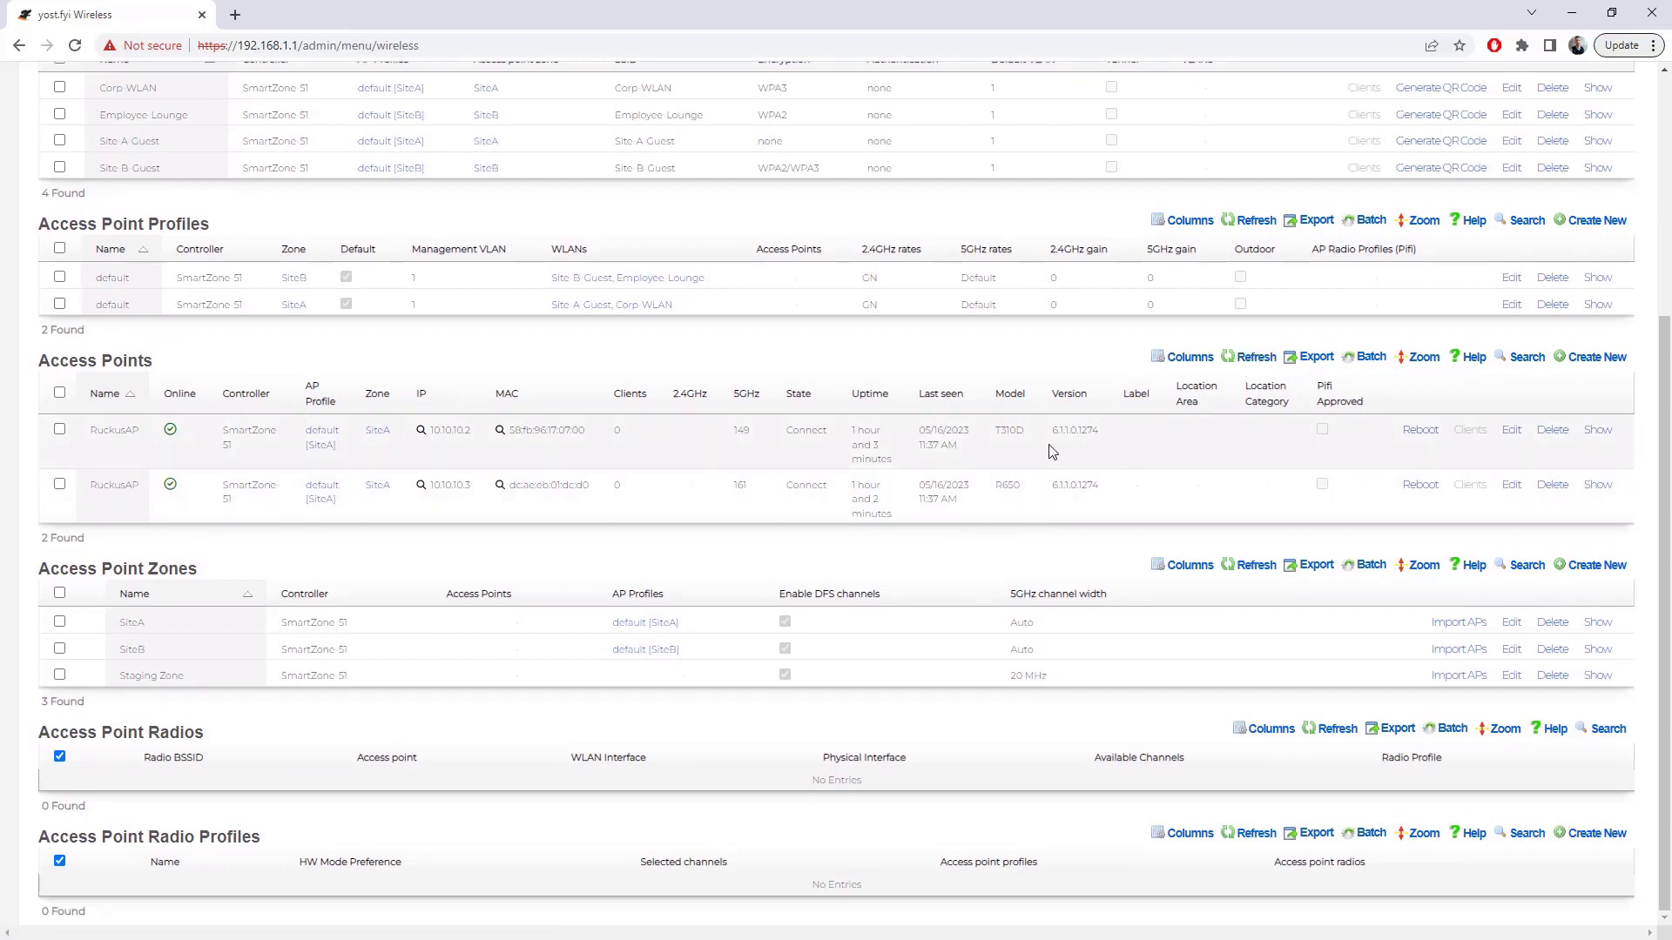
scroll(up, 3)
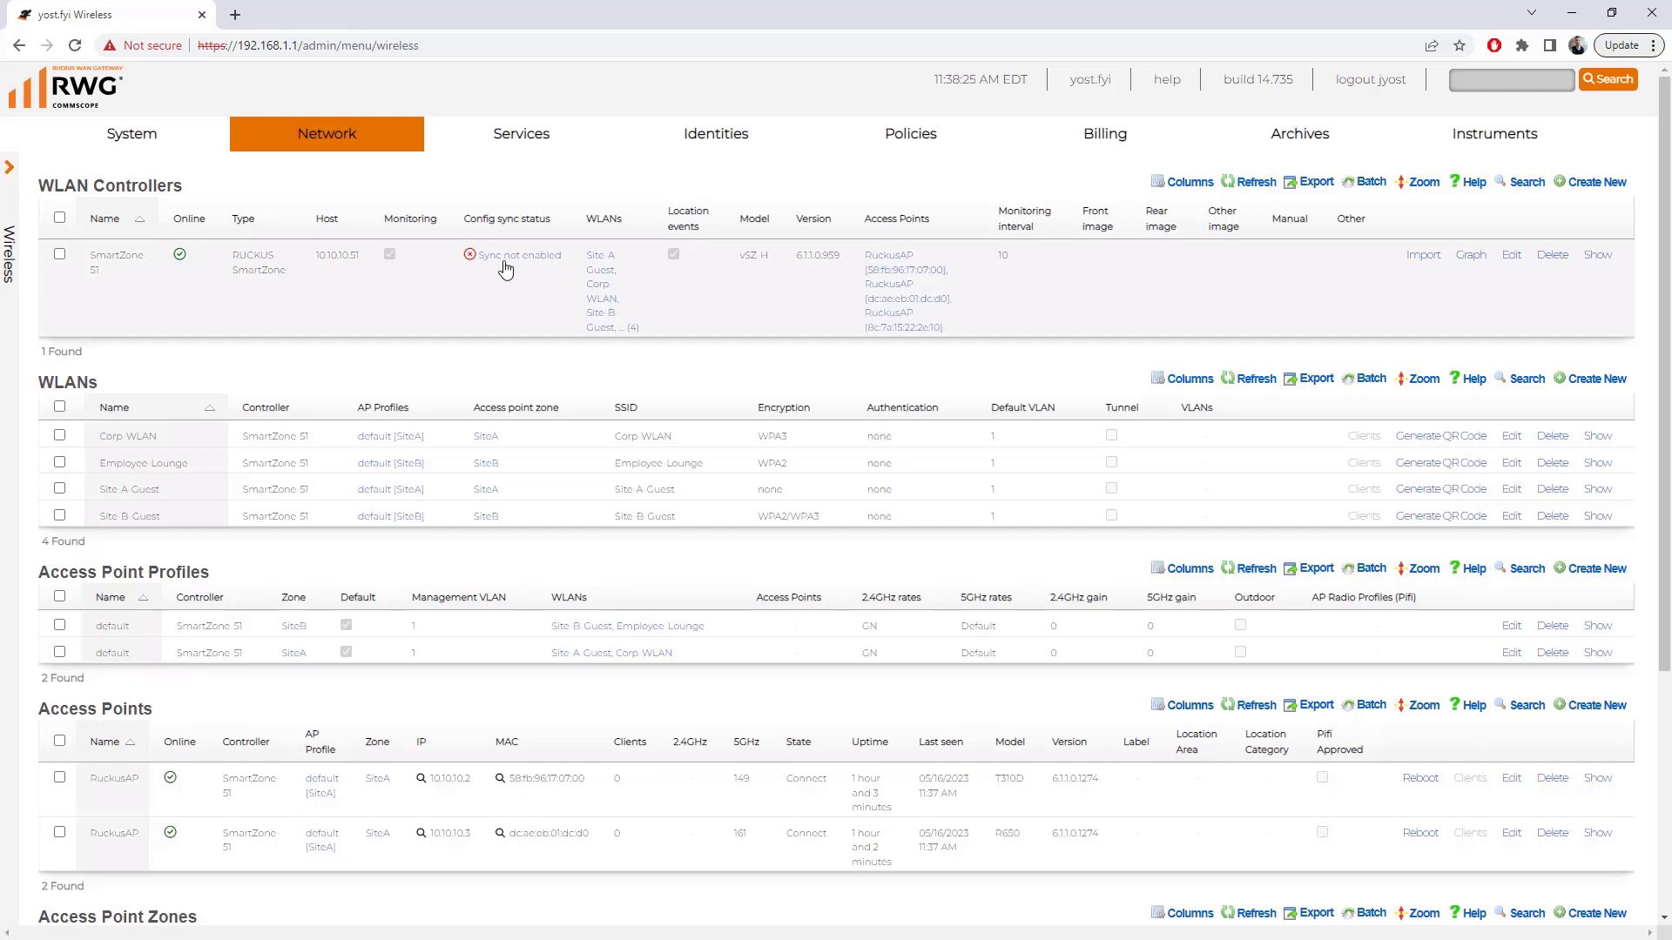
Step: Enable config synchronization for SmartZone-51 and accept the connectivity warning
click(521, 254)
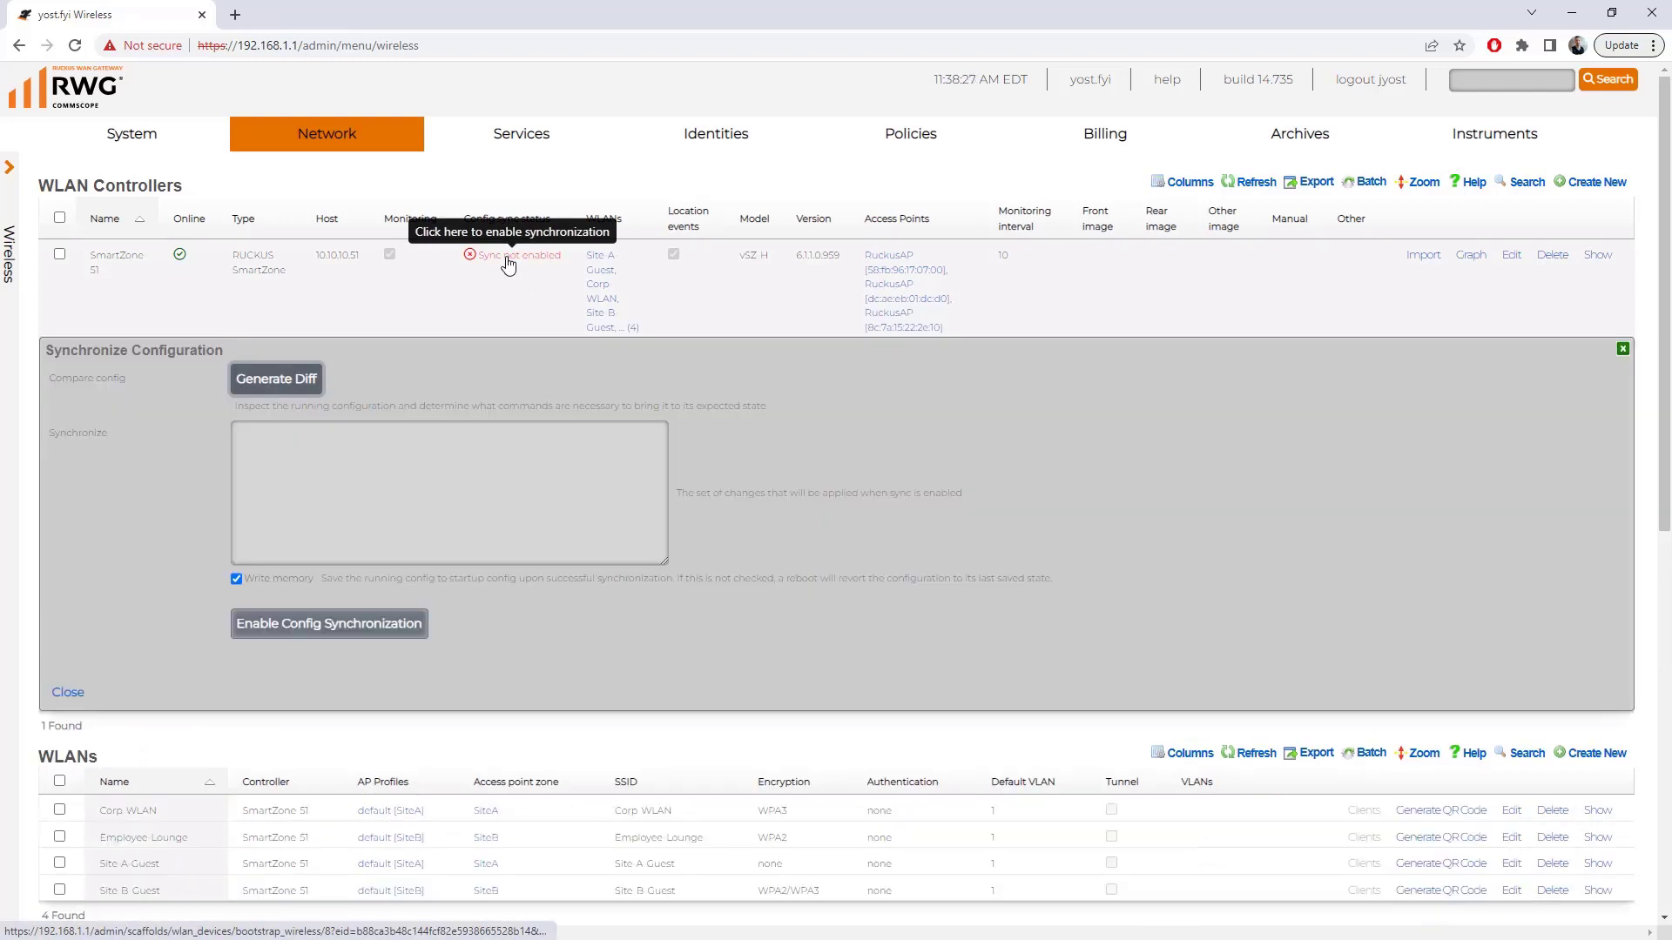
mouse_move(329, 624)
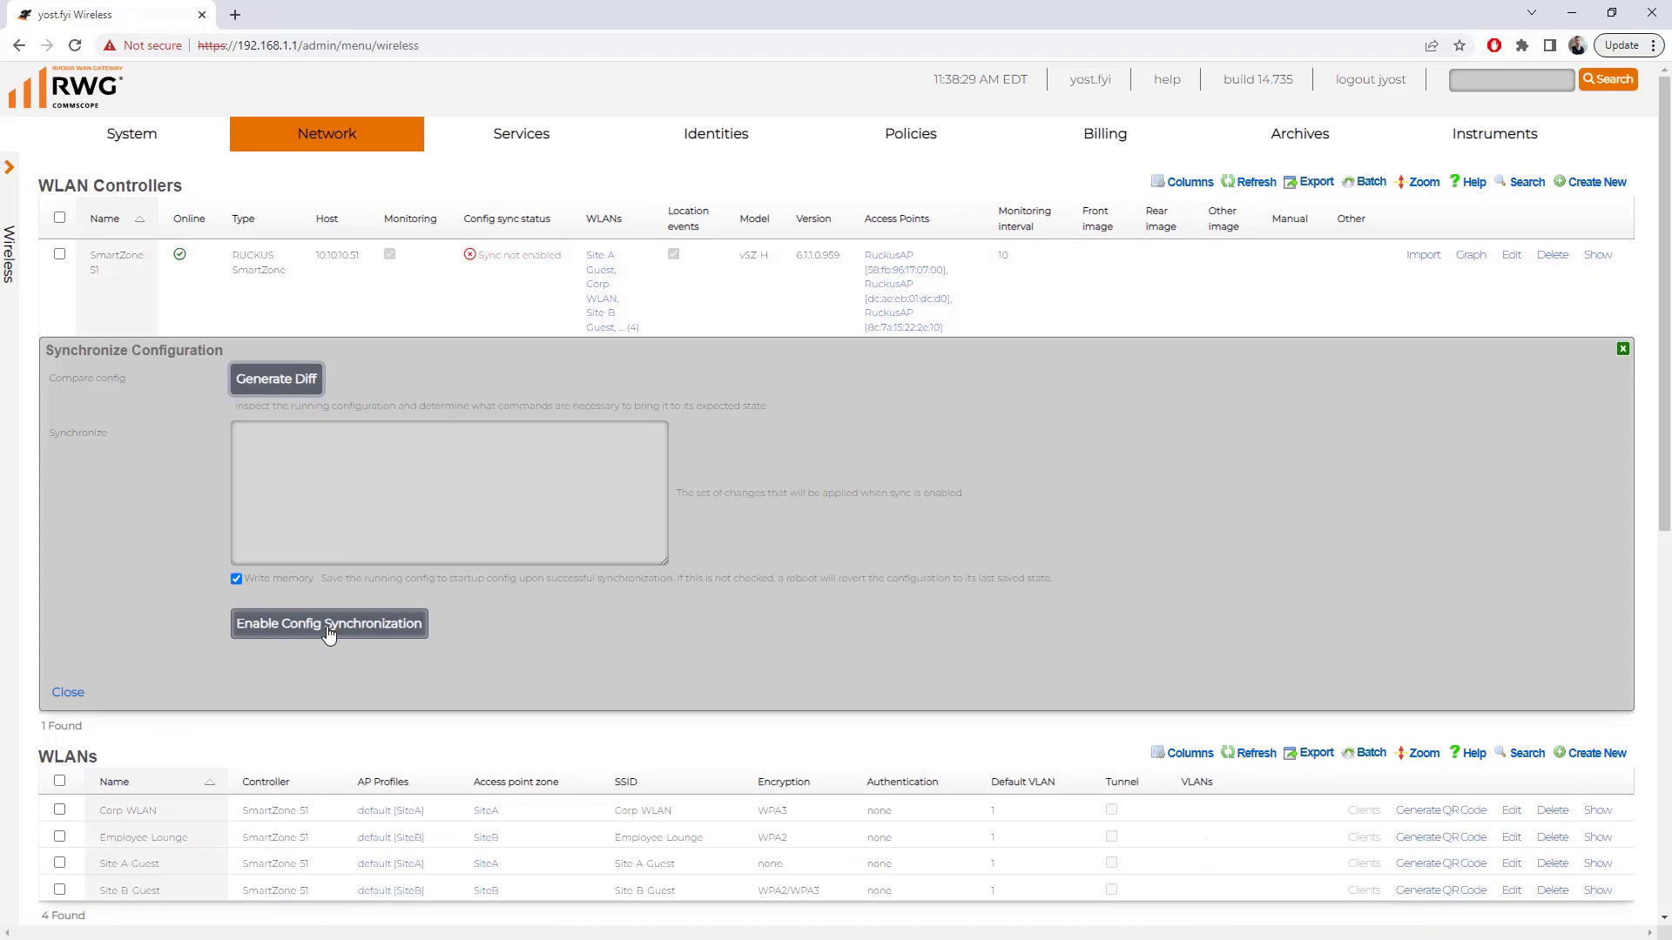
mouse_move(246, 597)
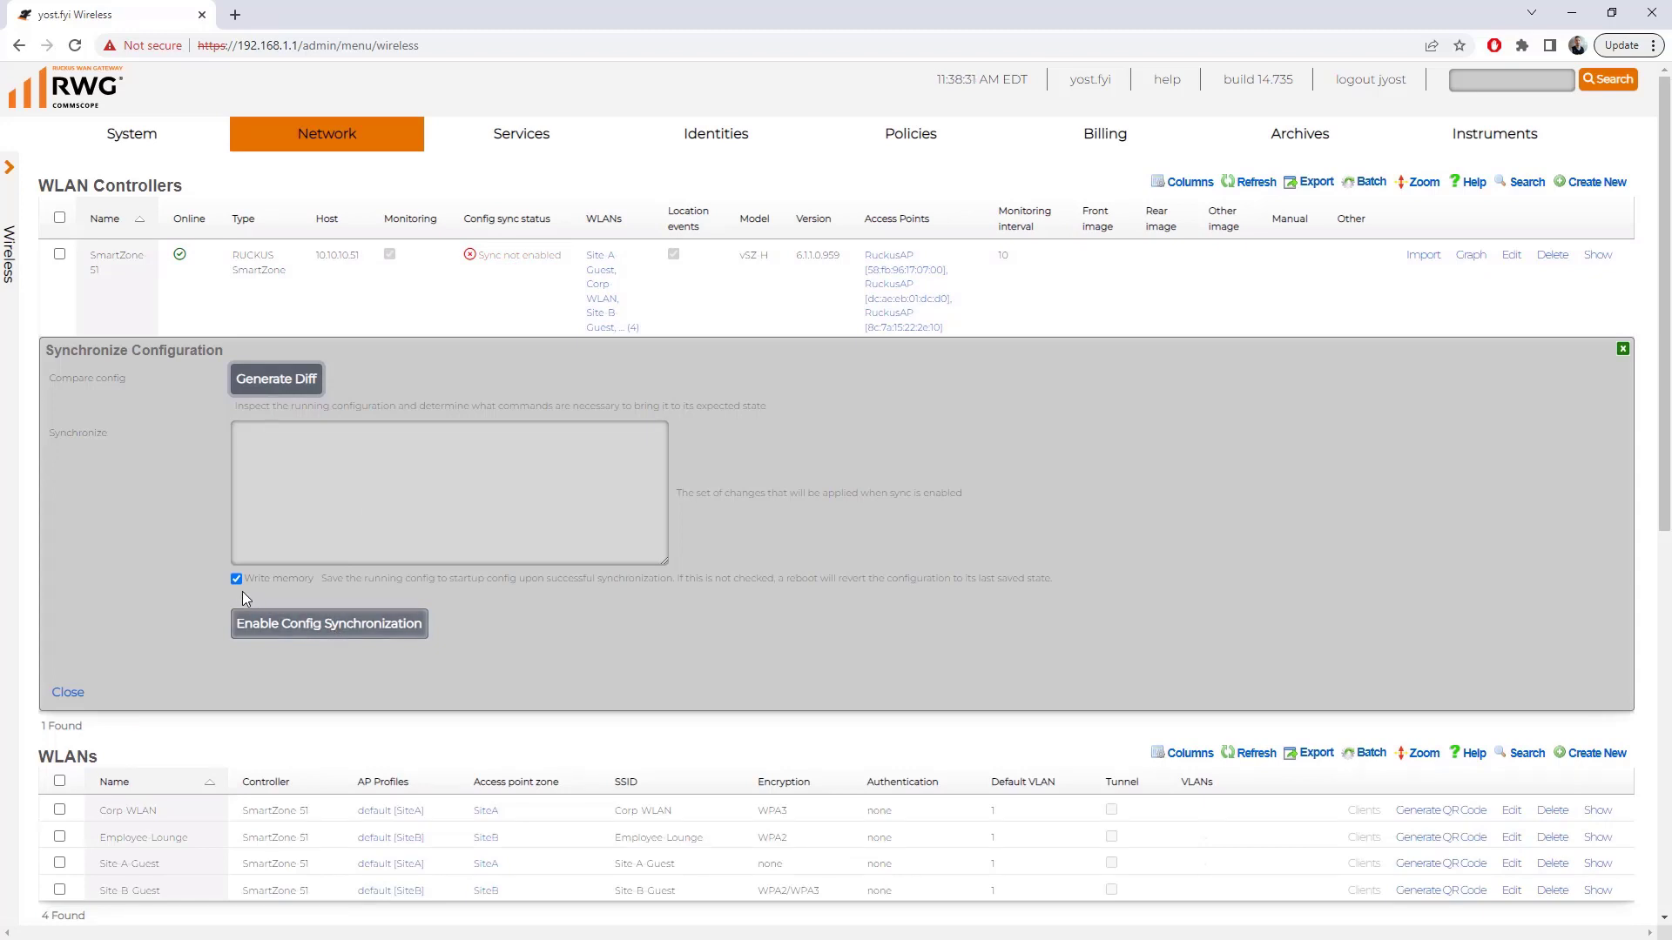
click(329, 624)
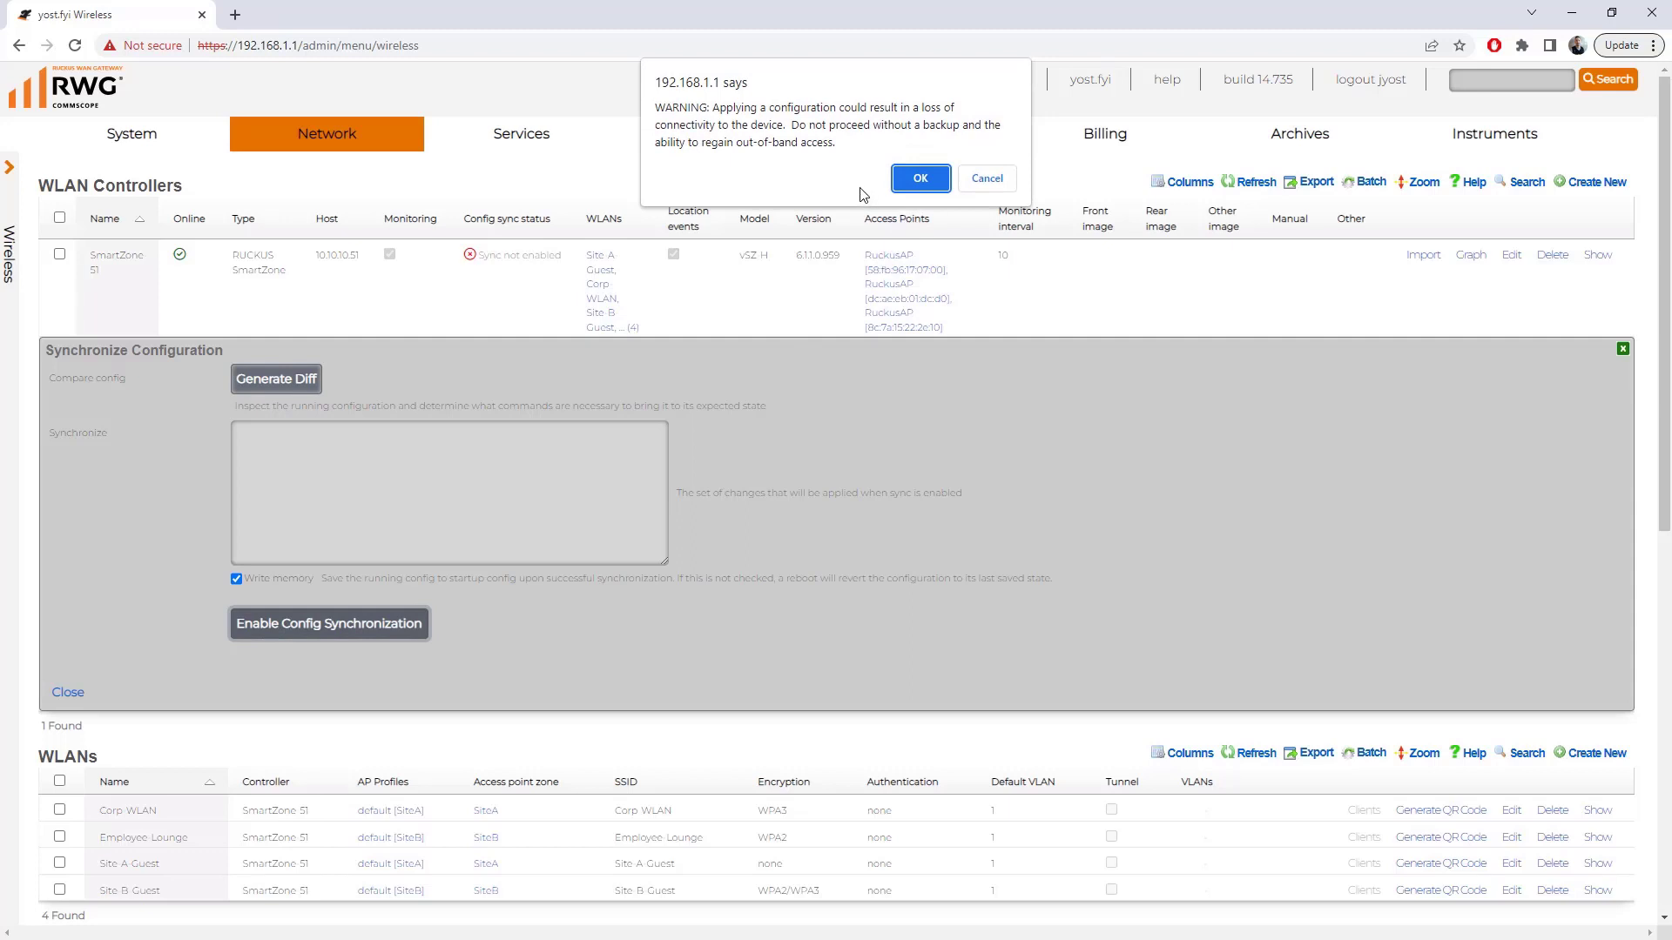
mouse_move(848, 200)
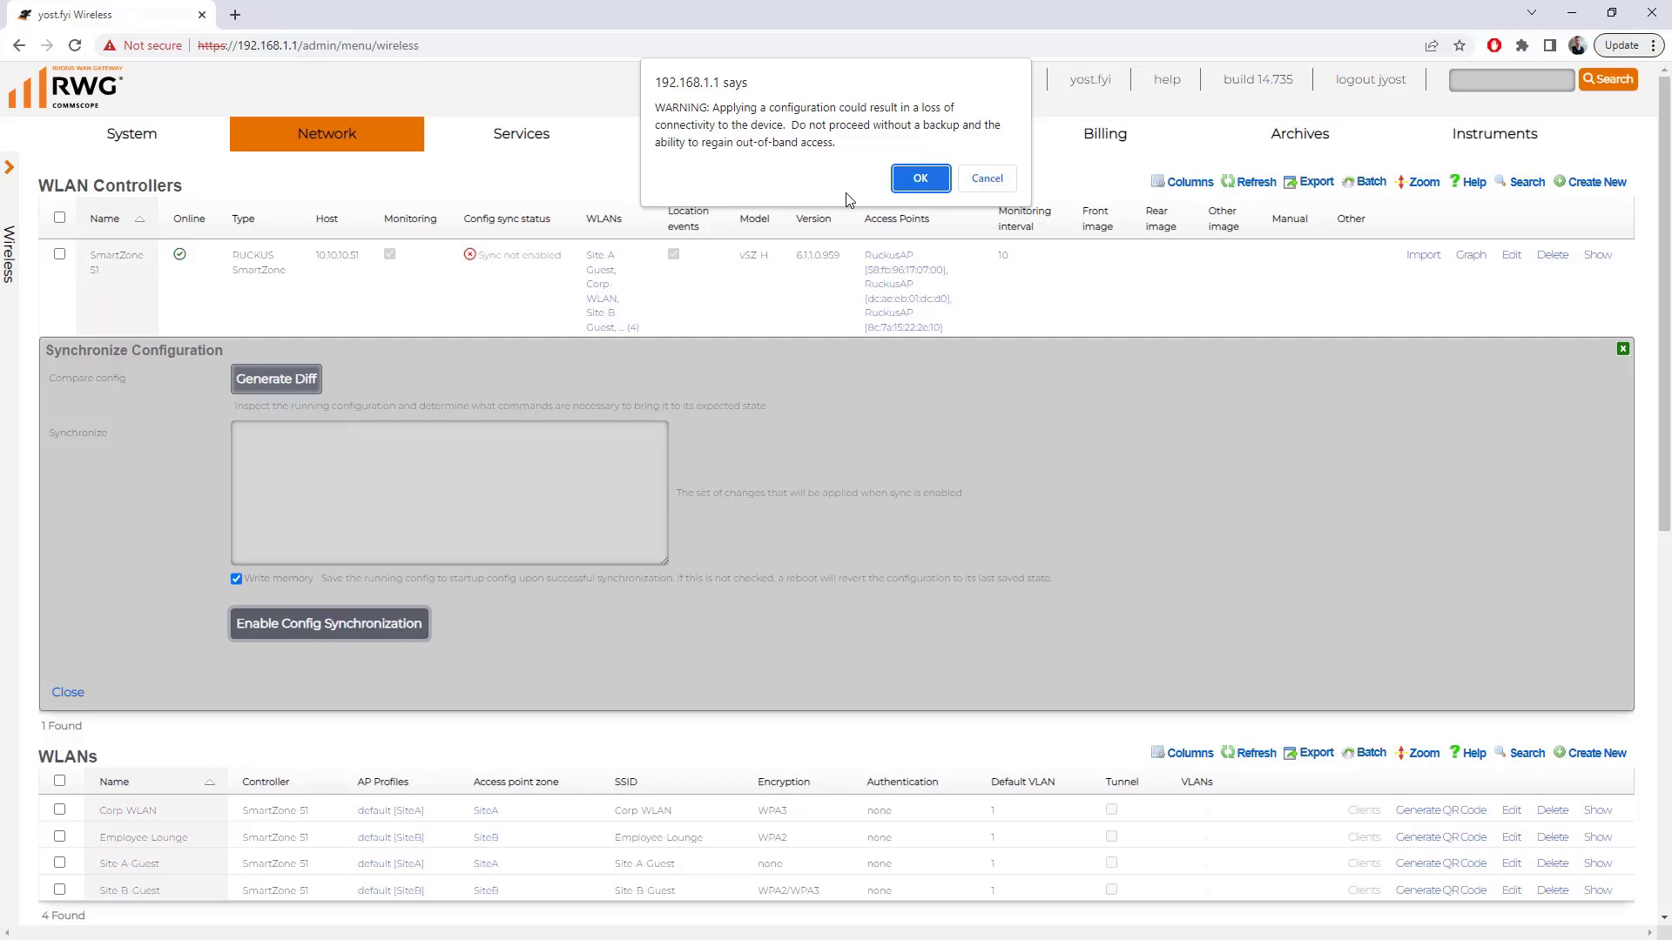
mouse_move(904, 191)
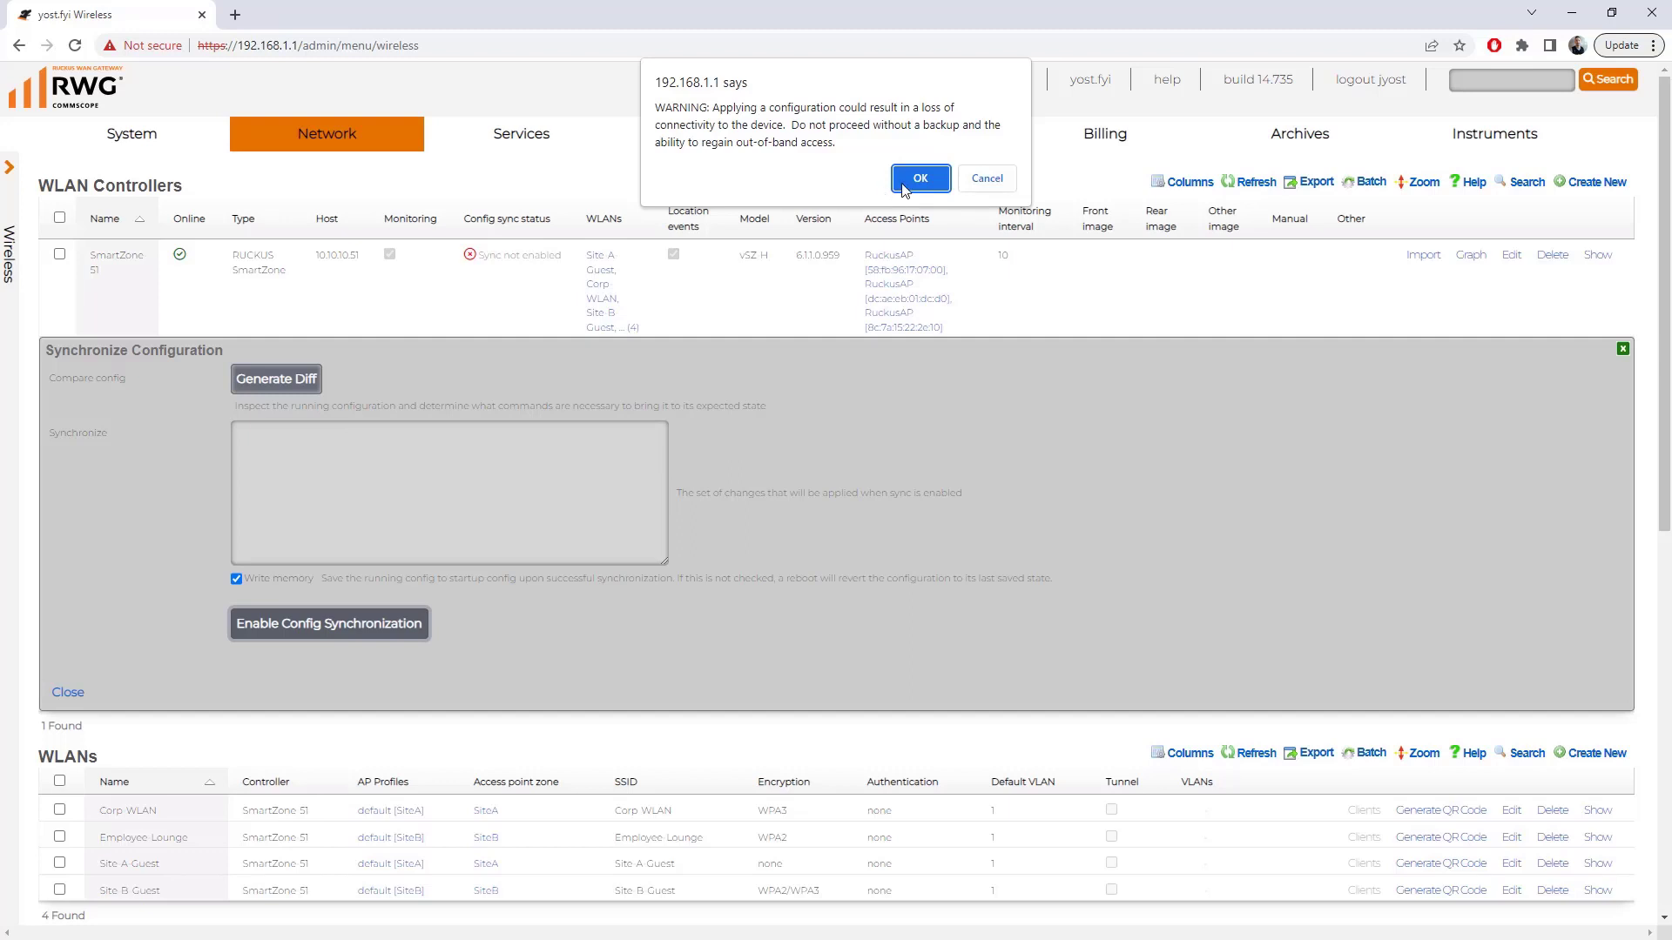
mouse_move(872, 190)
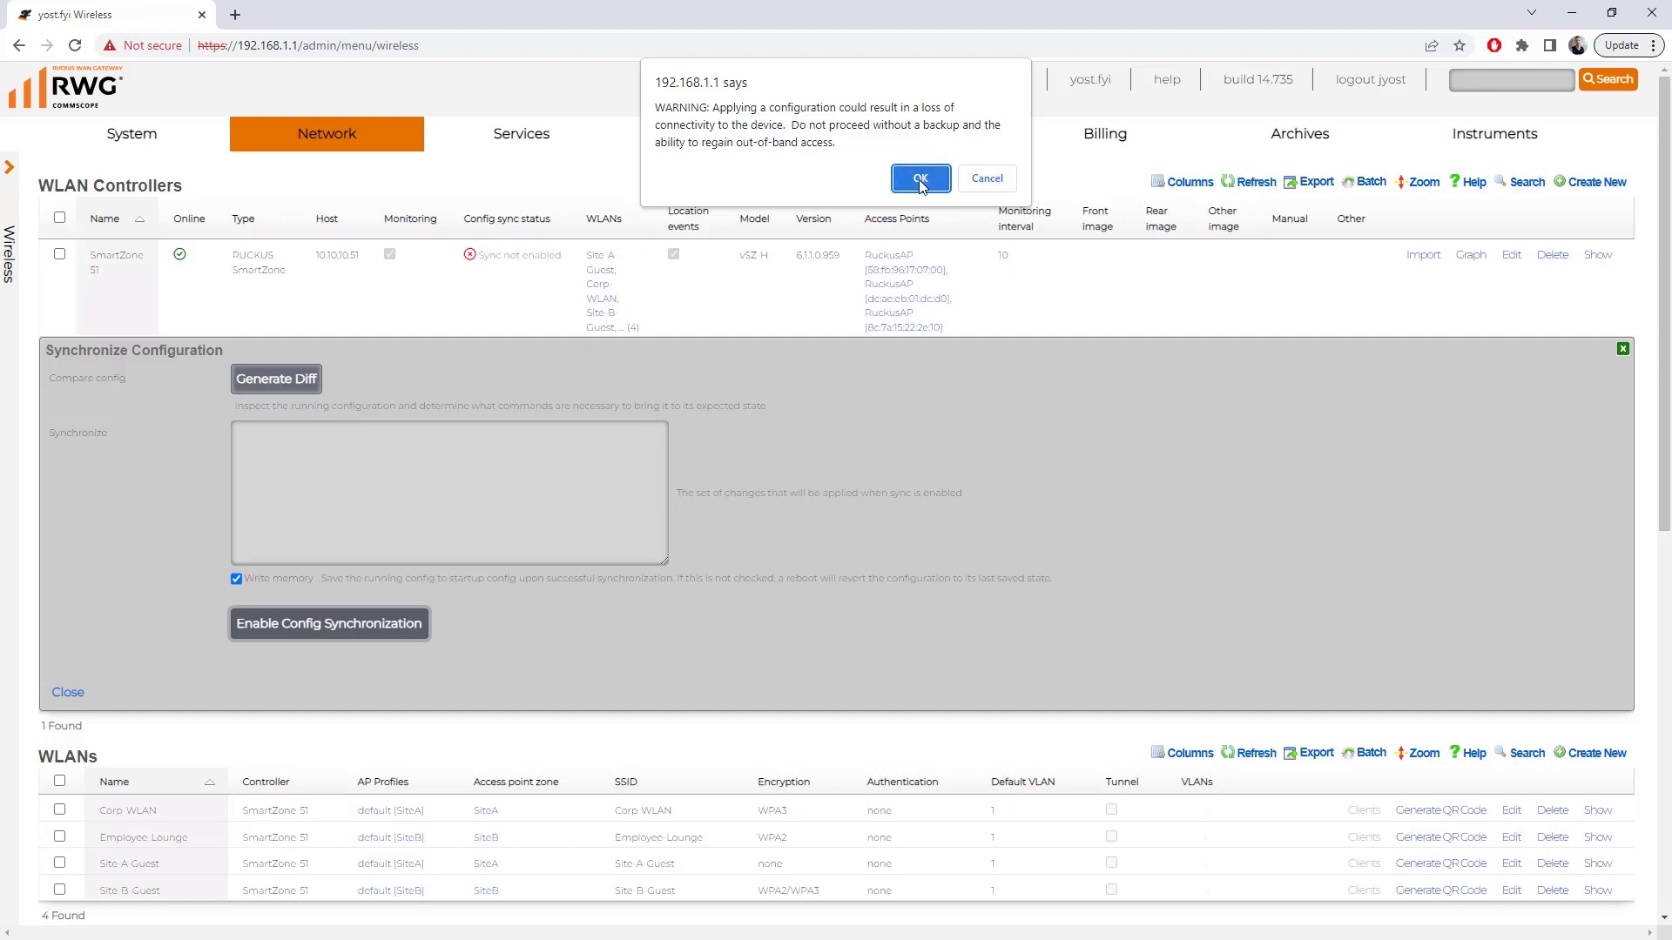
click(919, 178)
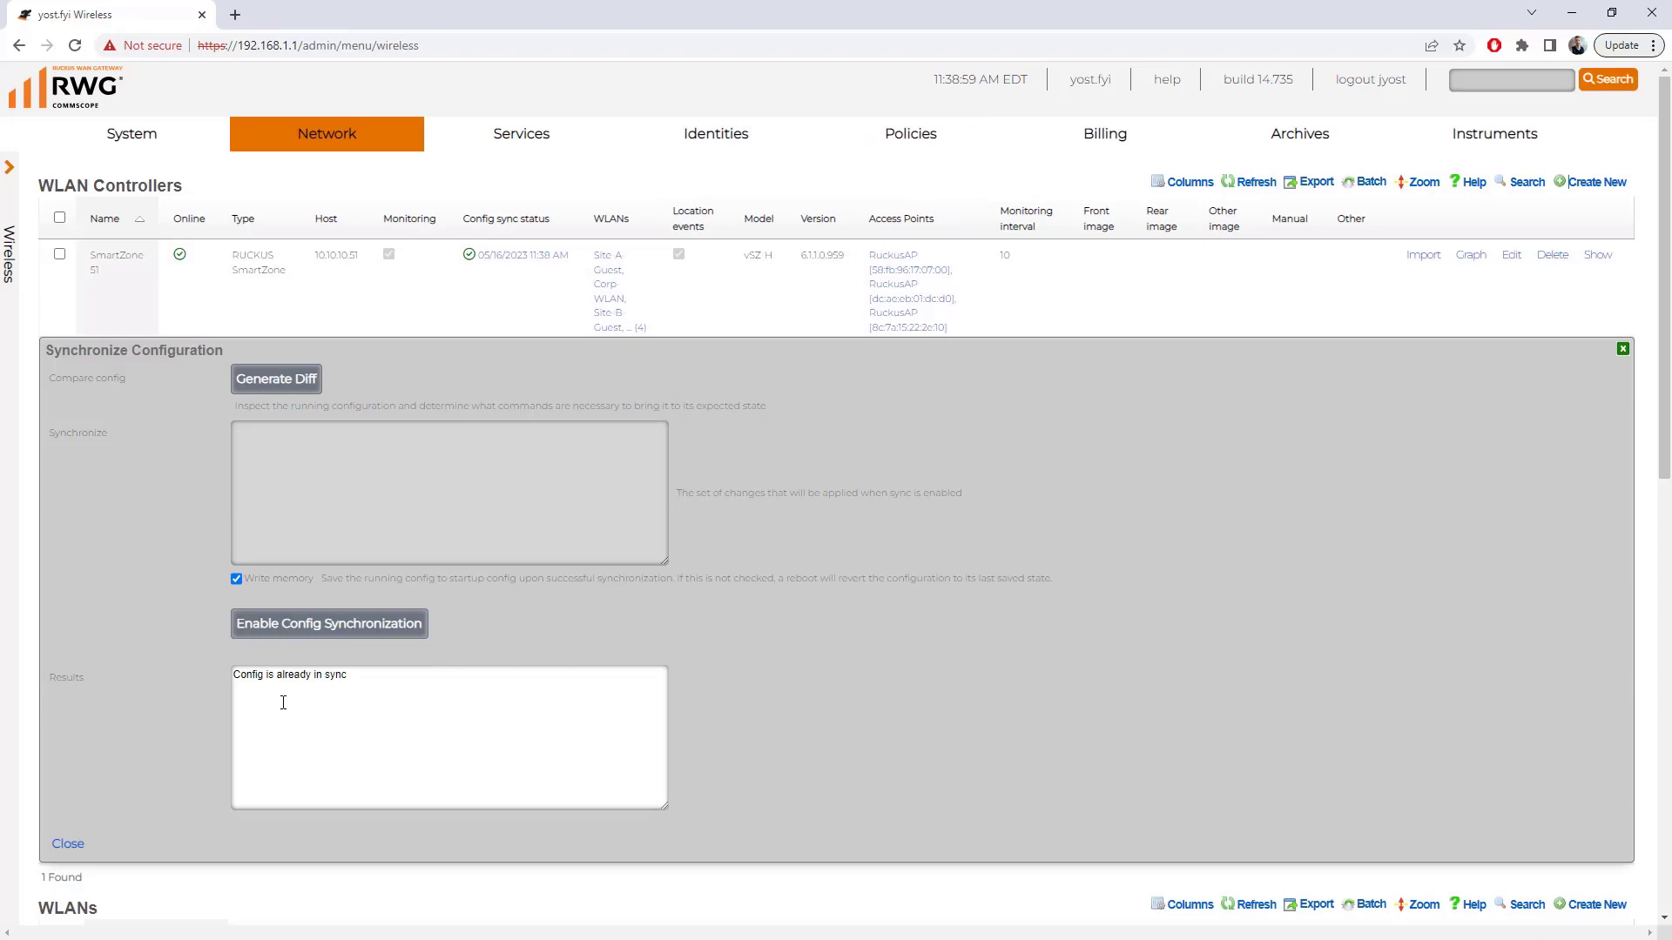
Step: Close the Synchronize Configuration panel, returning to the Wireless page with three APs
scroll(down, 3)
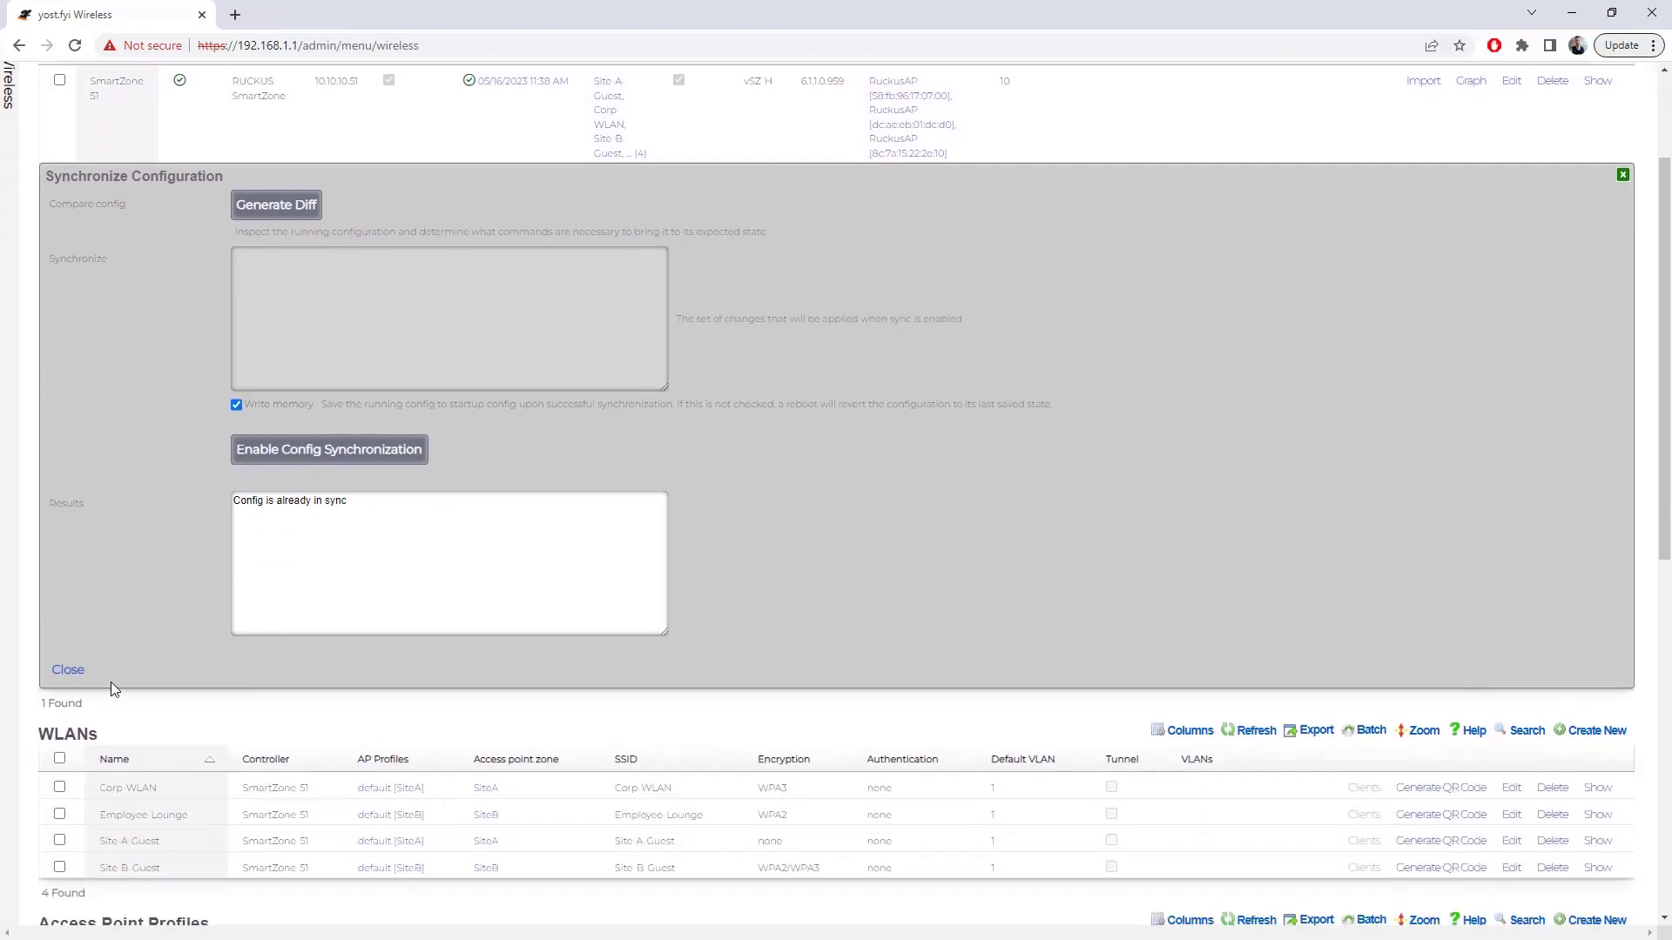
click(68, 669)
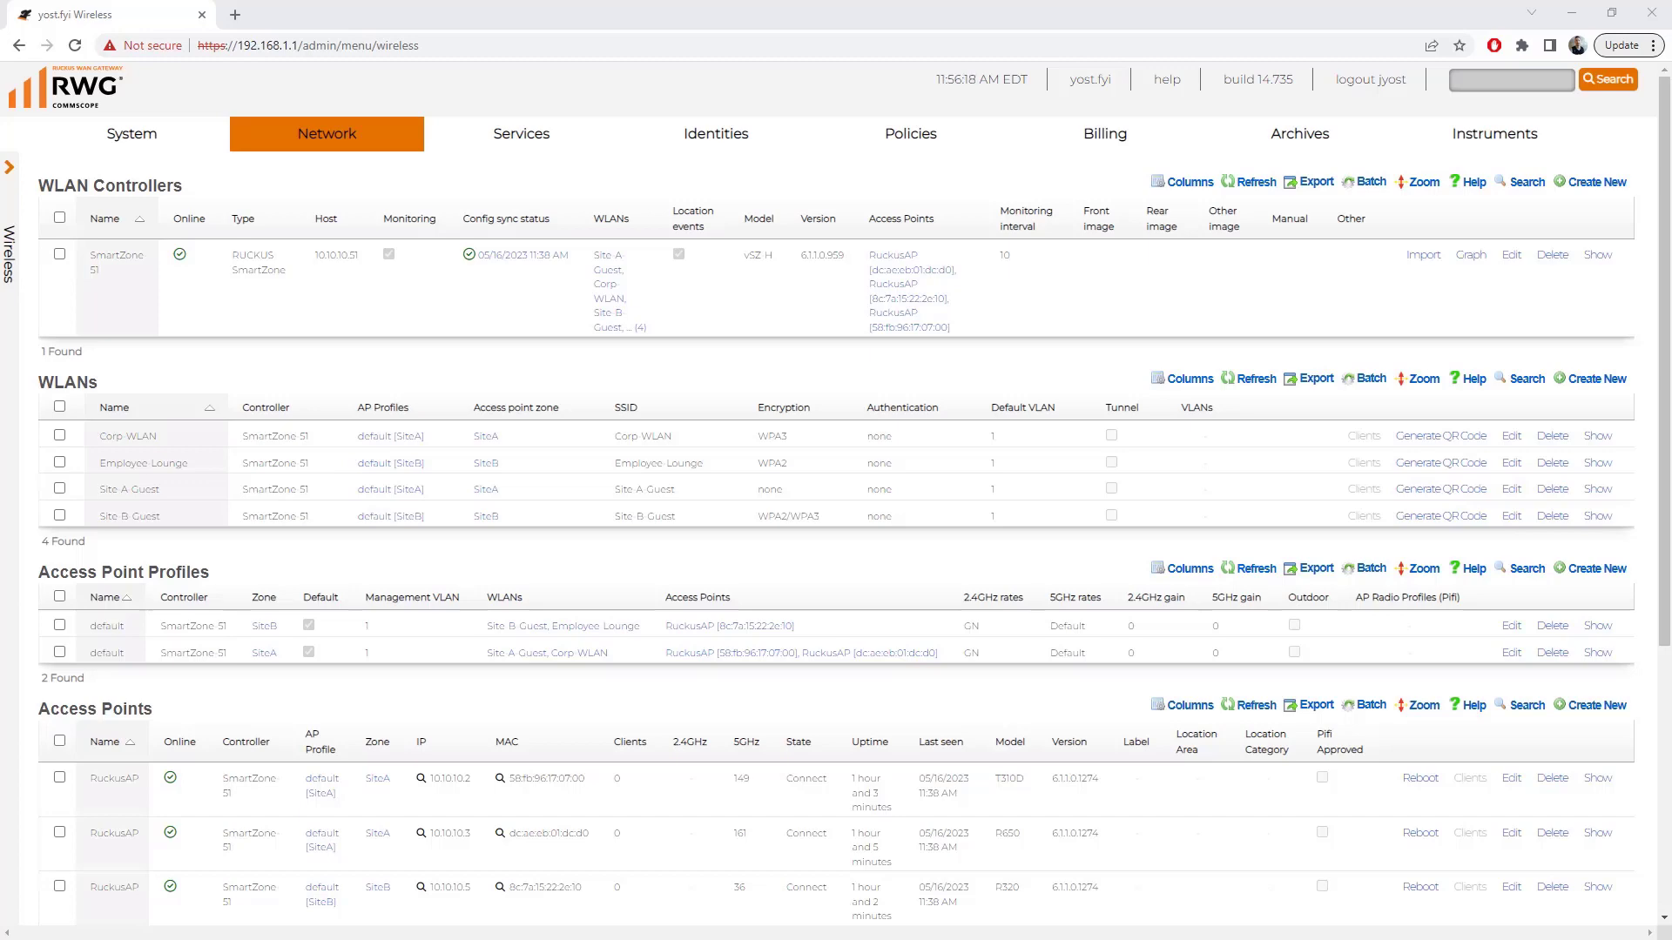
click(1473, 181)
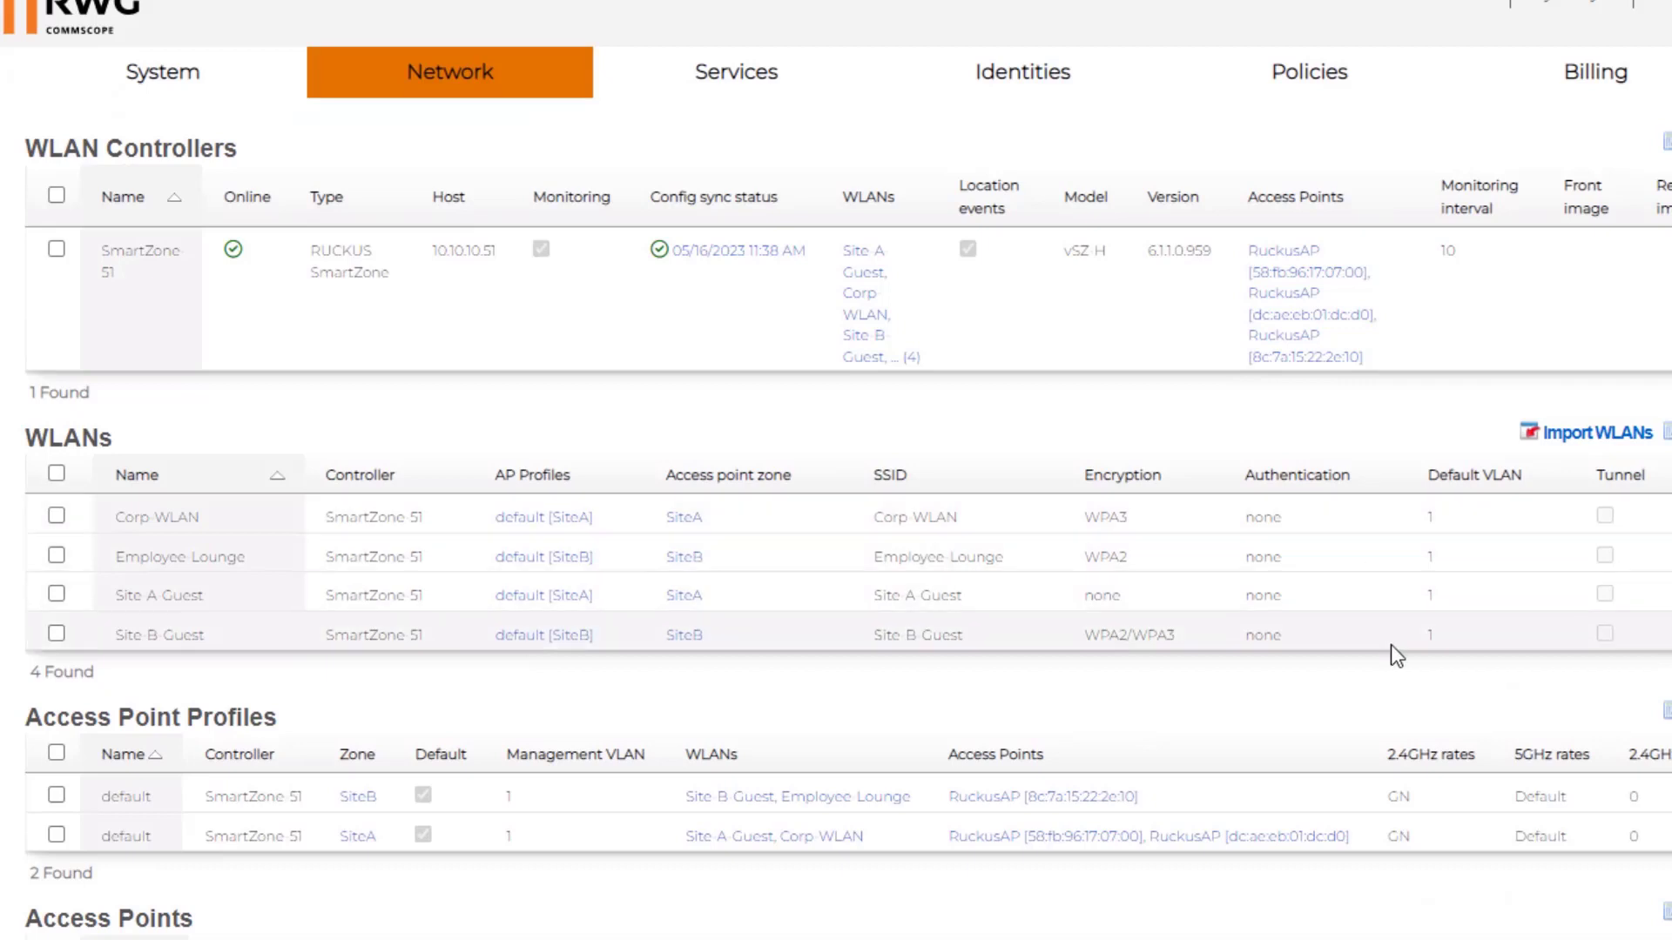
mouse_move(1409, 670)
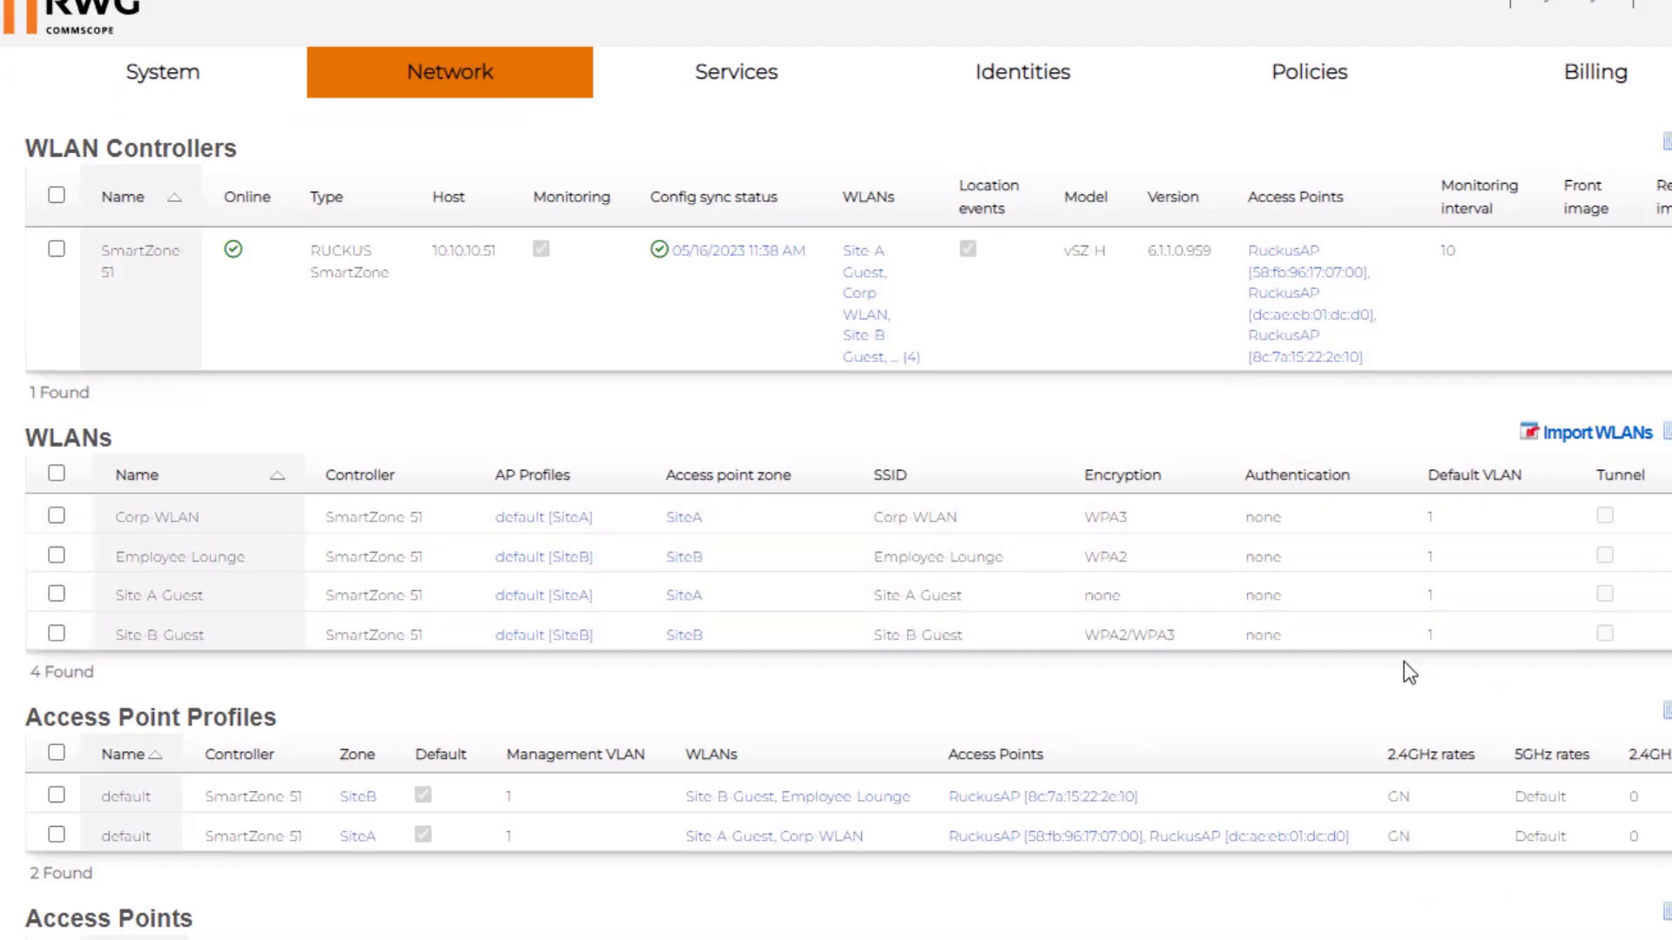
mouse_move(1393, 668)
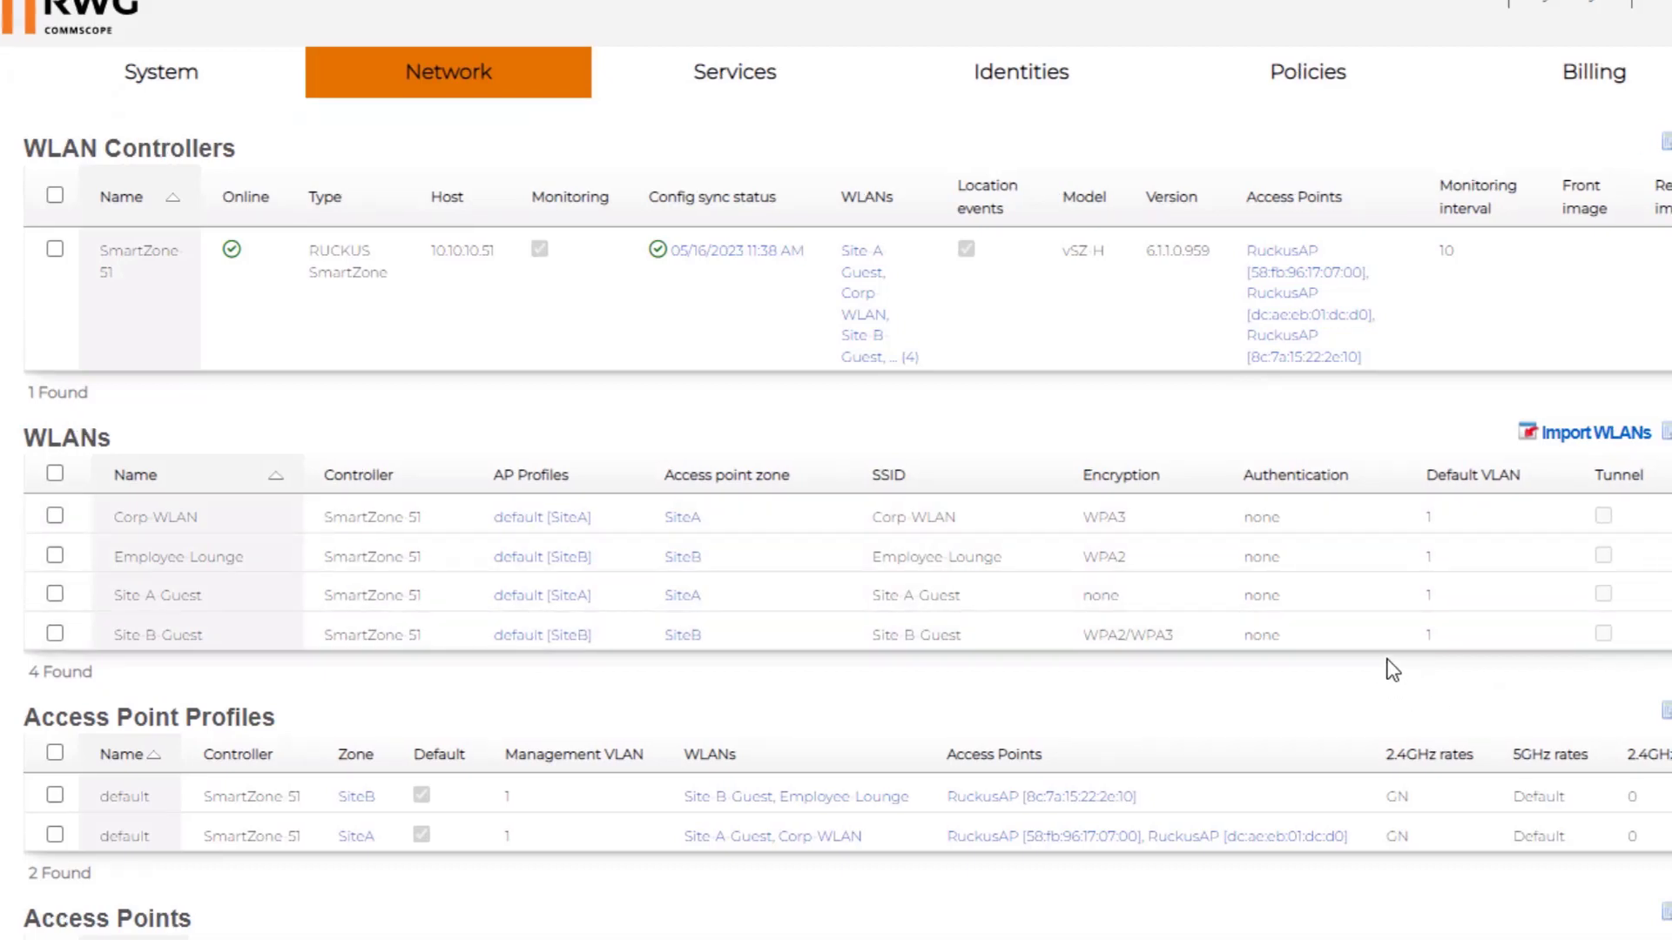
scroll(right, 3)
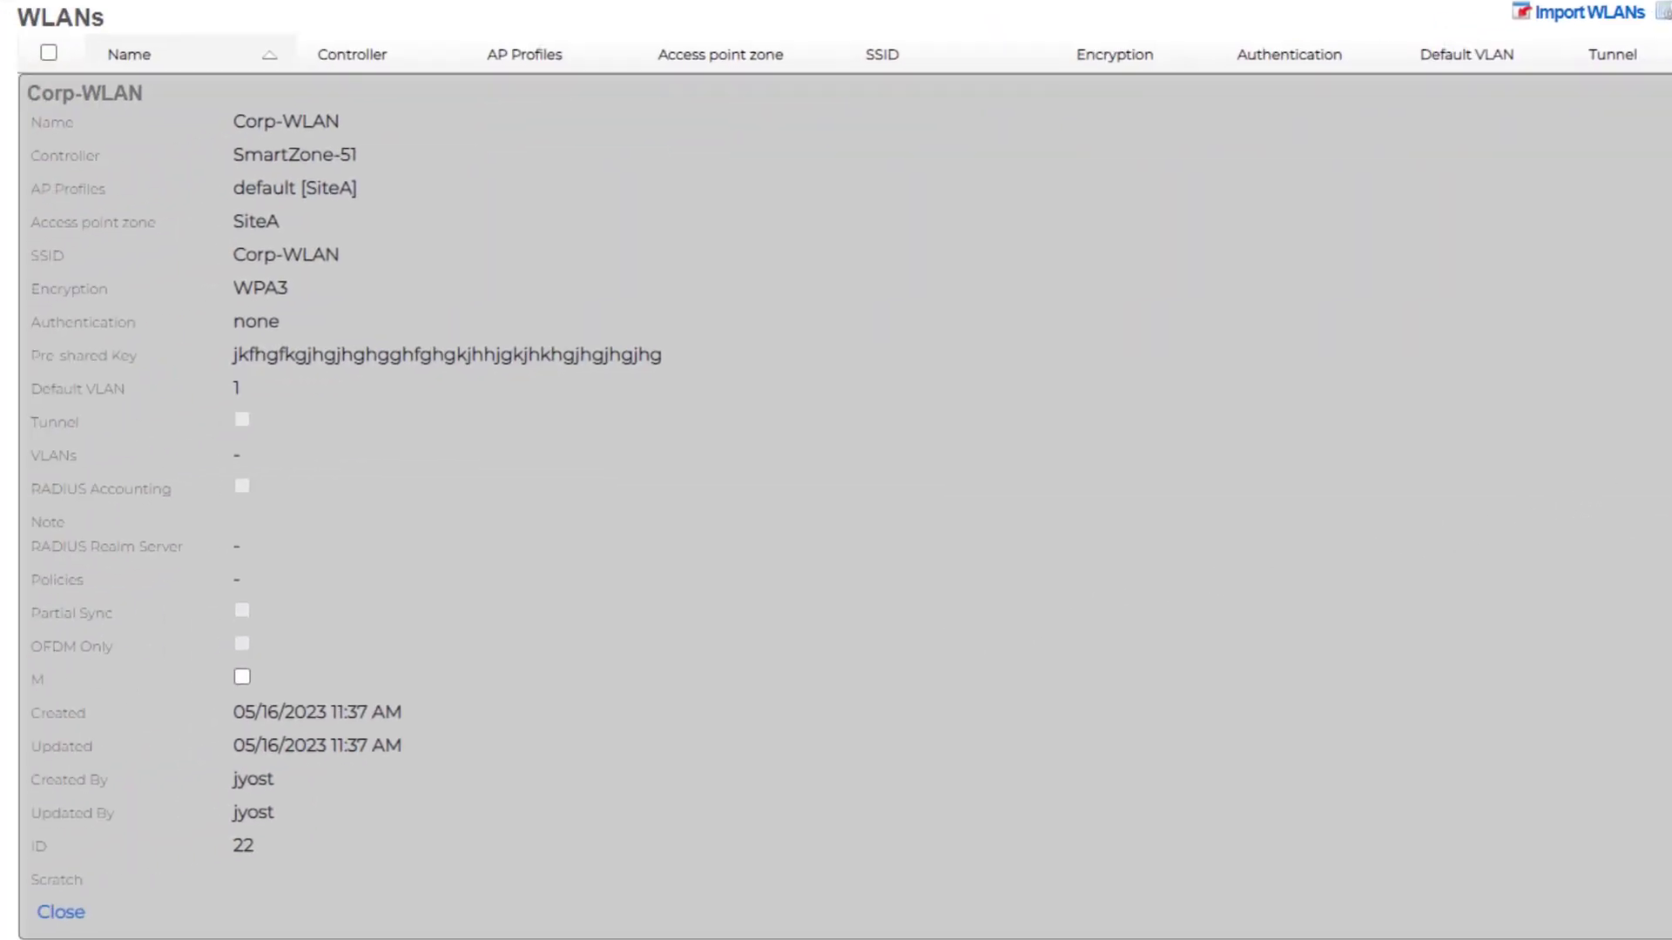
mouse_move(463, 235)
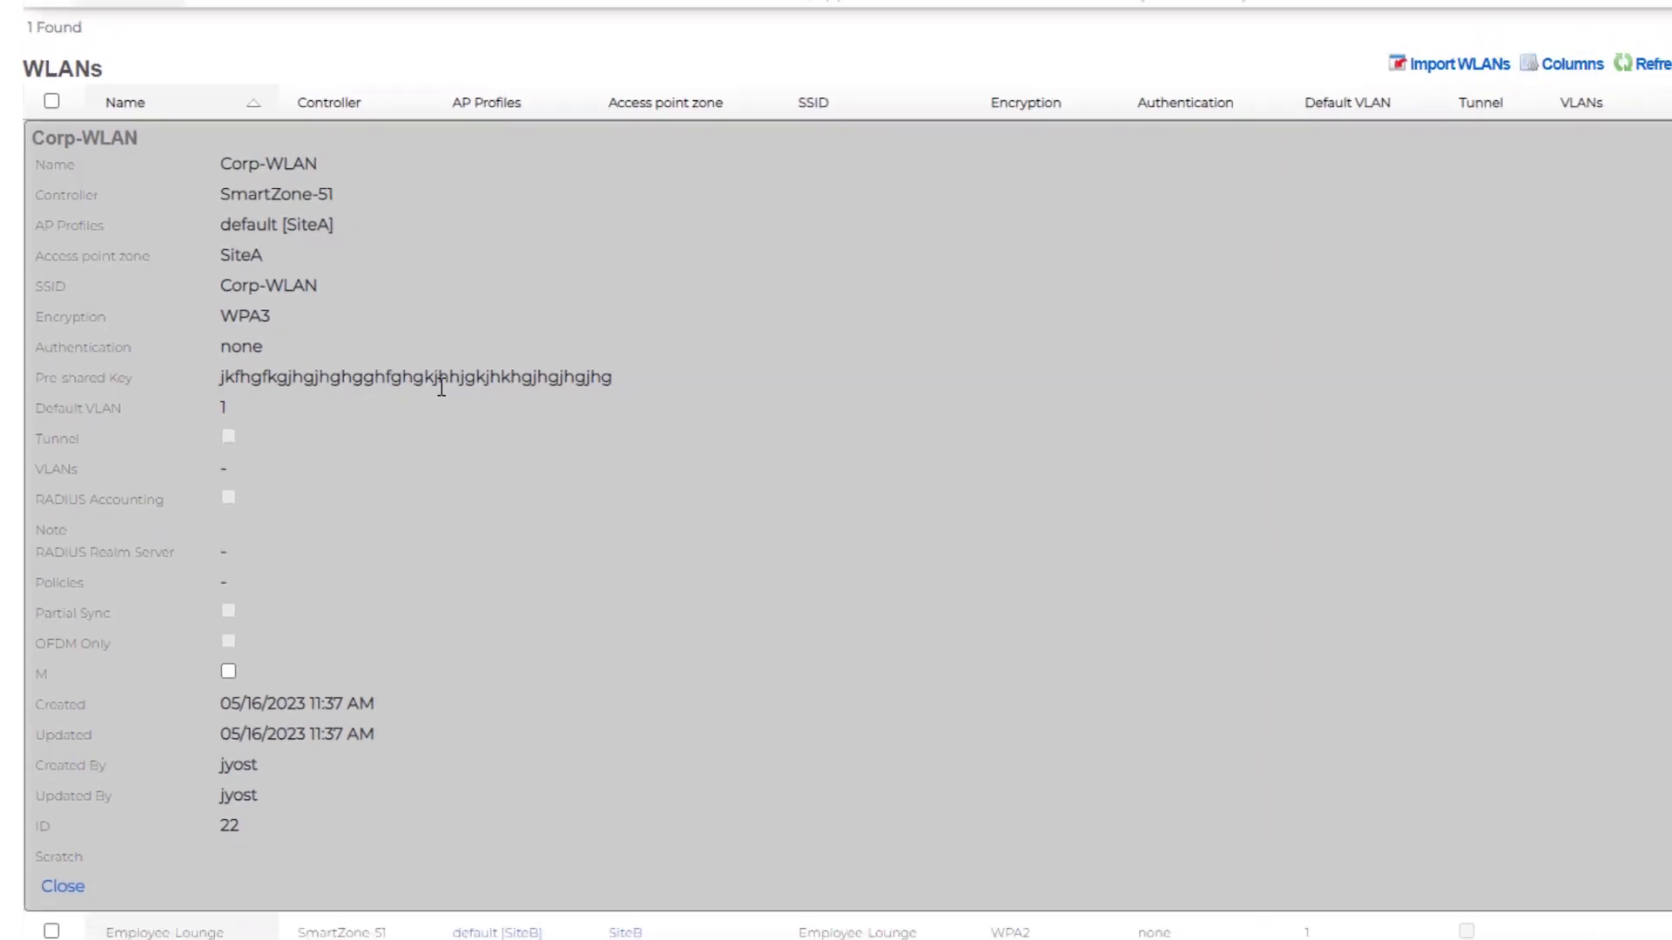
click(63, 887)
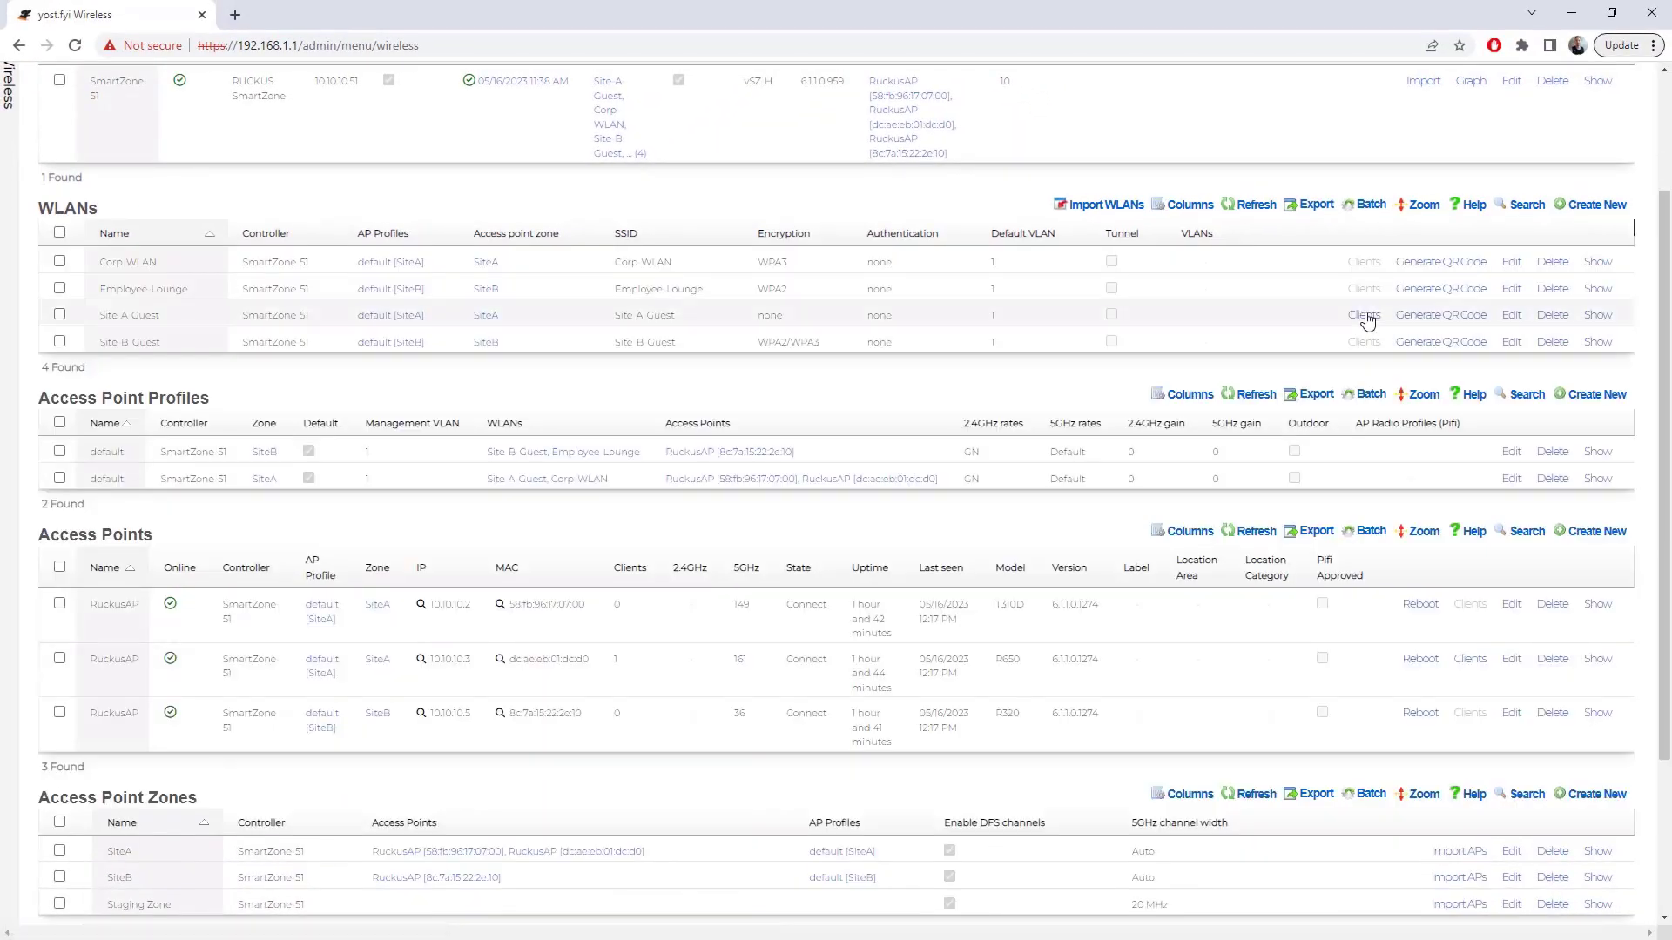
click(1510, 261)
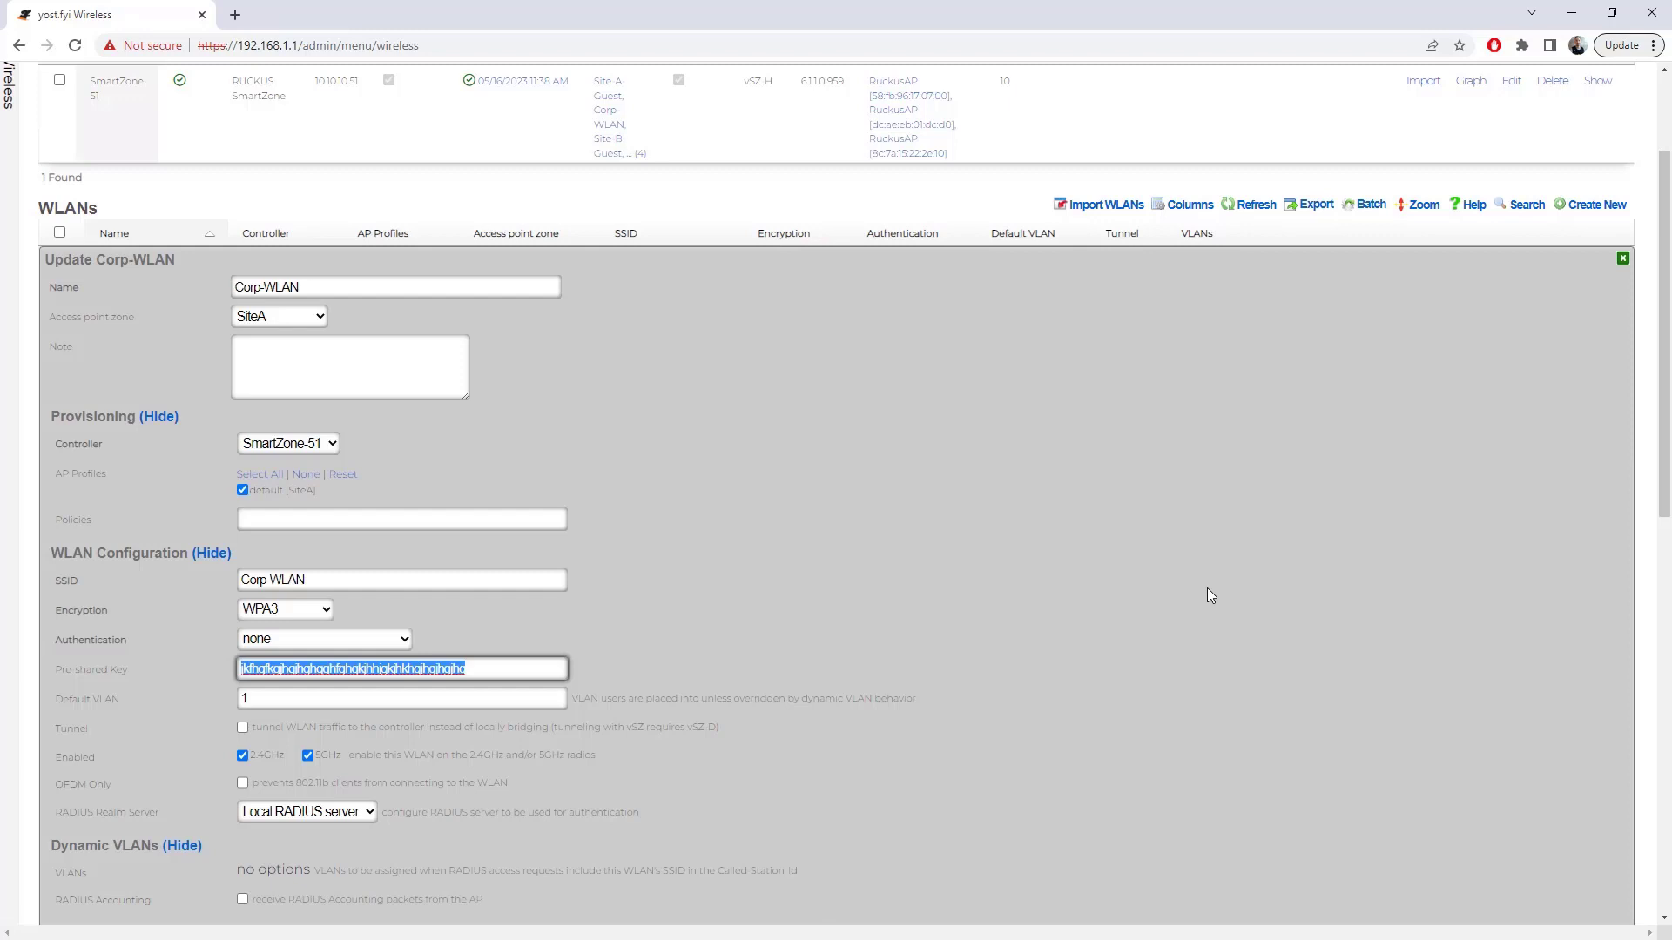
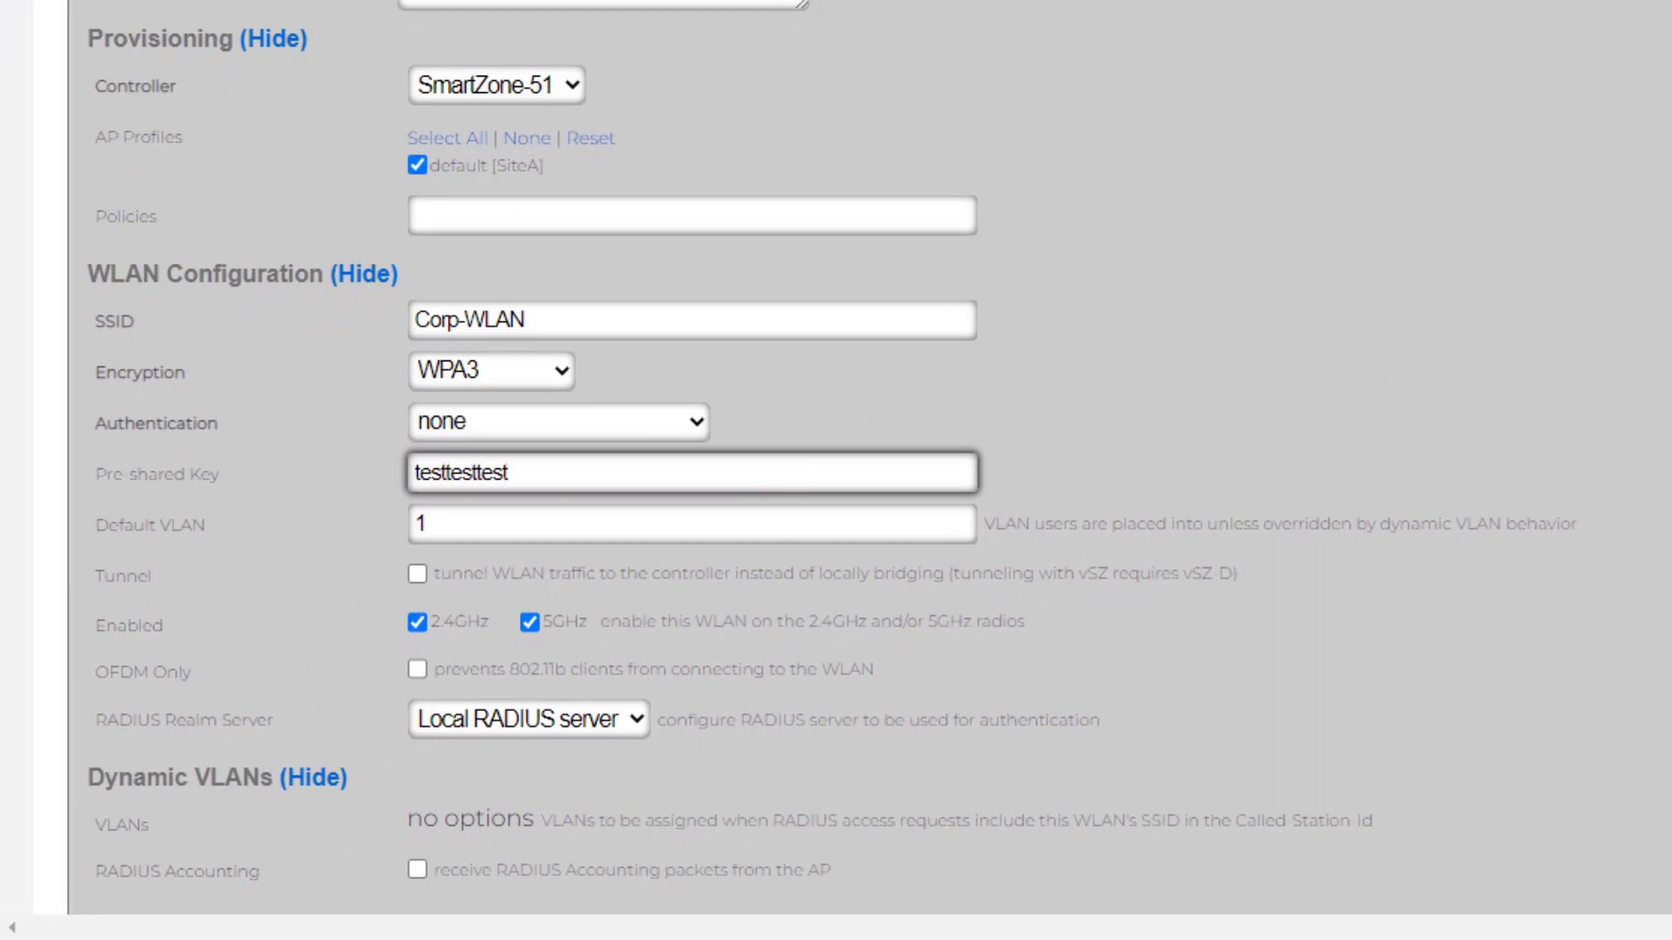
scroll(down, 3)
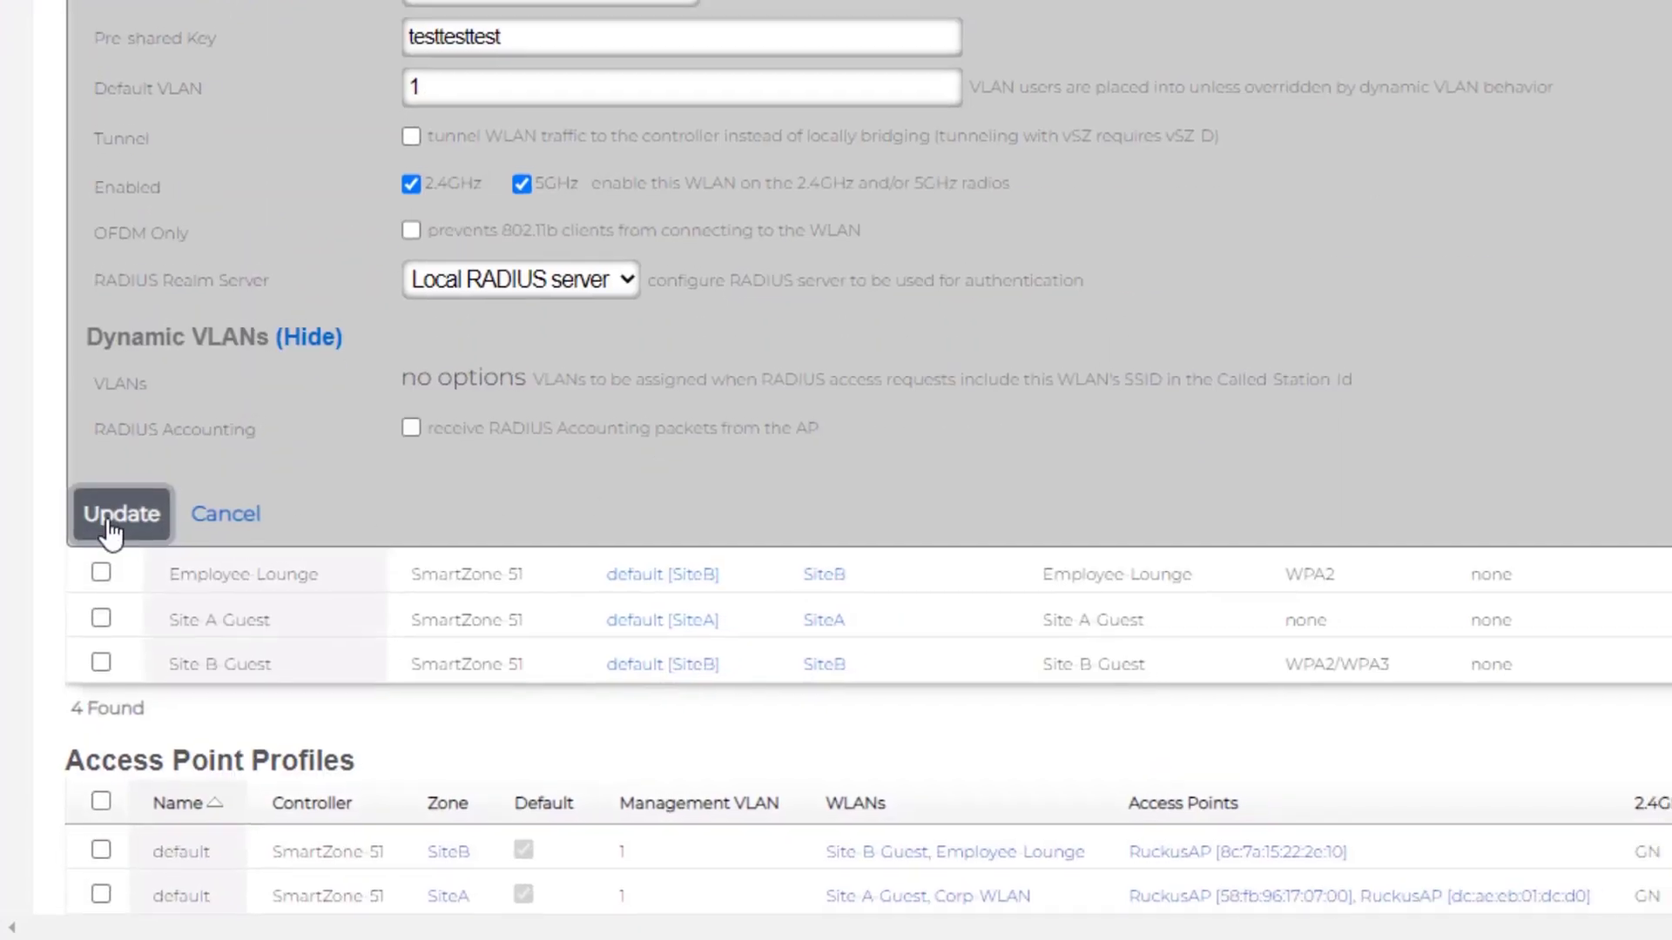
click(120, 512)
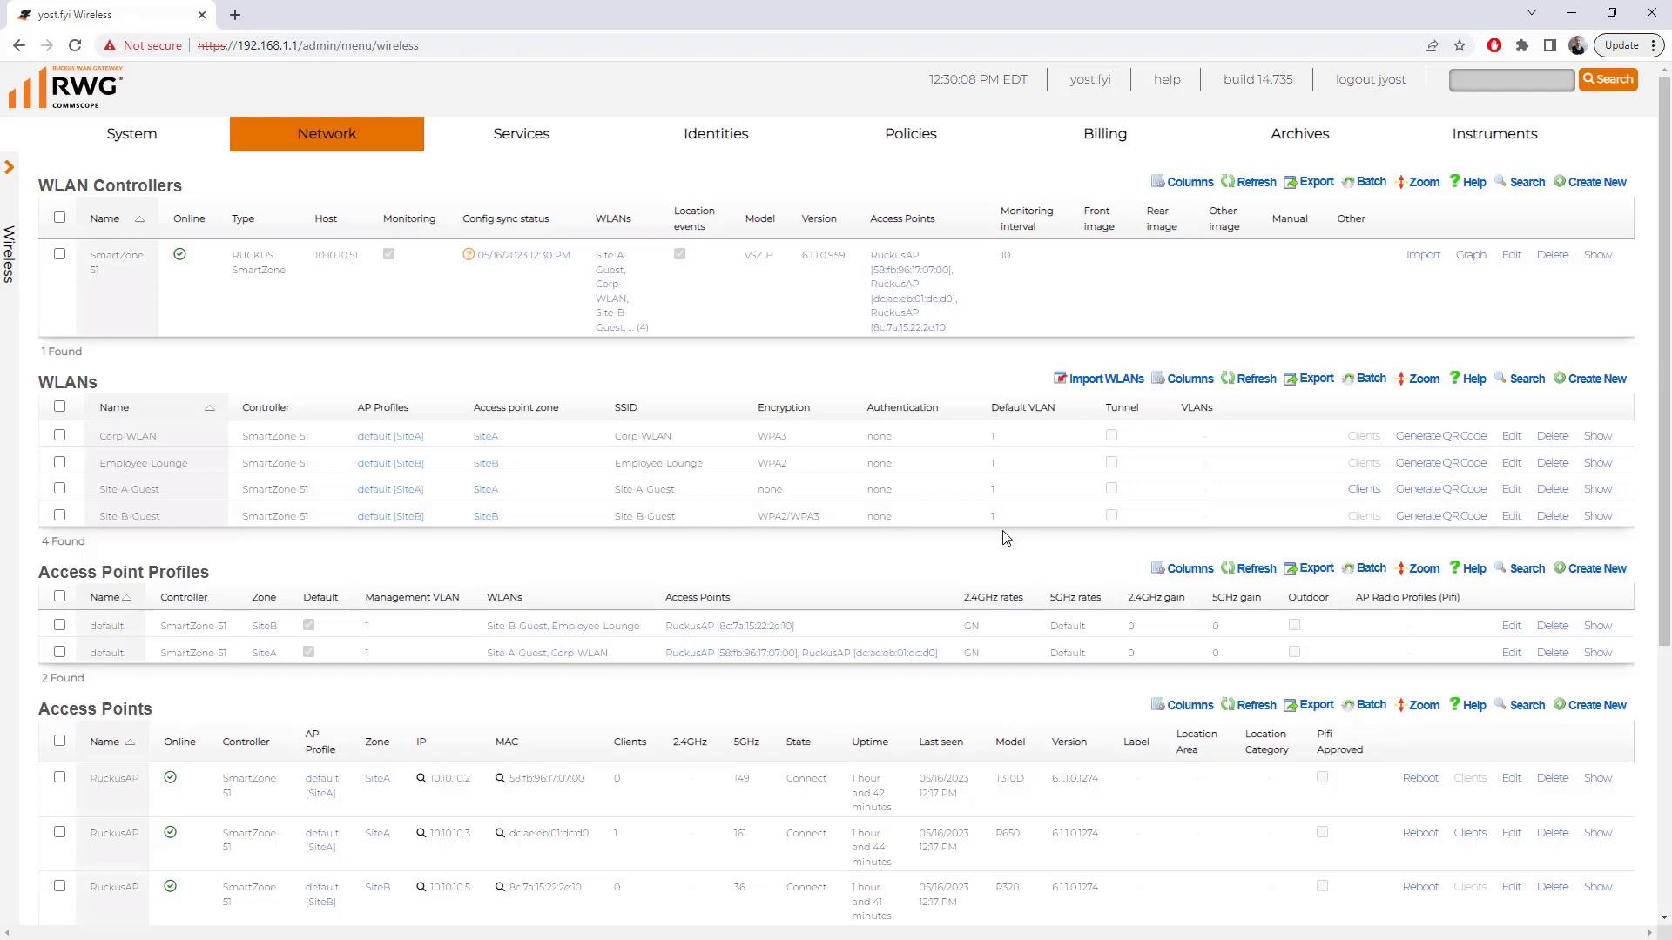
mouse_move(1080, 545)
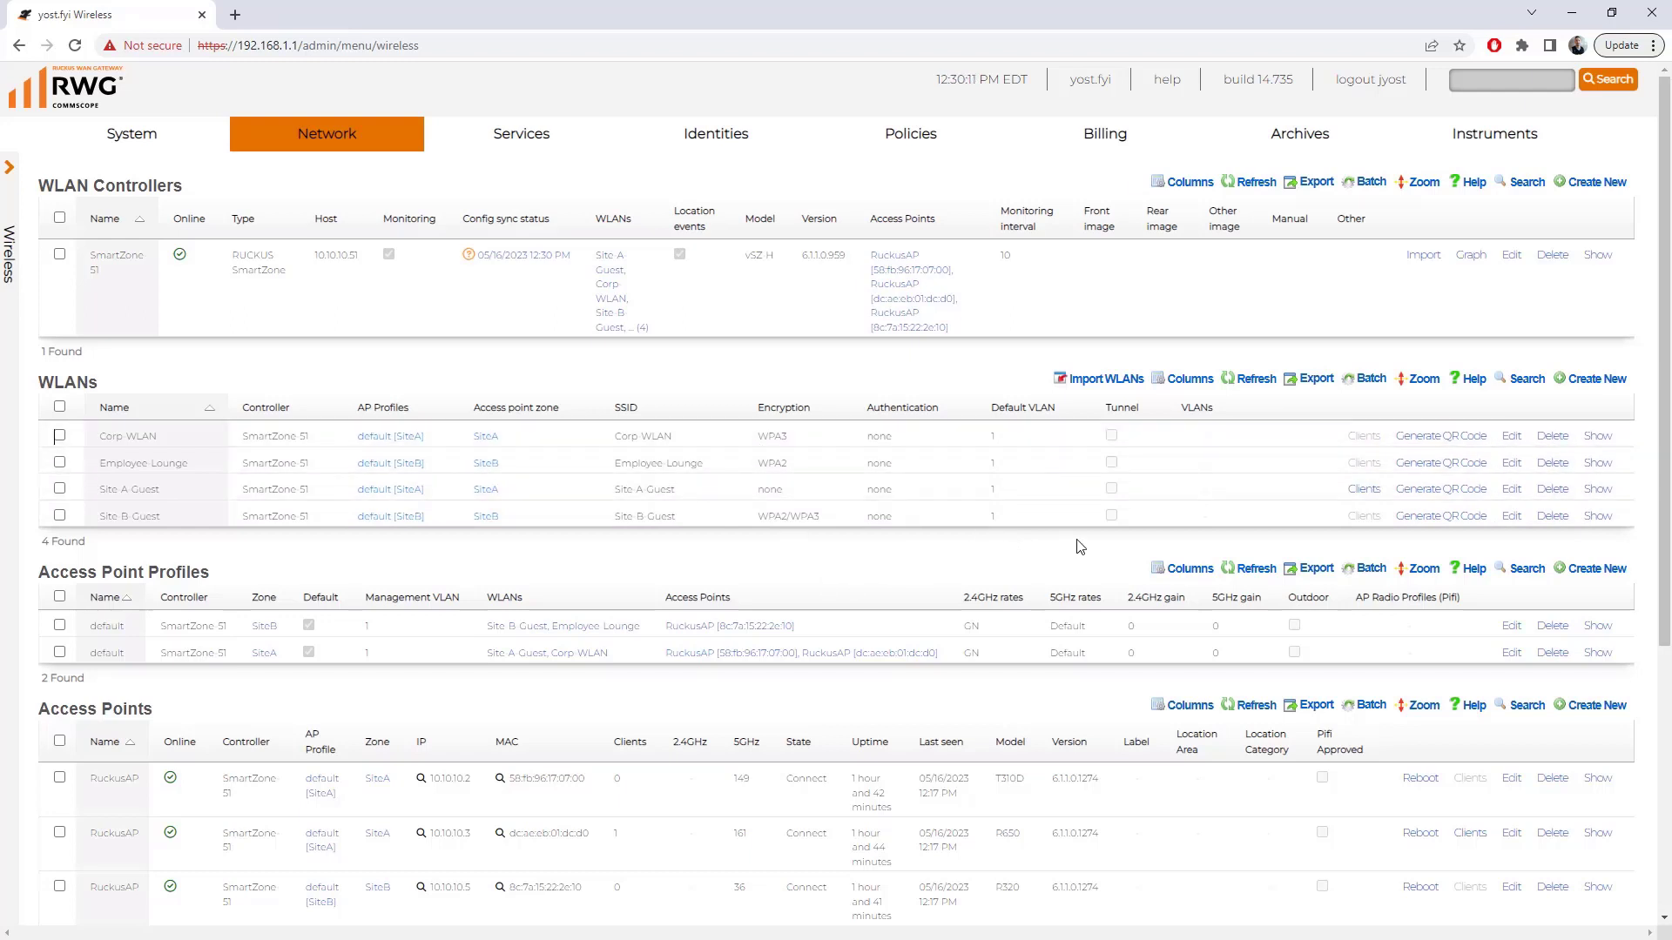
click(1597, 378)
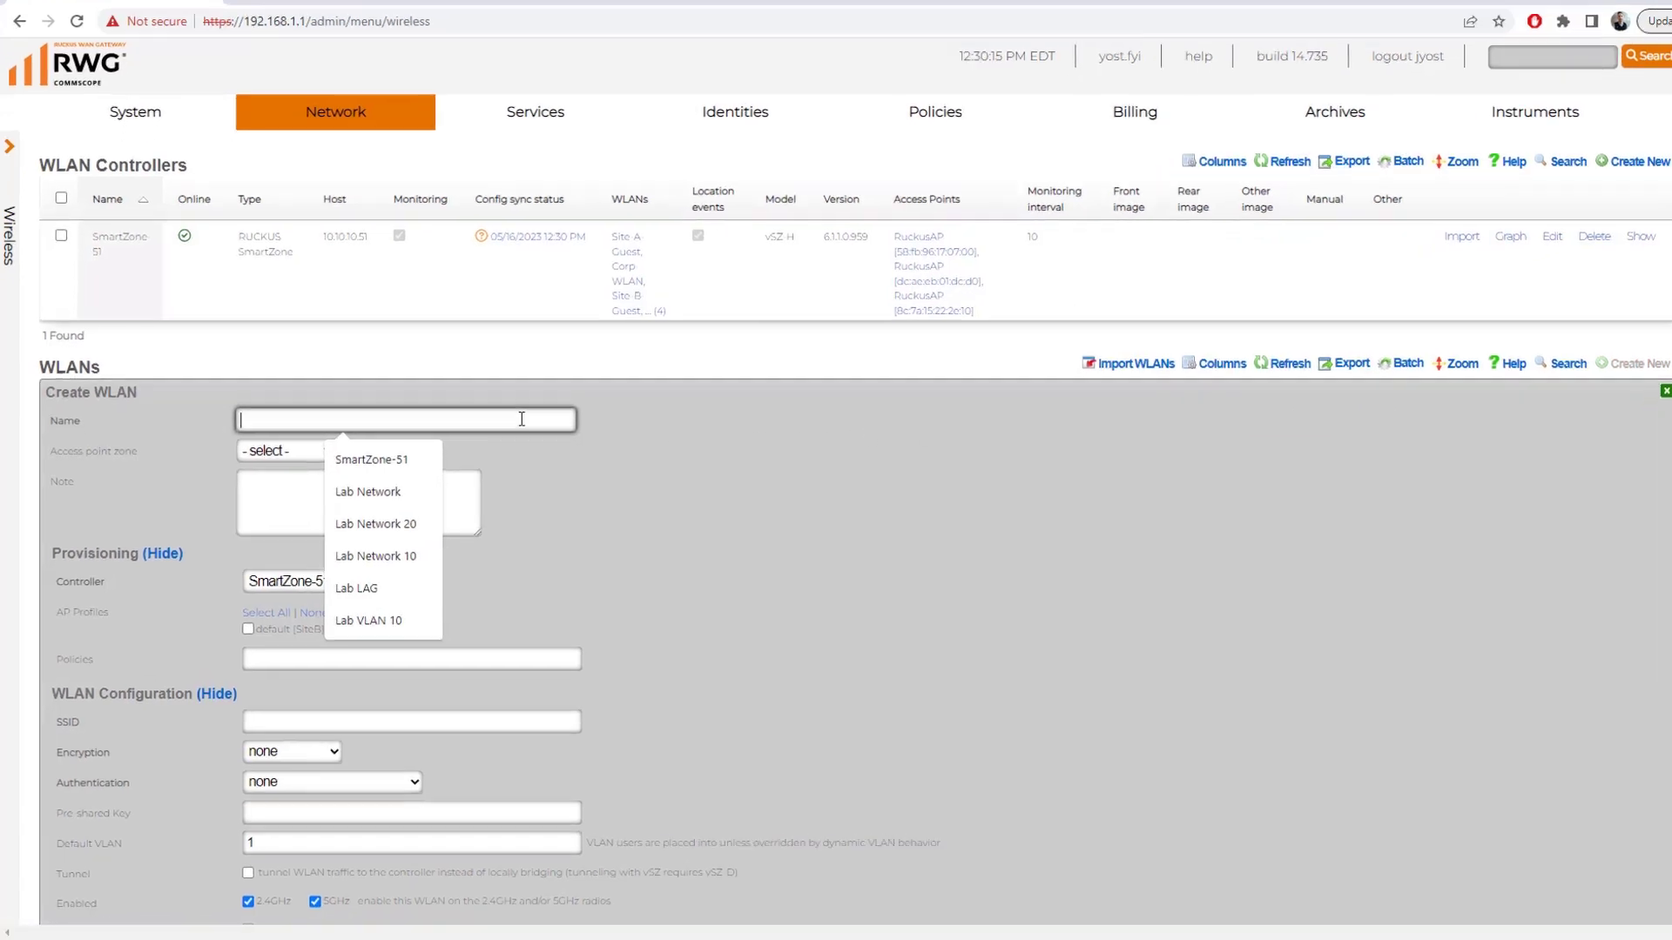
Step: Name the new WLAN TestRWG in zone SiteA with the default [SiteA] AP profile
text(Test)
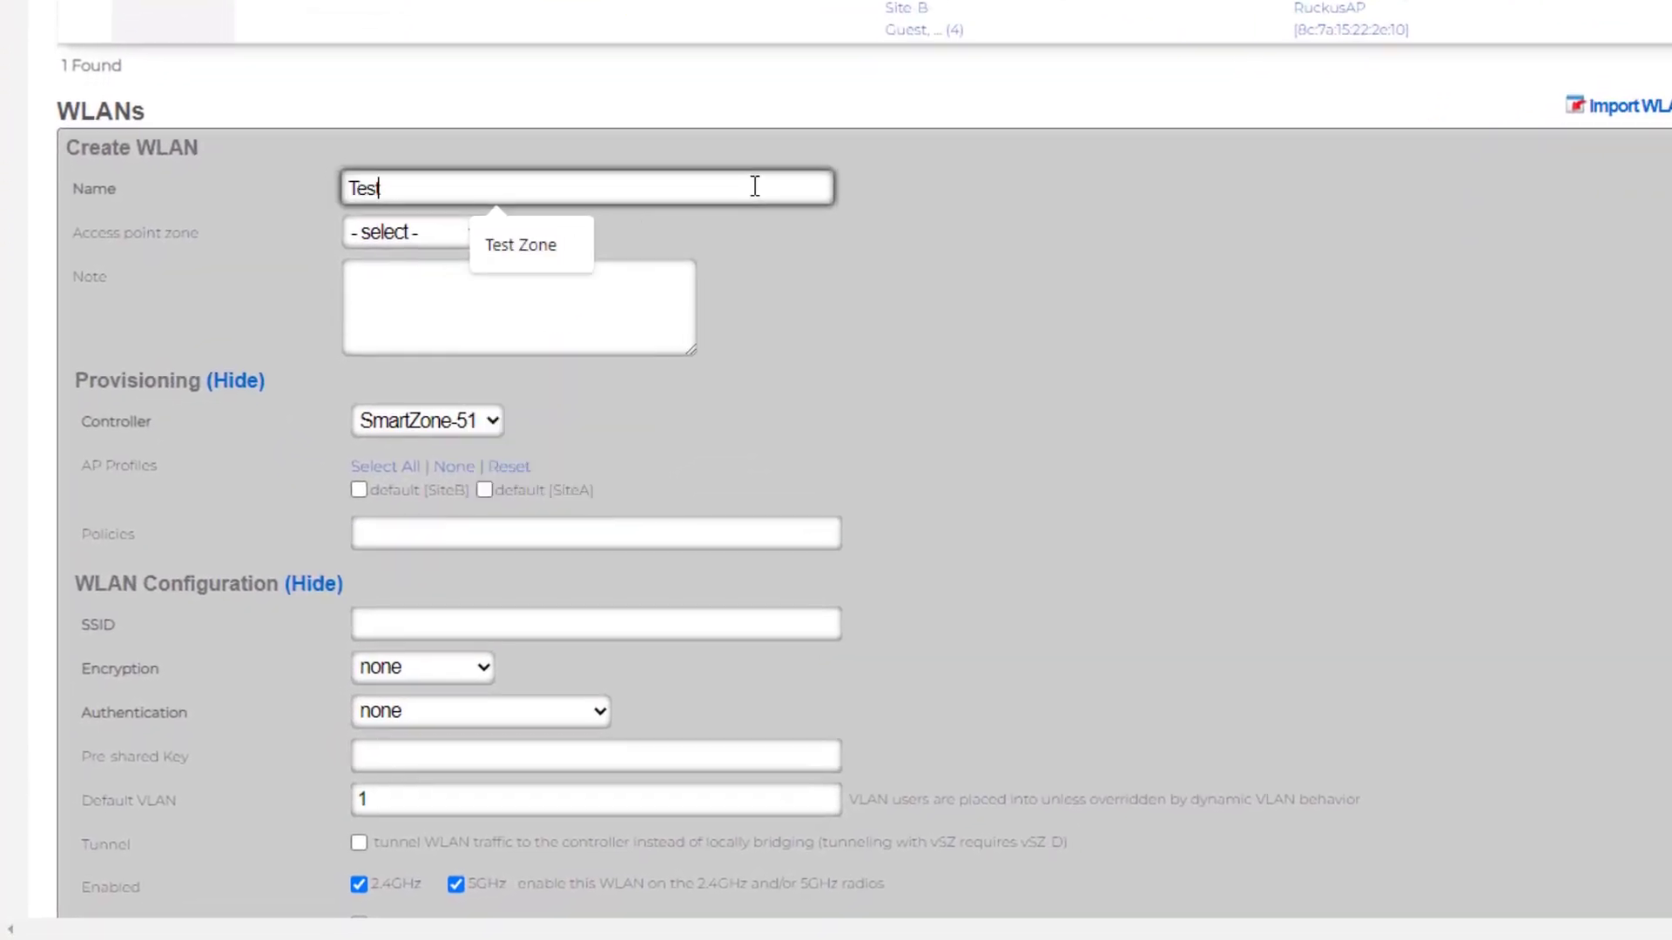
text(RWG)
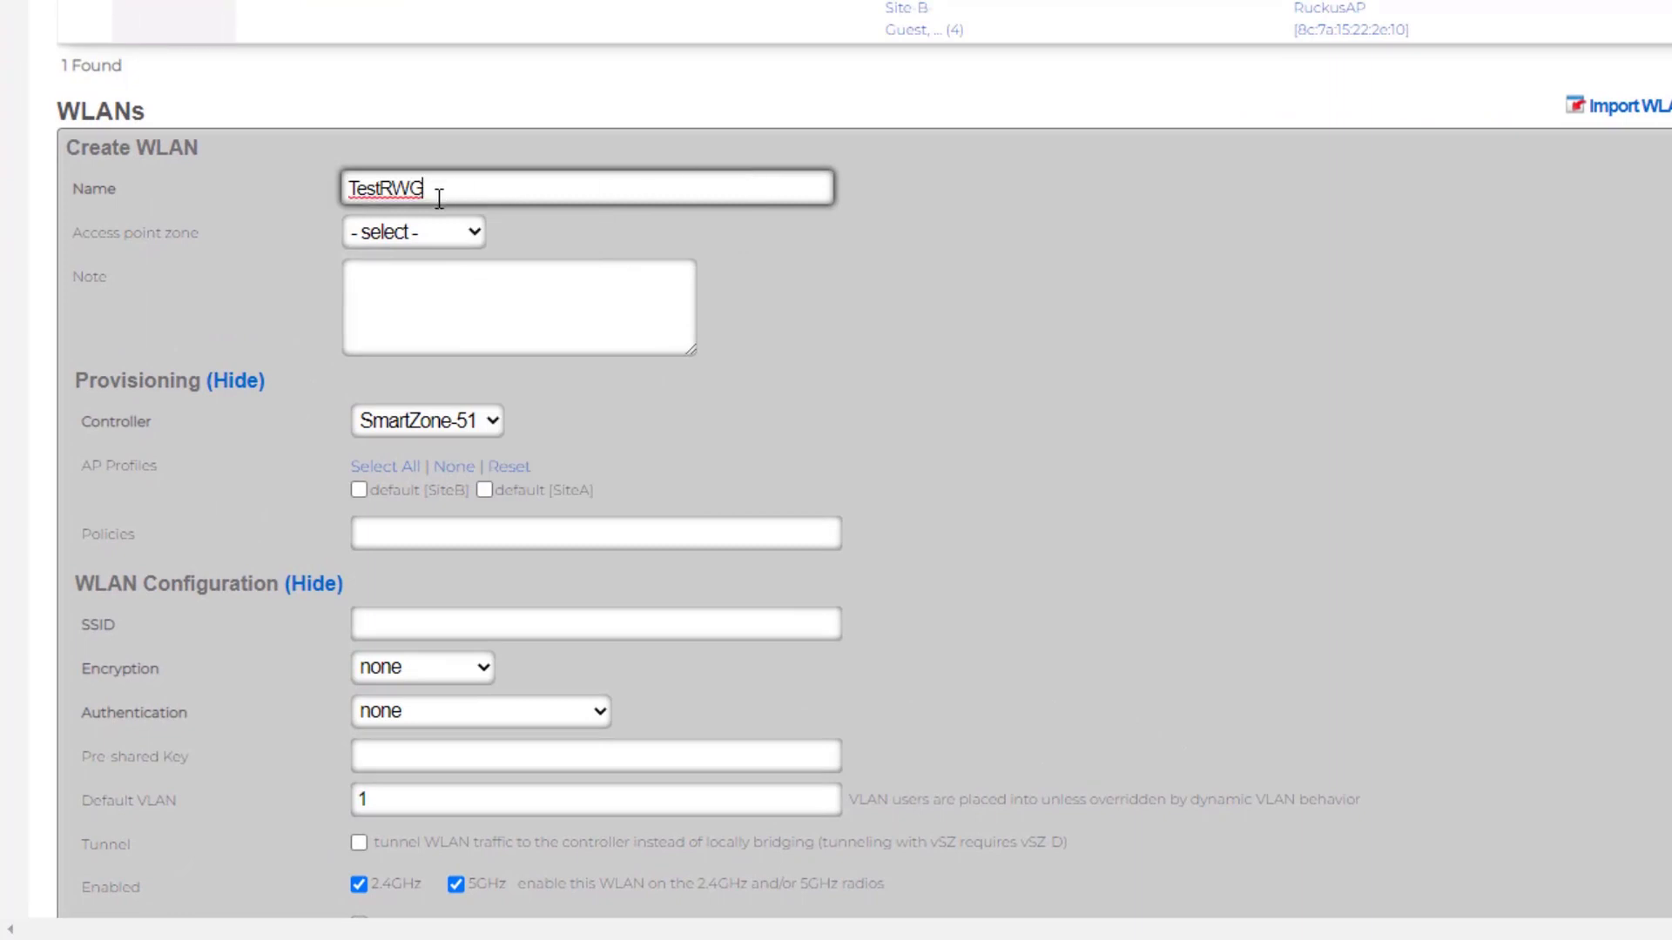
click(413, 232)
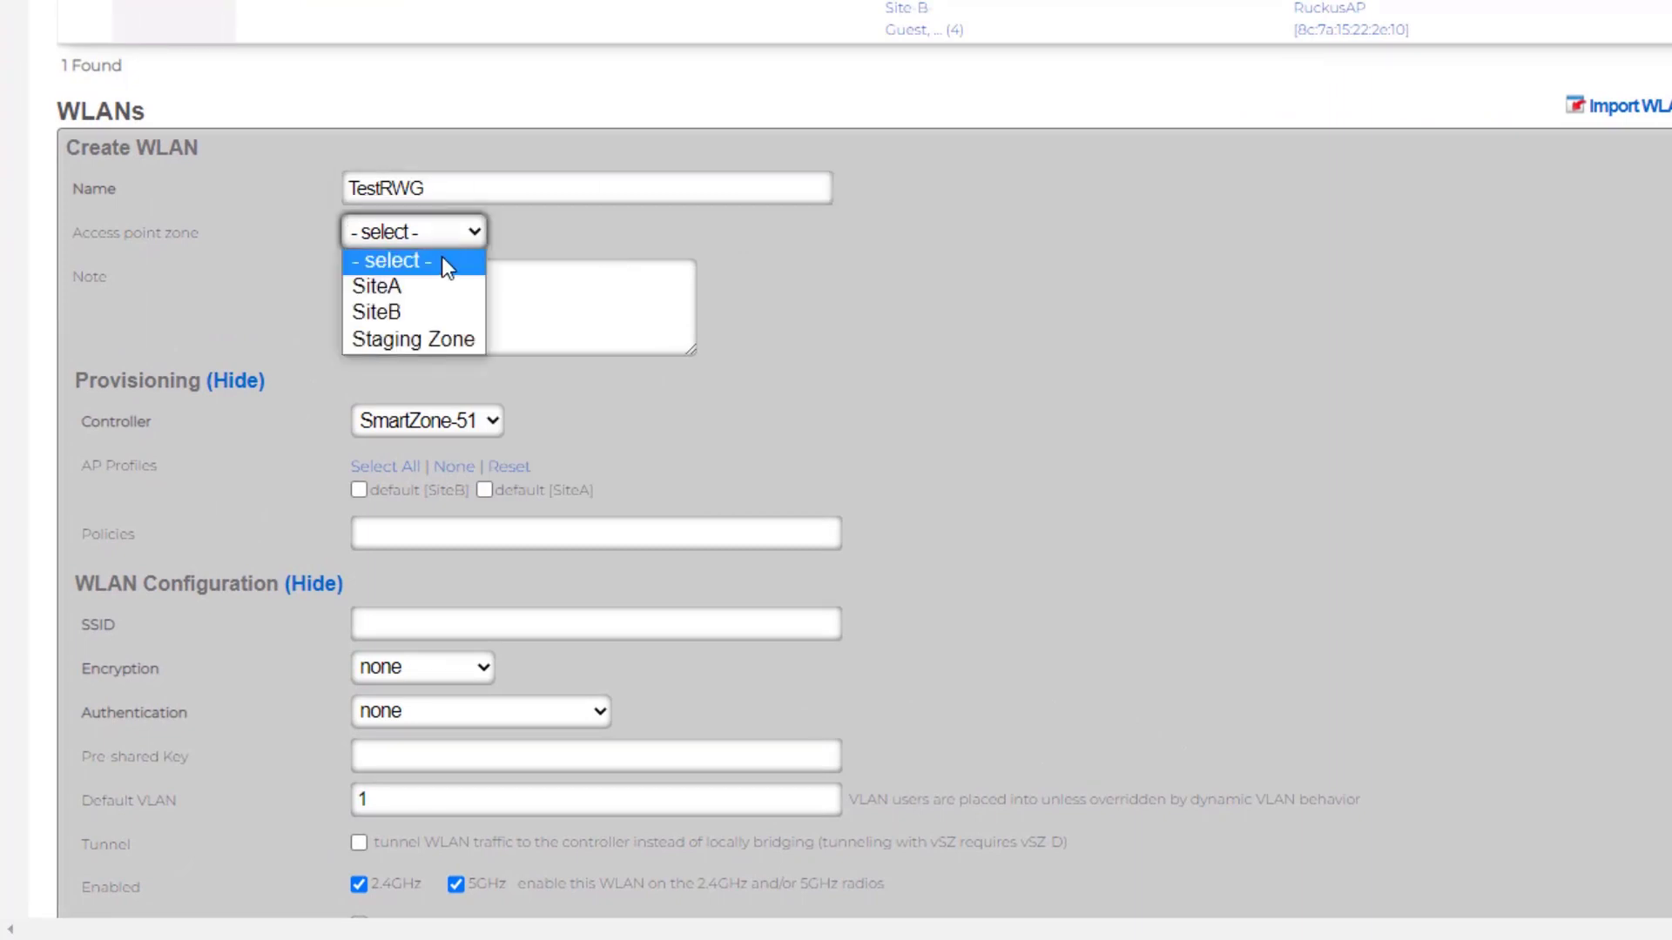
click(410, 263)
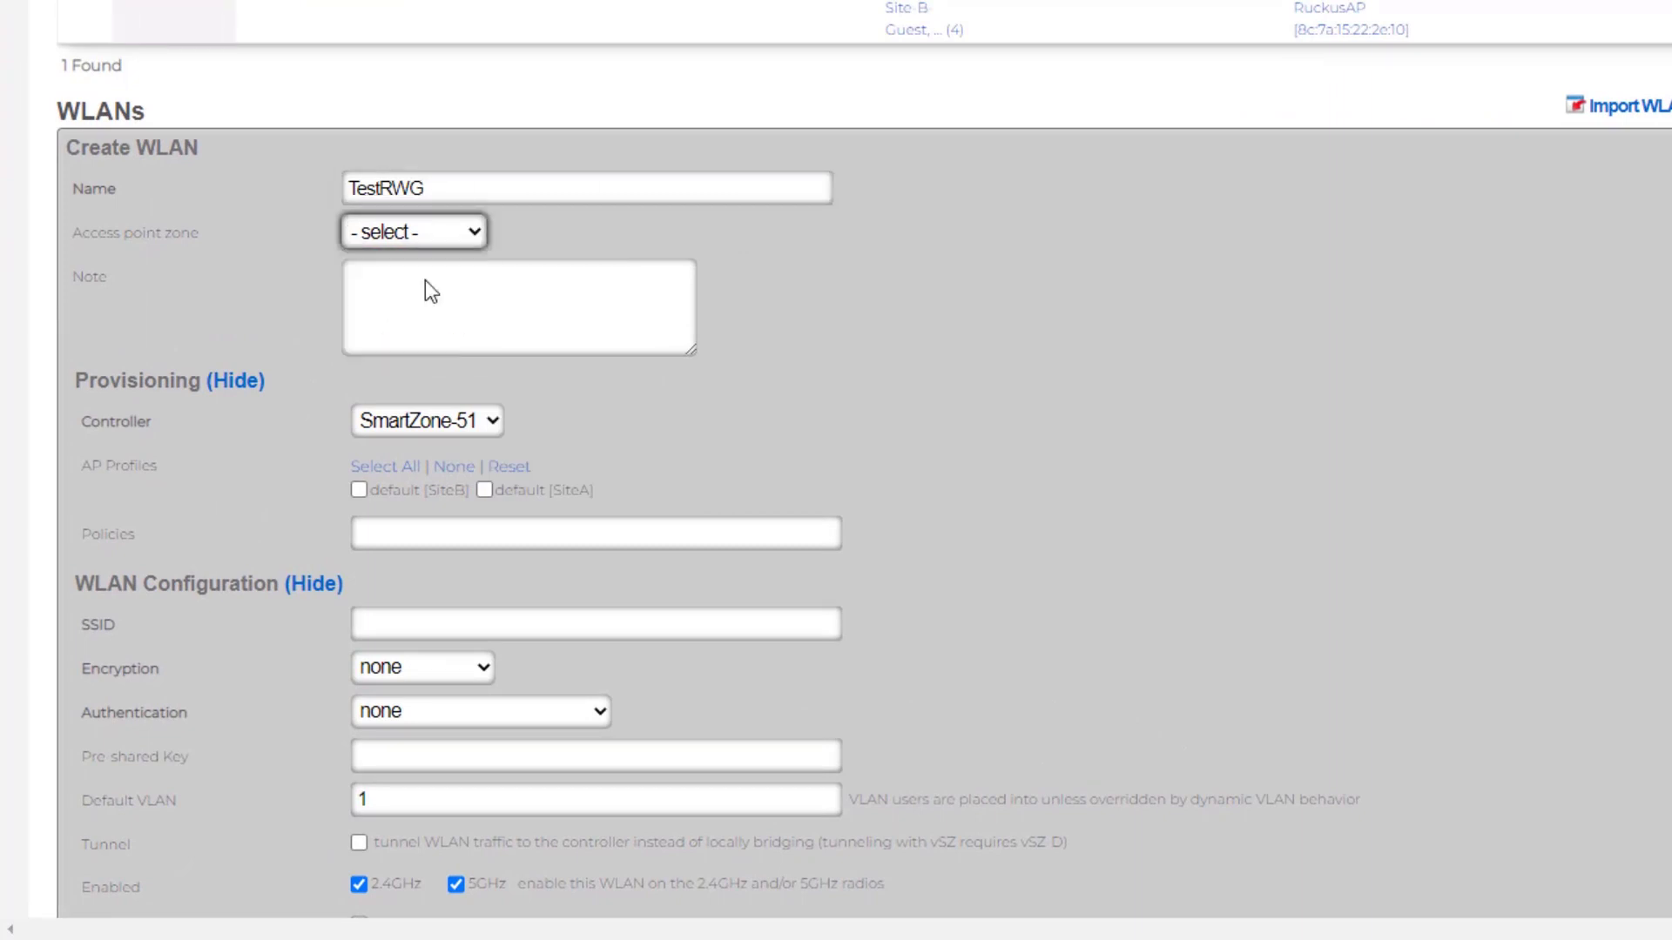
click(412, 232)
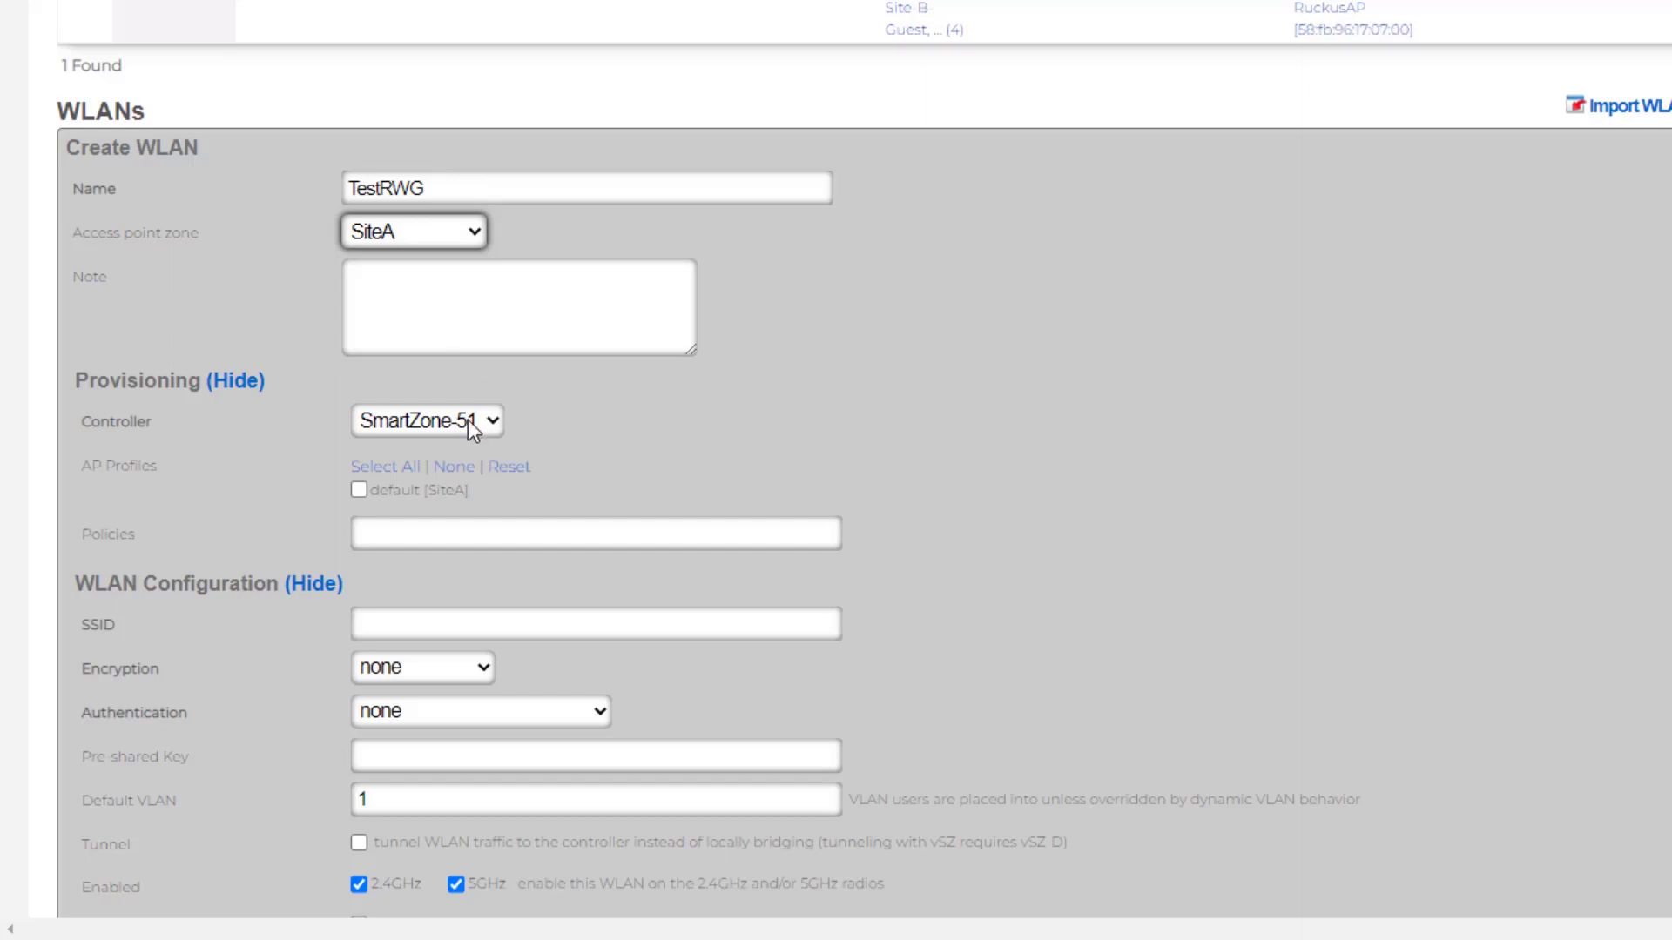
scroll(down, 3)
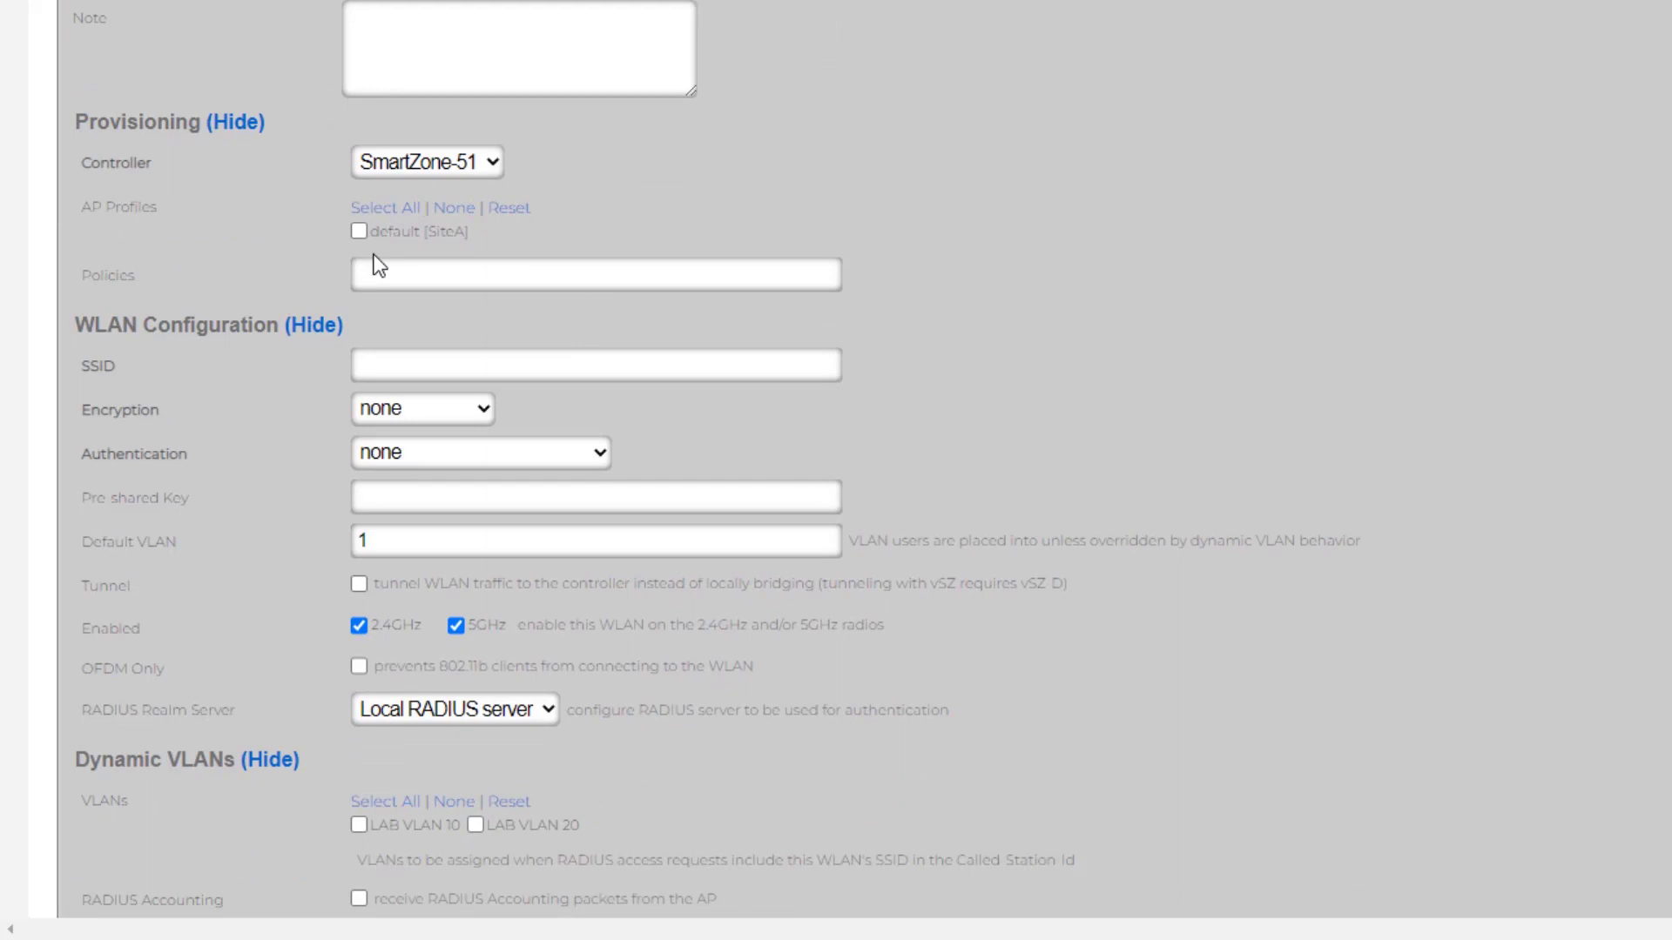
click(357, 230)
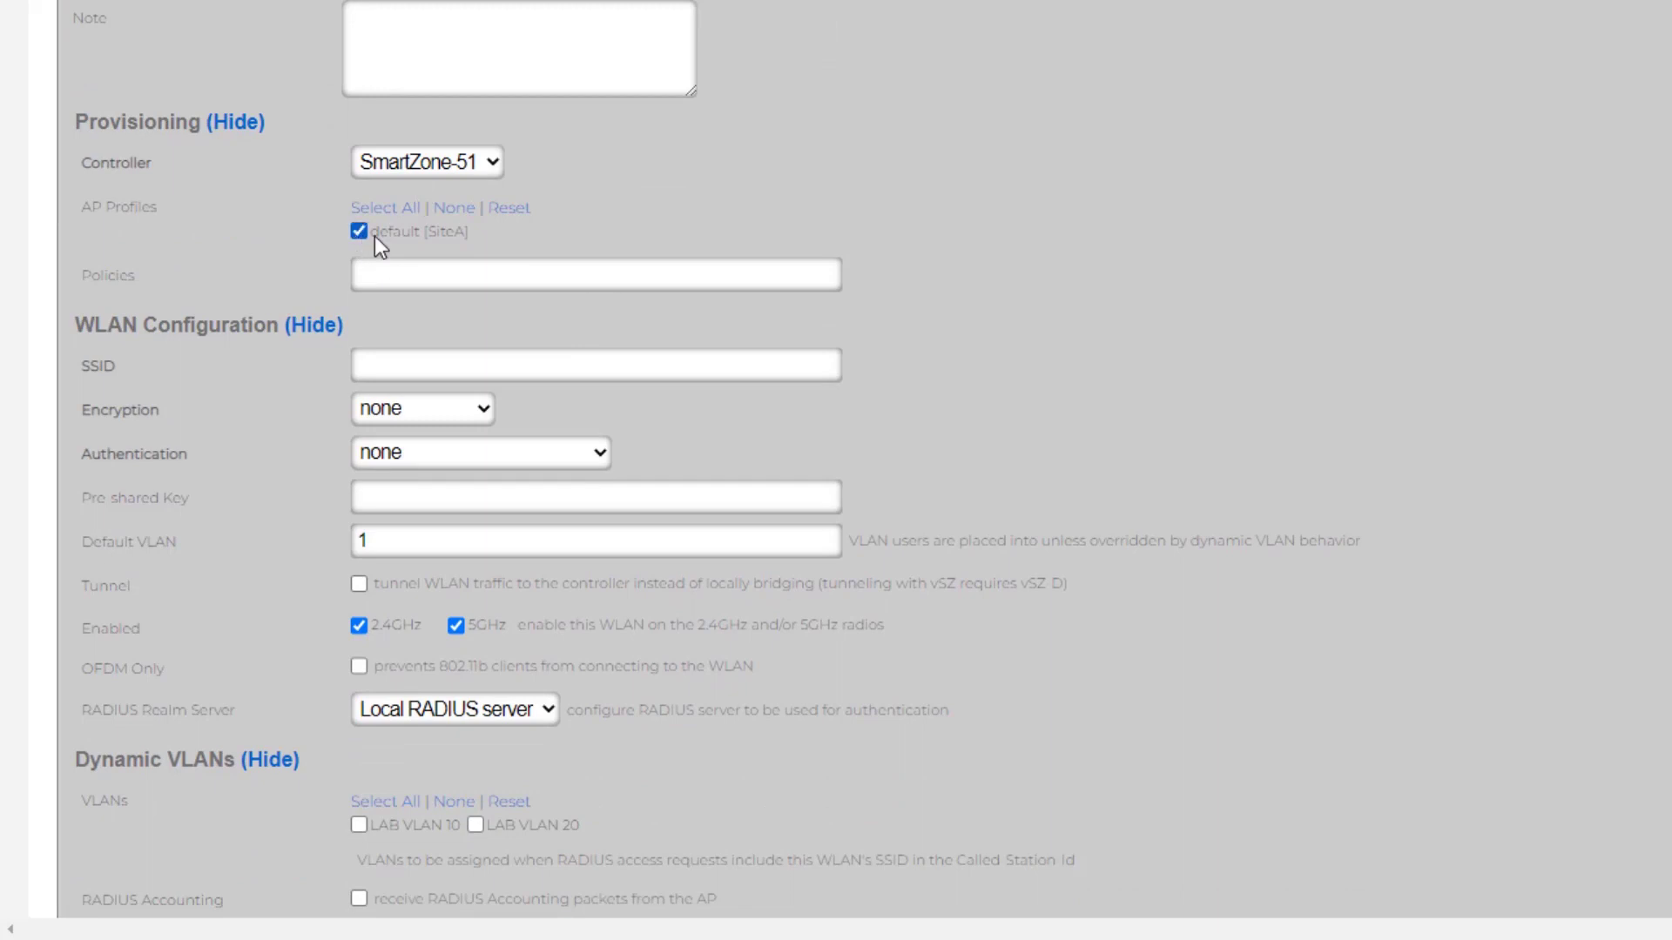
Step: Set the SSID to TestRWG and the encryption to WPA2
scroll(down, 3)
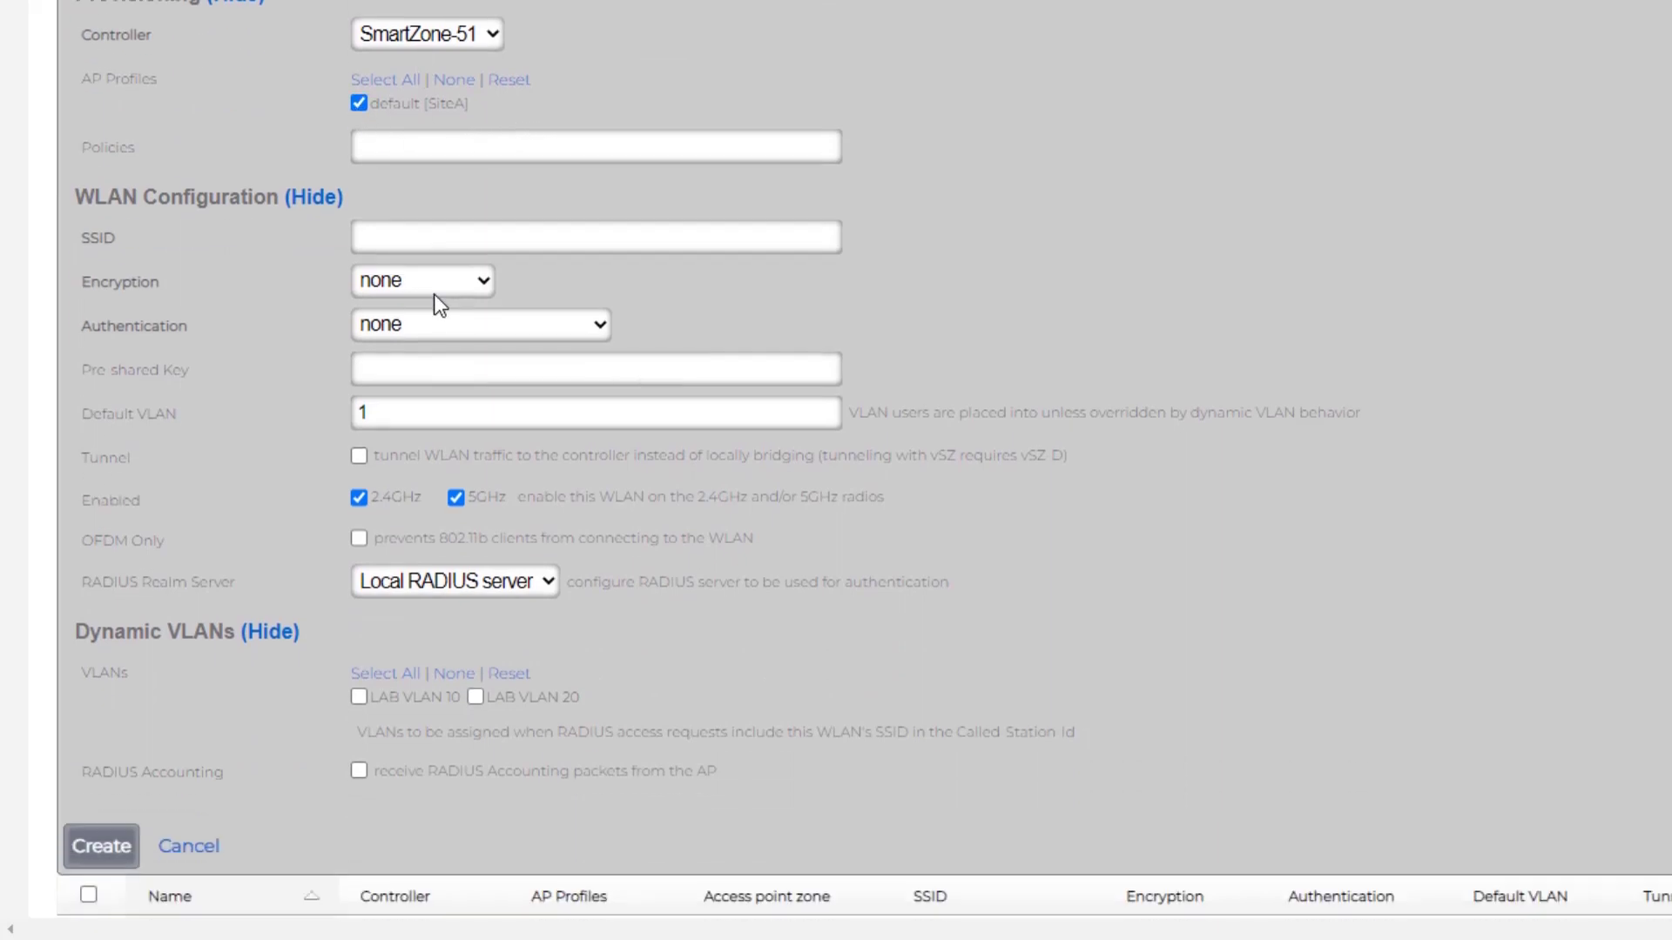
click(595, 236)
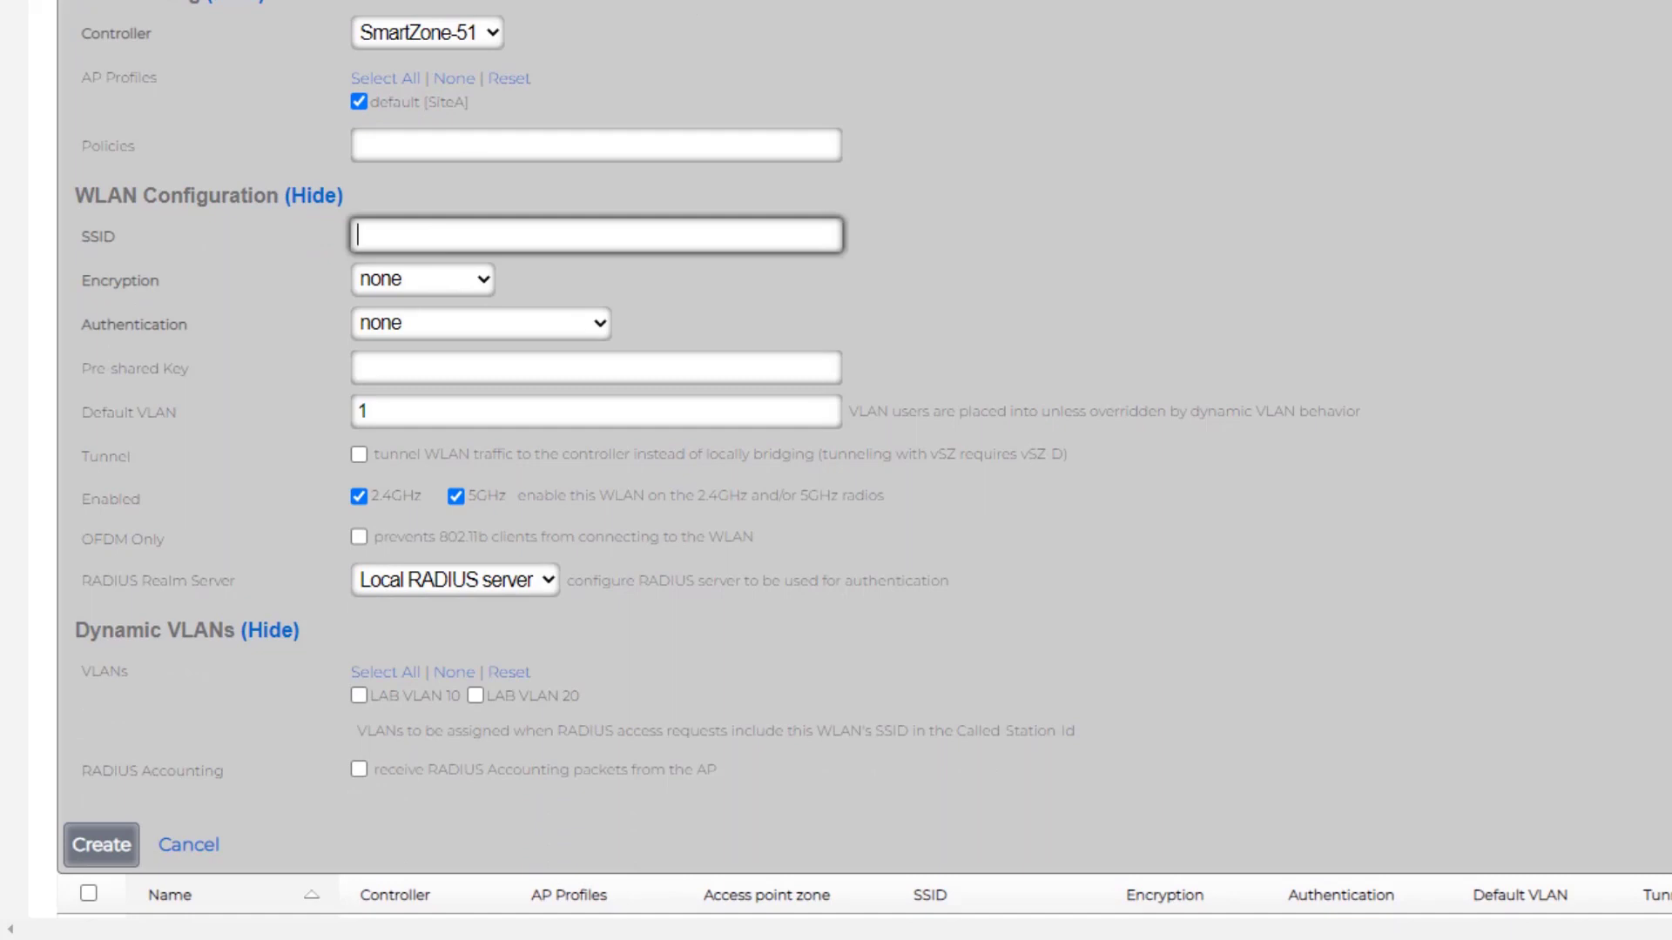
click(596, 146)
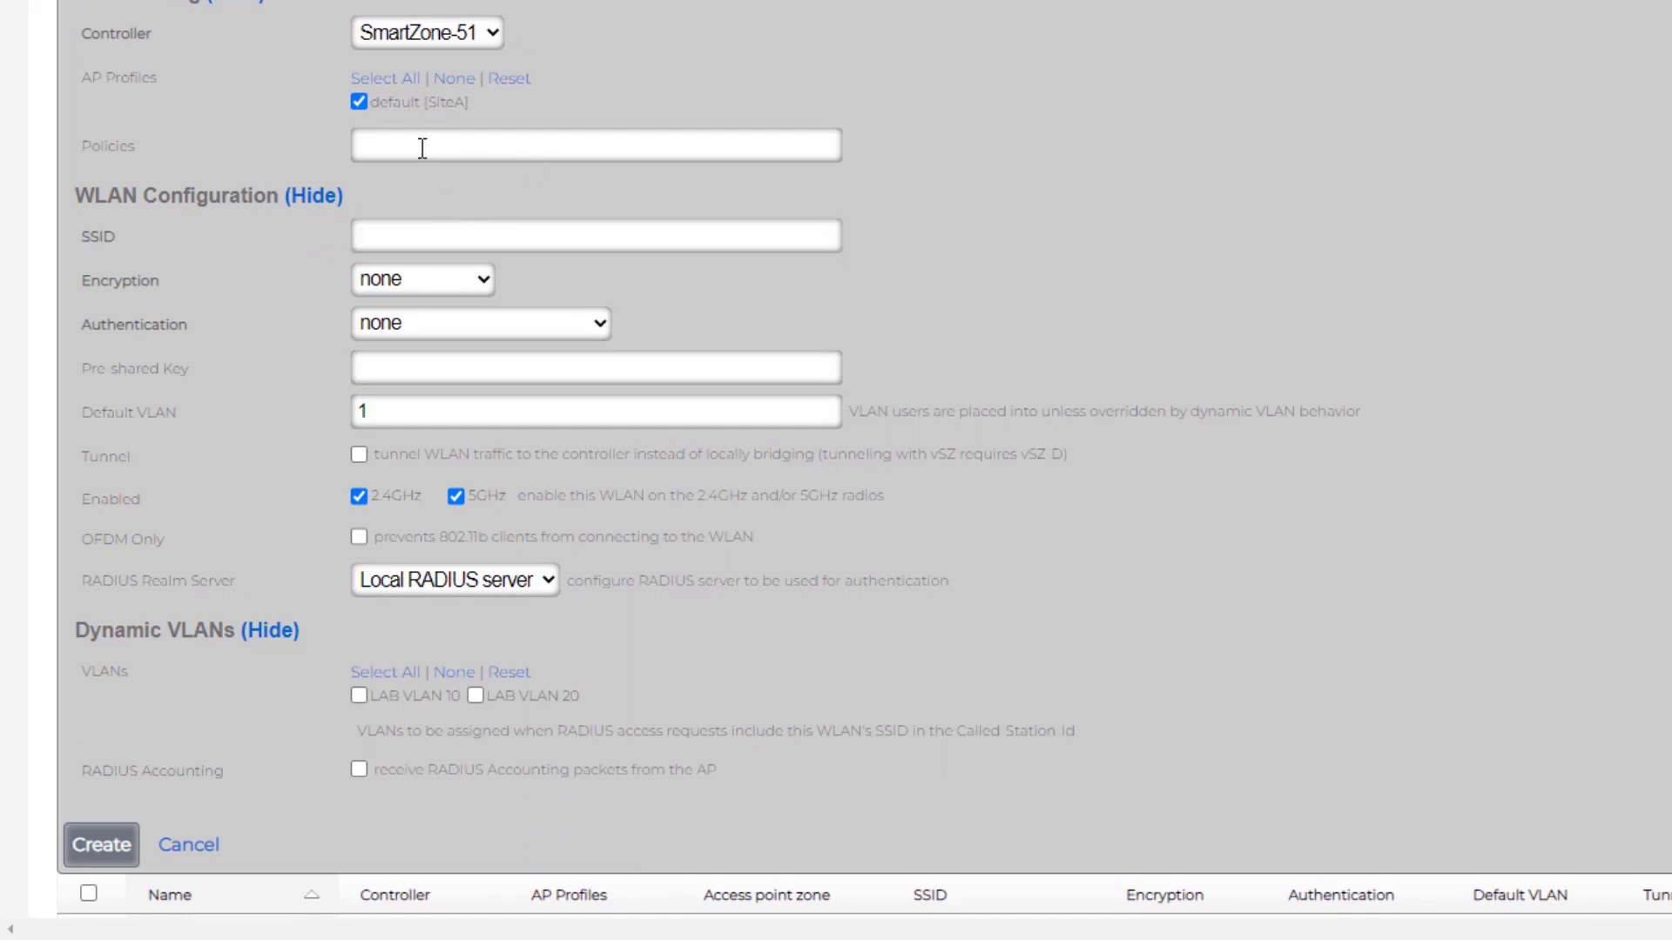
click(420, 279)
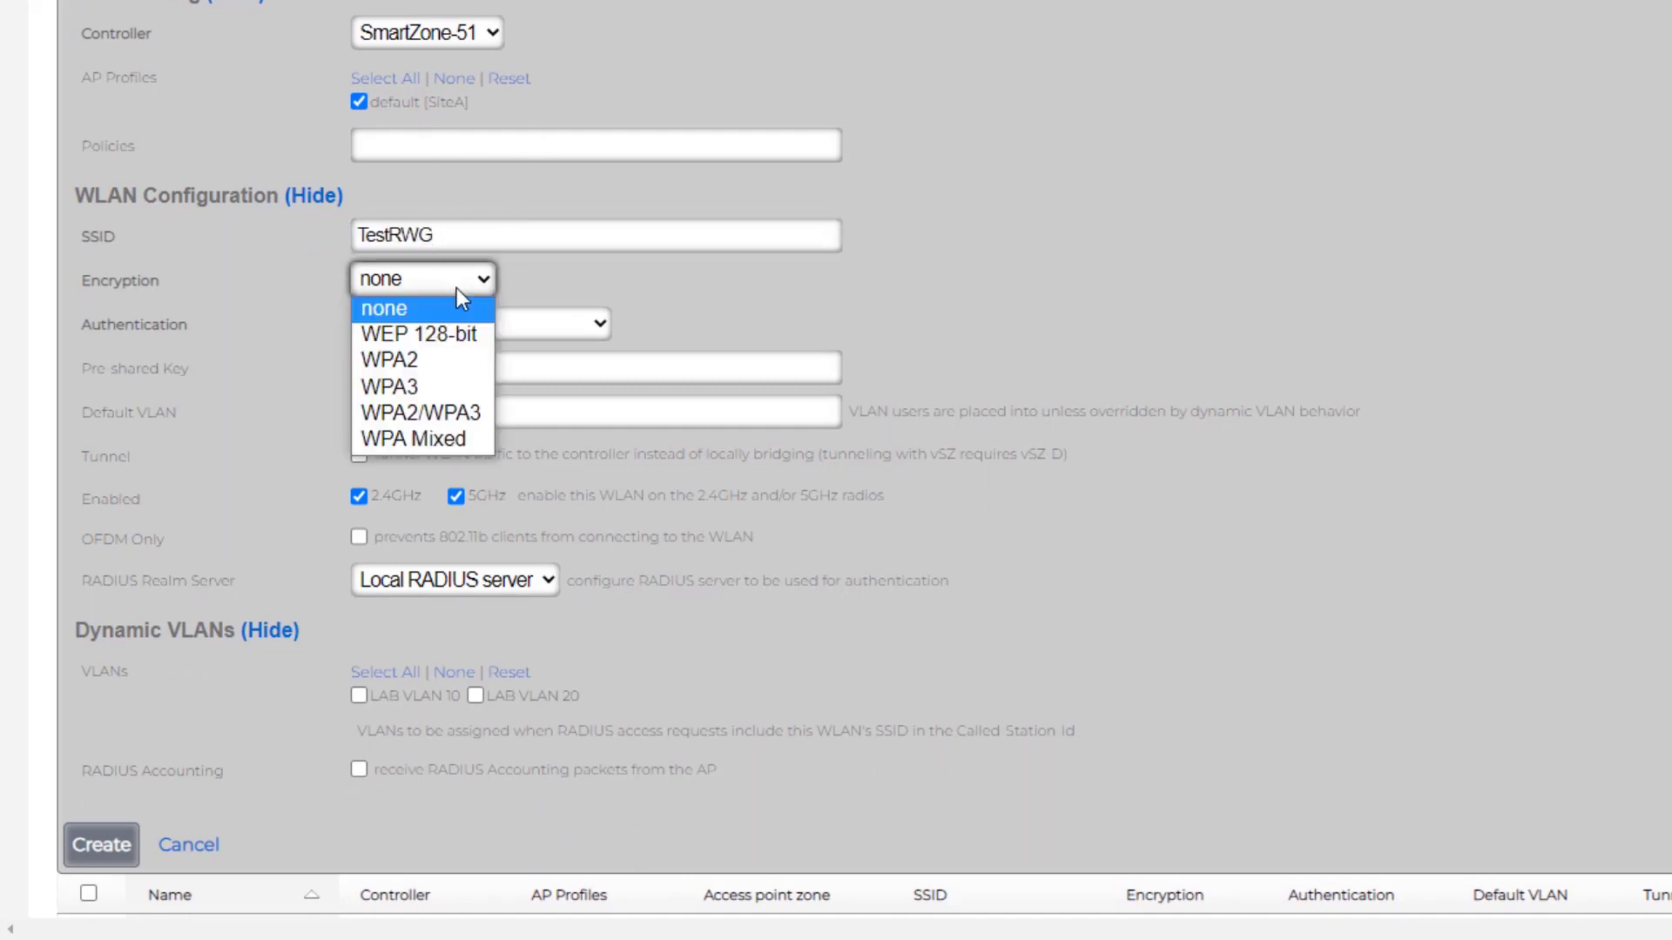
mouse_move(472, 326)
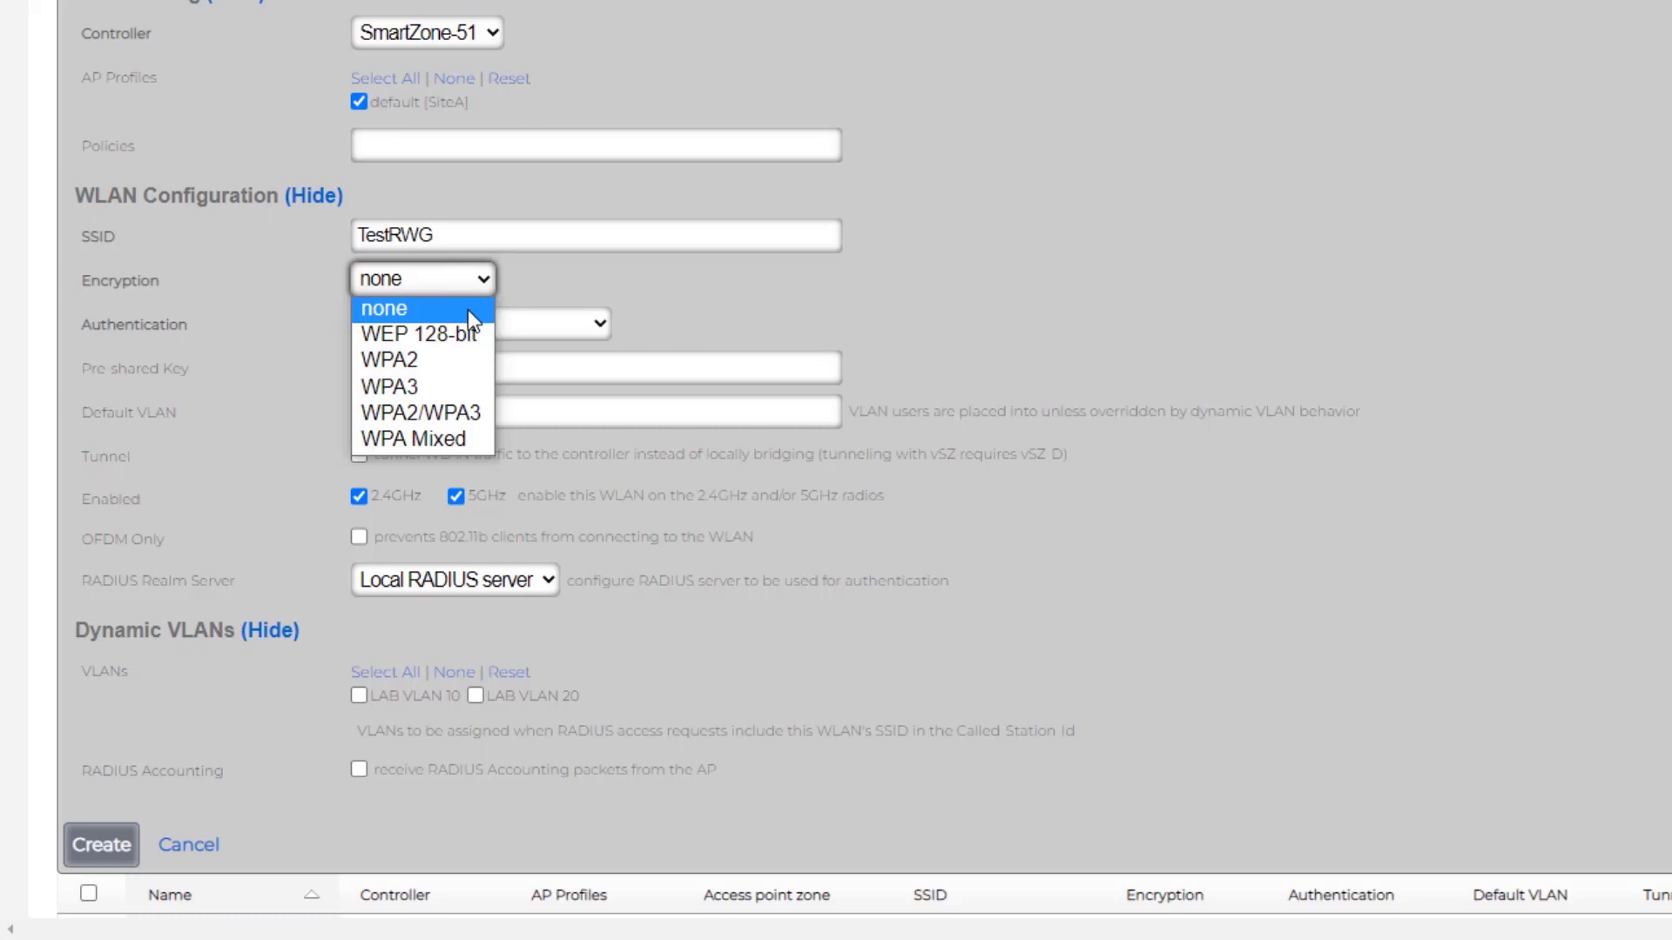
mouse_move(482, 324)
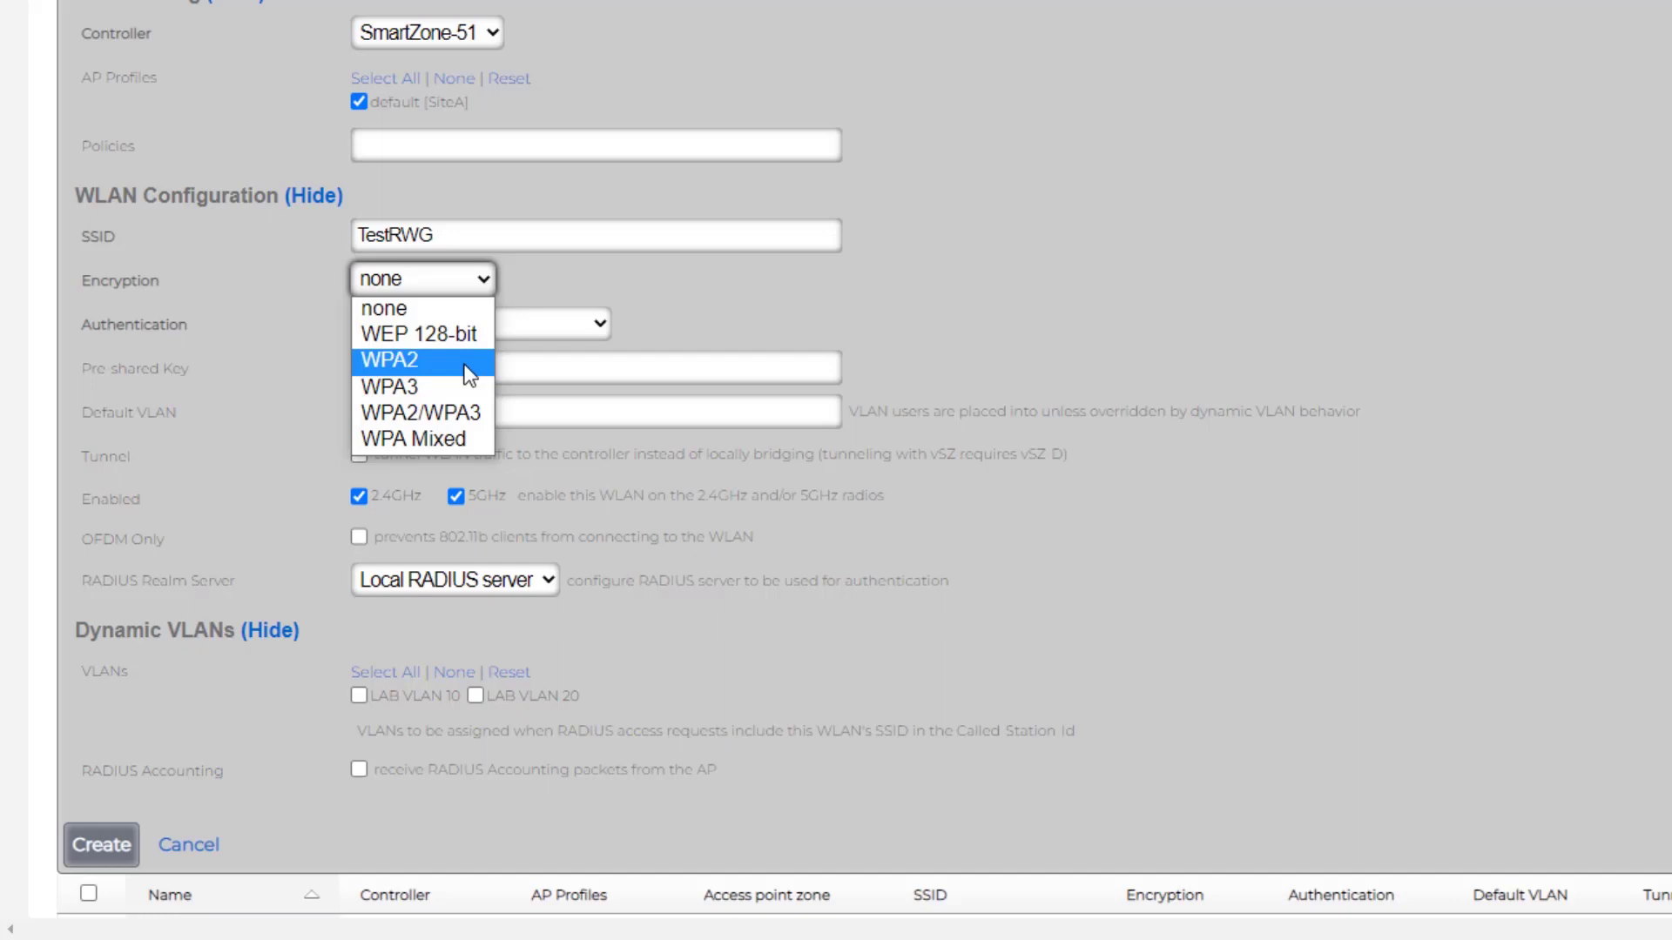
mouse_move(449, 415)
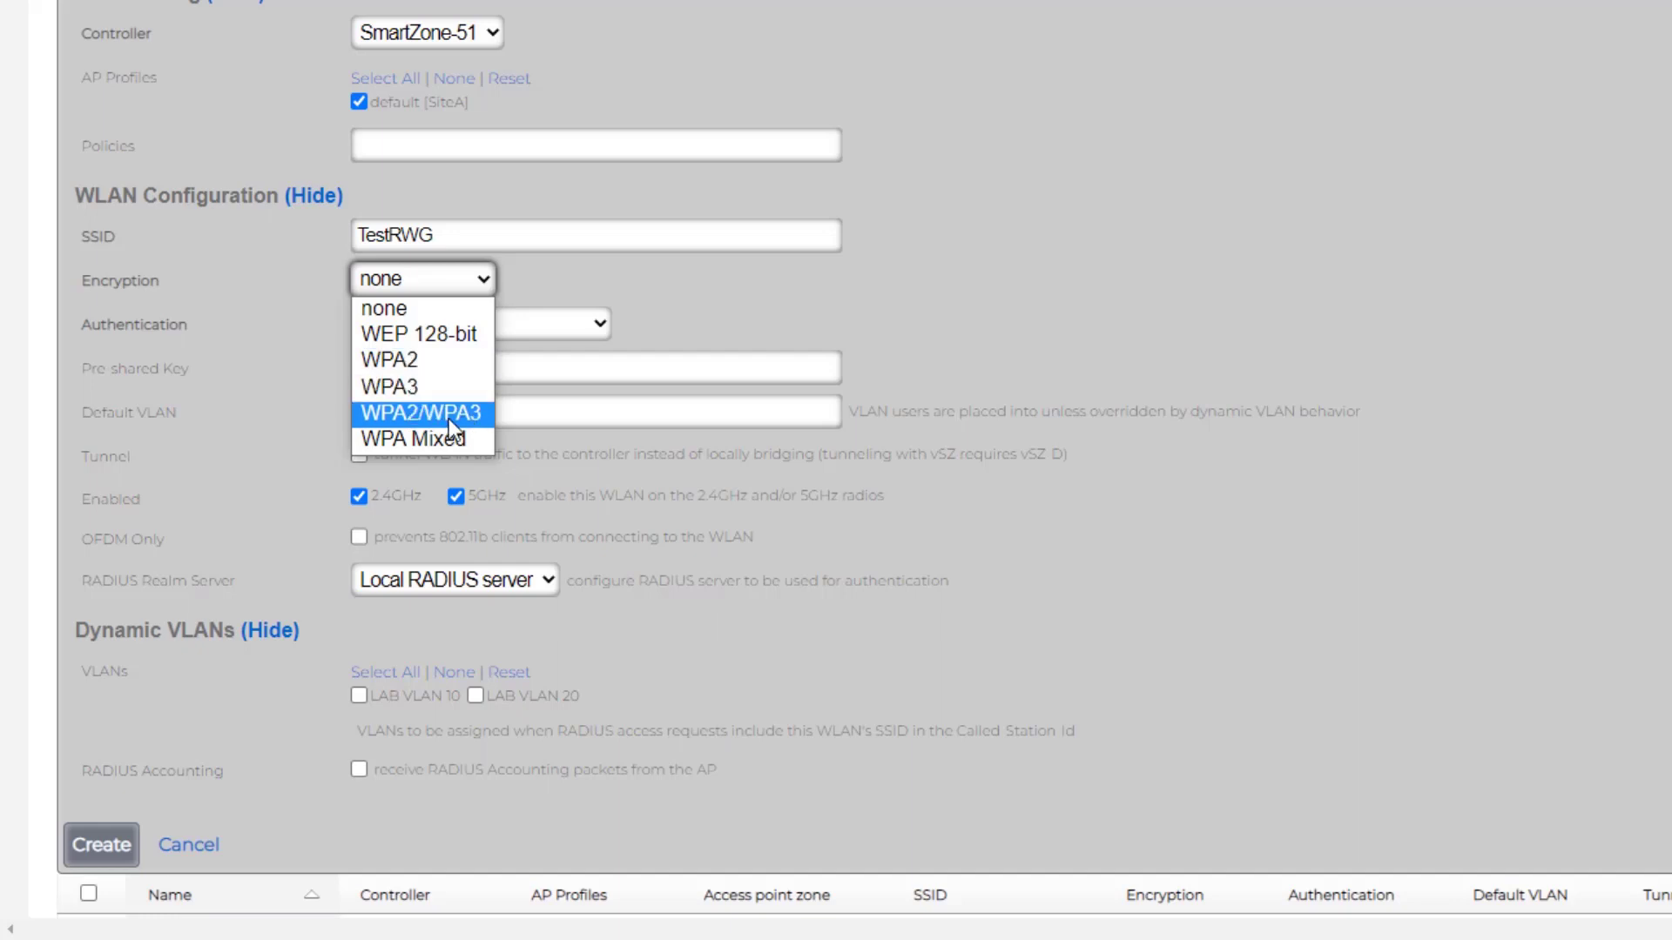
mouse_move(419, 438)
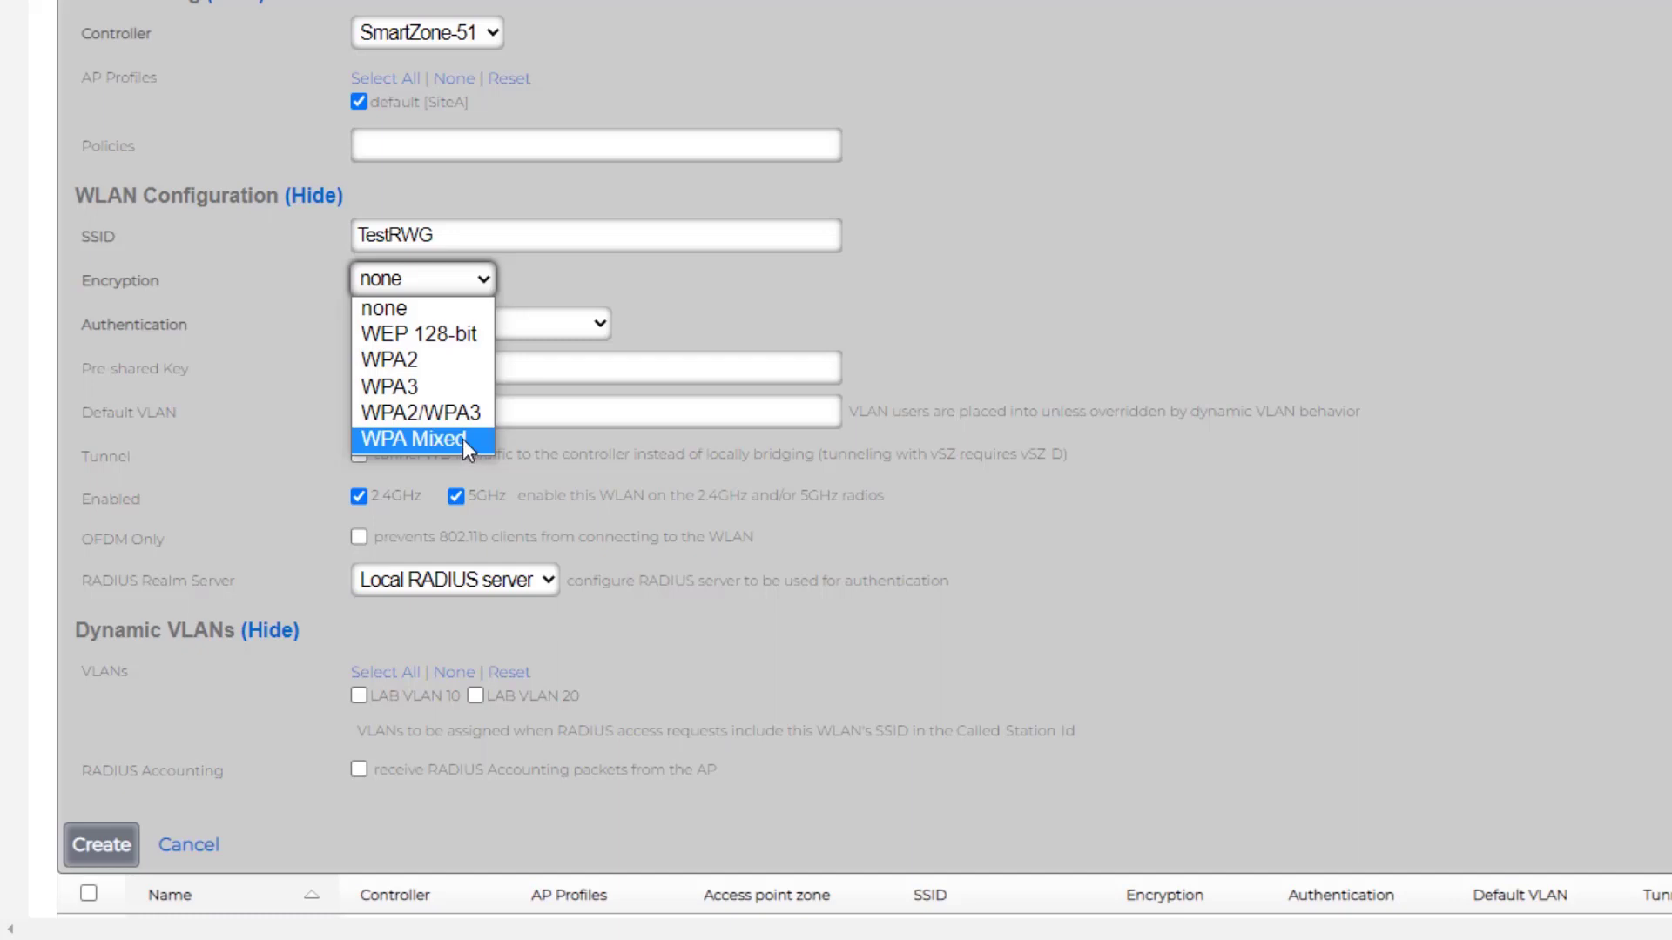
click(388, 358)
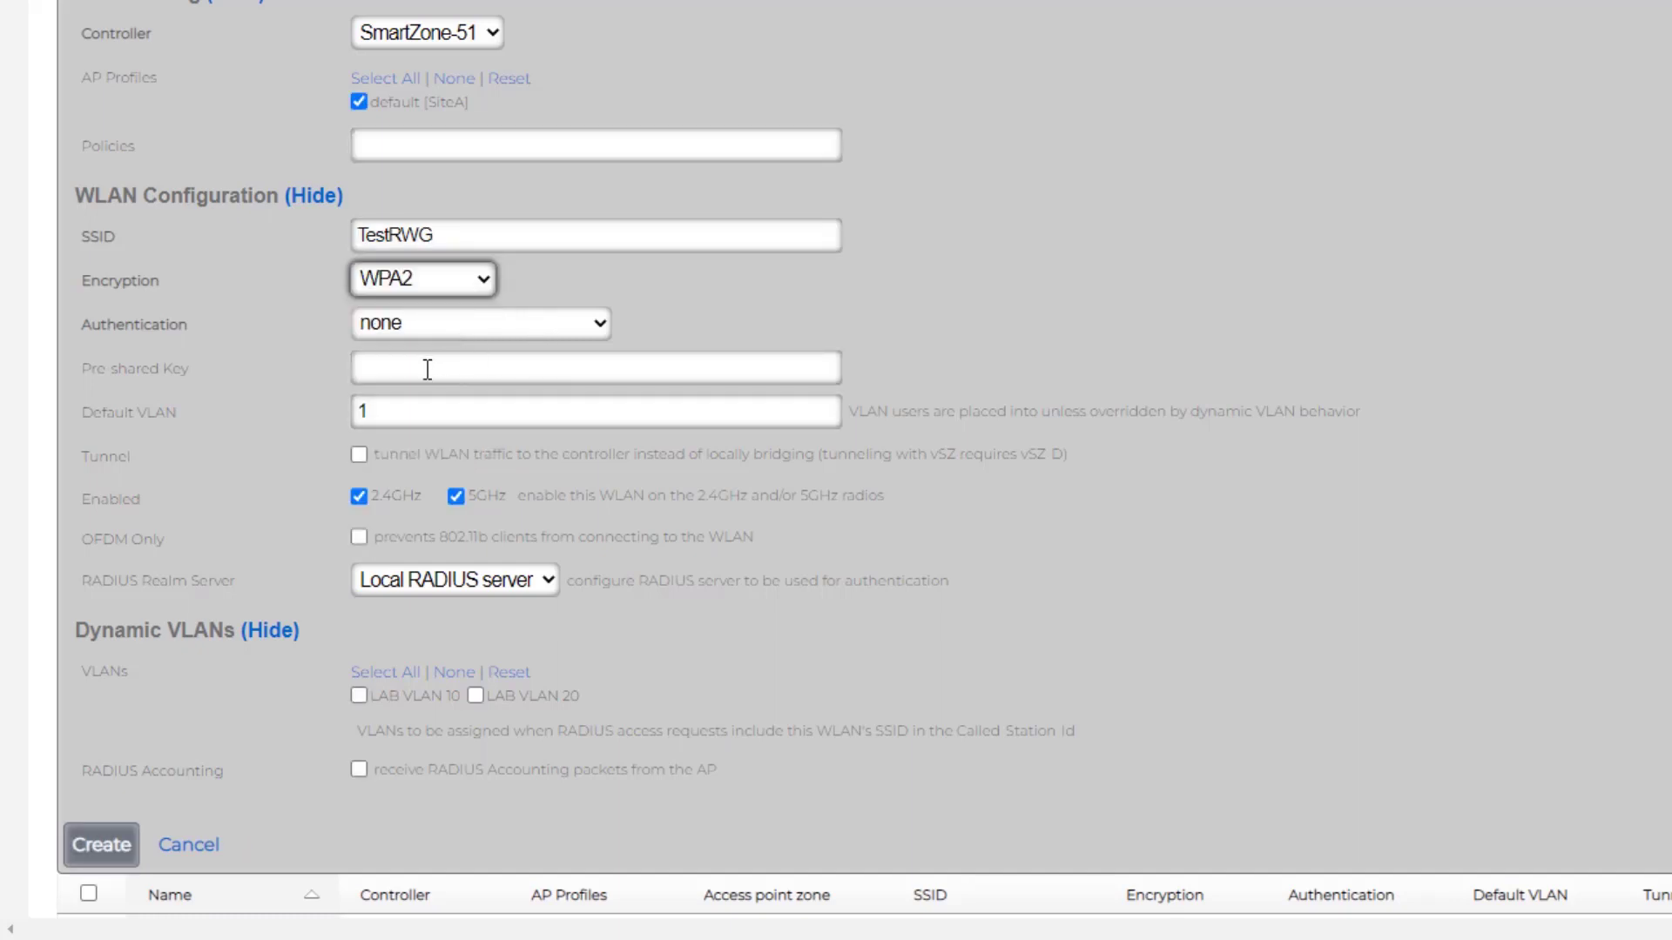
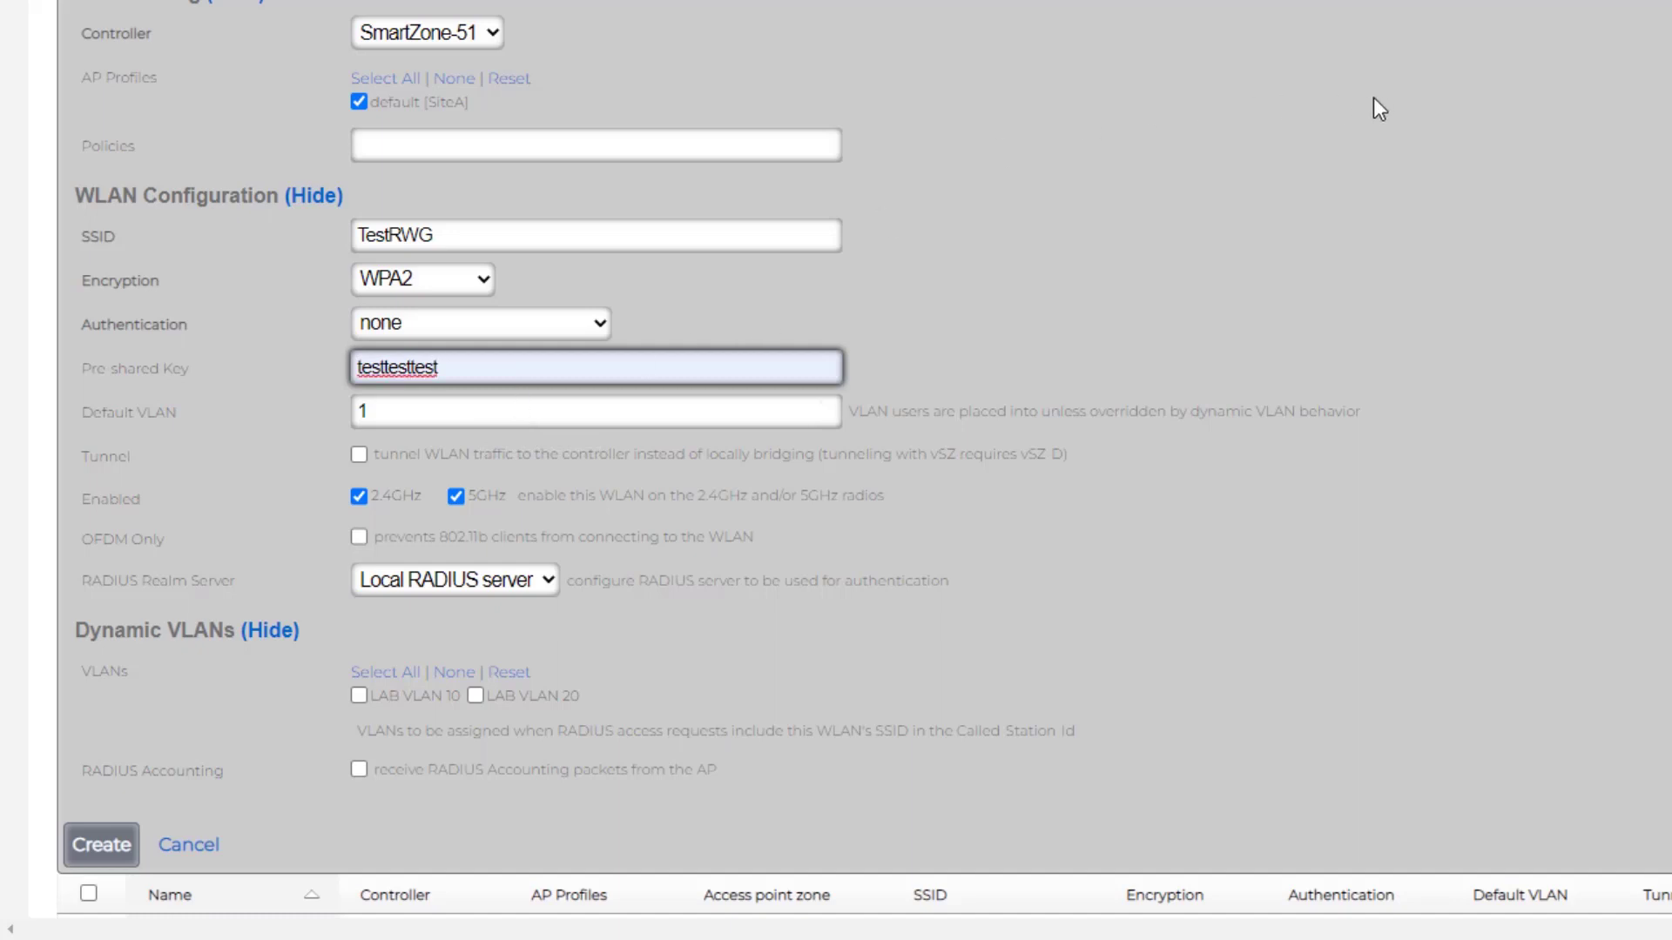
scroll(down, 3)
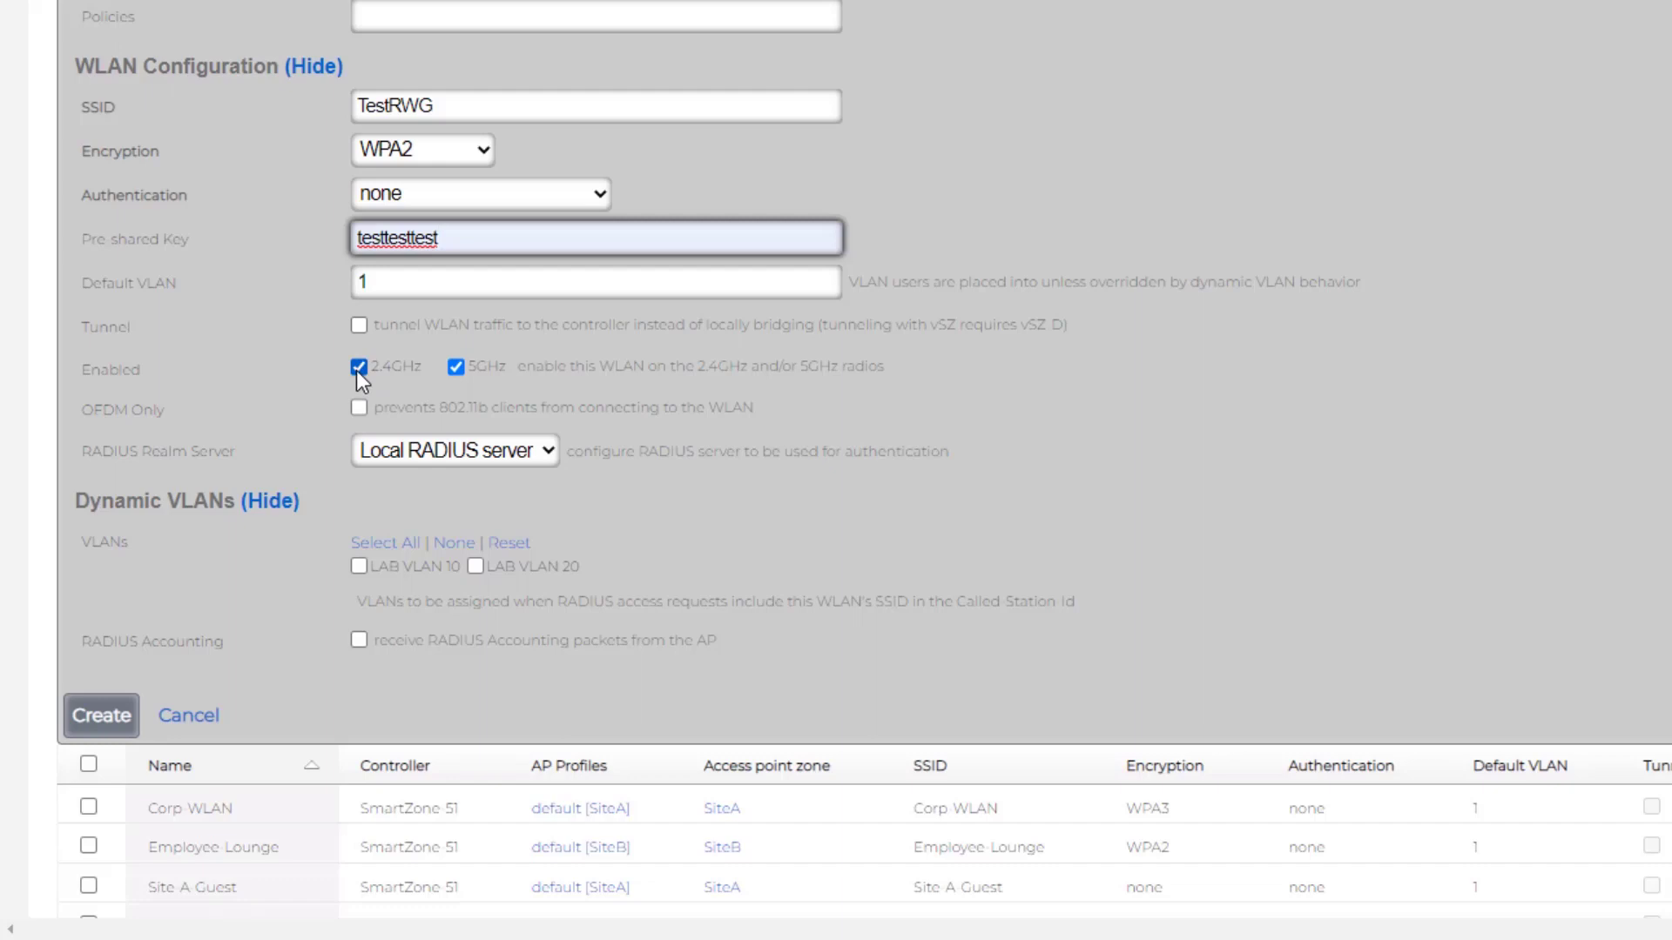
click(358, 368)
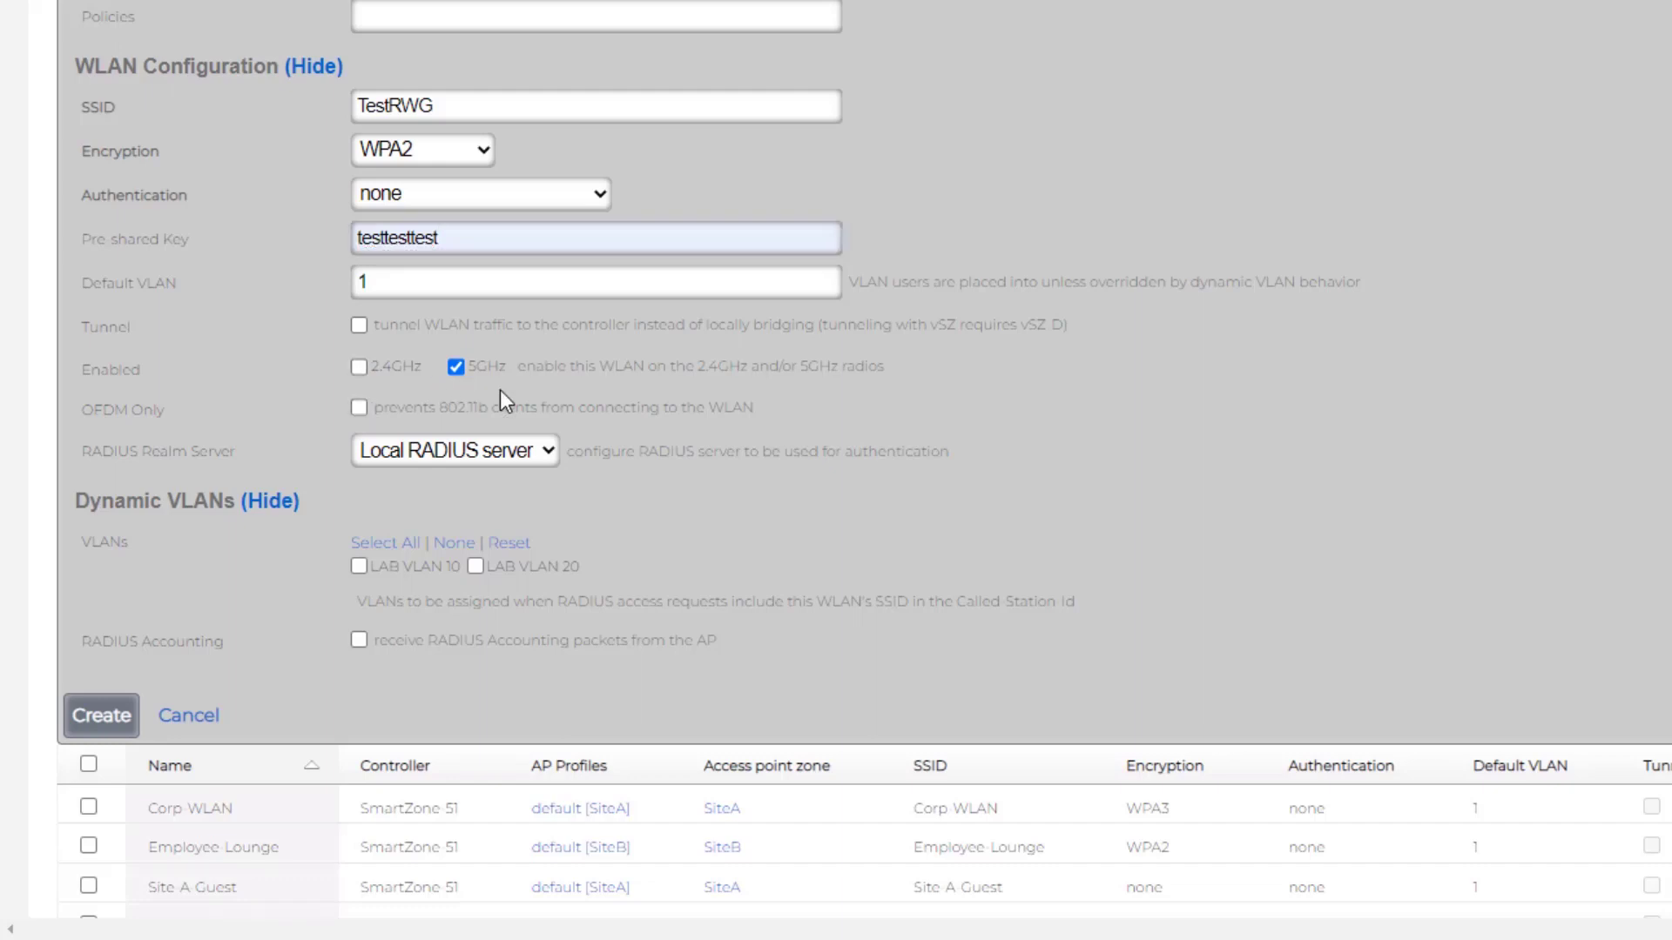
mouse_move(477, 389)
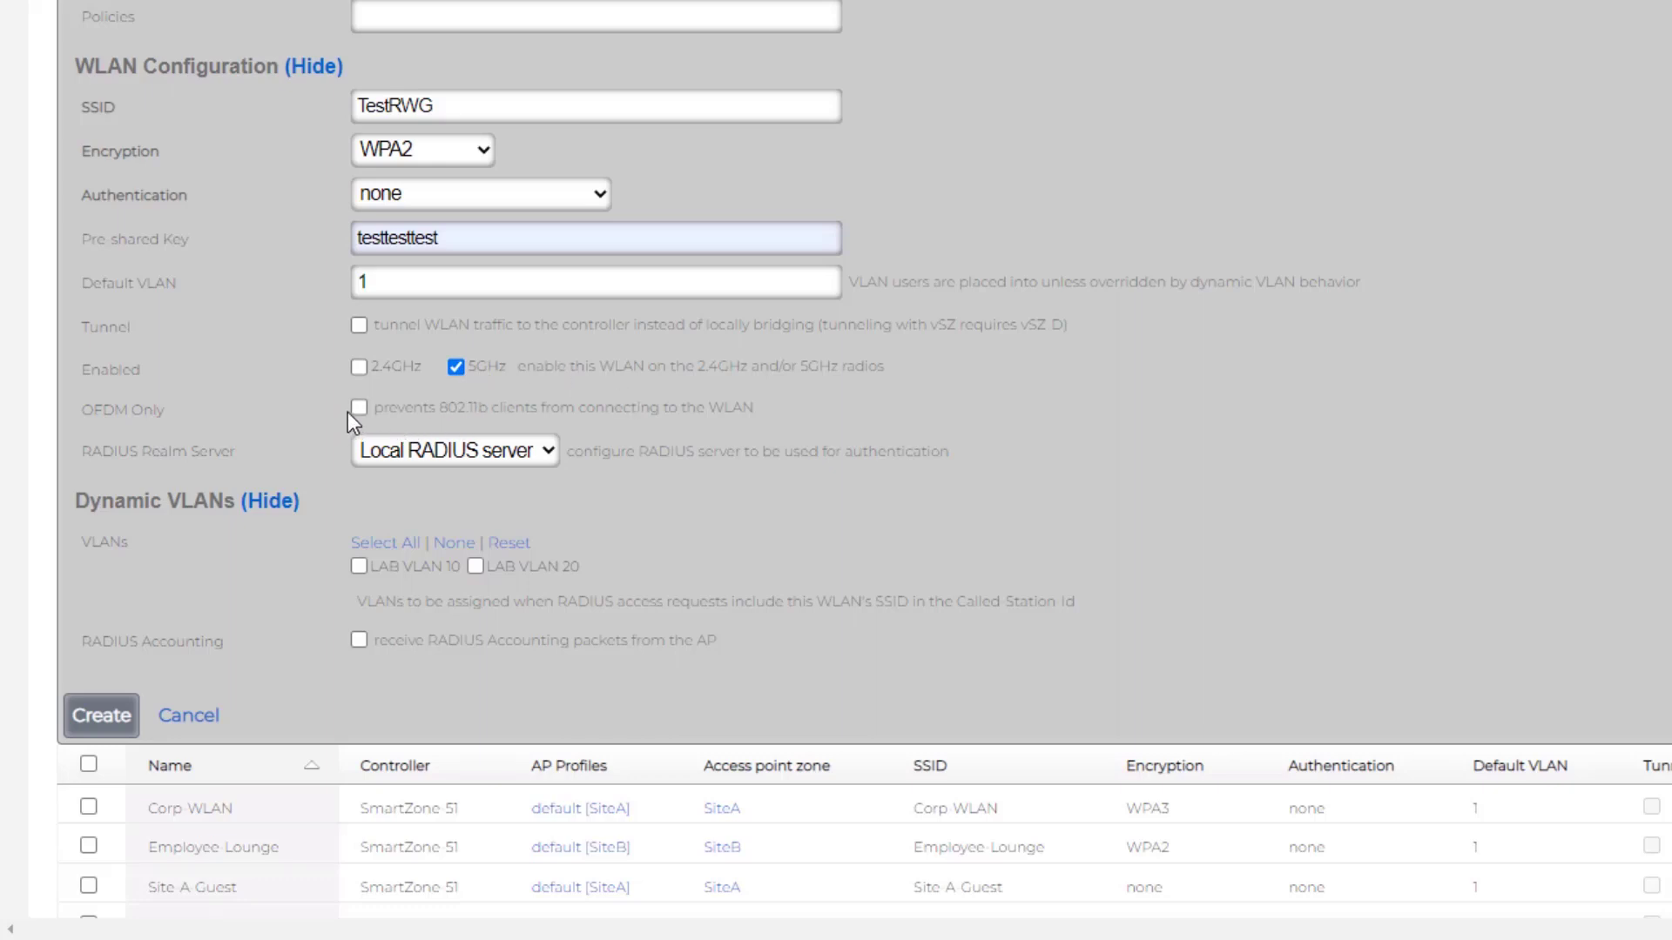
mouse_move(491, 436)
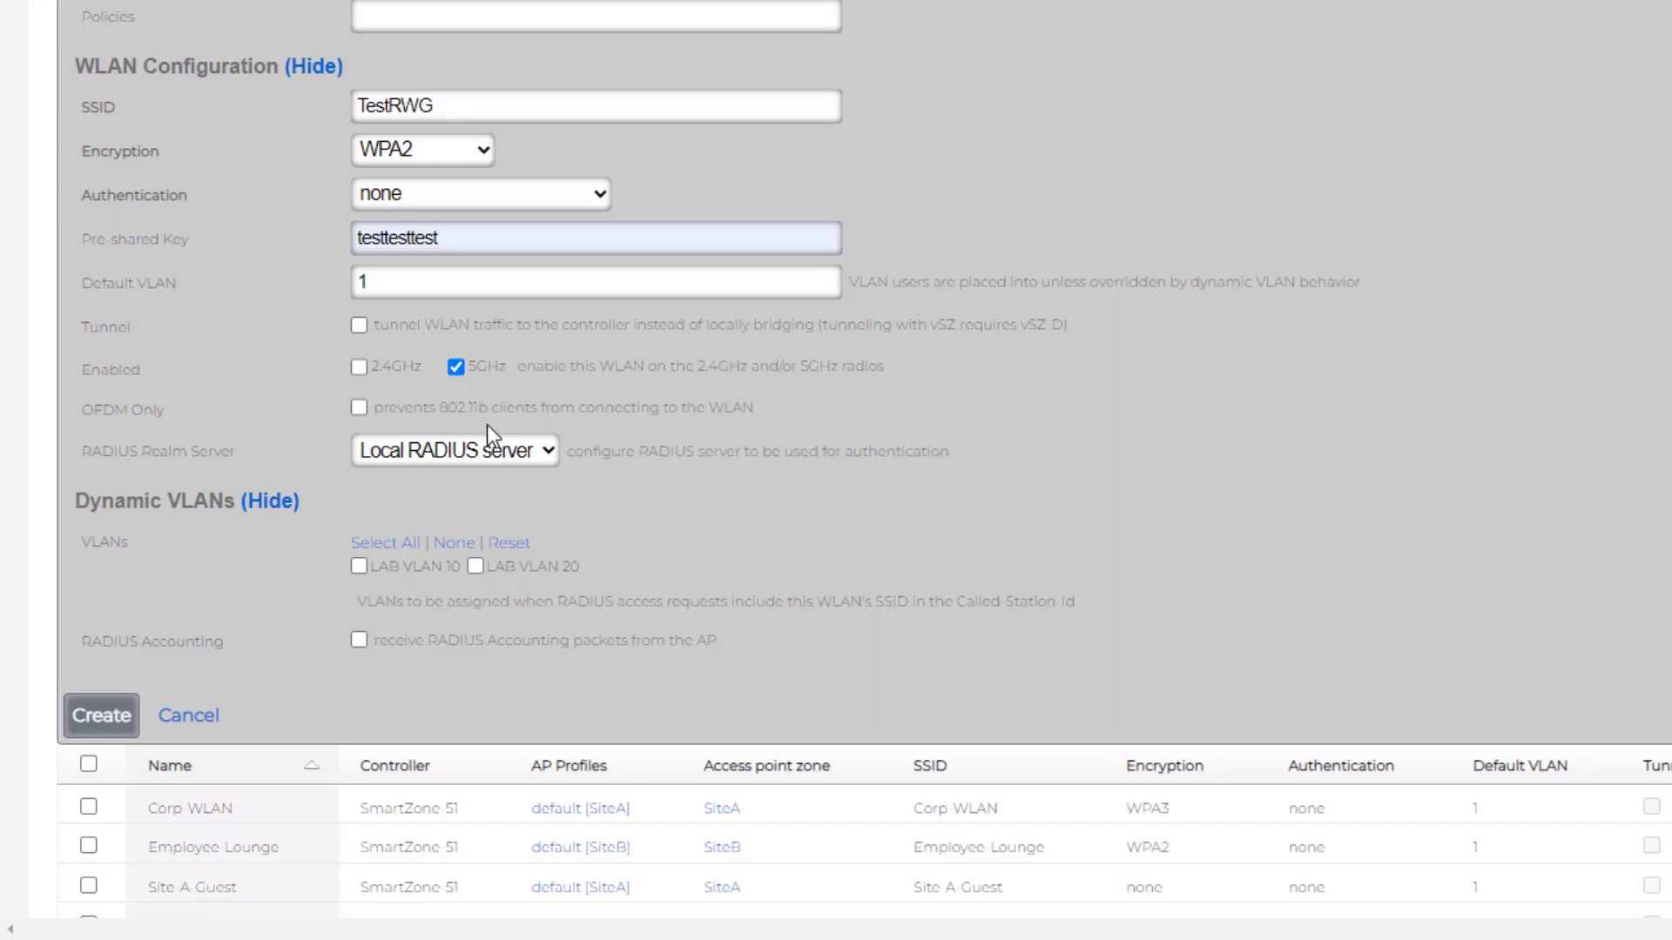
mouse_move(514, 486)
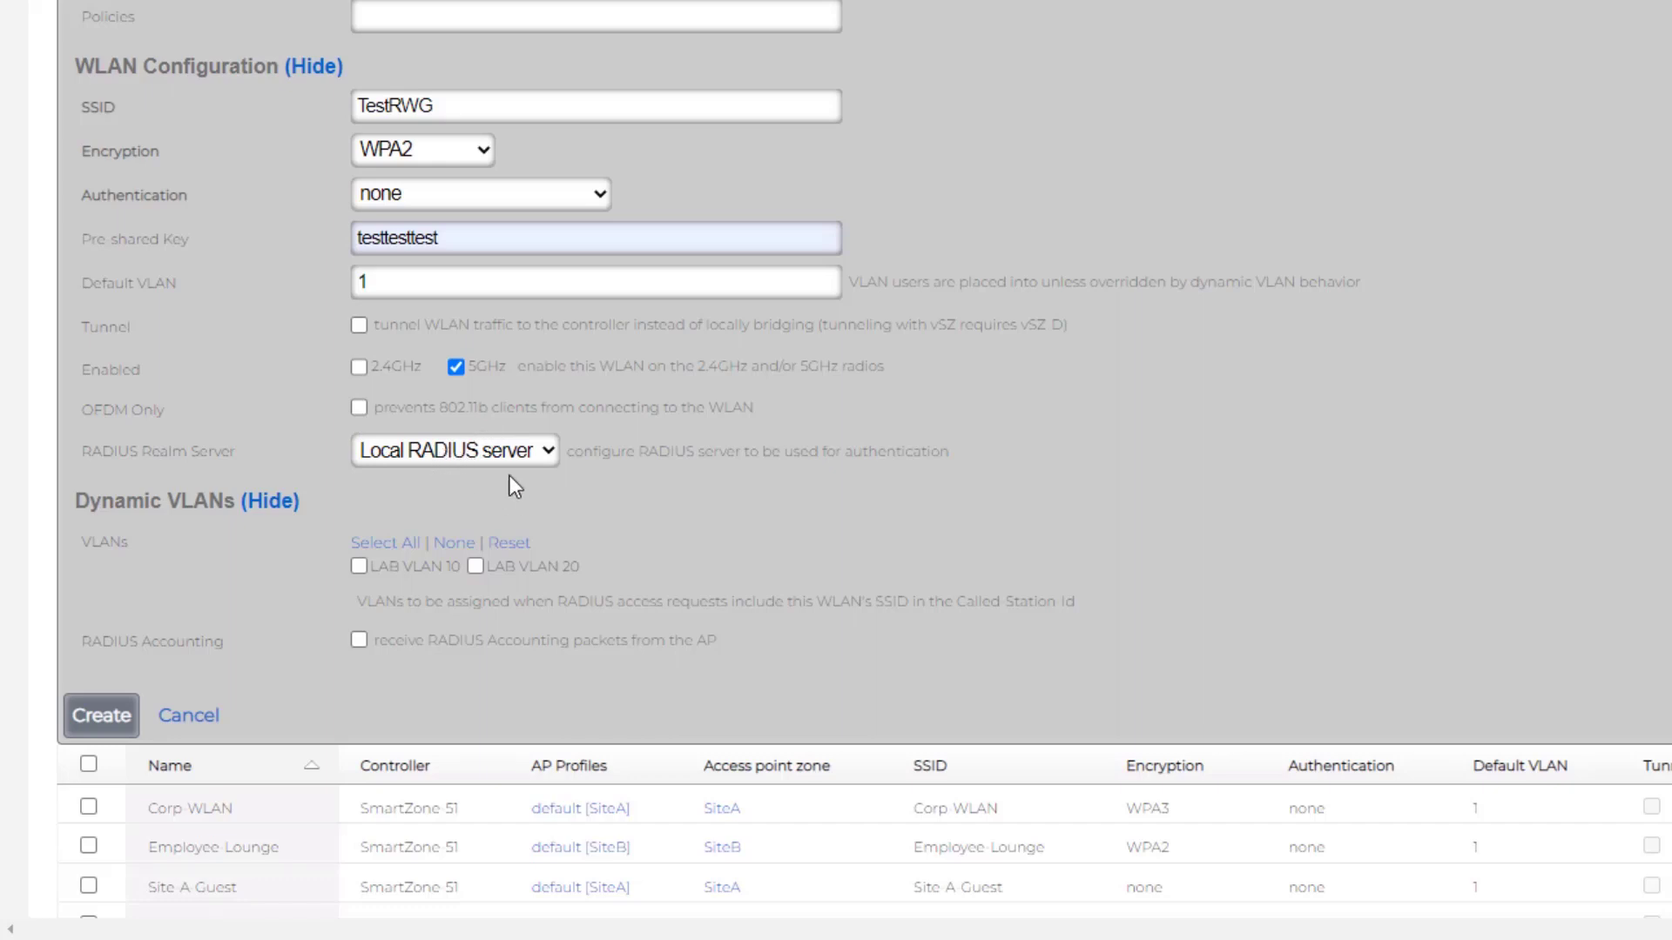
mouse_move(533, 474)
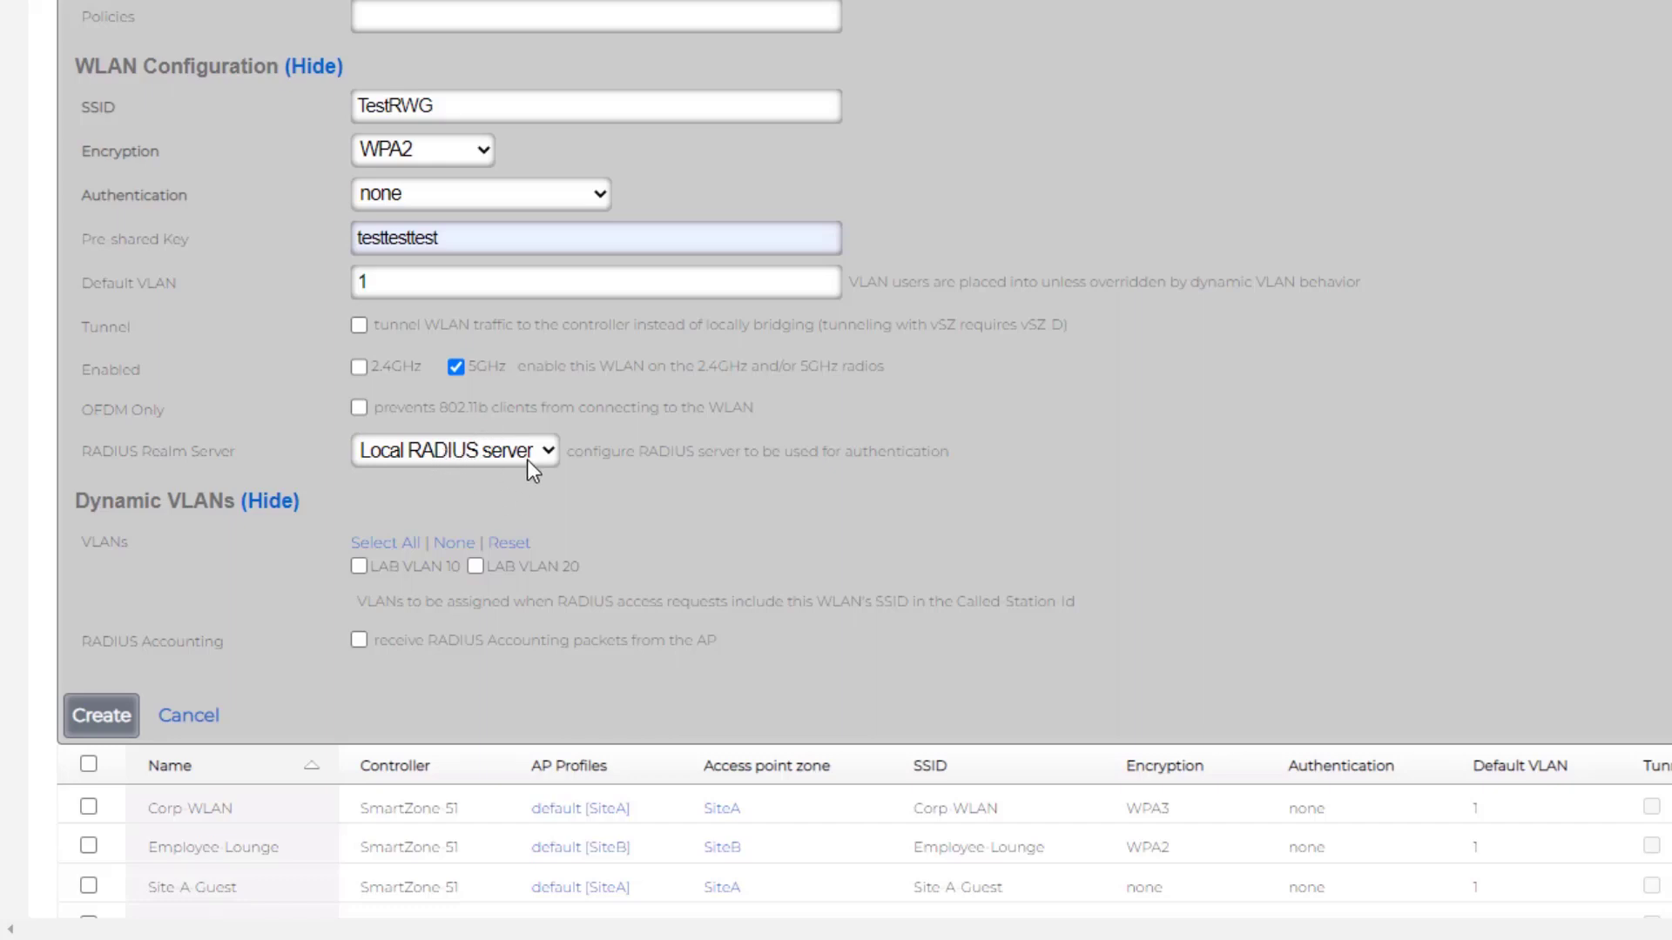
mouse_move(884, 565)
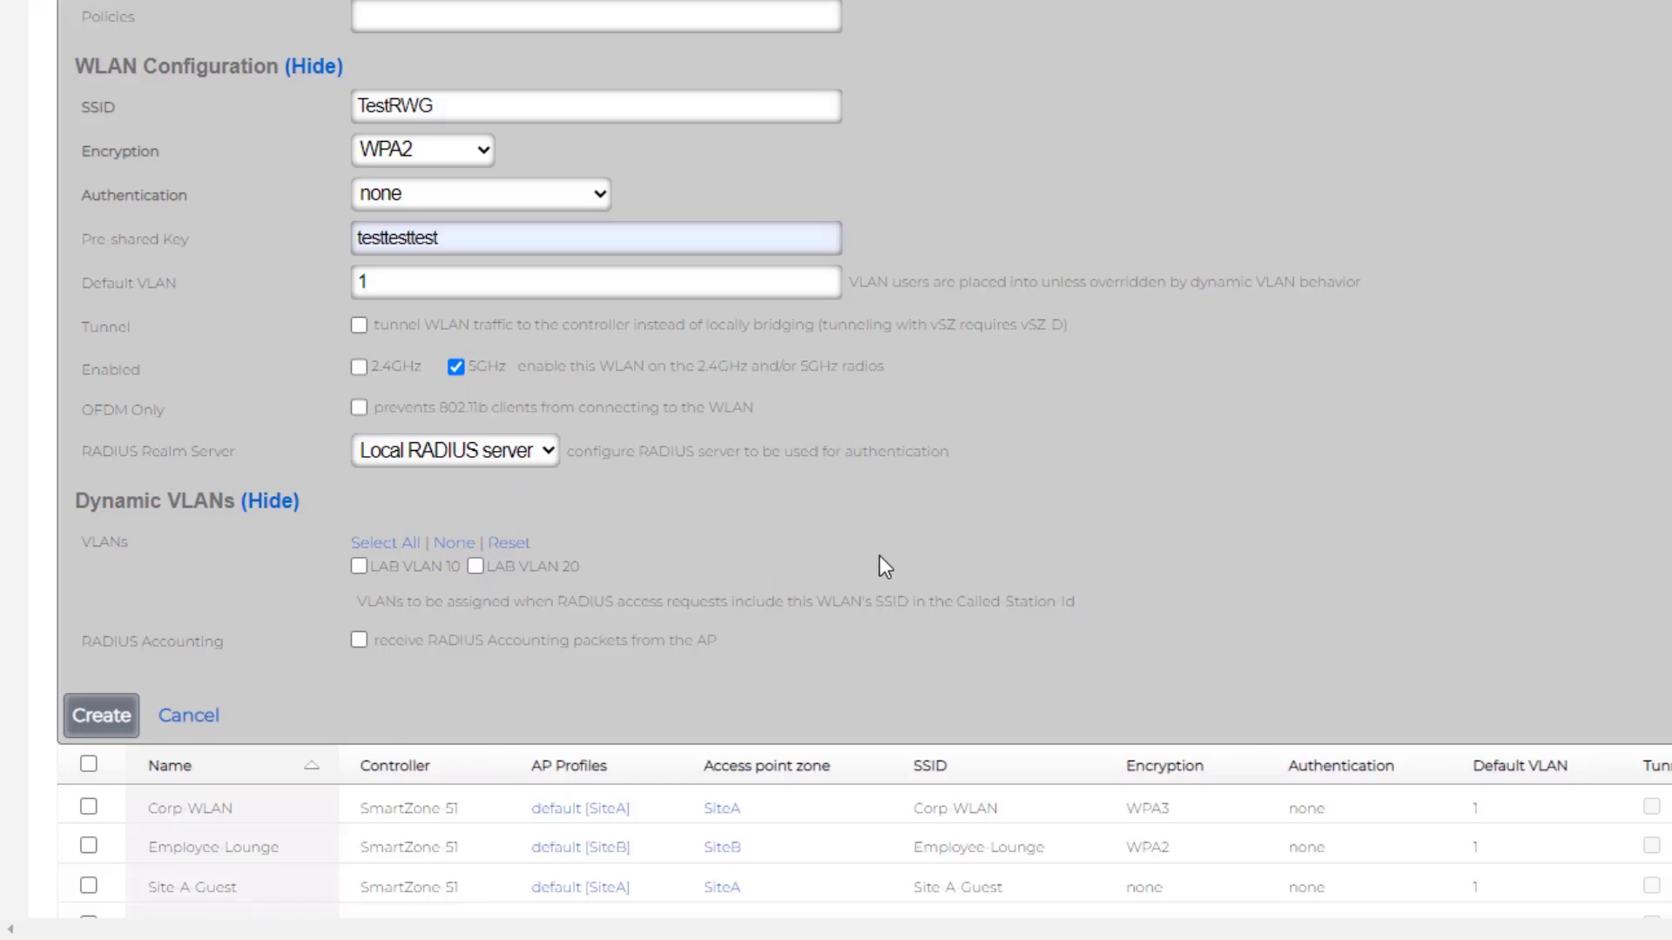
scroll(up, 3)
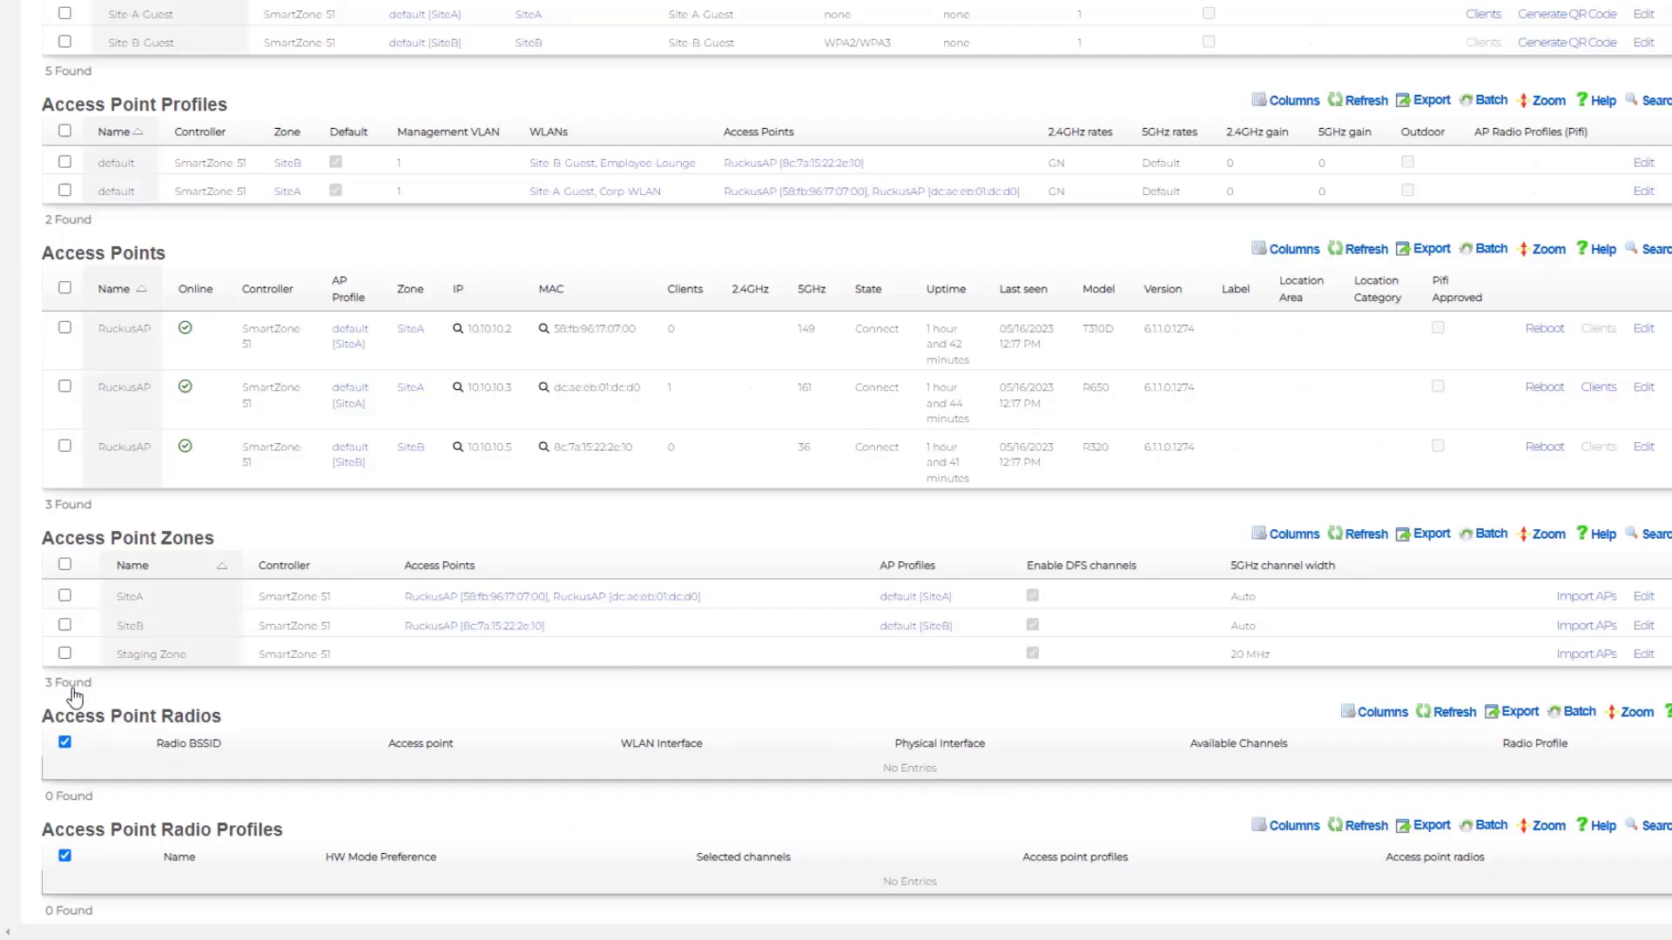
scroll(up, 3)
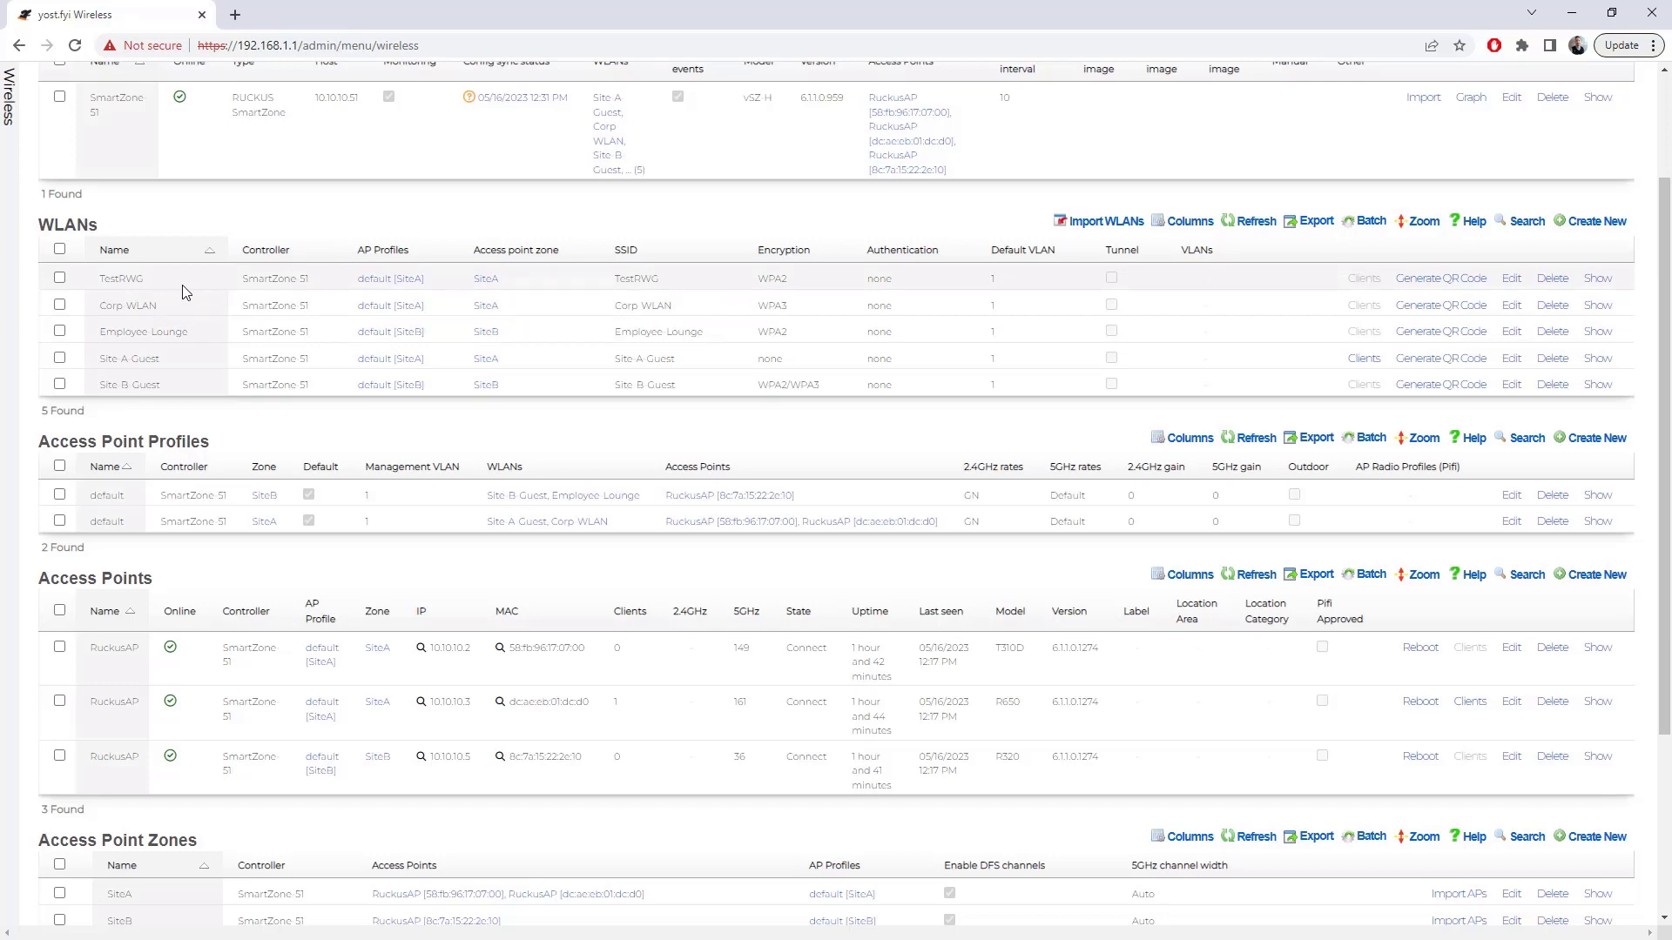
mouse_move(225, 338)
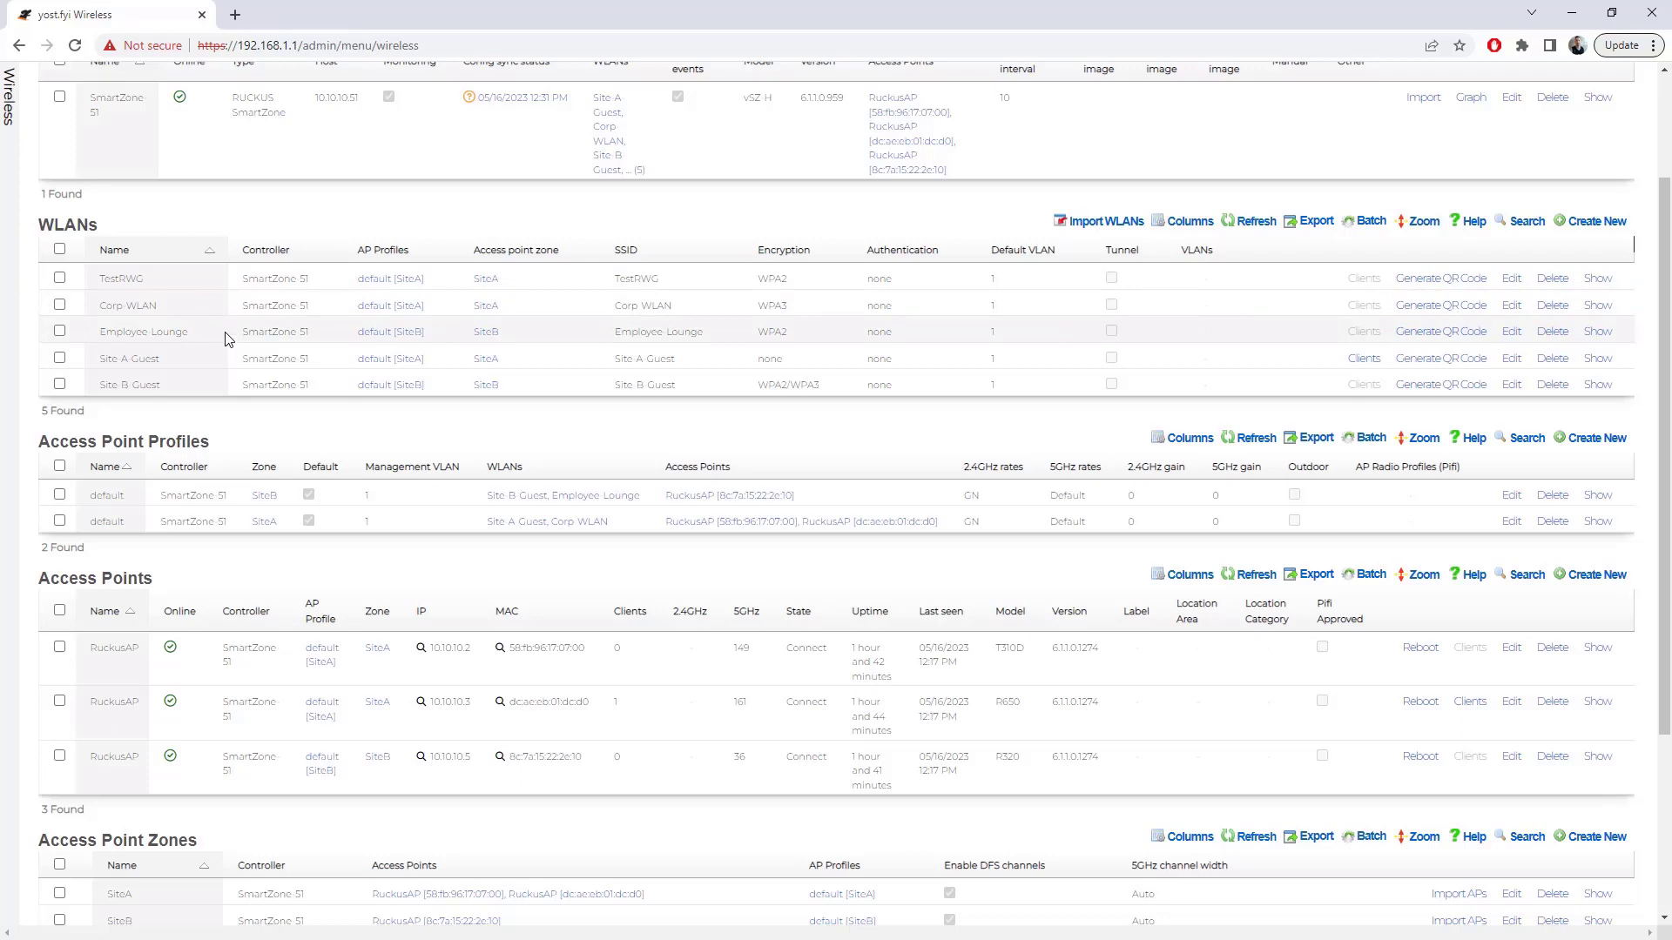
mouse_move(1348, 285)
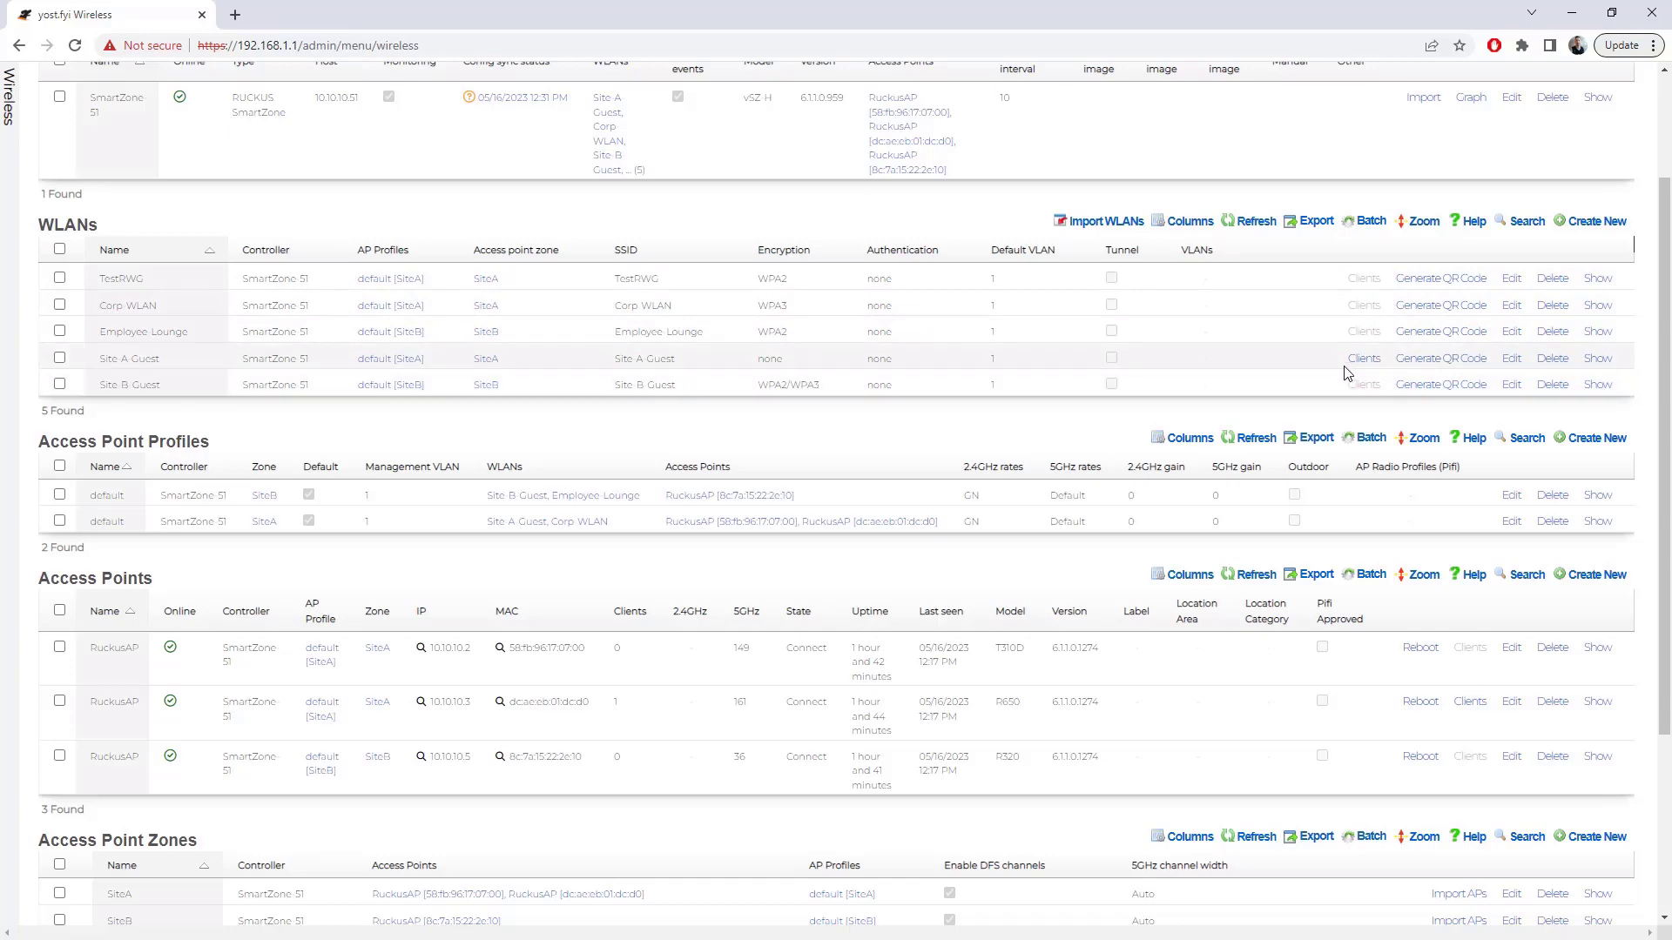
click(1362, 357)
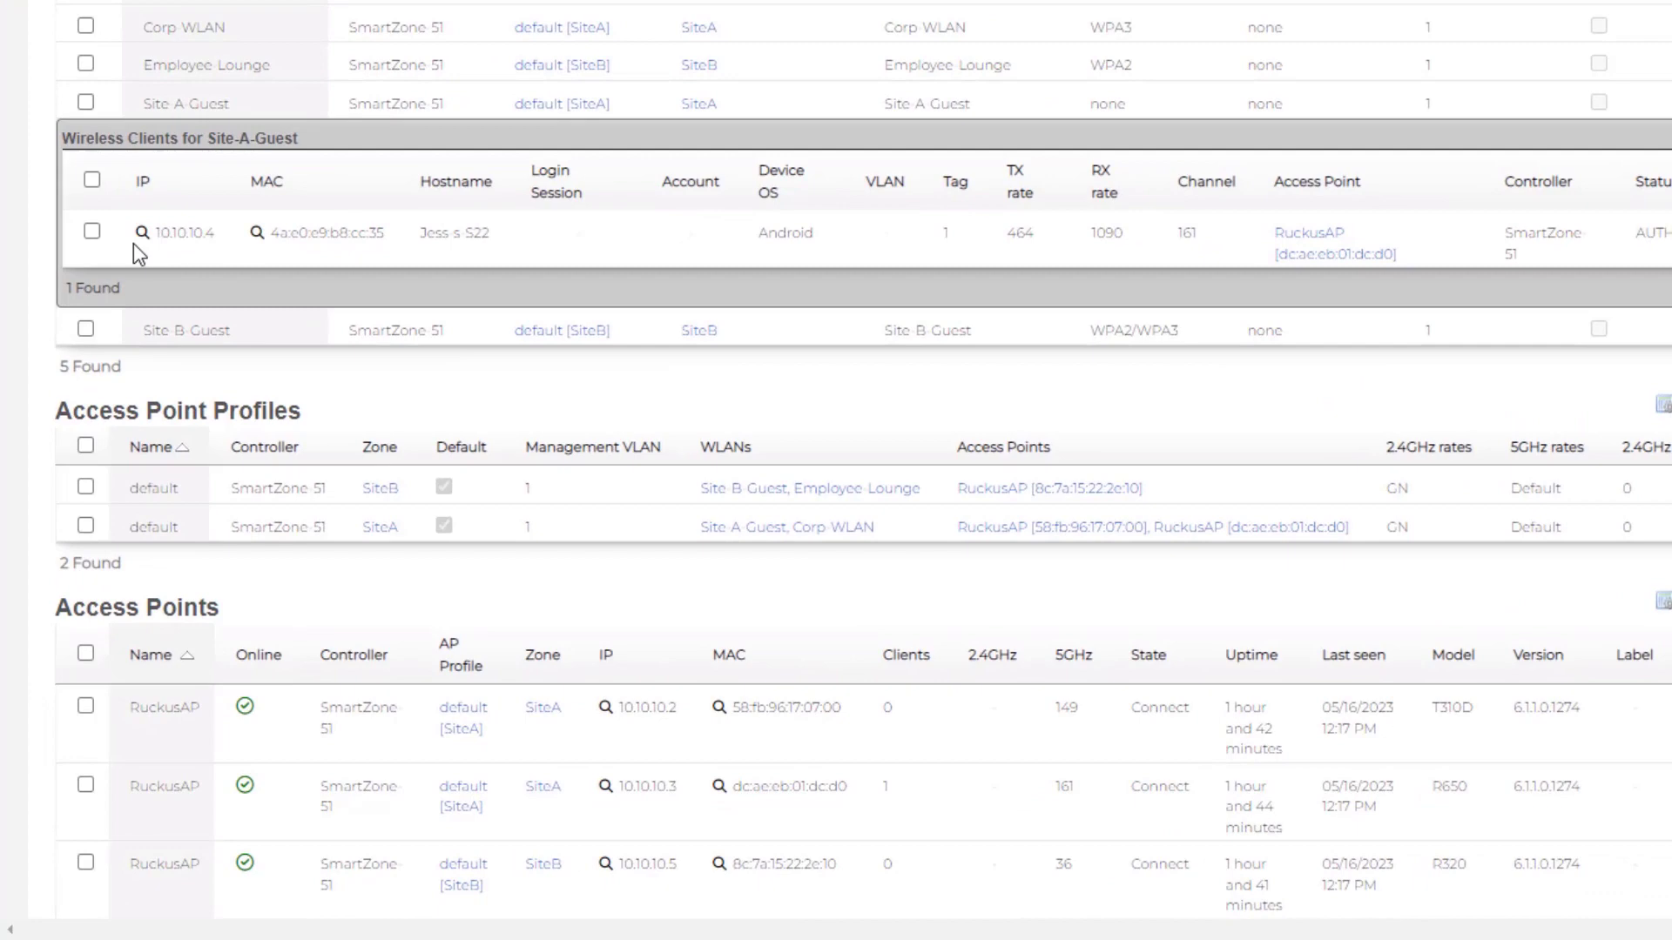
mouse_move(306, 251)
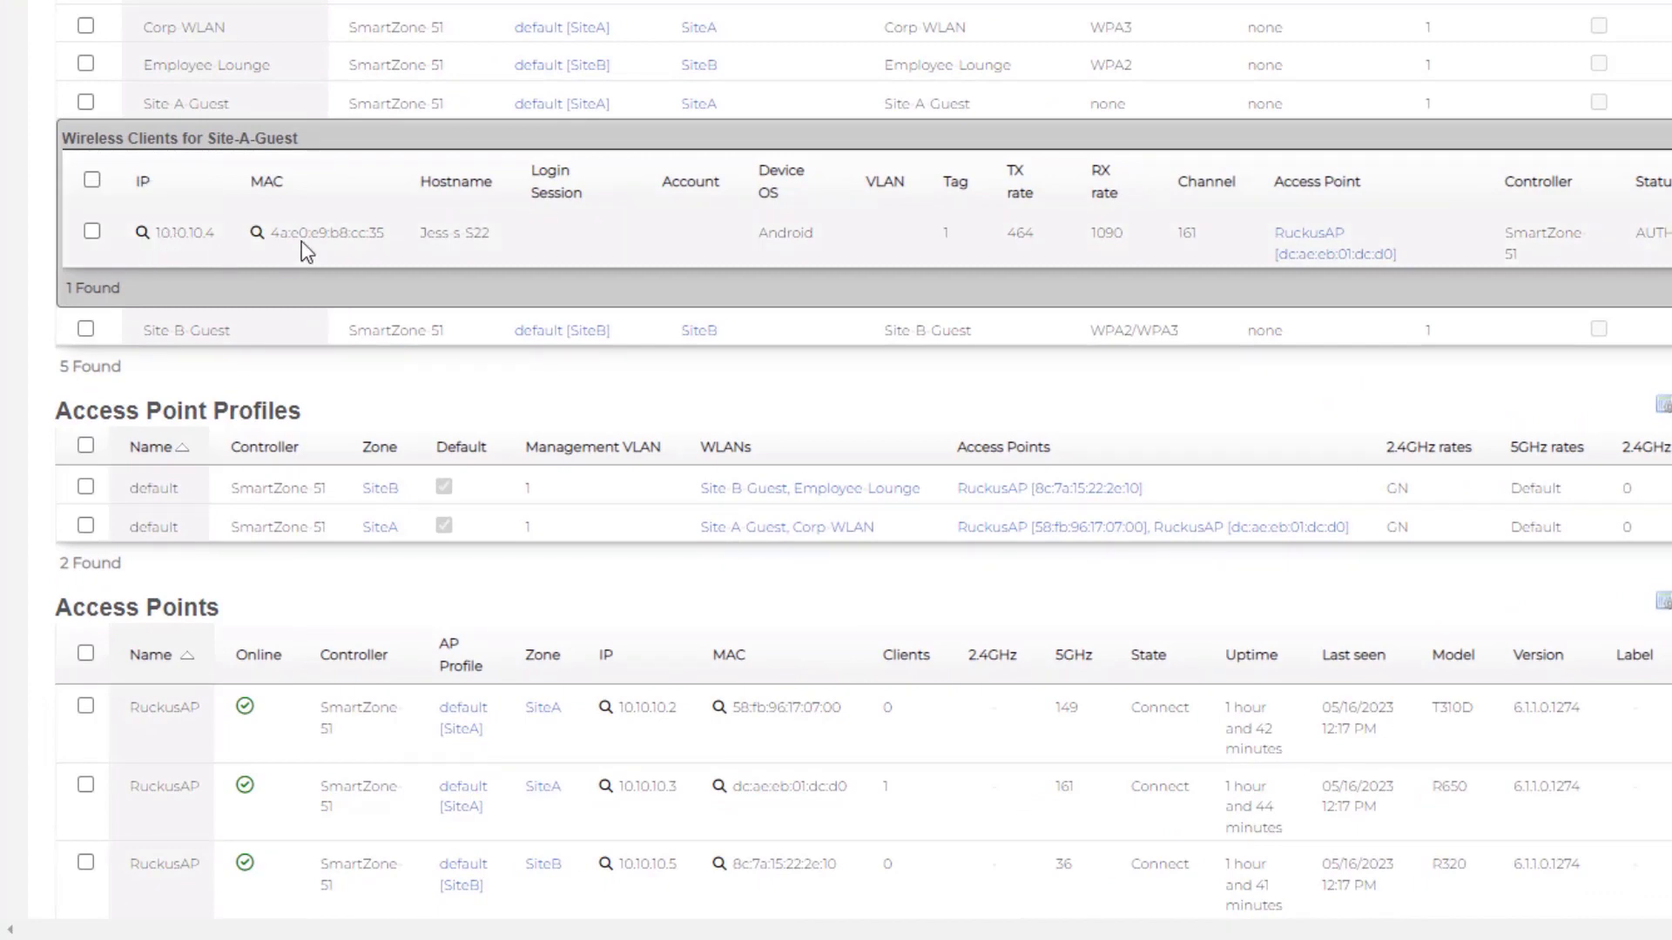
scroll(up, 3)
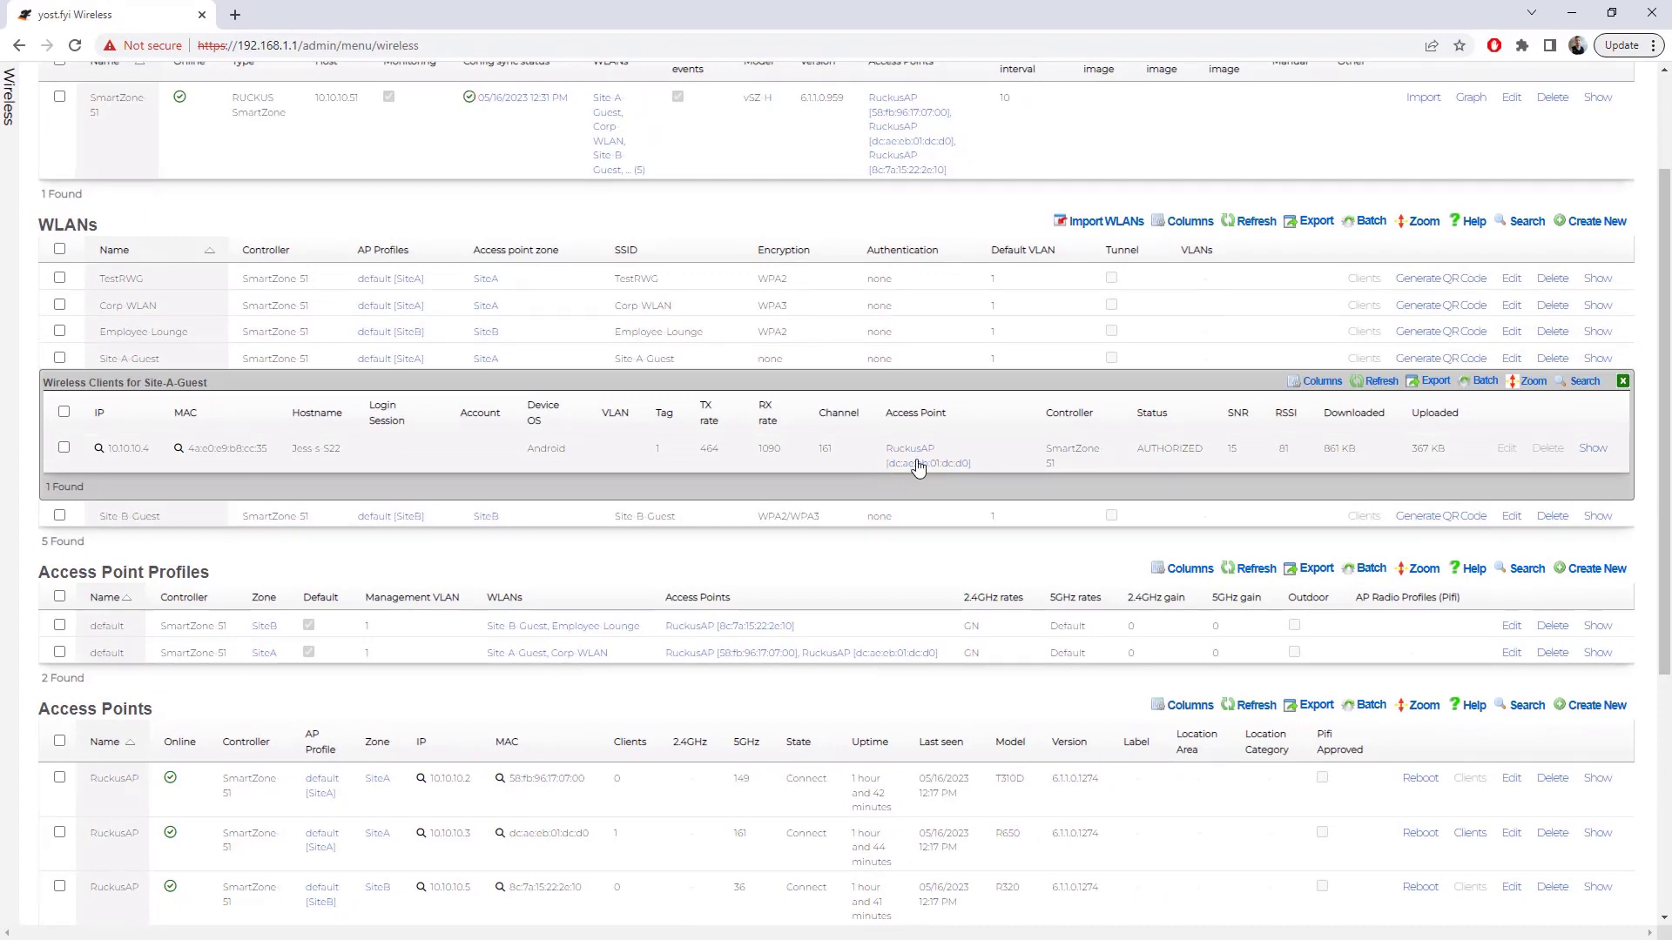
mouse_move(712, 447)
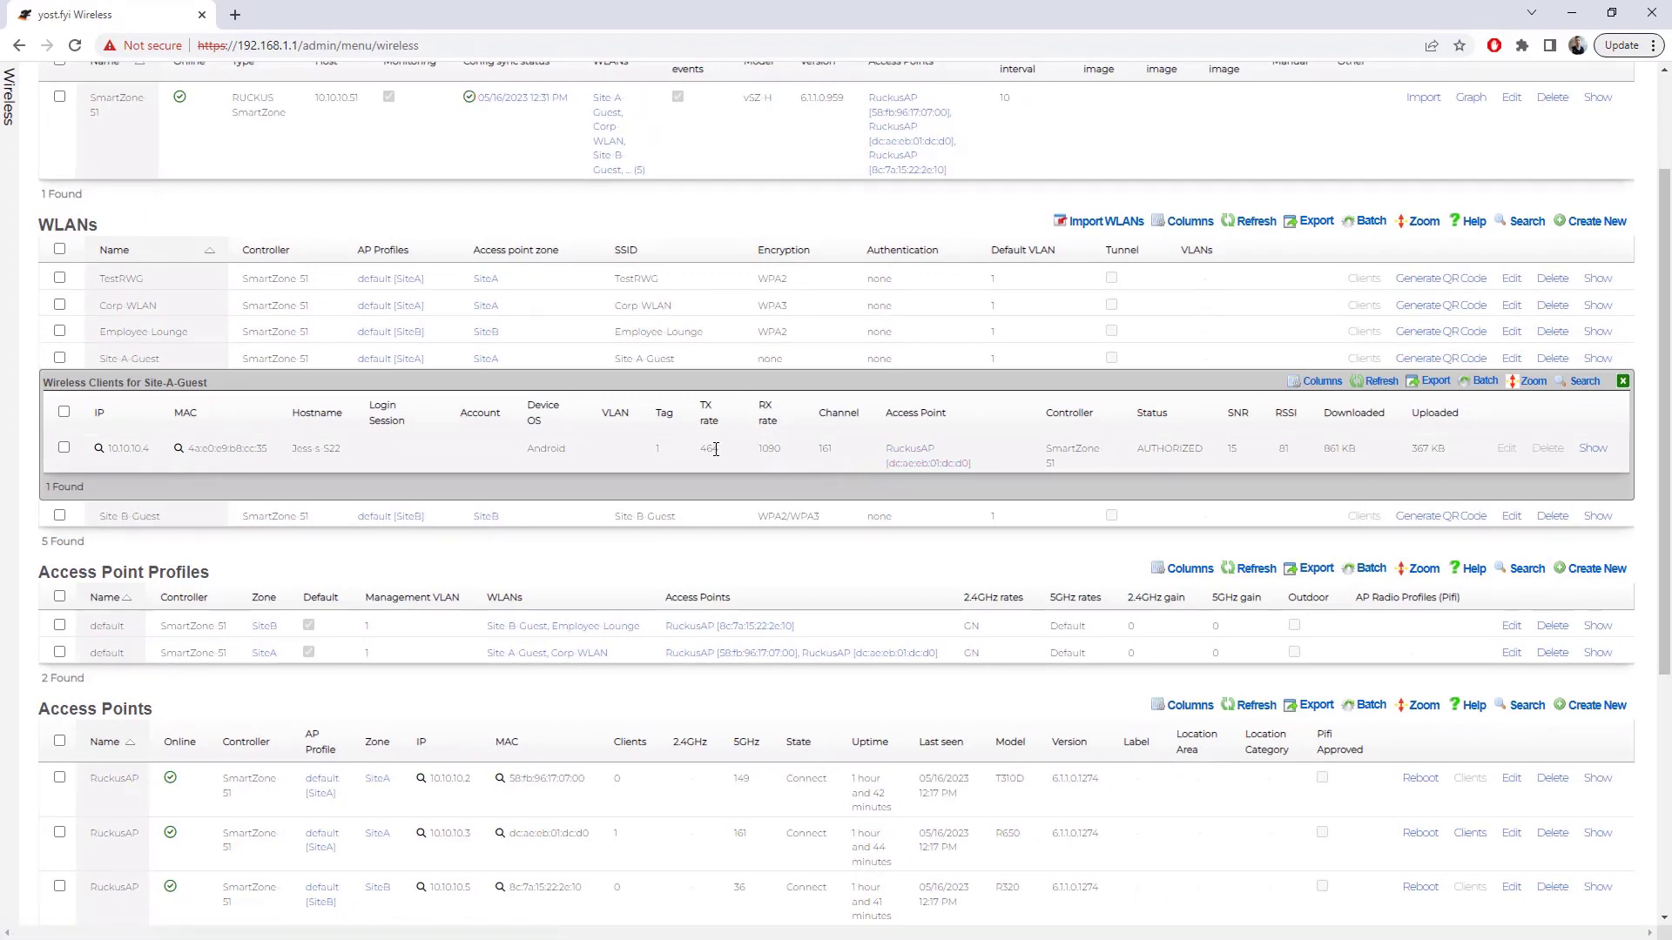
mouse_move(1151, 469)
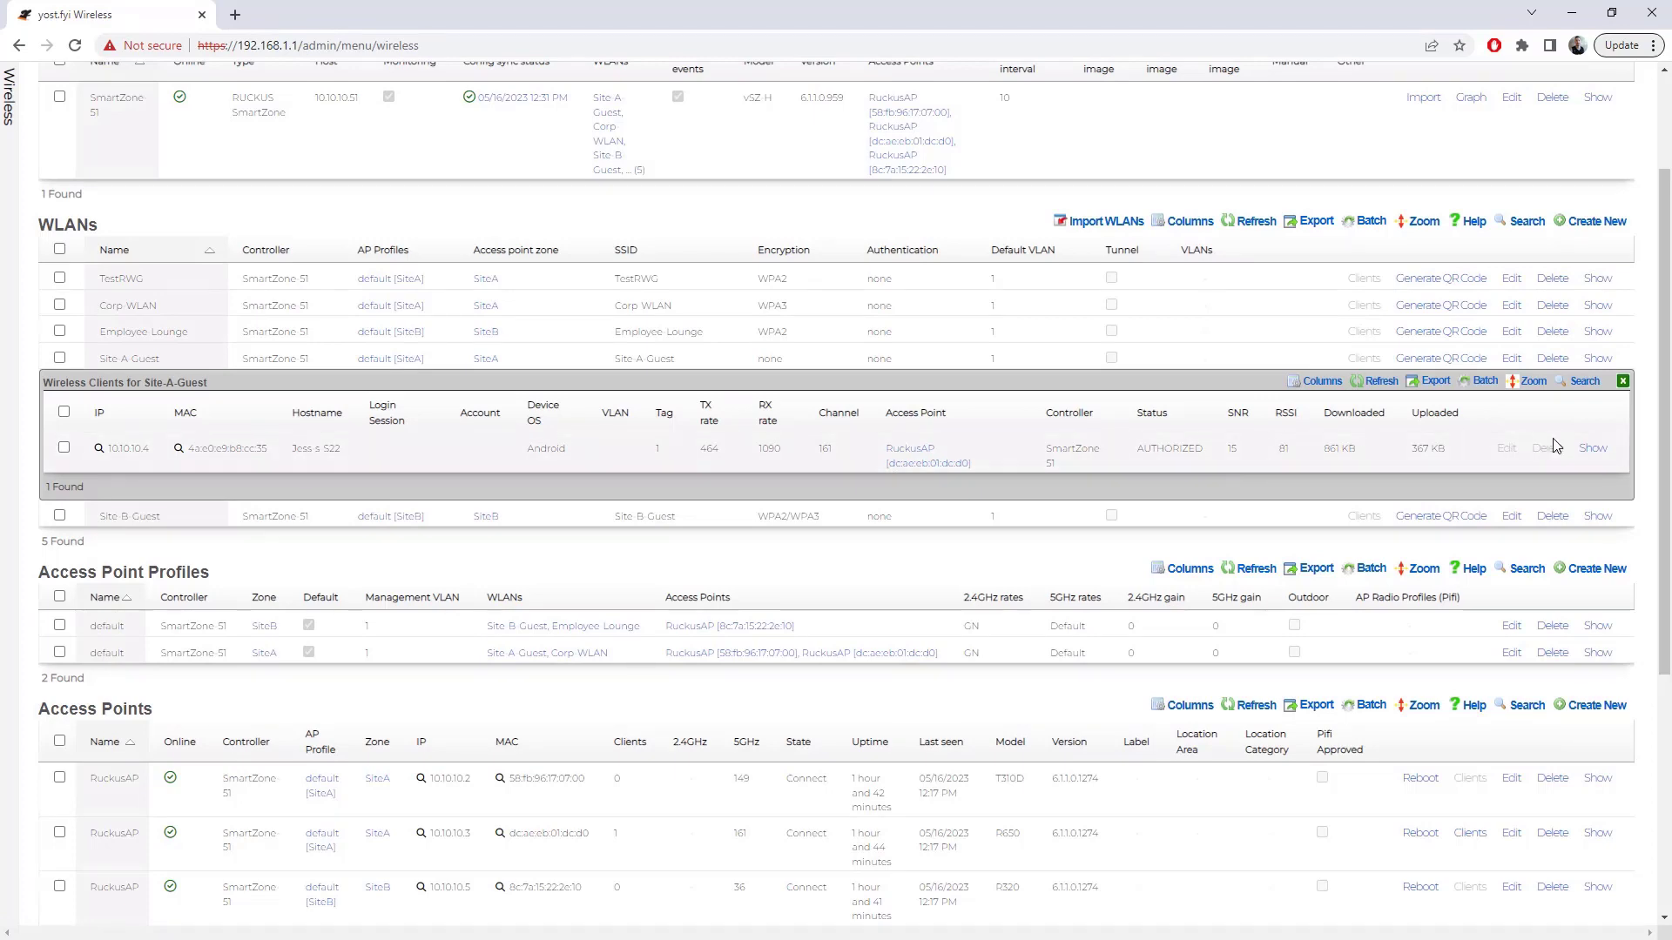
click(1621, 381)
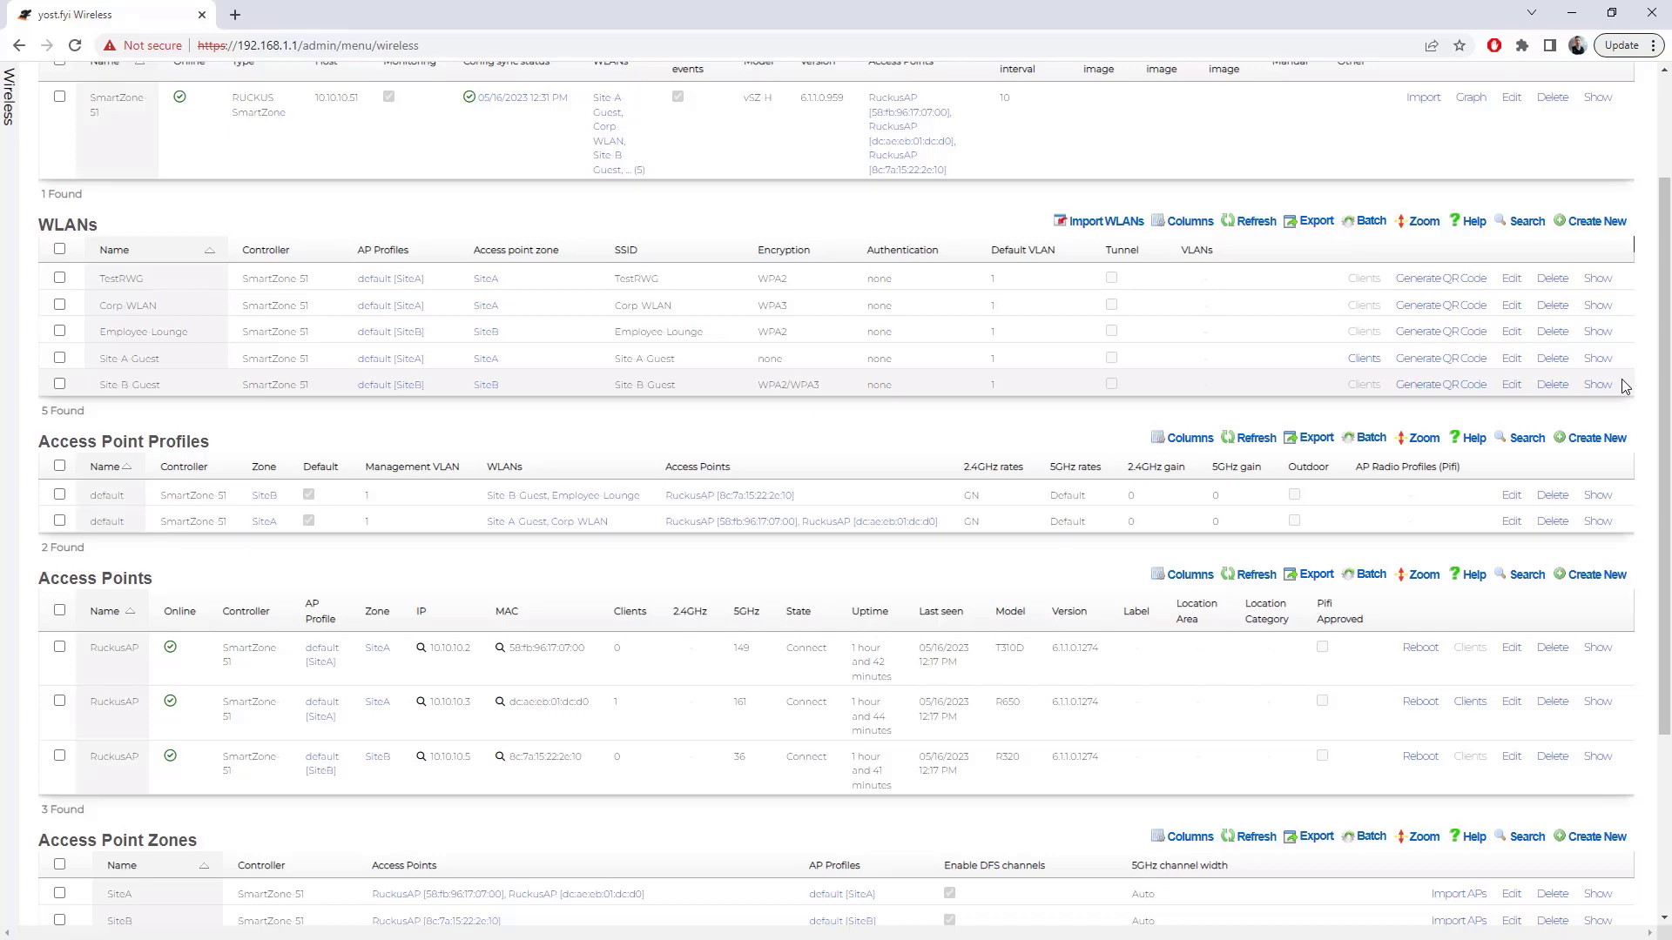
scroll(up, 3)
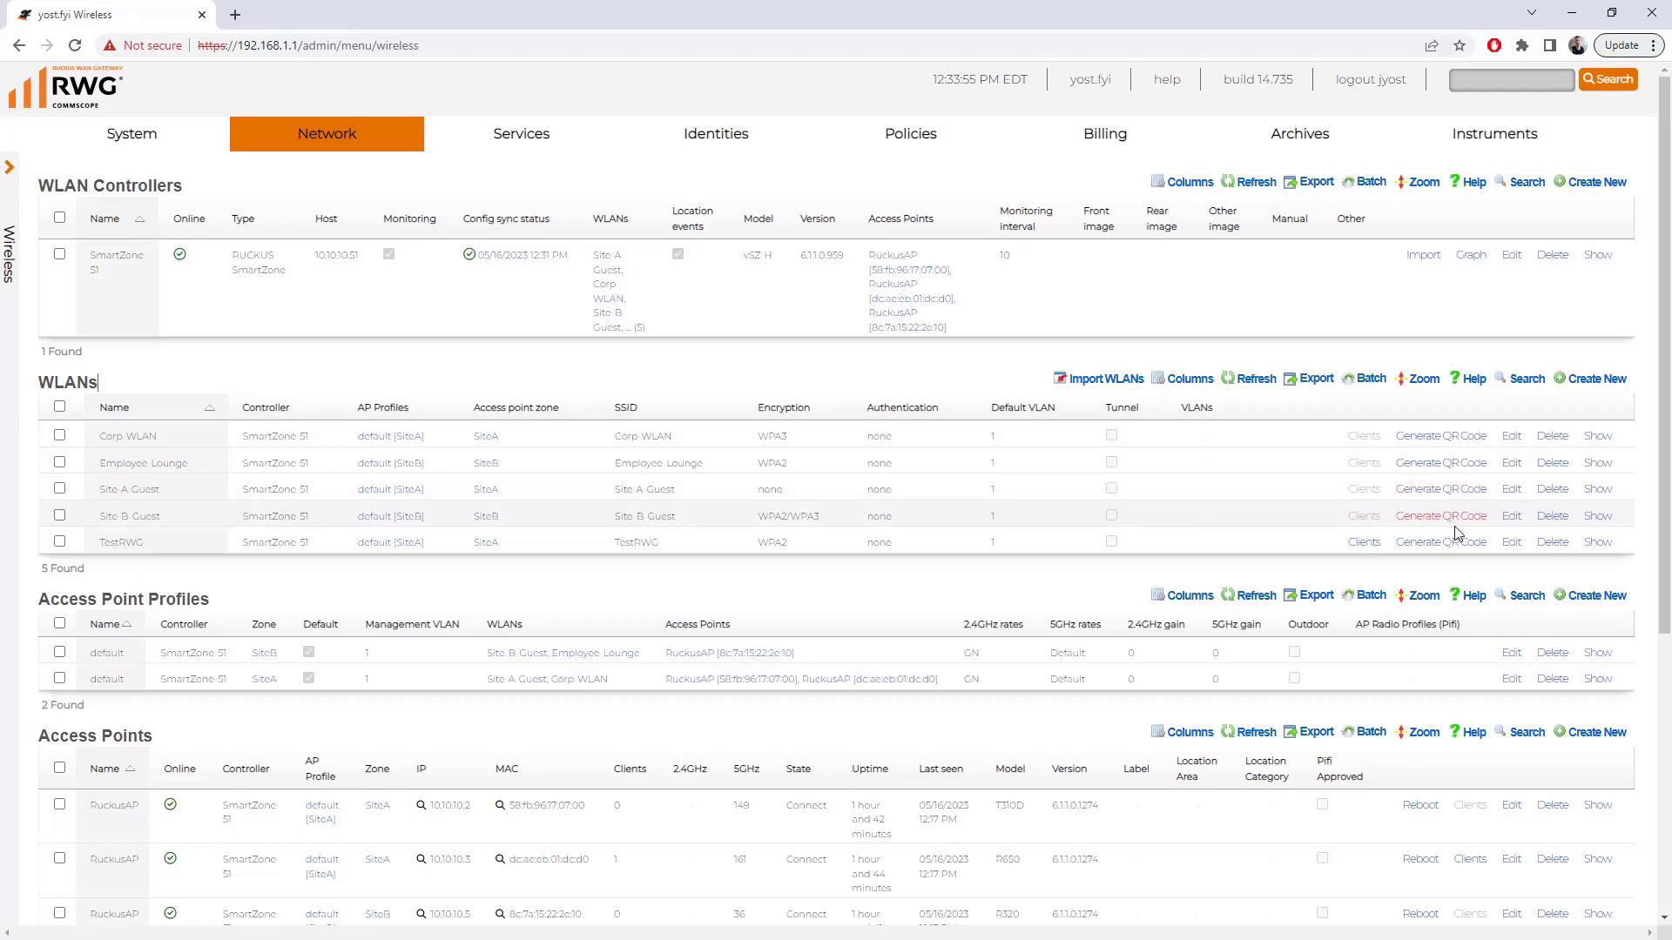
mouse_move(1264, 554)
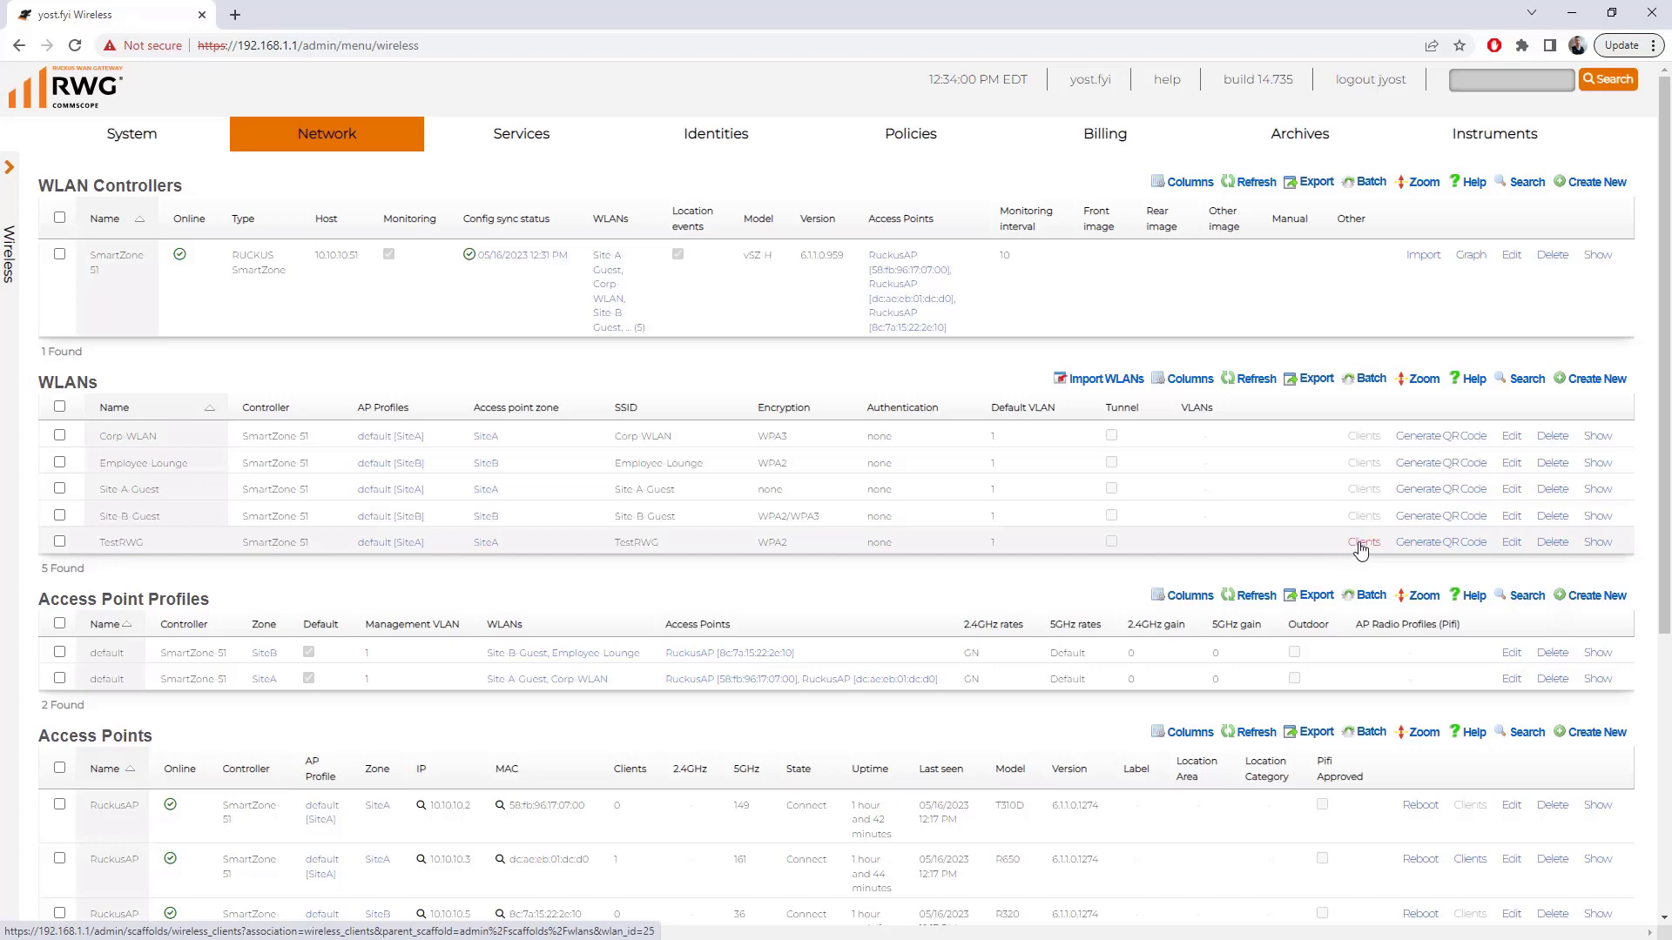
Step: Show TestRWG's wireless clients: Jess's S22 Android device at 10.10.10.6 on channel 161
click(1362, 540)
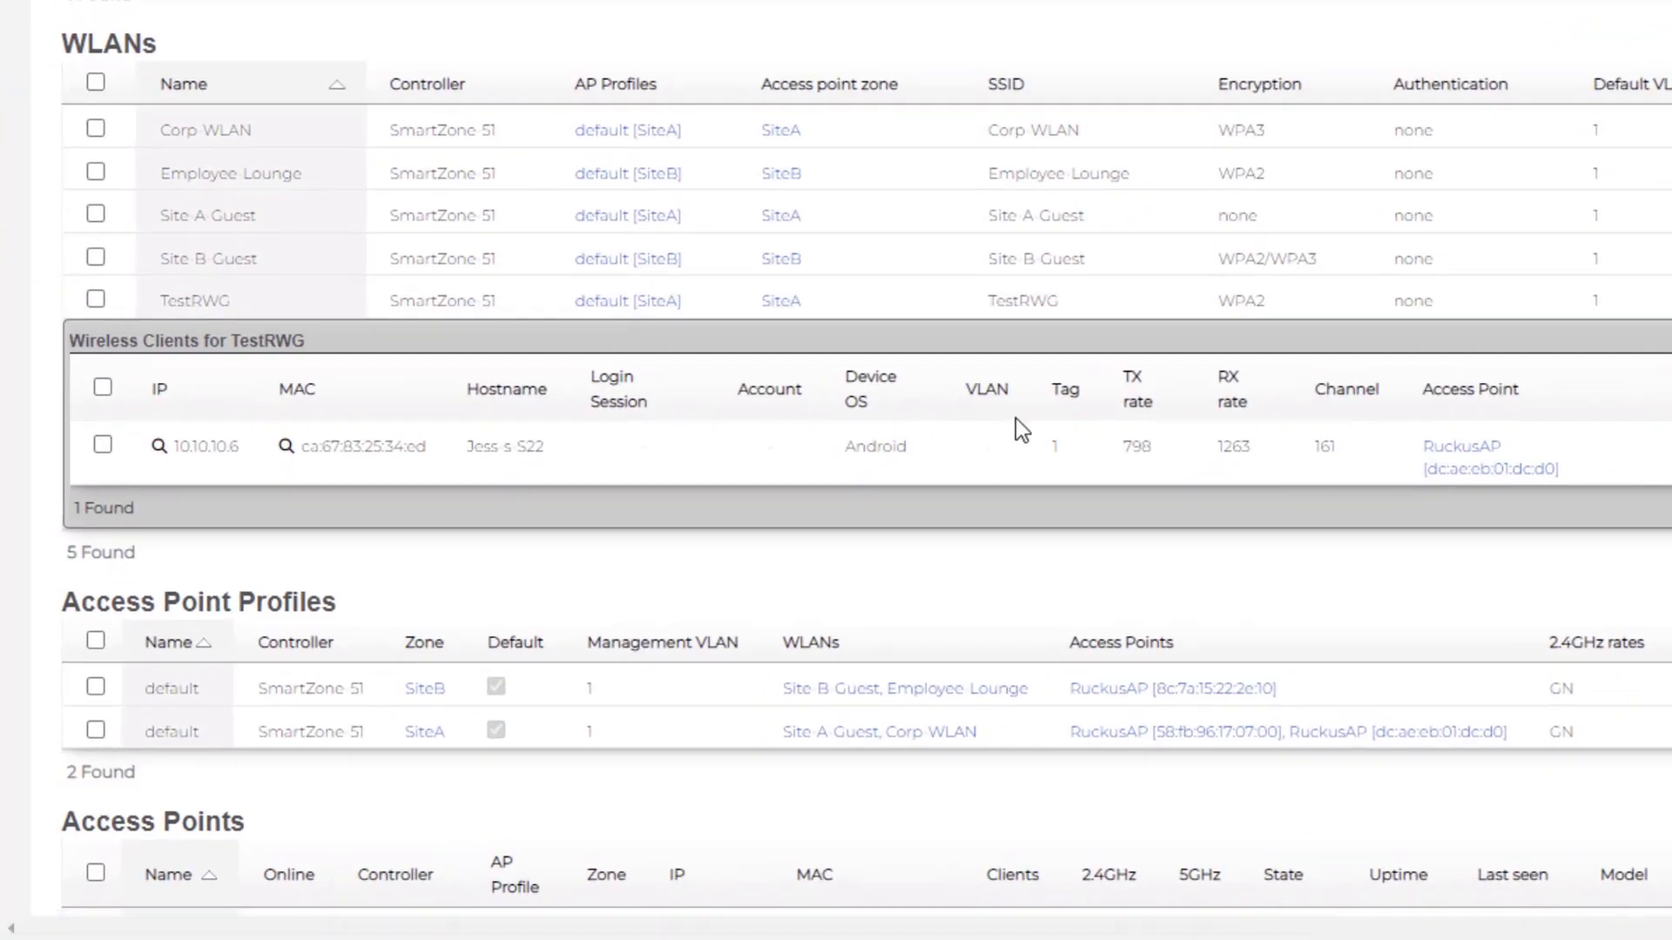
mouse_move(493, 486)
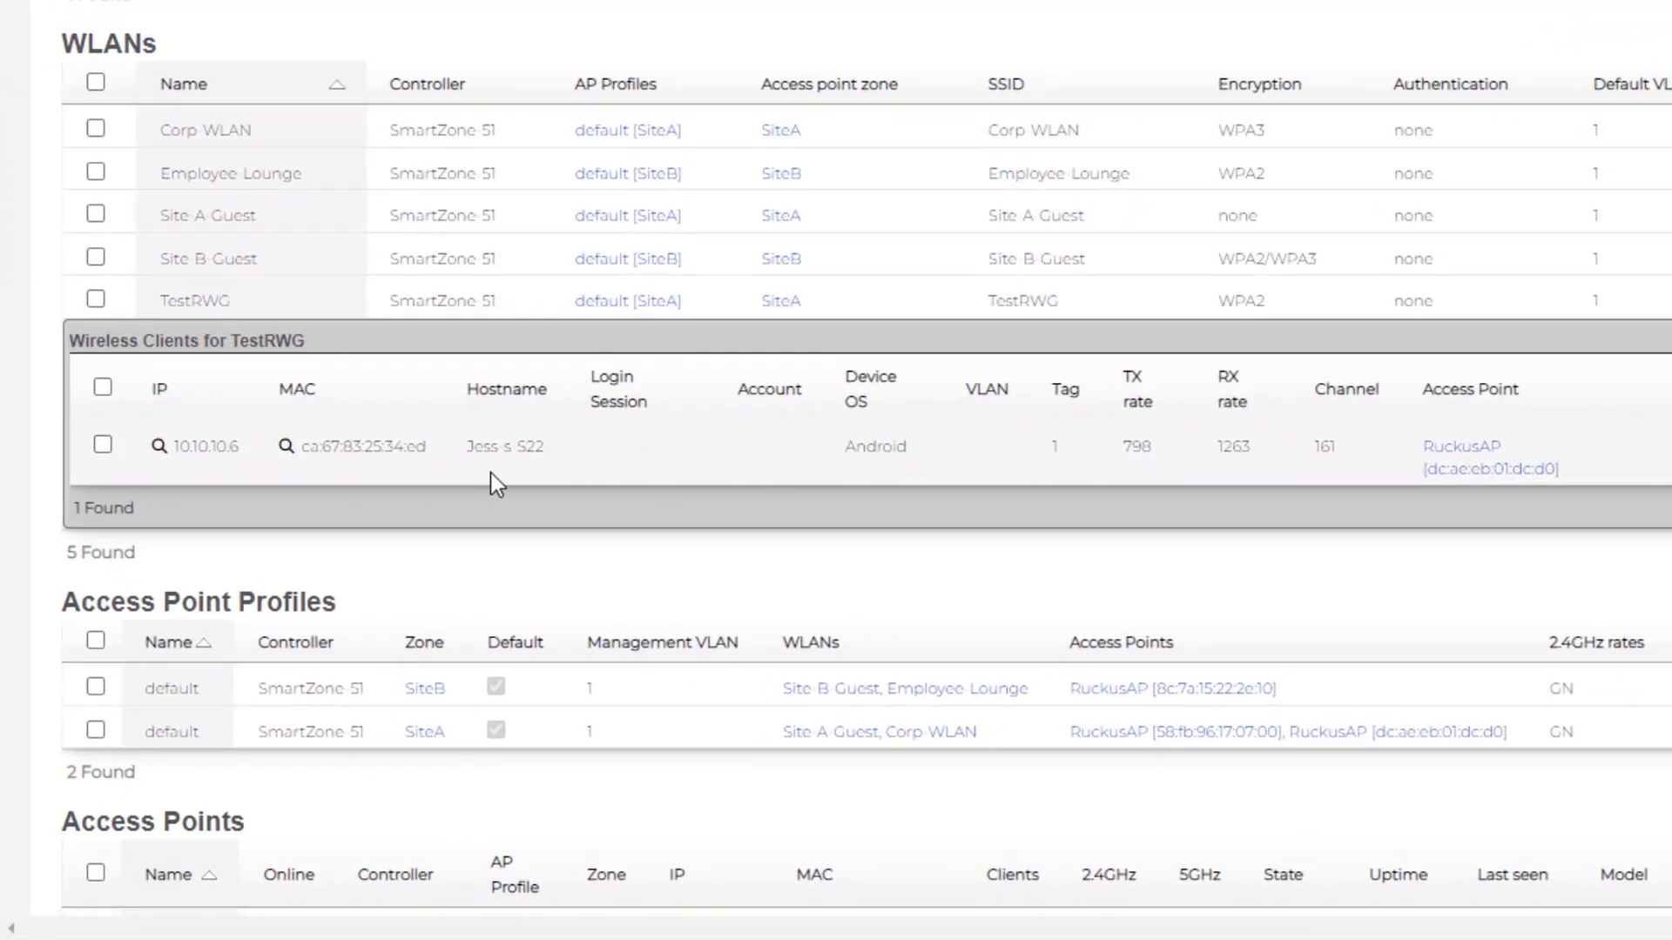
mouse_move(587, 472)
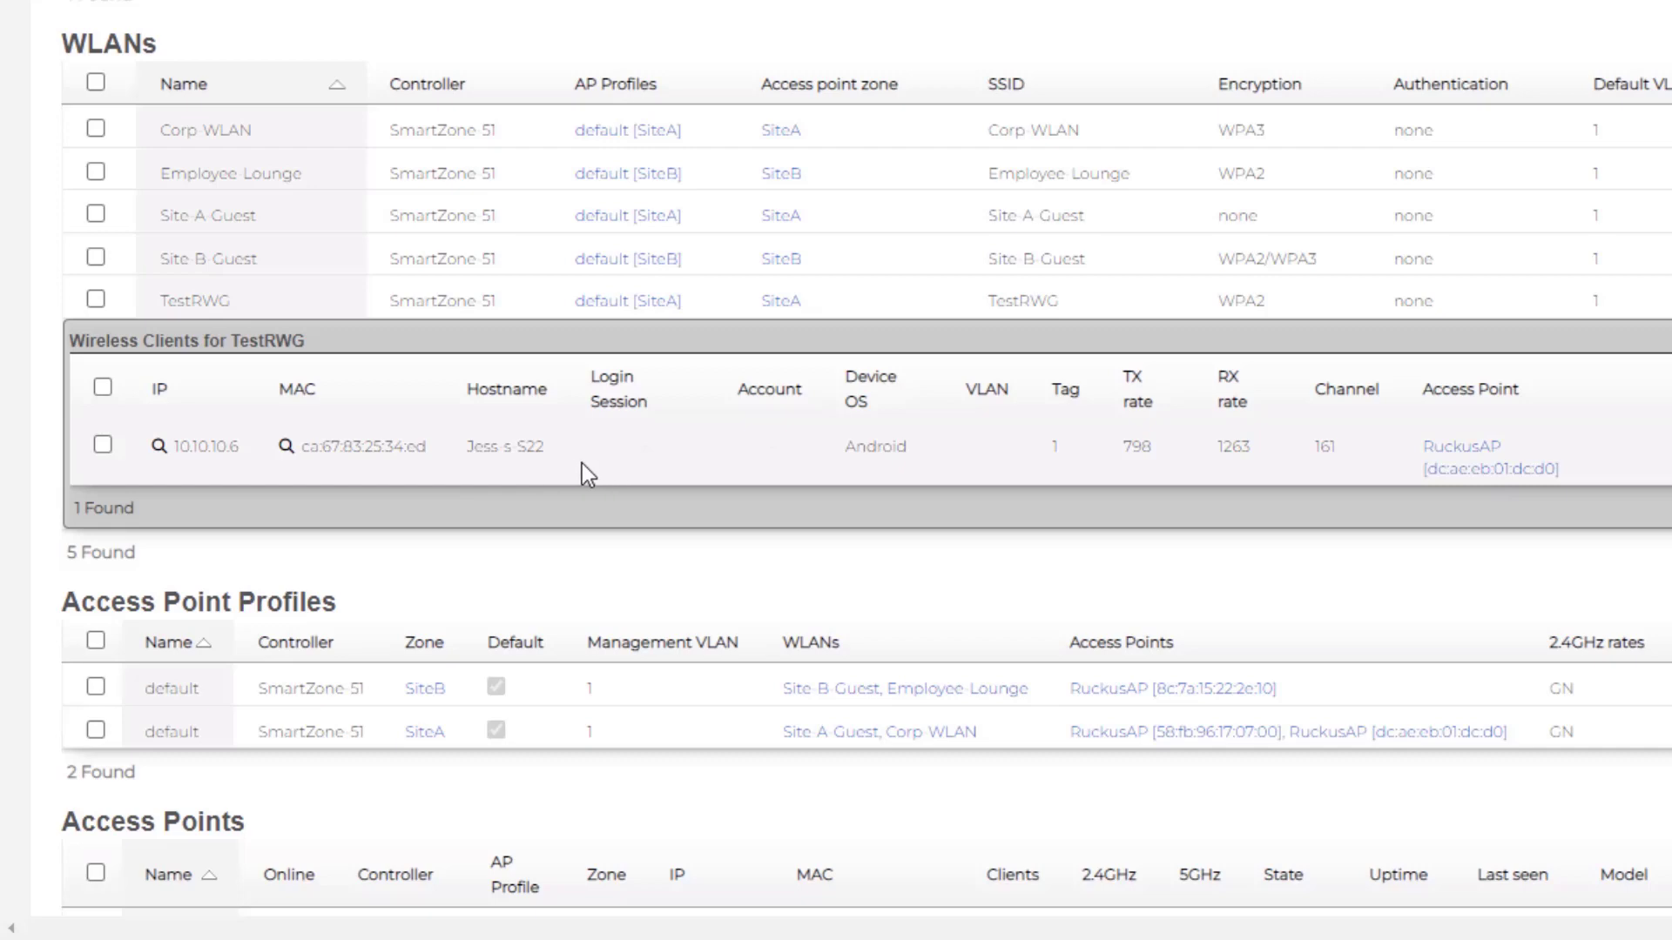
mouse_move(333, 500)
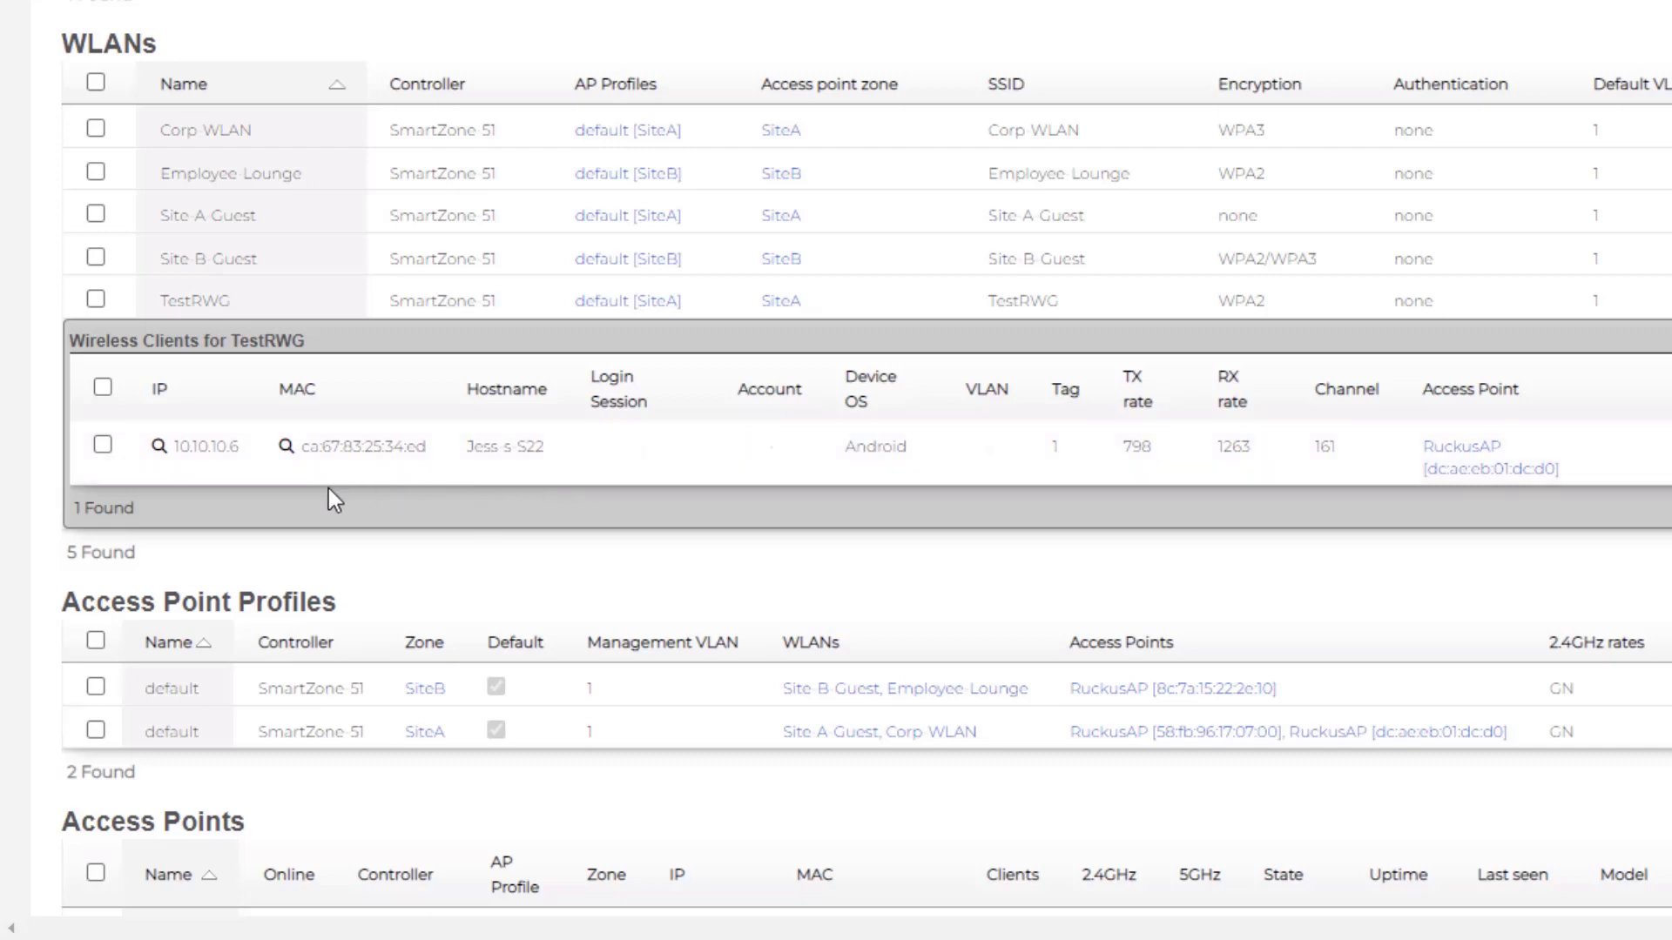
scroll(up, 3)
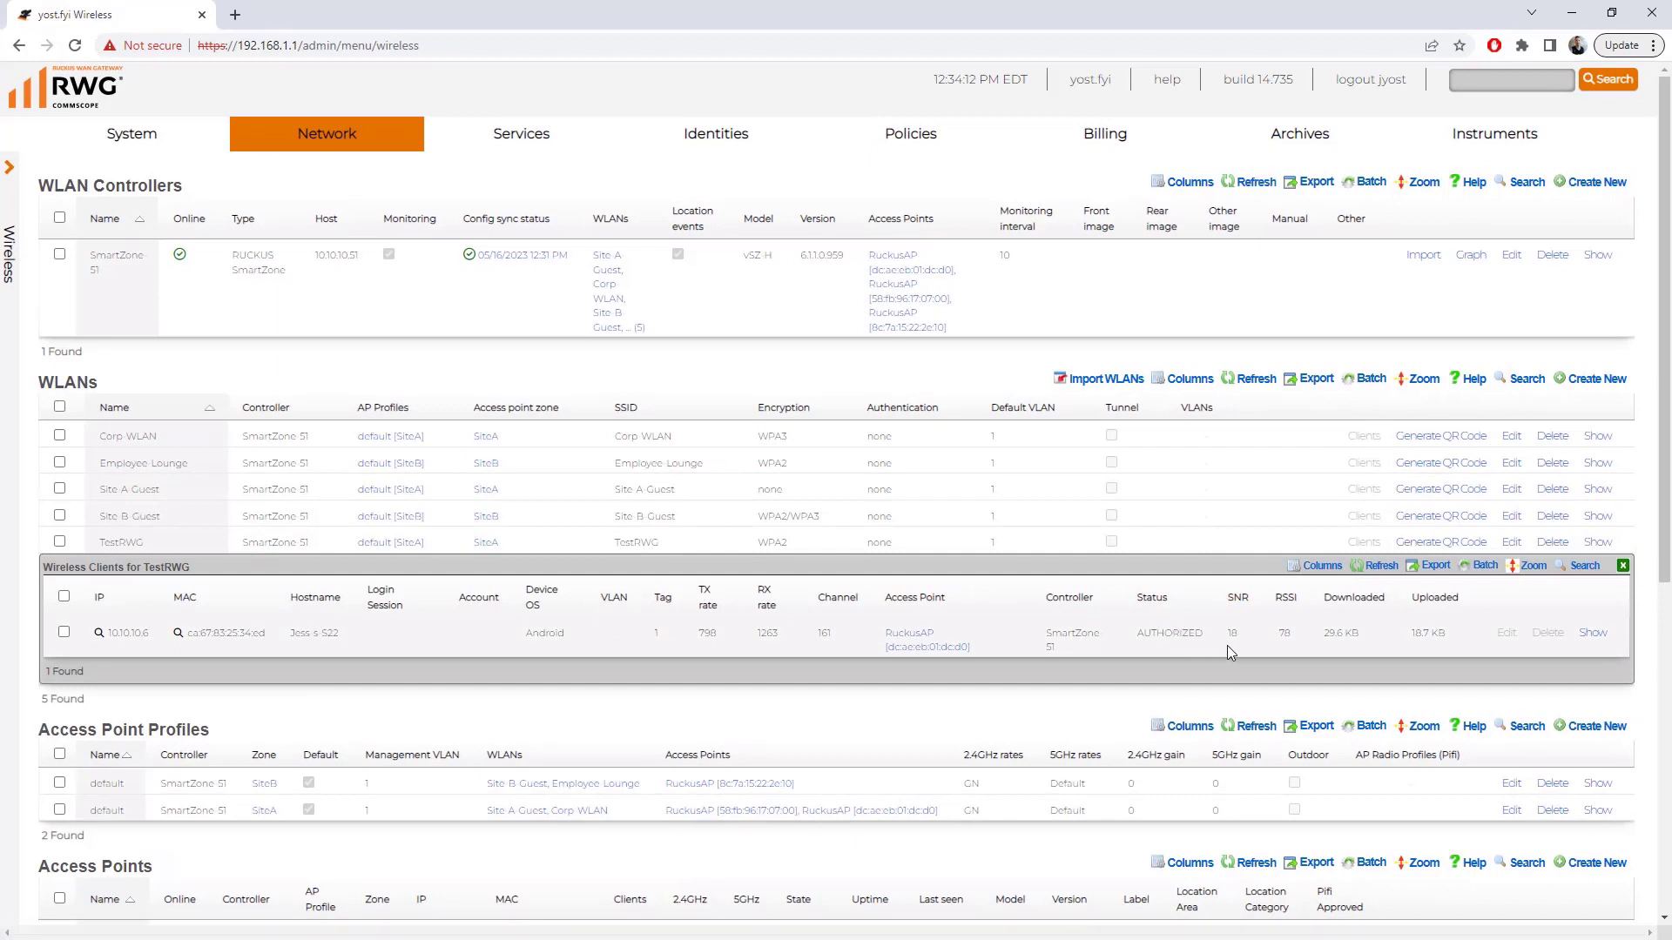
mouse_move(1048, 665)
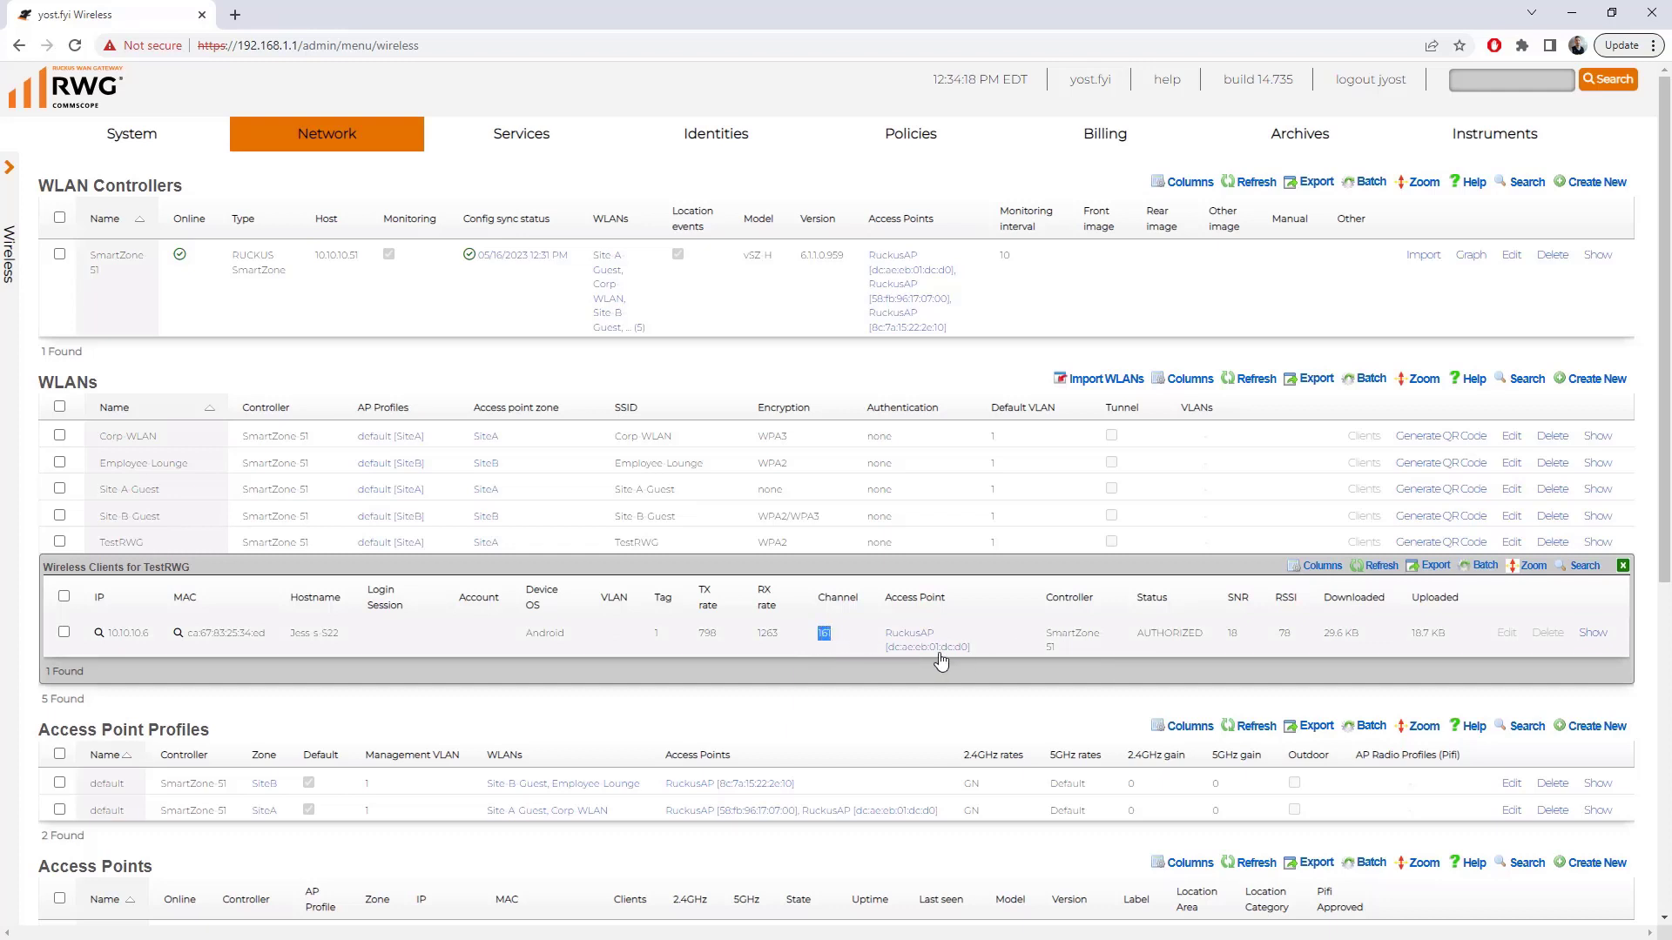
mouse_move(1433, 598)
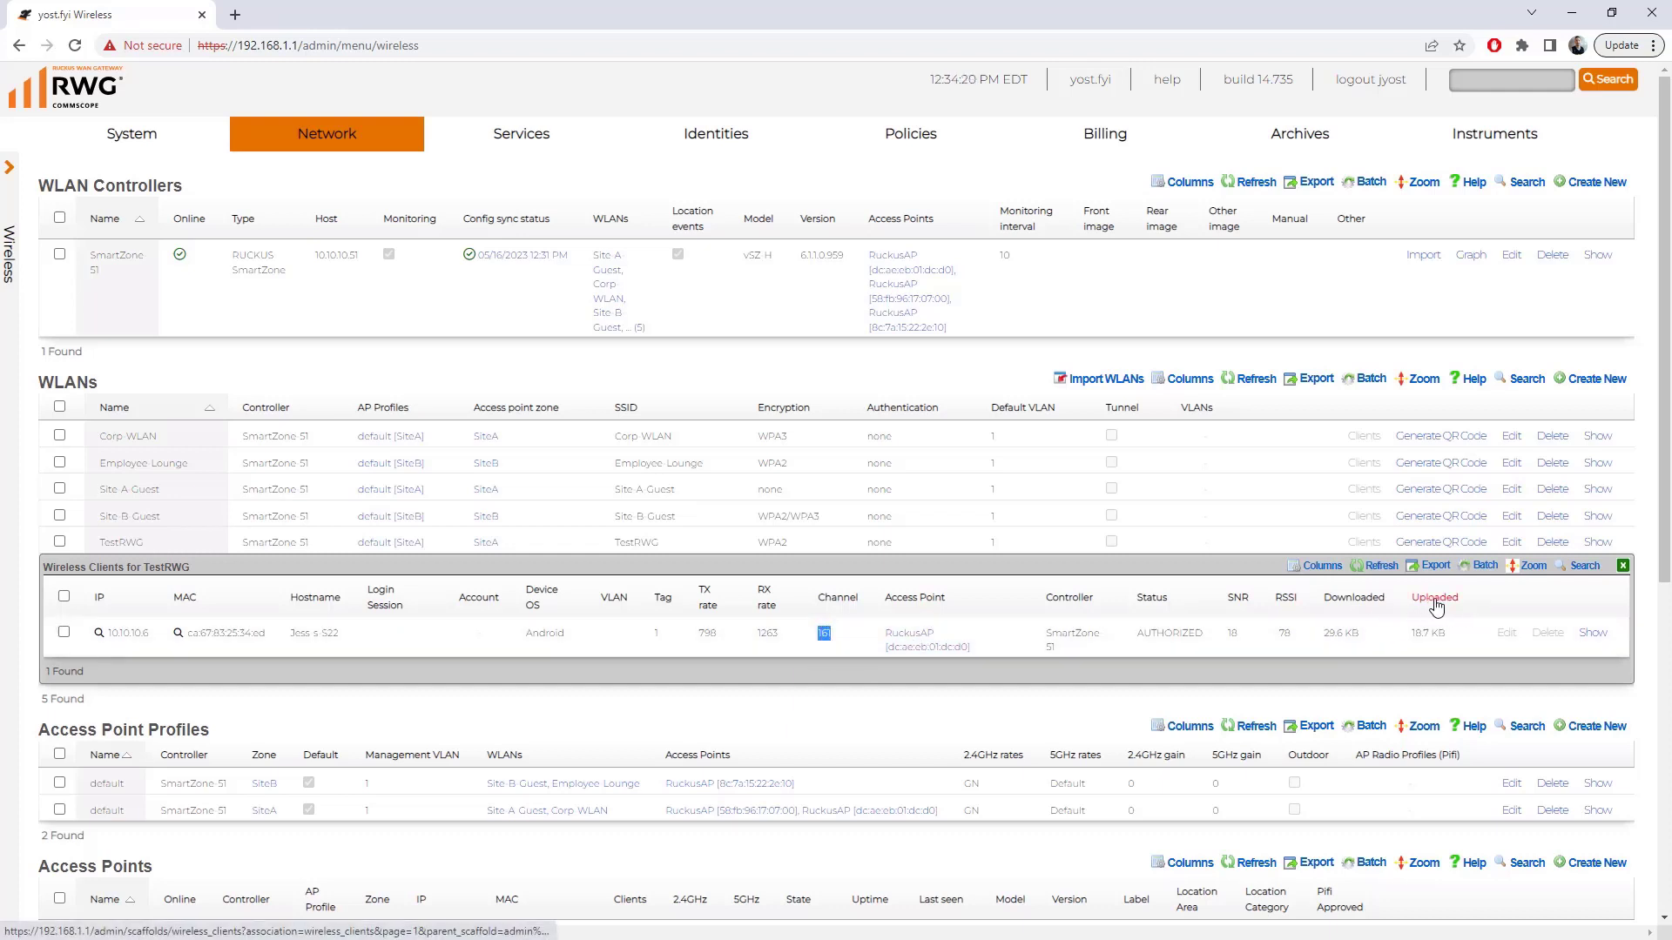
click(1621, 565)
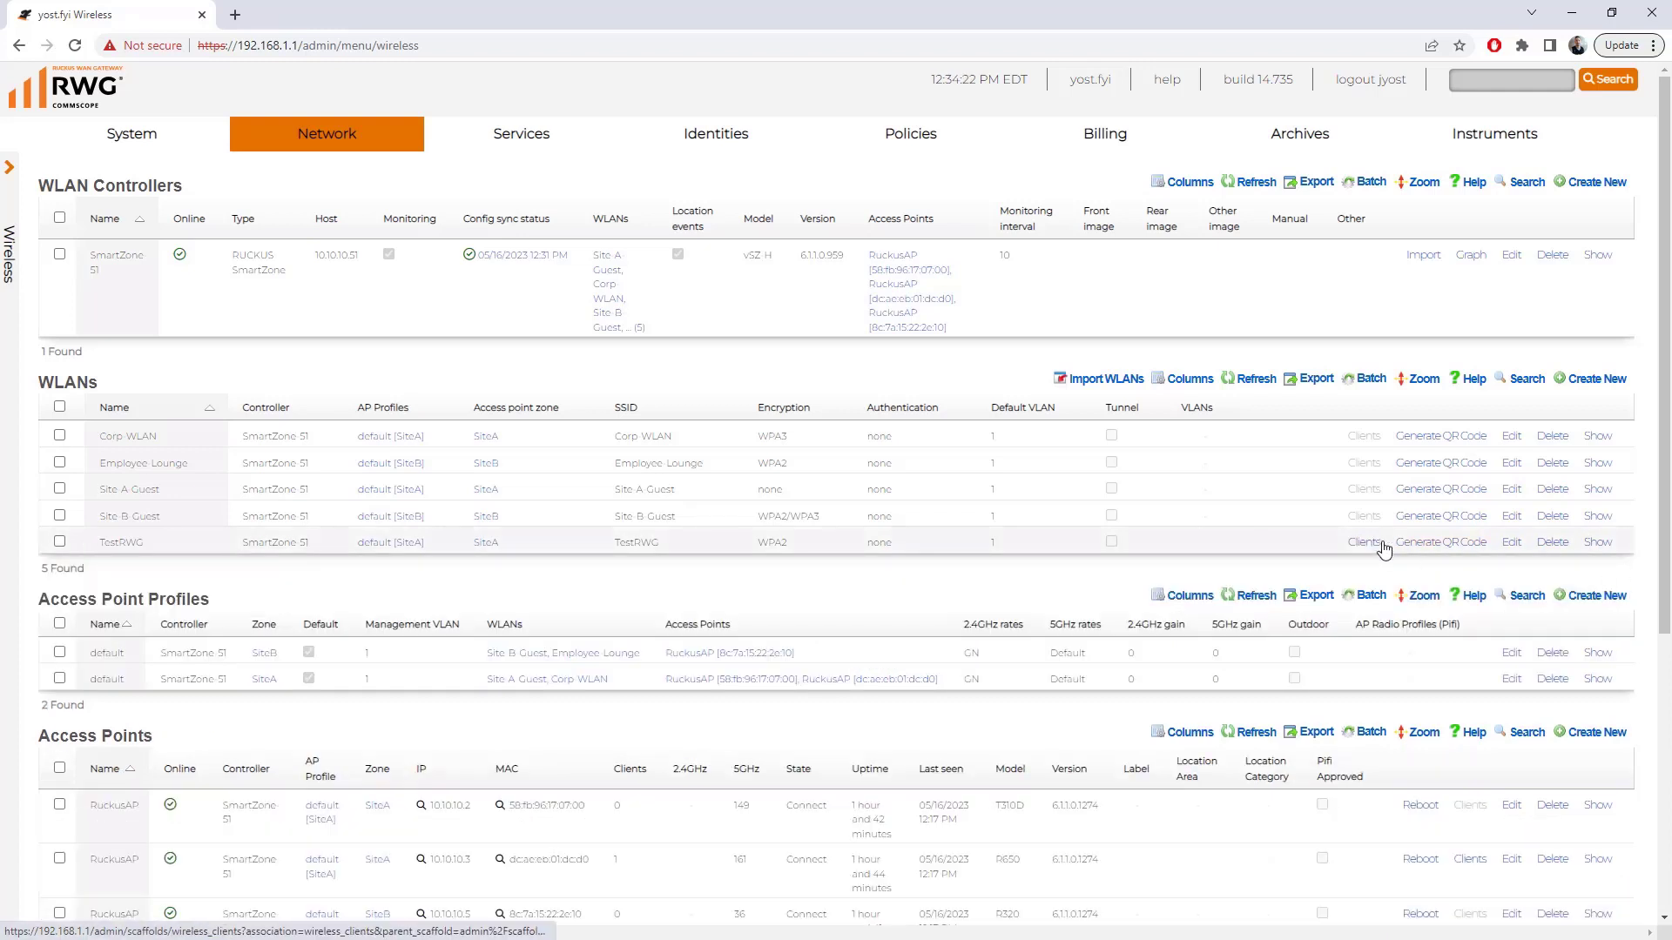
scroll(down, 3)
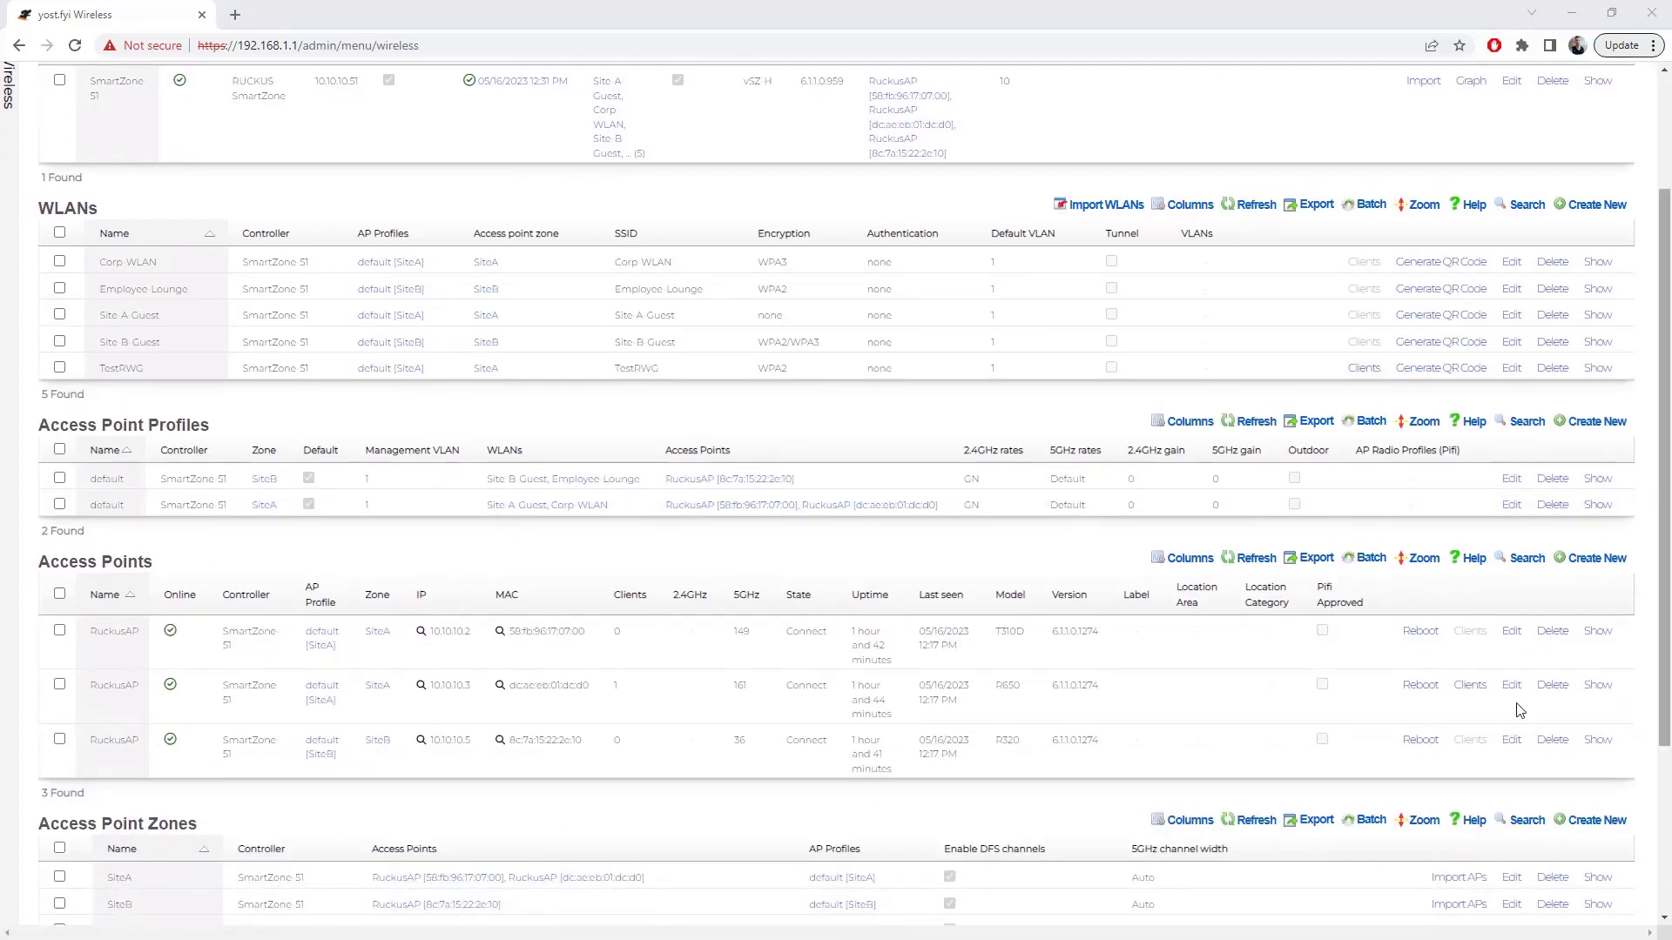
mouse_move(794, 550)
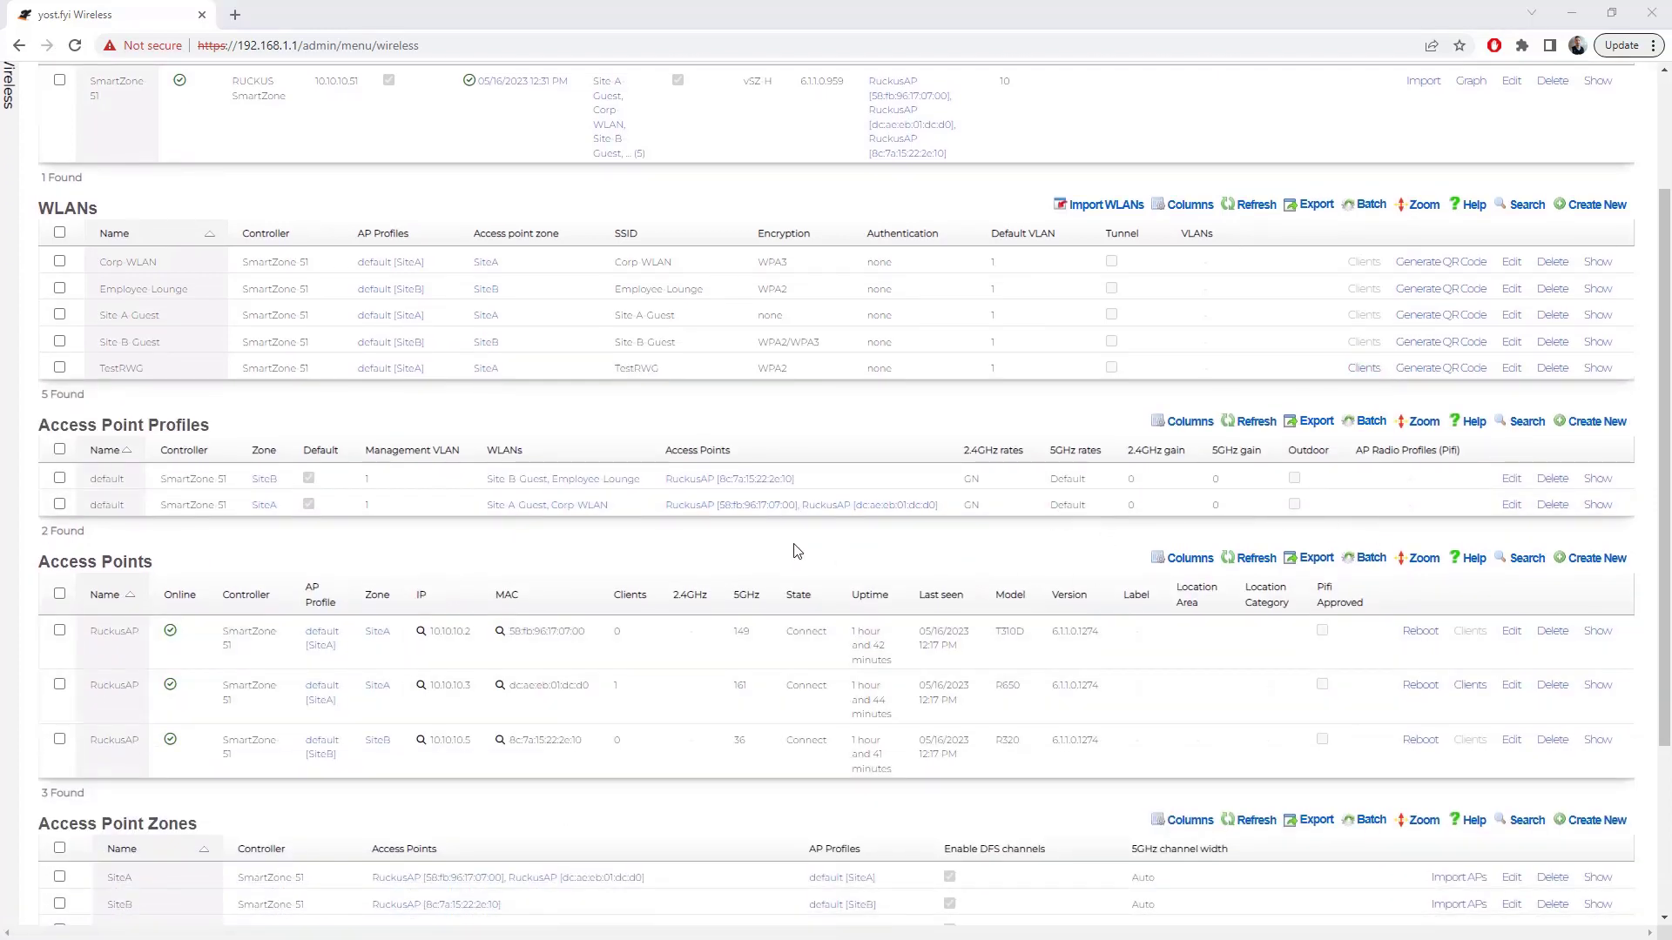
mouse_move(643, 540)
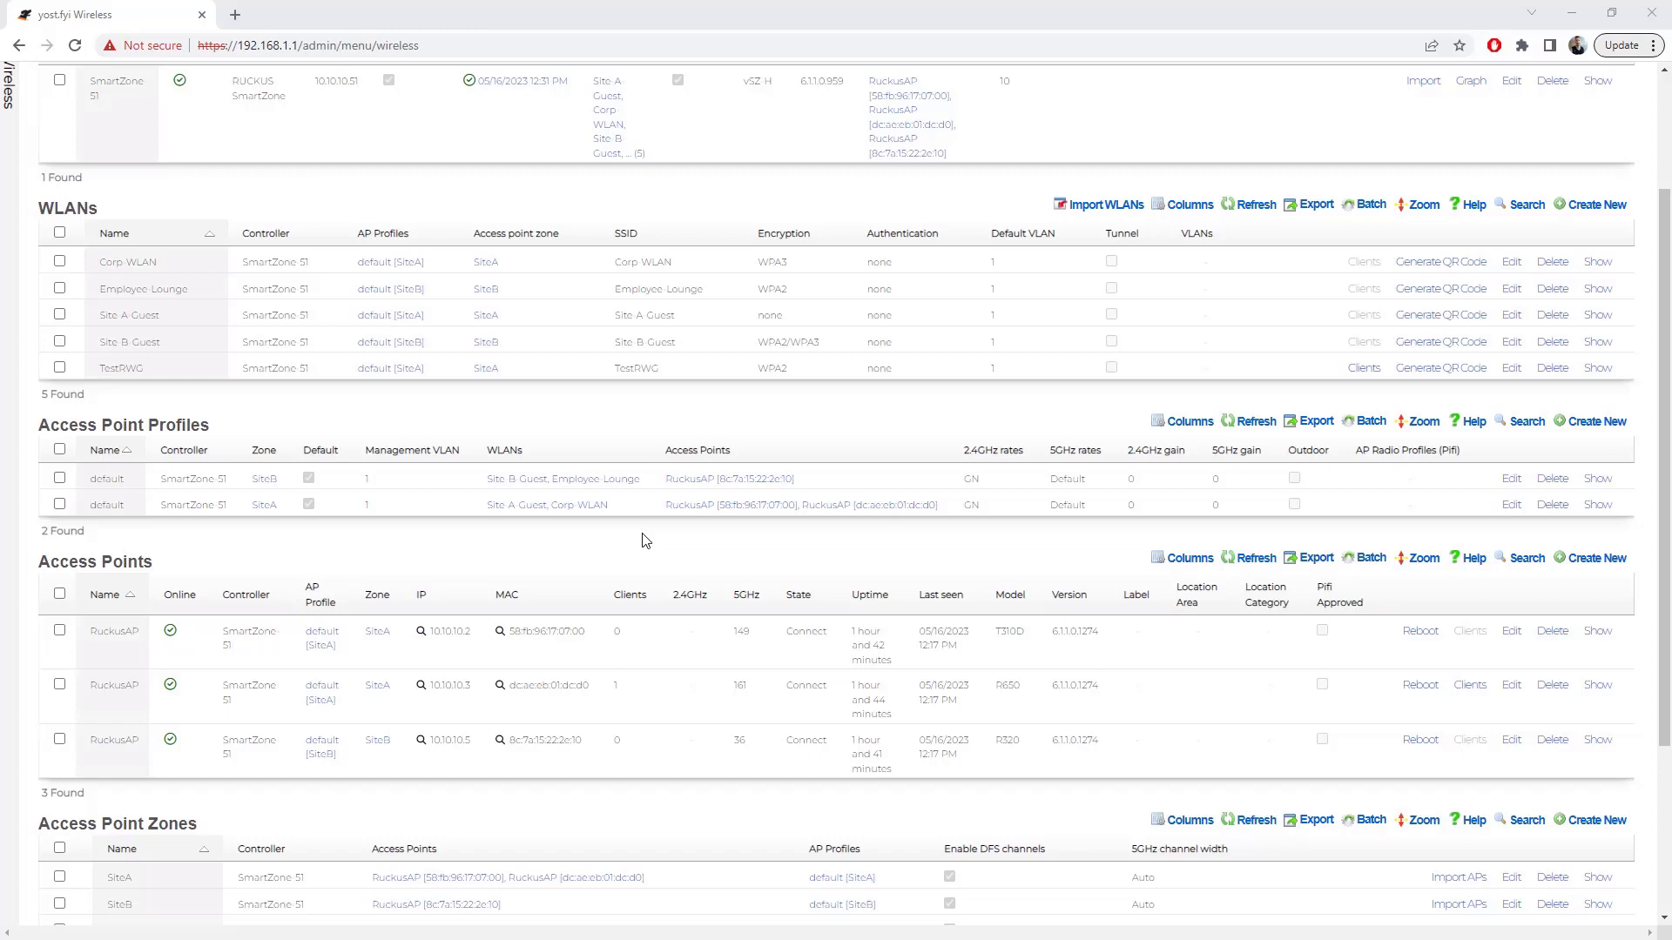
mouse_move(669, 547)
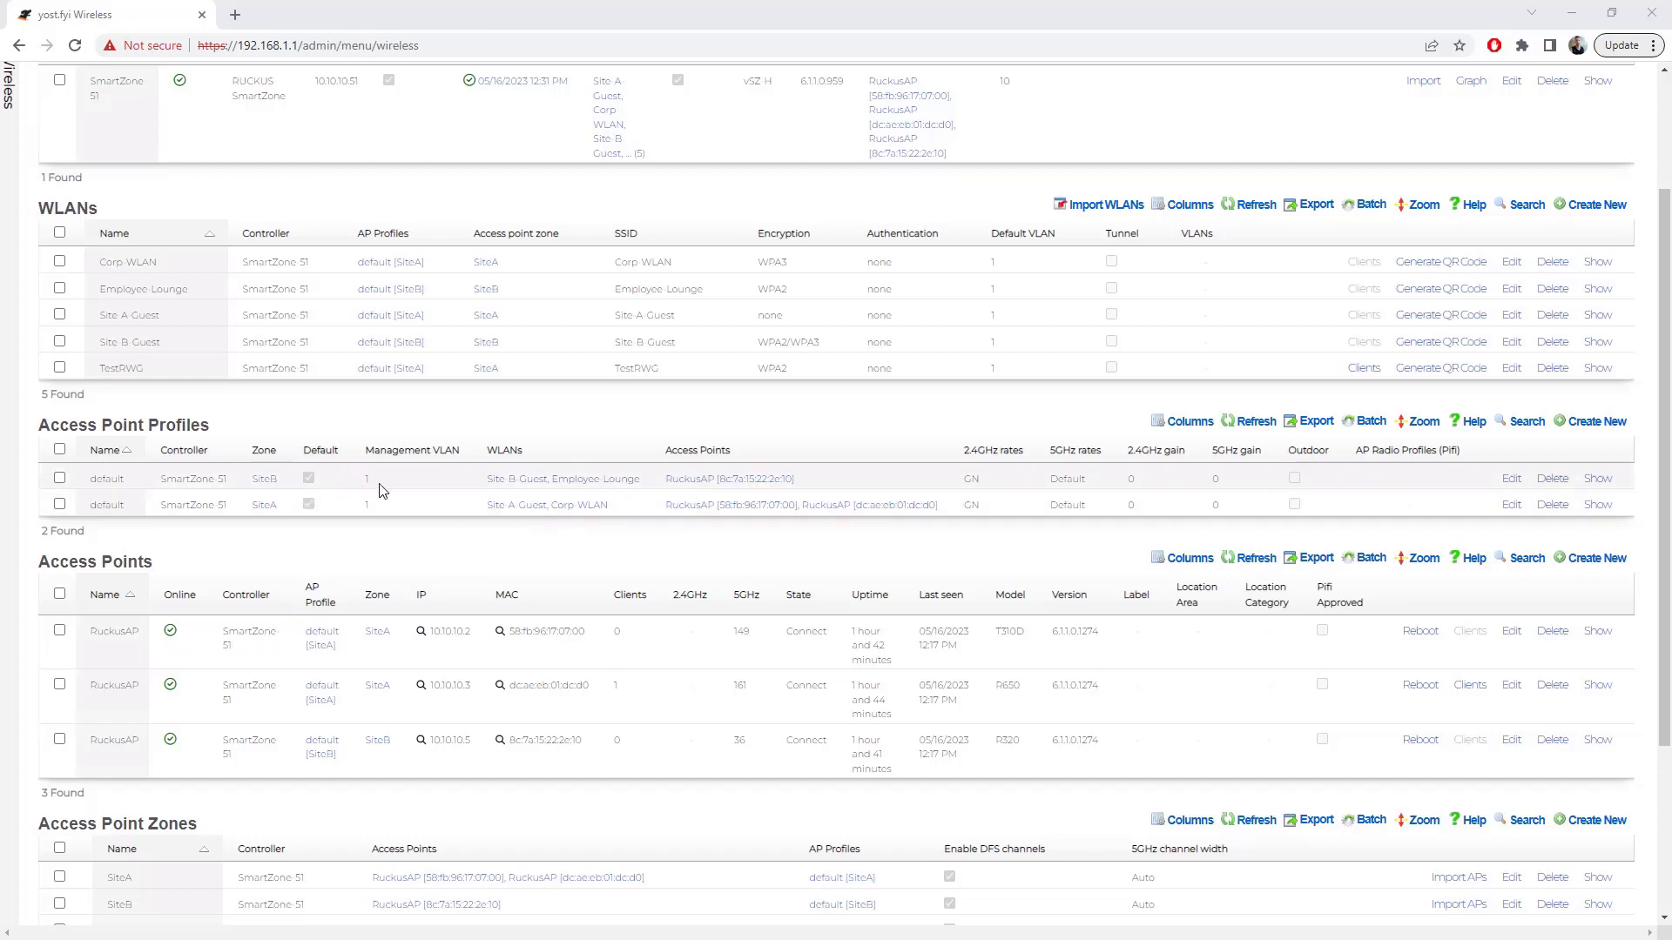
mouse_move(522, 477)
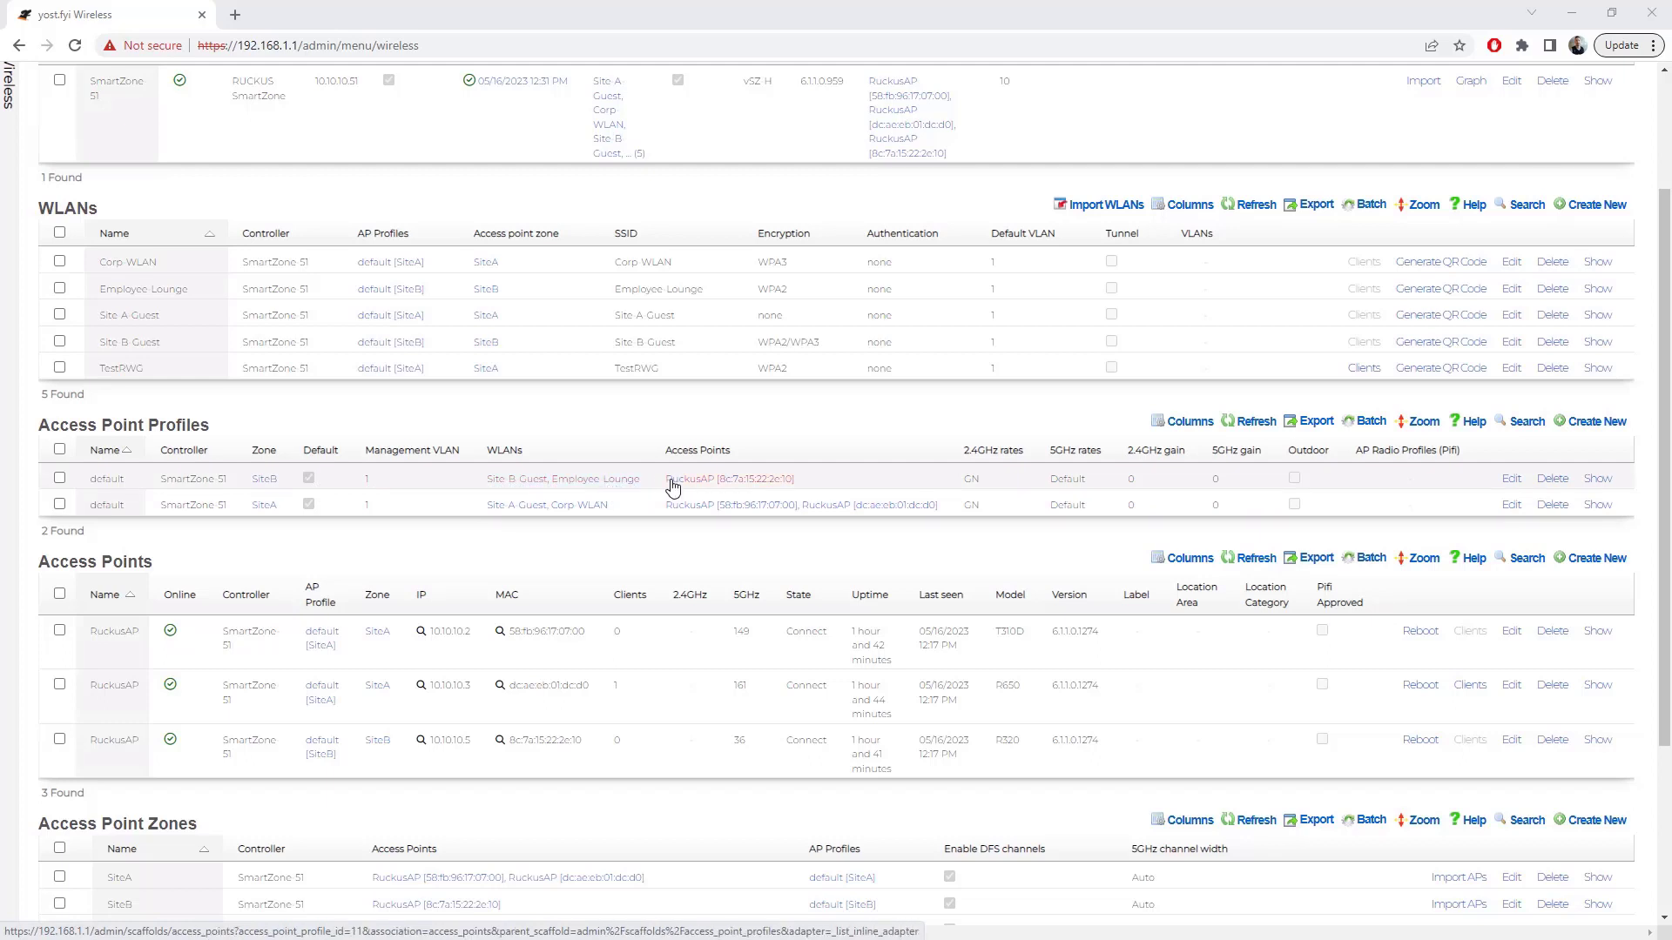
mouse_move(1498, 476)
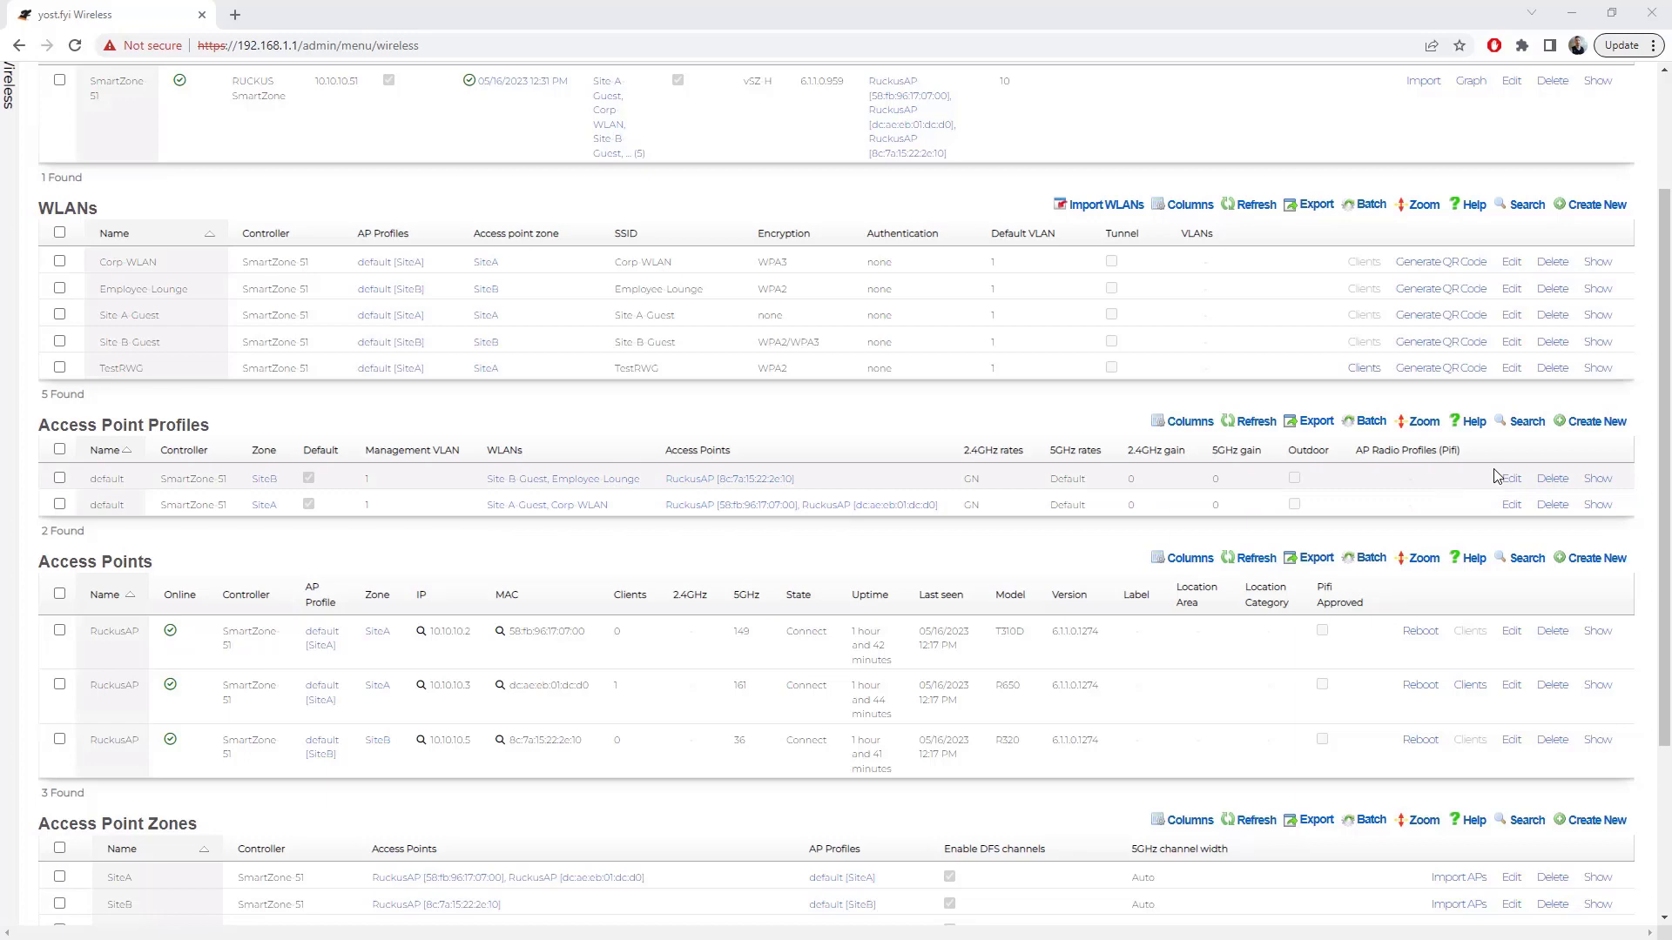
mouse_move(1544, 491)
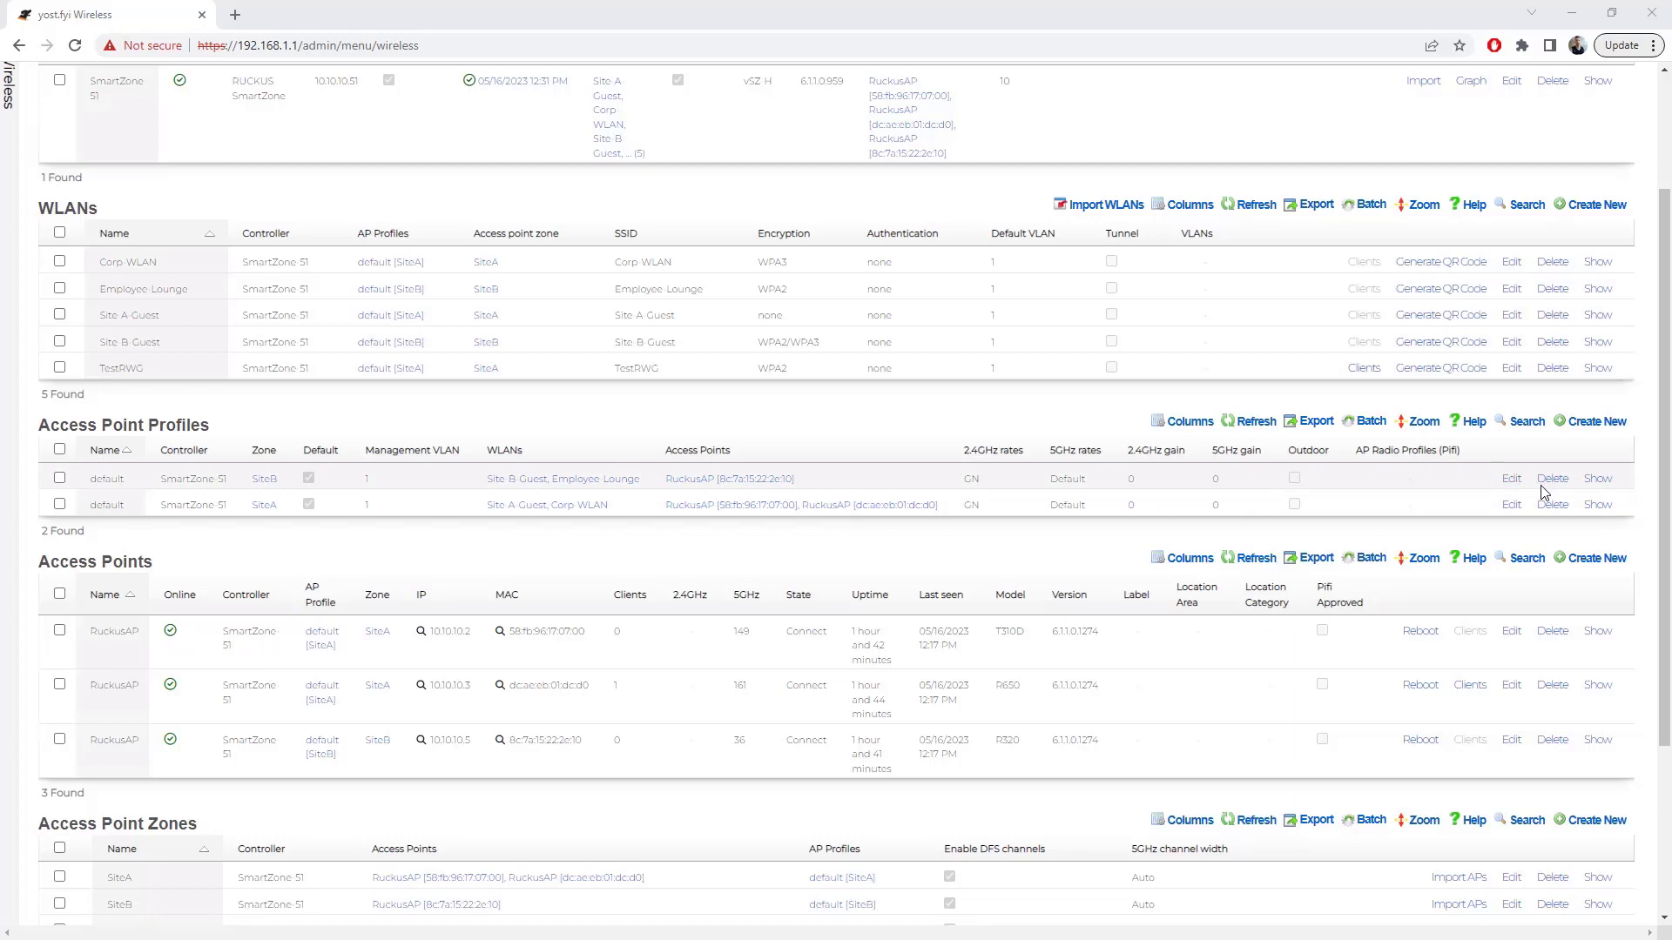
click(1509, 477)
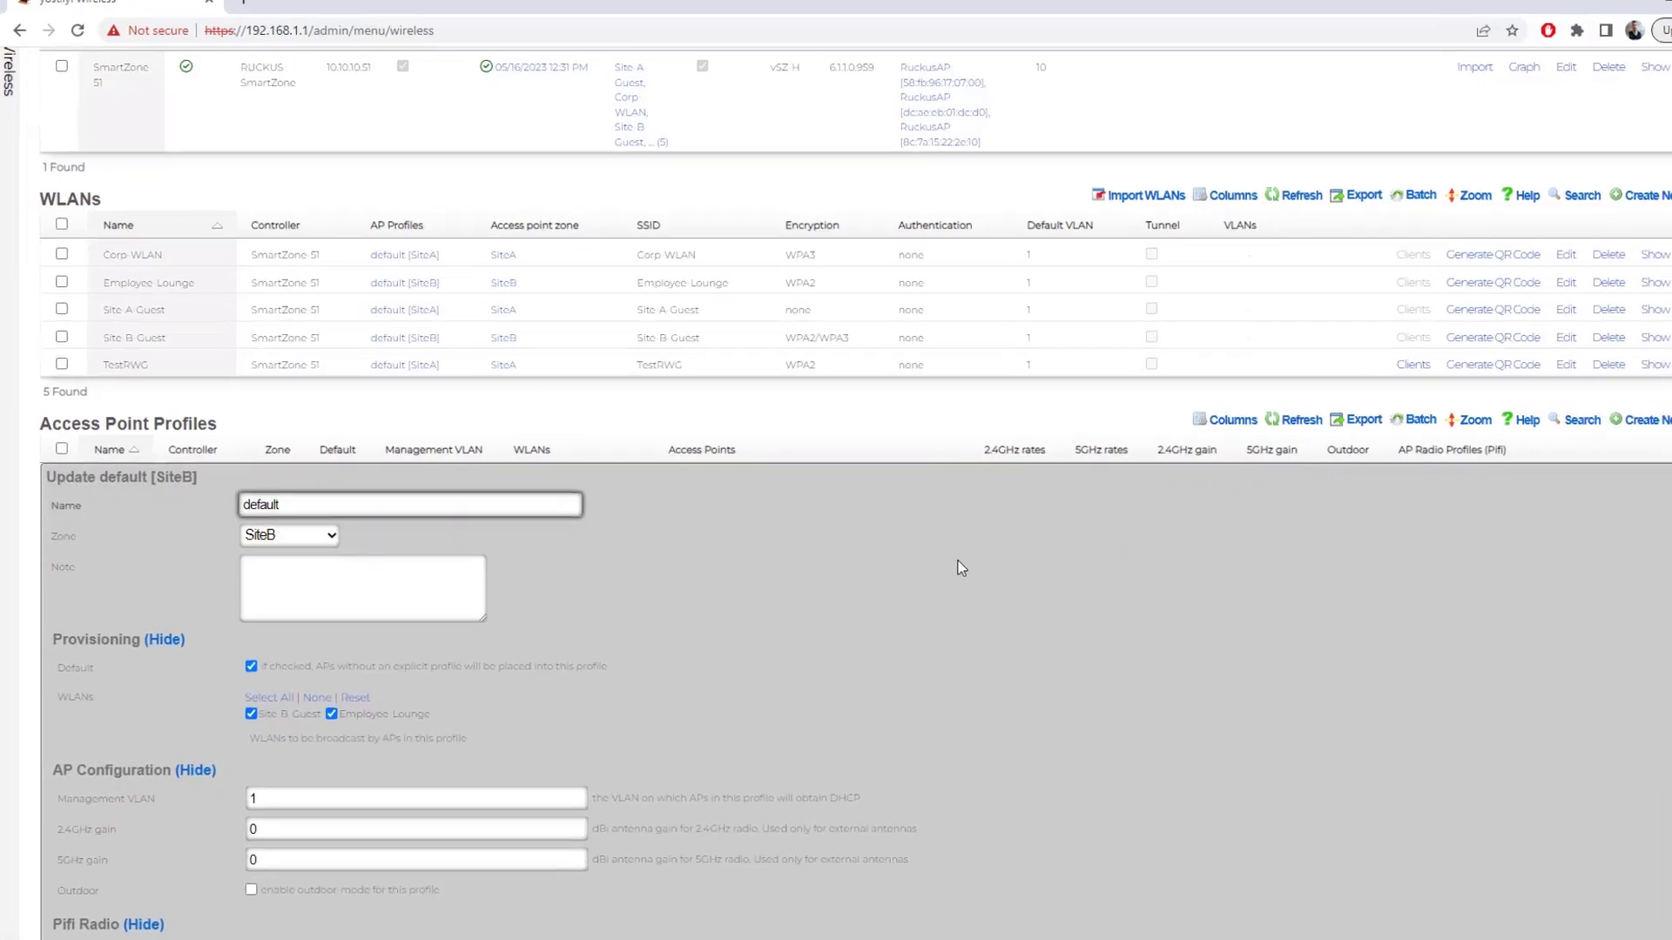
scroll(down, 3)
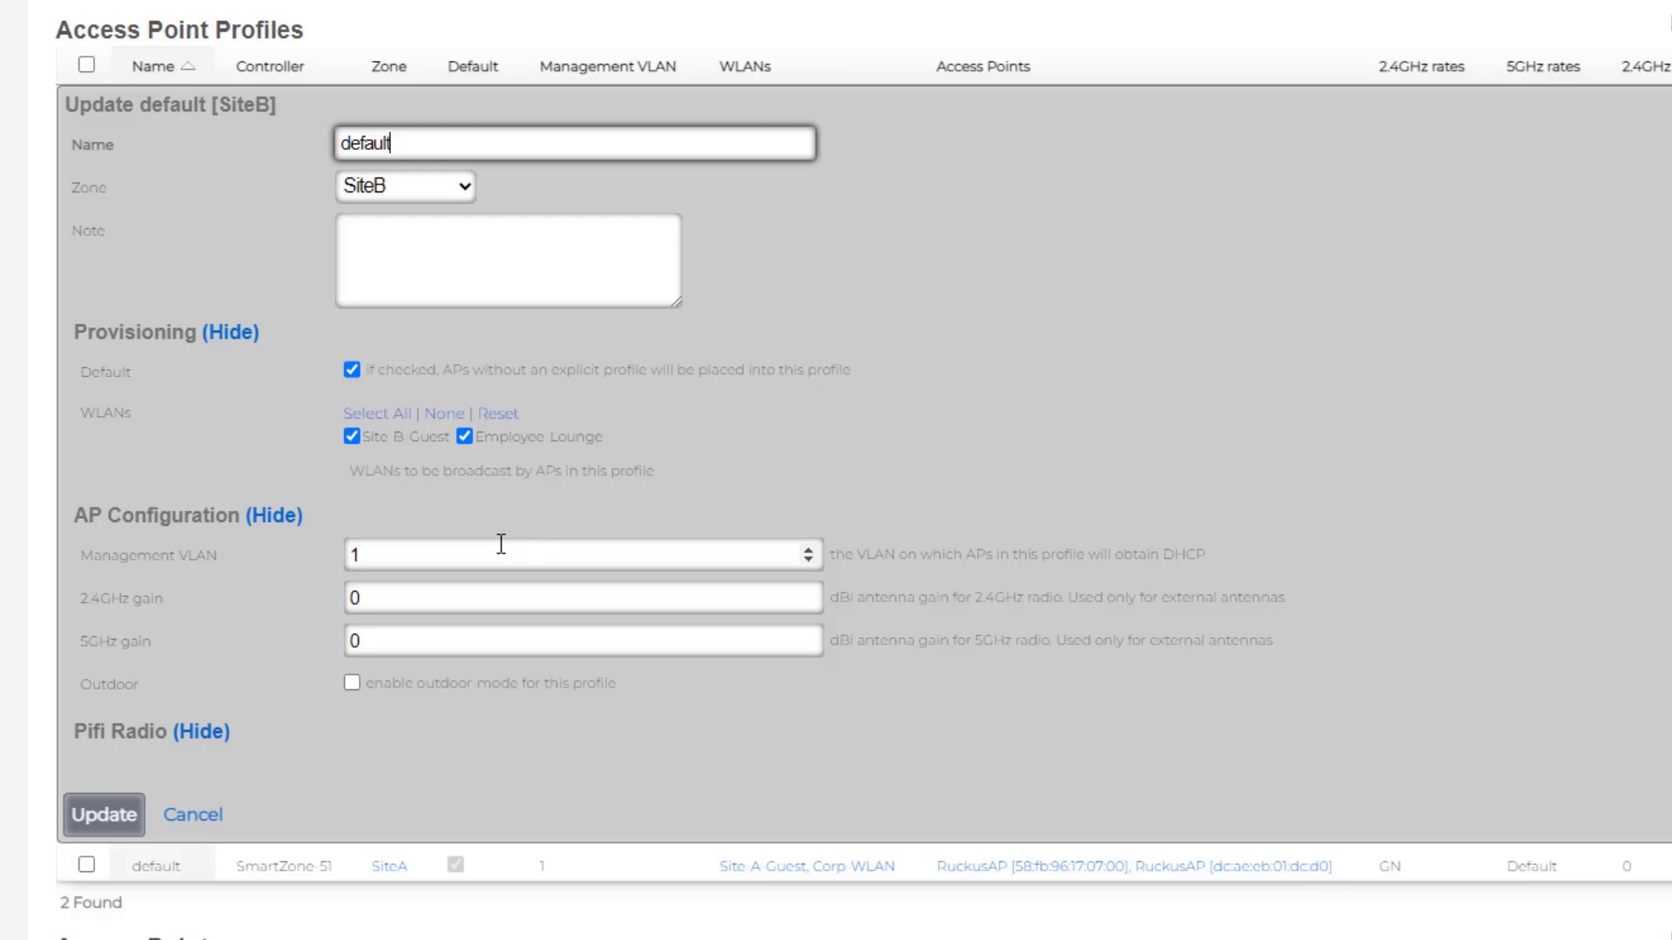
mouse_move(482, 583)
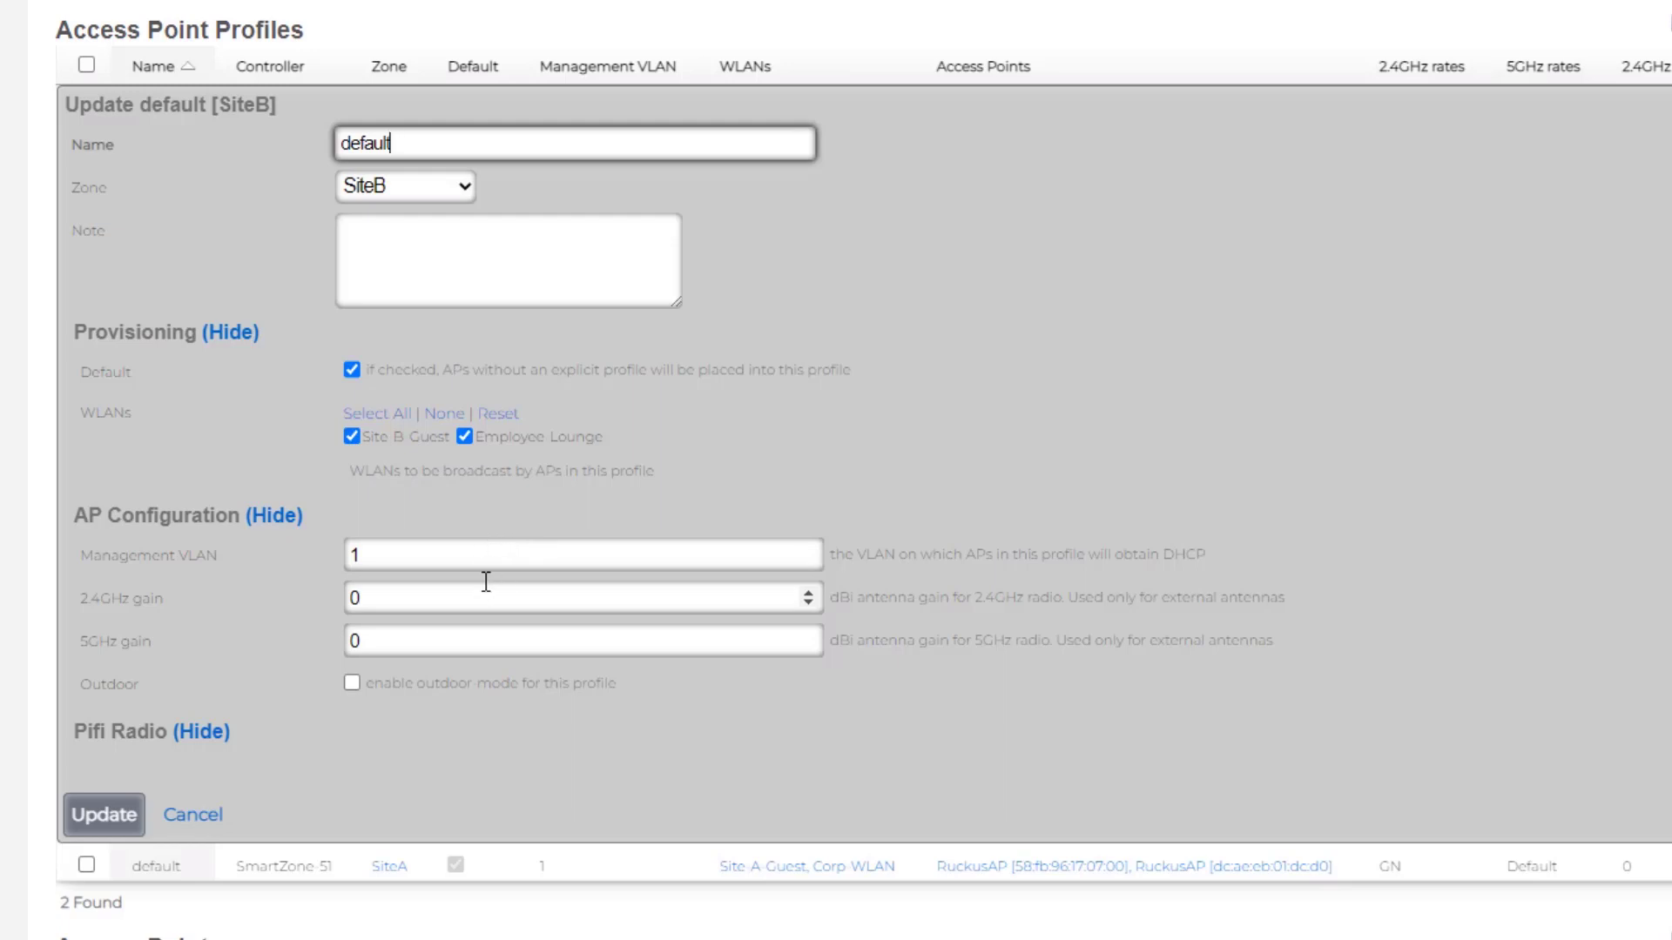
mouse_move(383, 712)
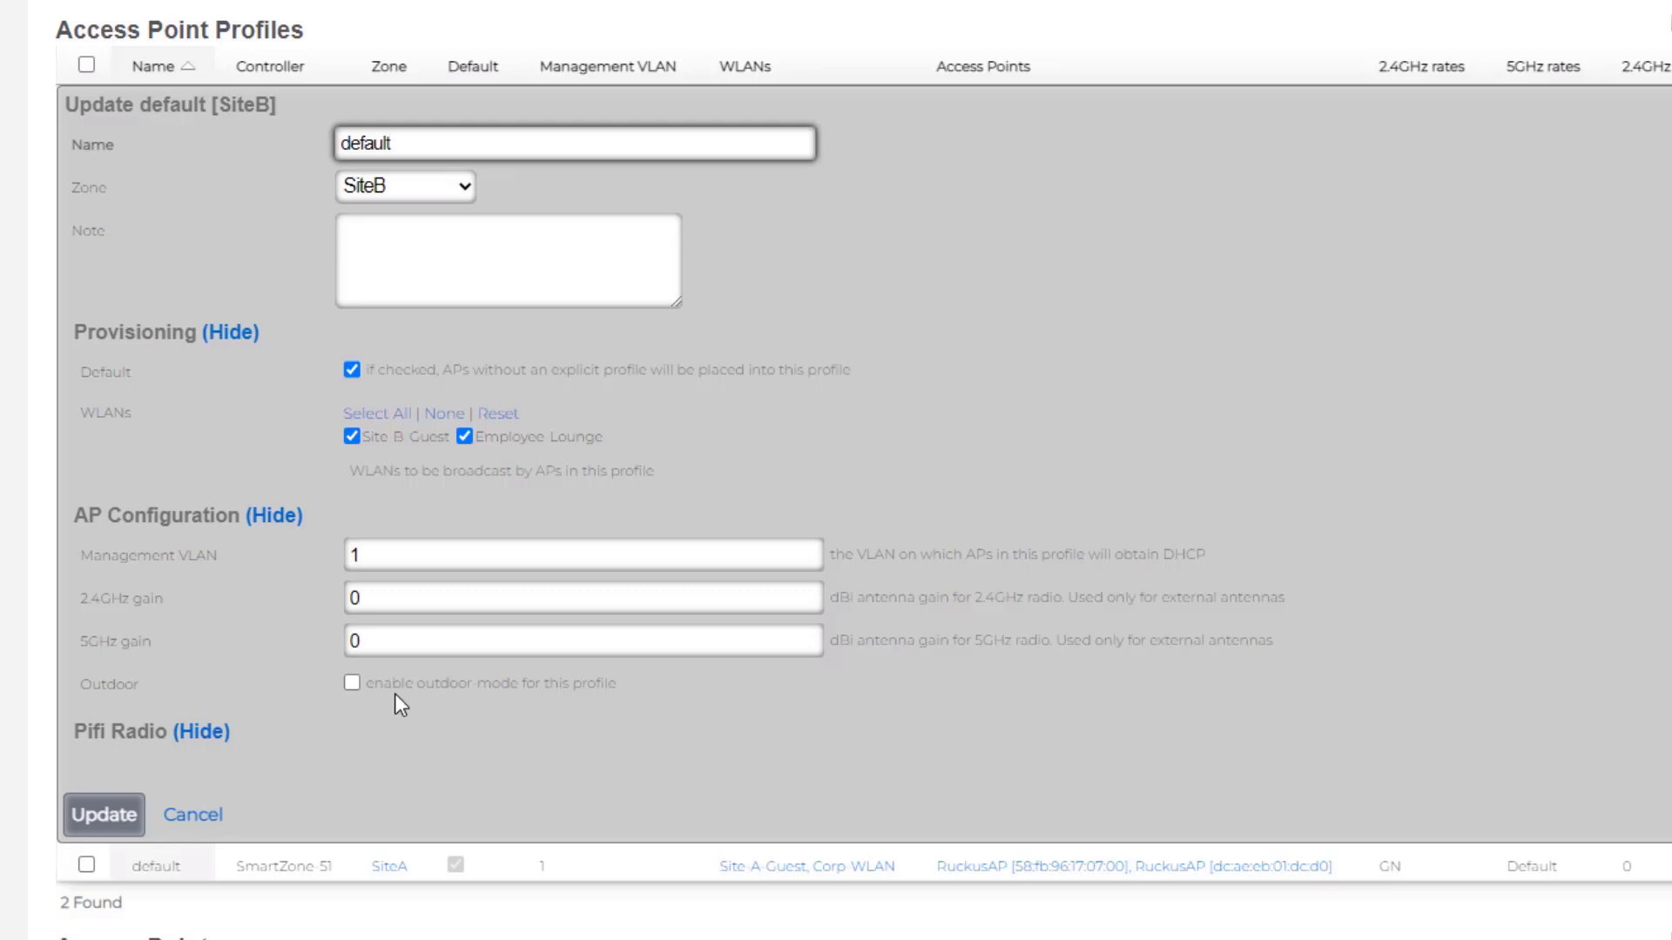
mouse_move(420, 702)
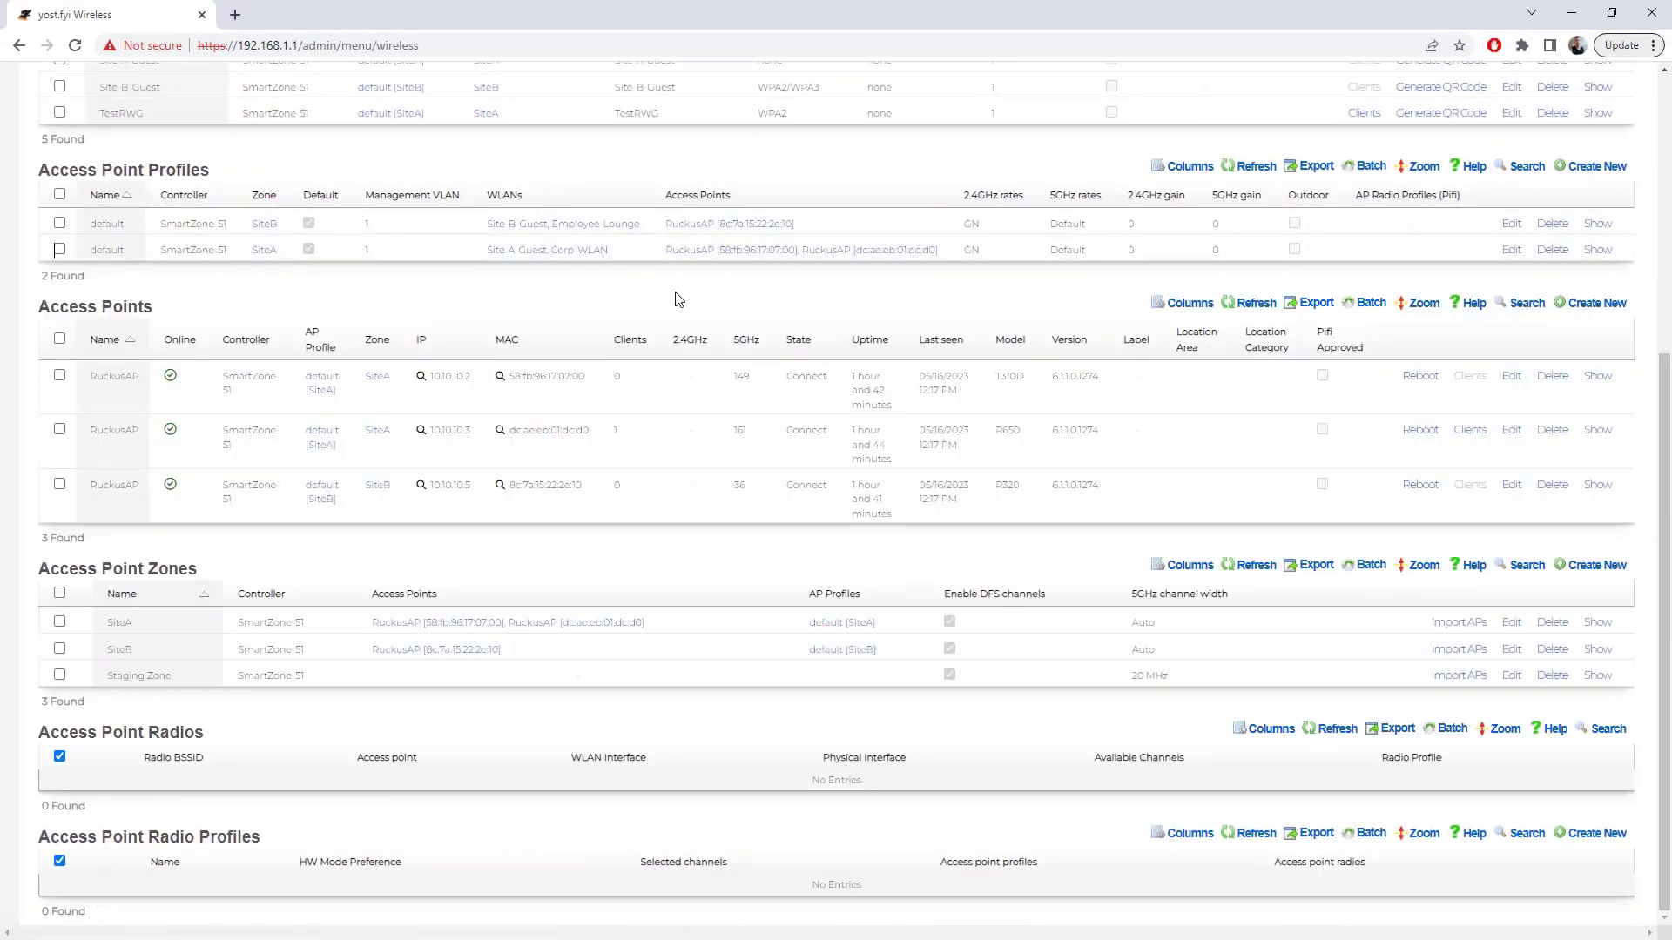
mouse_move(645, 306)
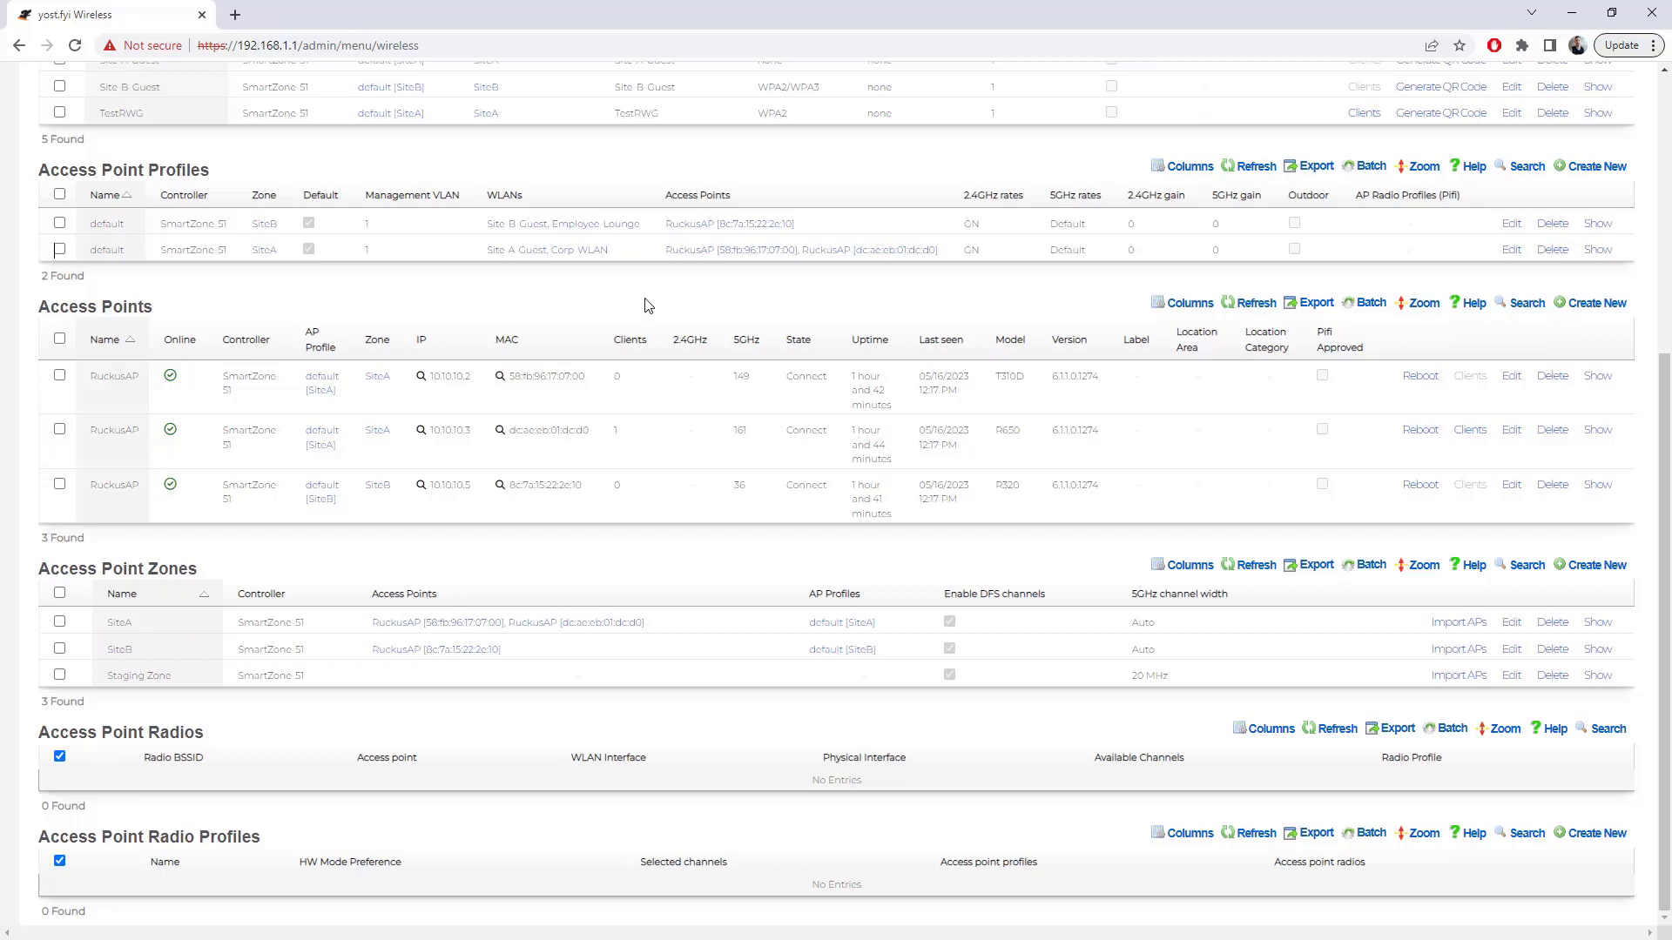
mouse_move(506, 340)
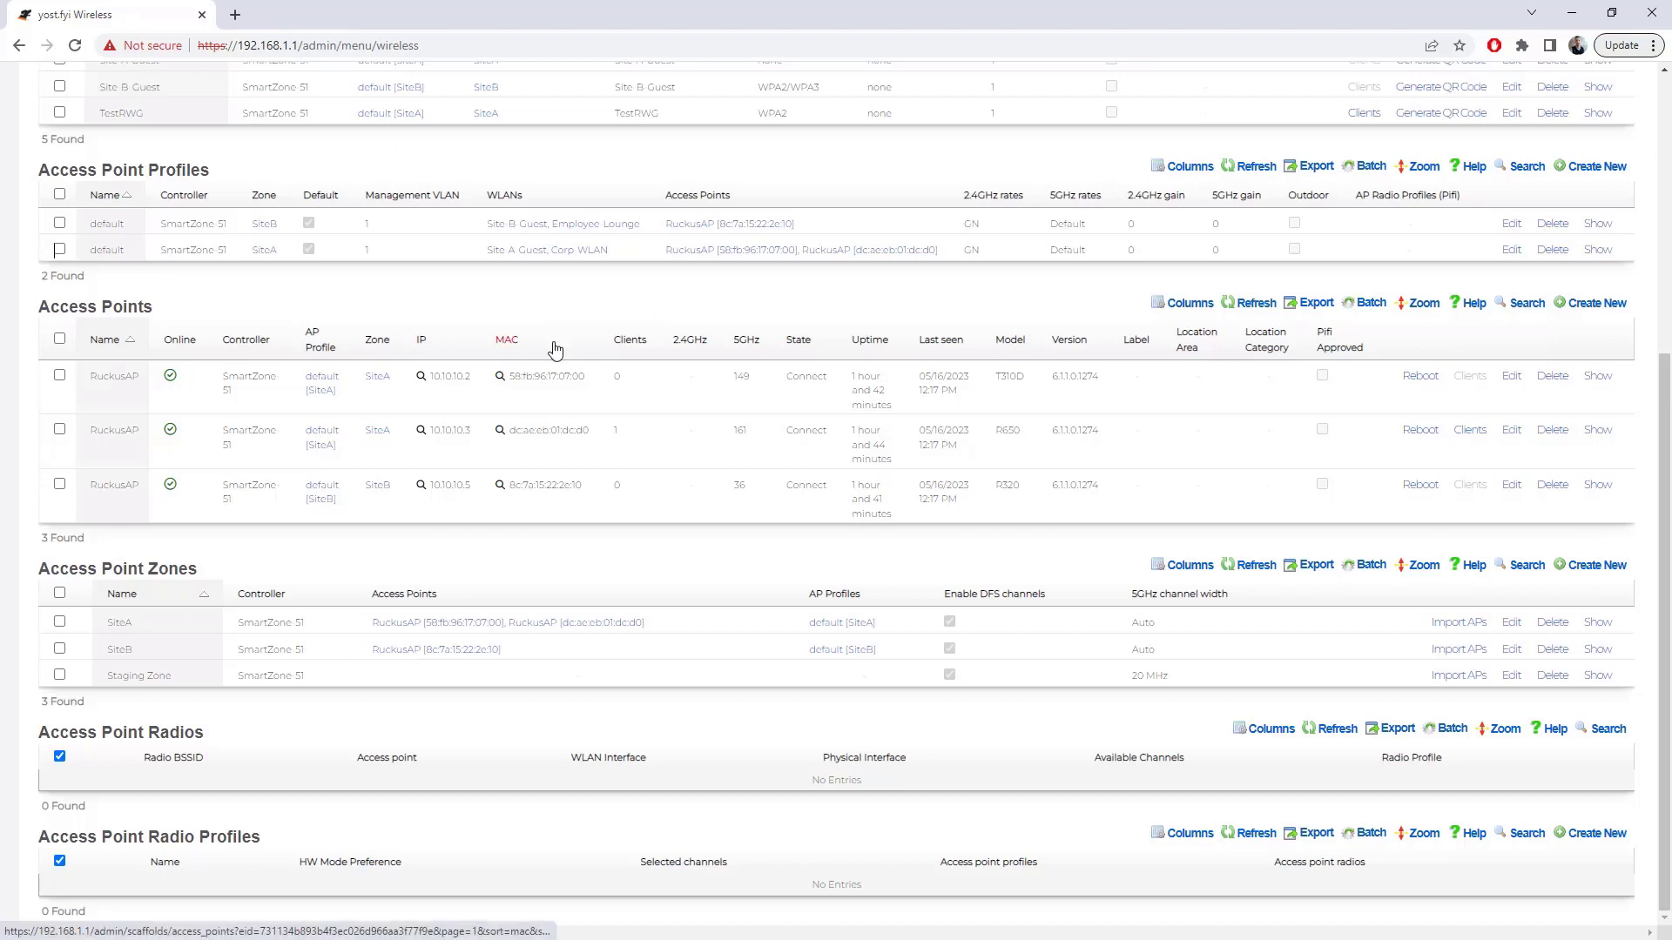
mouse_move(552, 534)
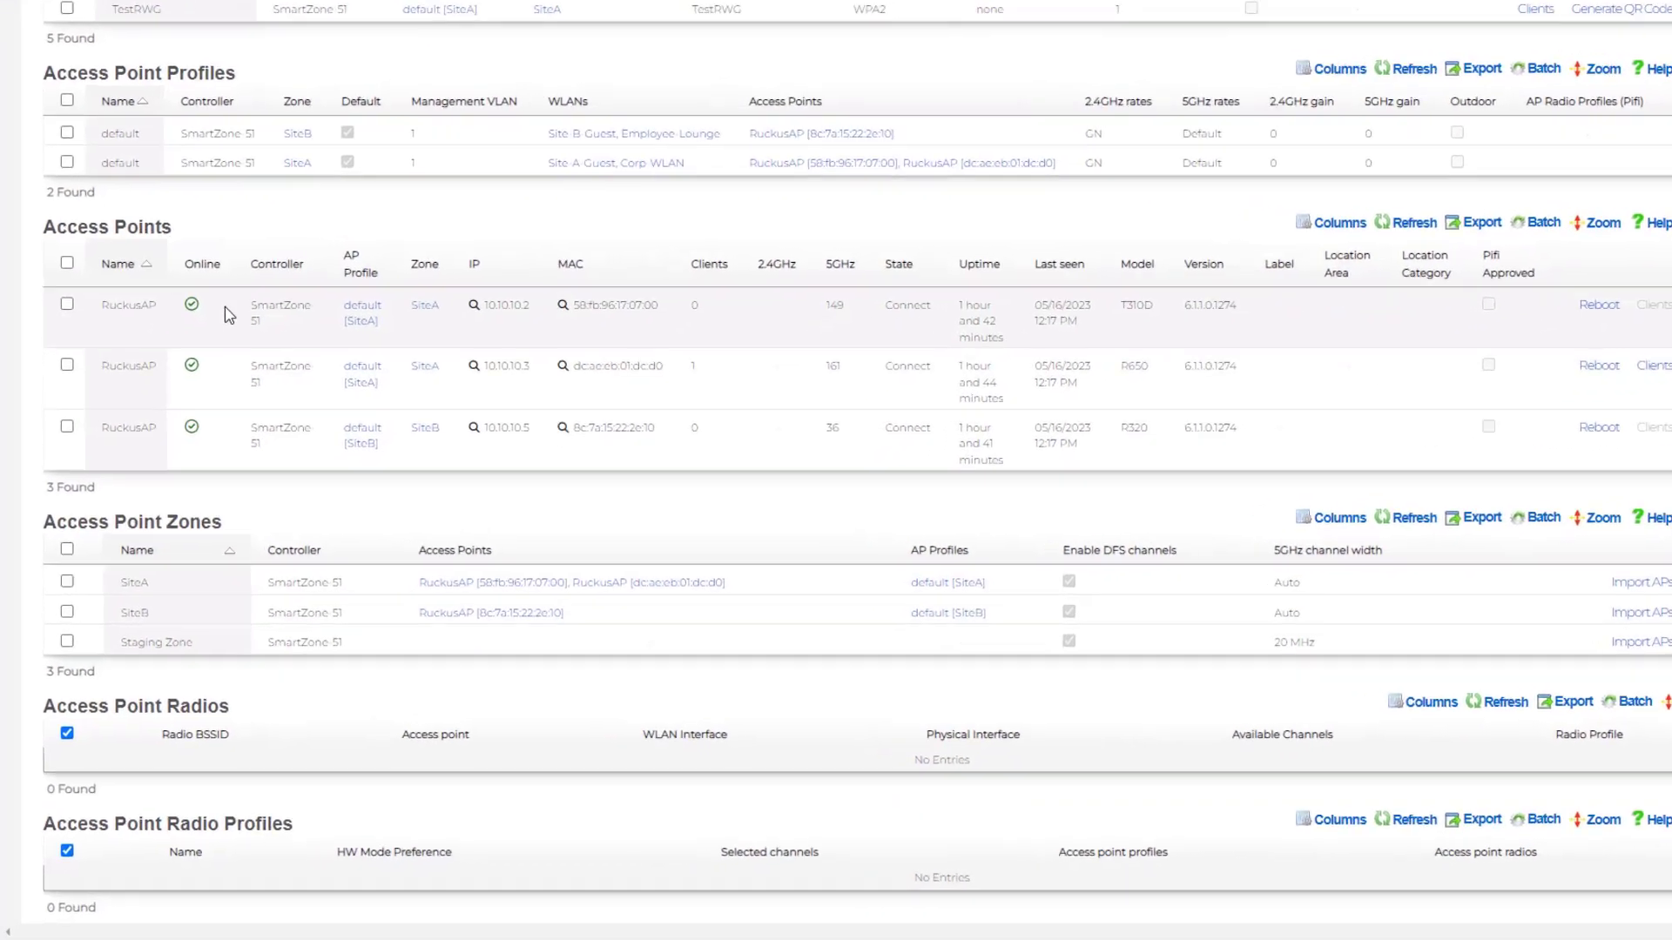
scroll(down, 3)
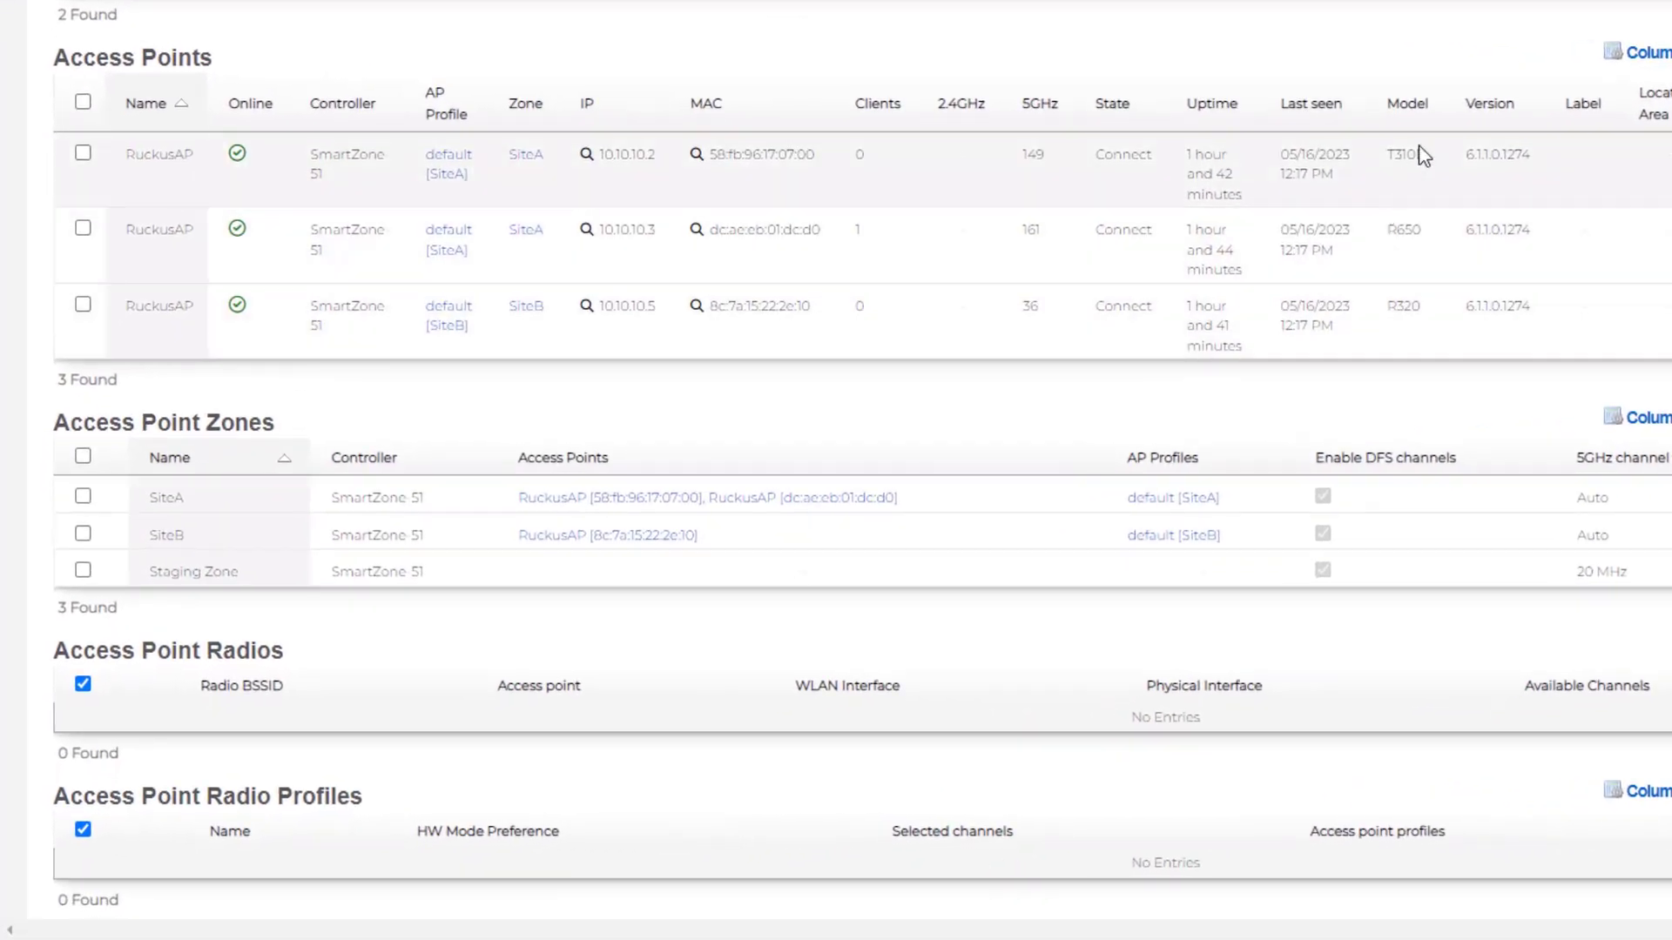
mouse_move(1121, 198)
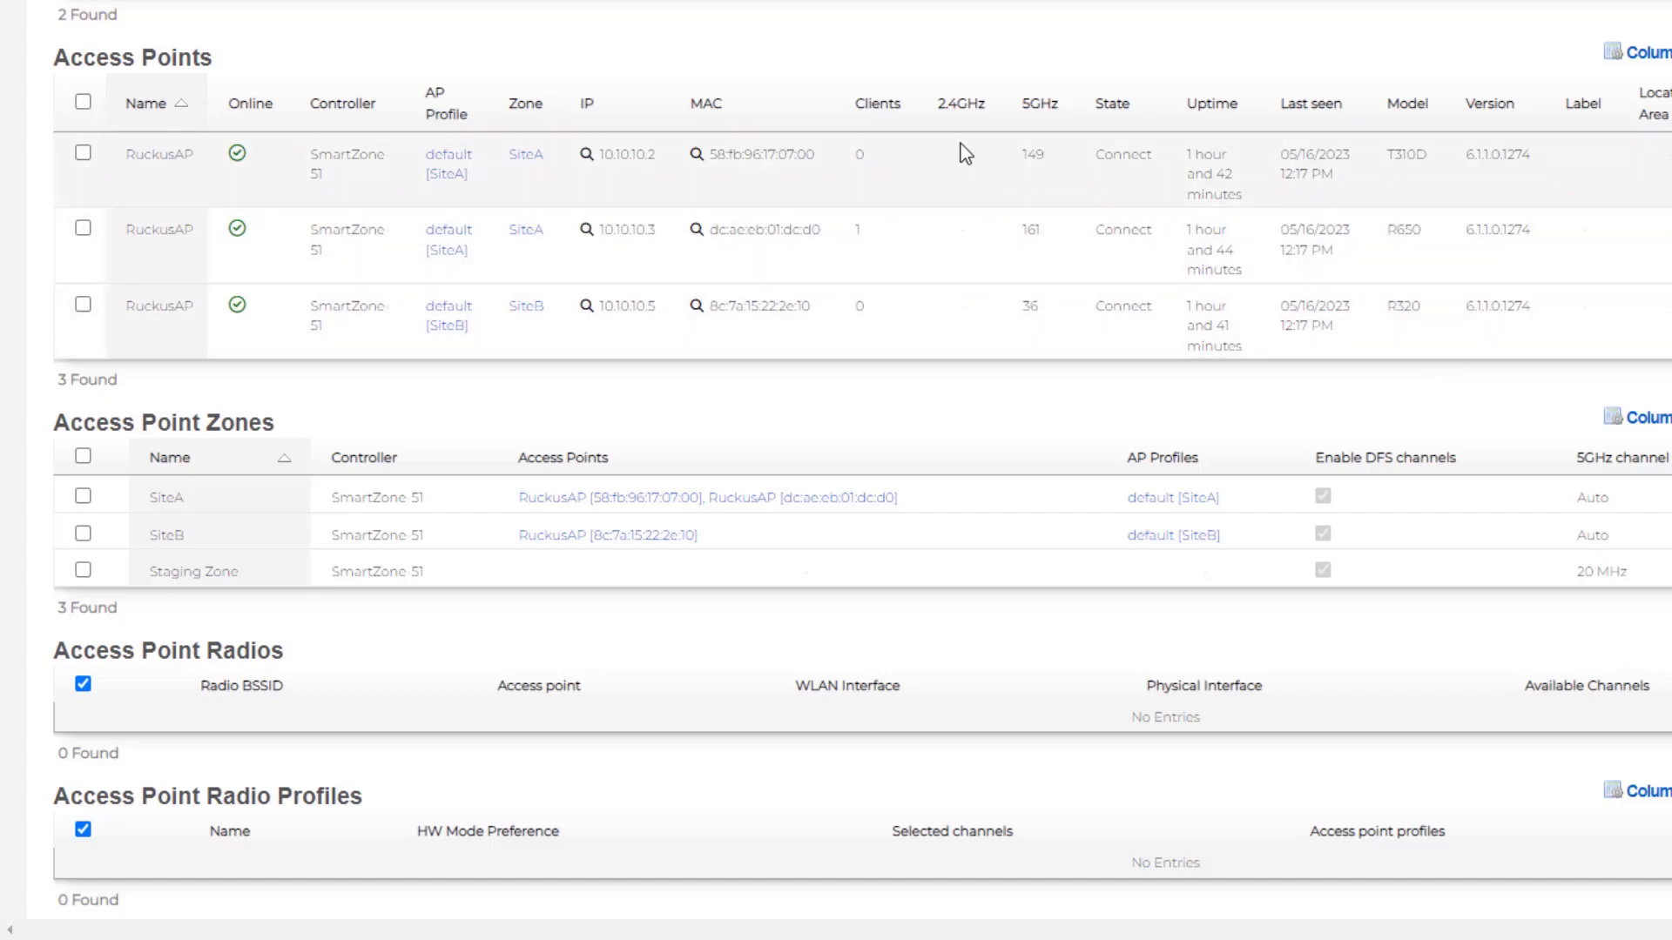
mouse_move(959, 189)
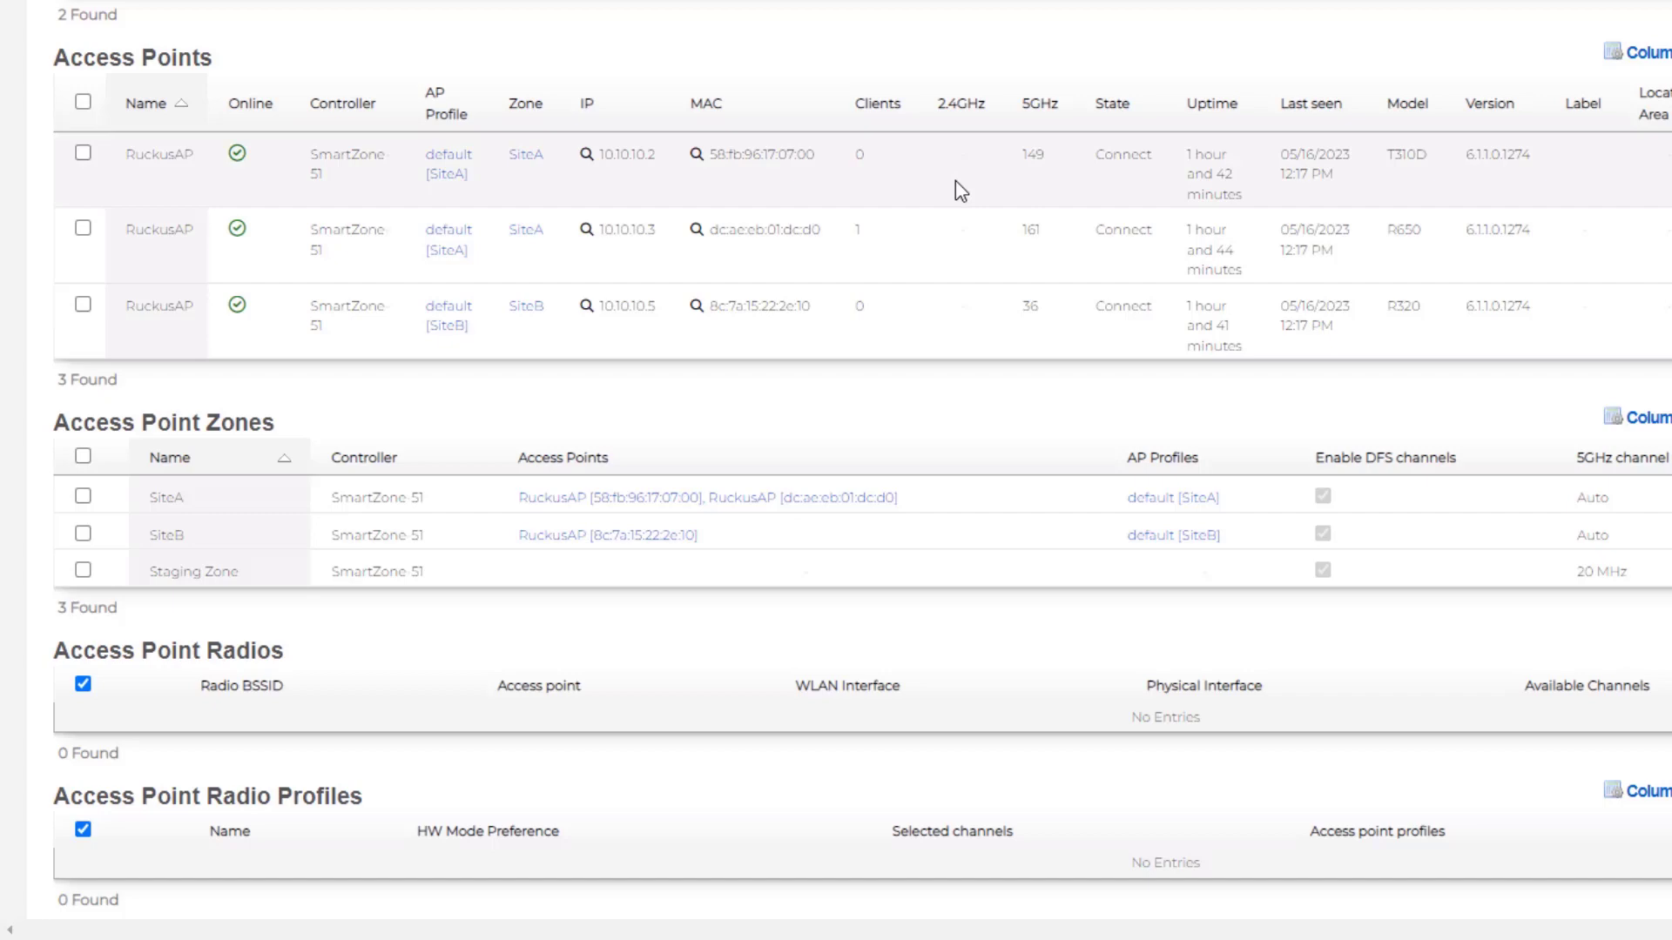
mouse_move(972, 174)
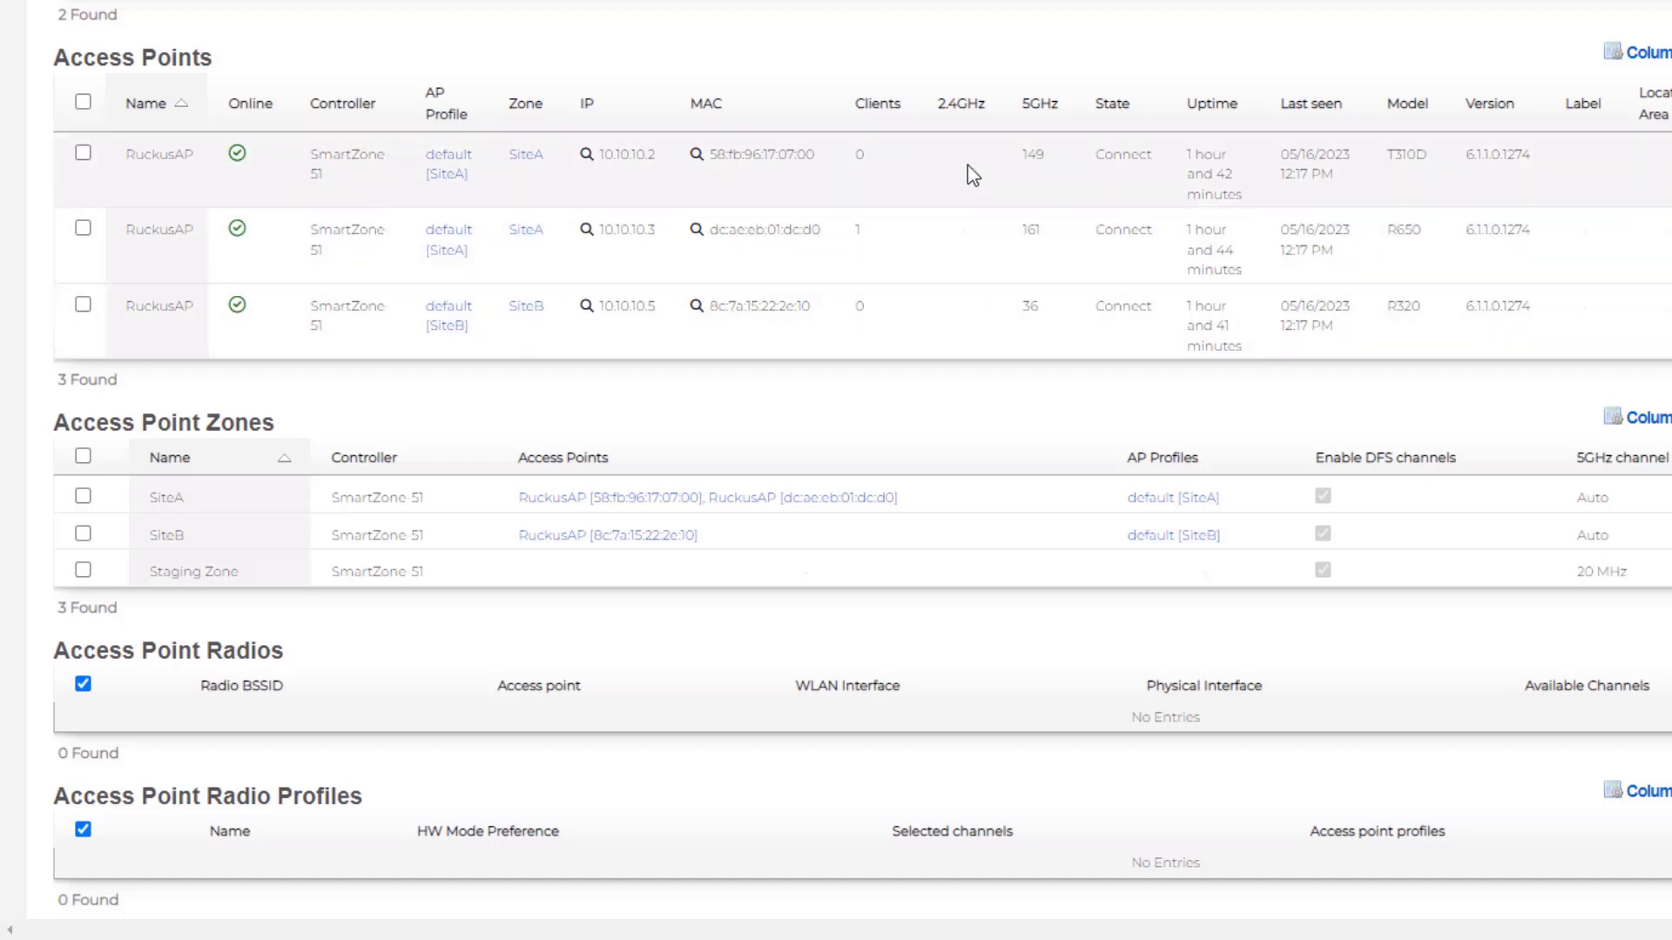
scroll(up, 3)
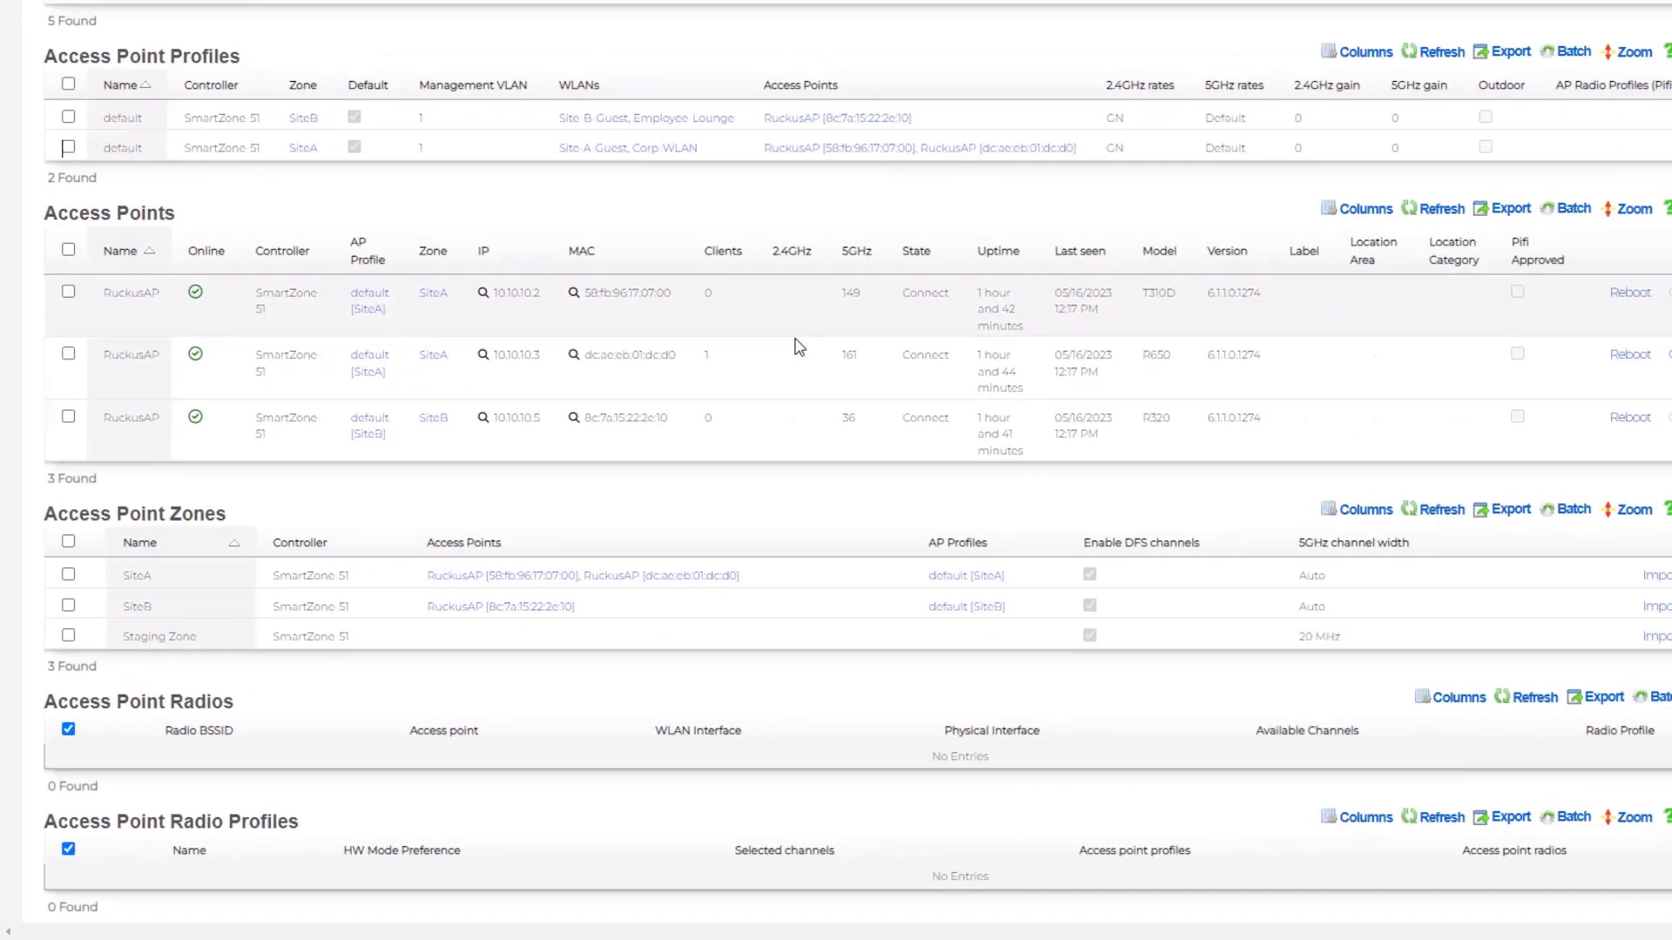
scroll(down, 3)
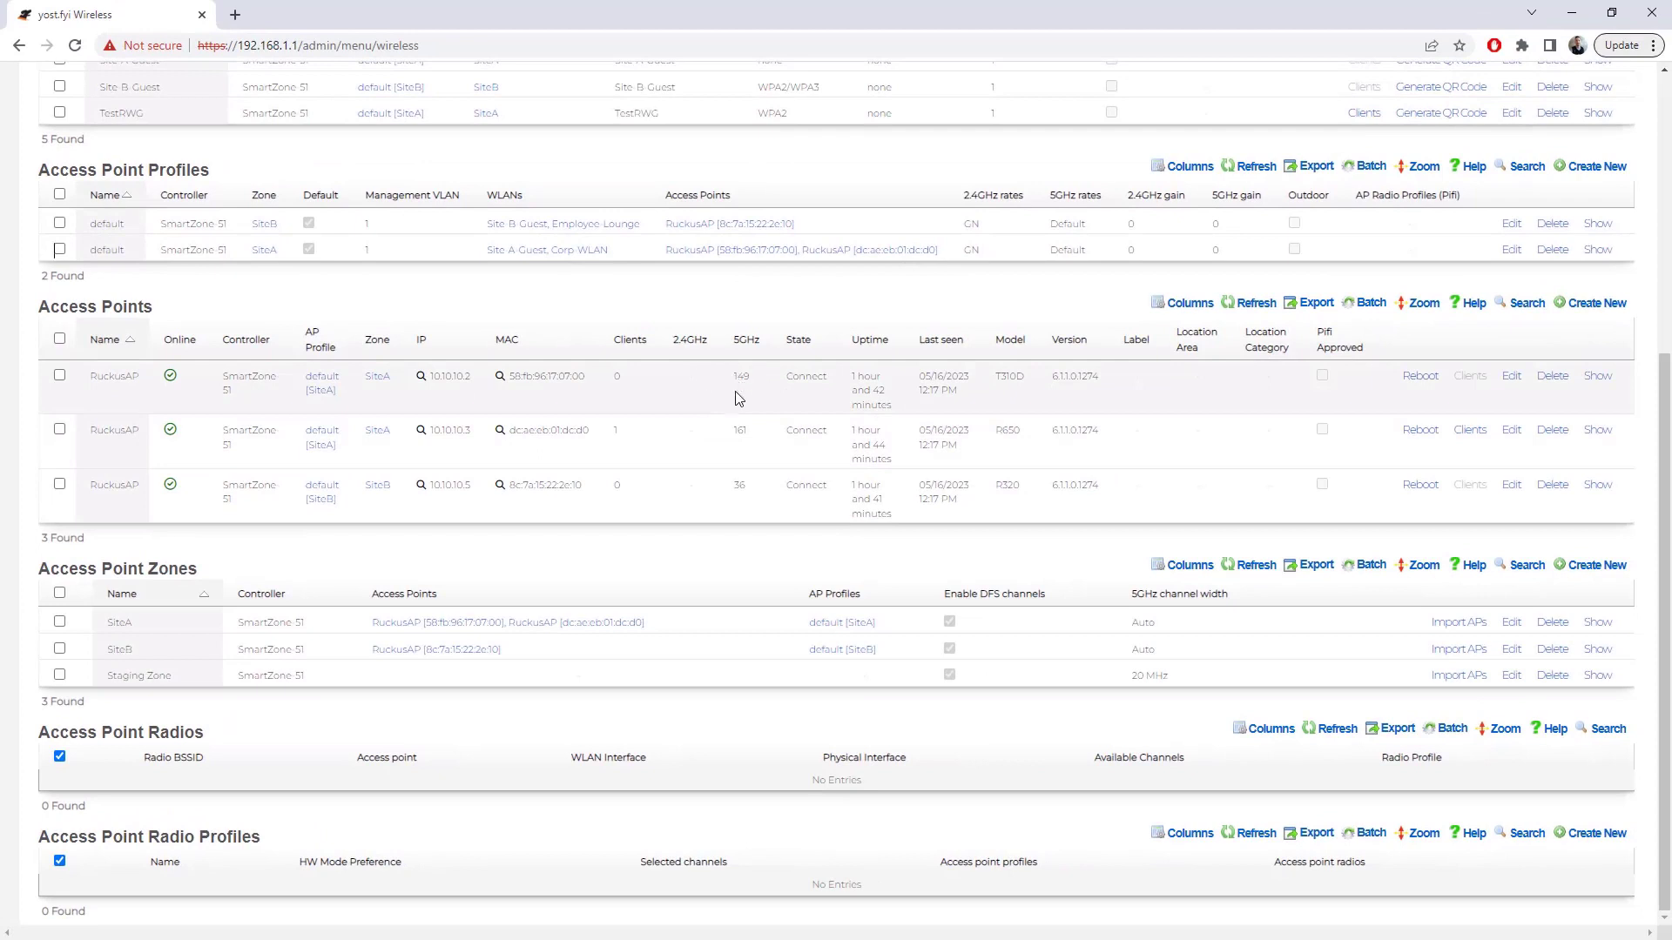
mouse_move(754, 520)
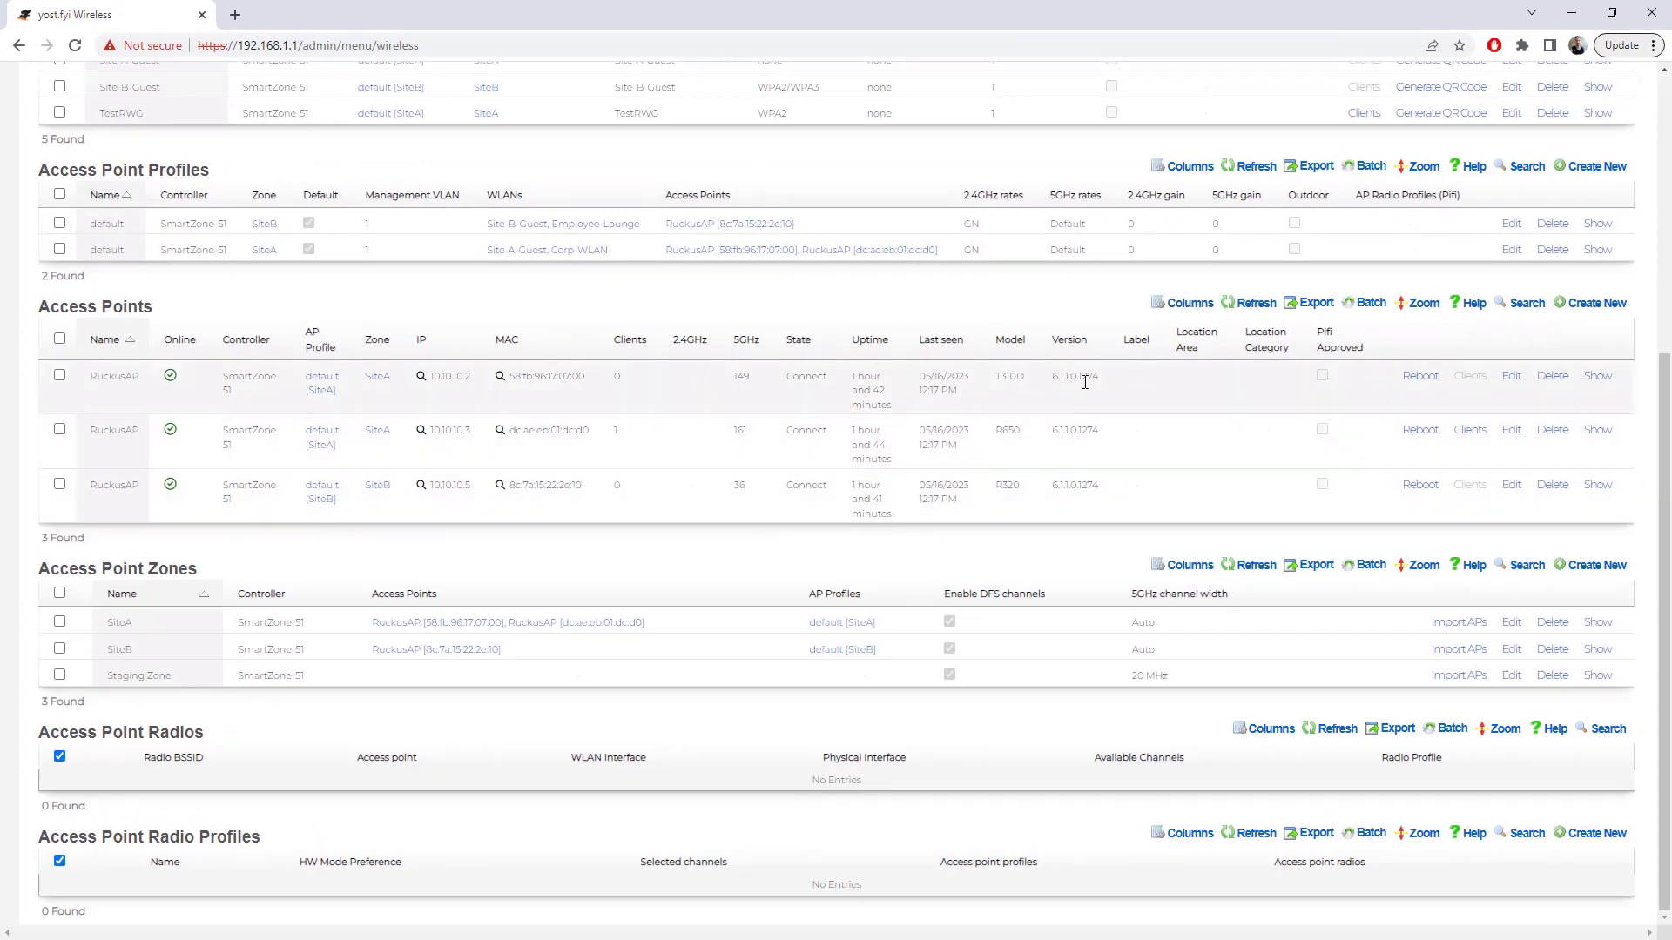
mouse_move(1271, 406)
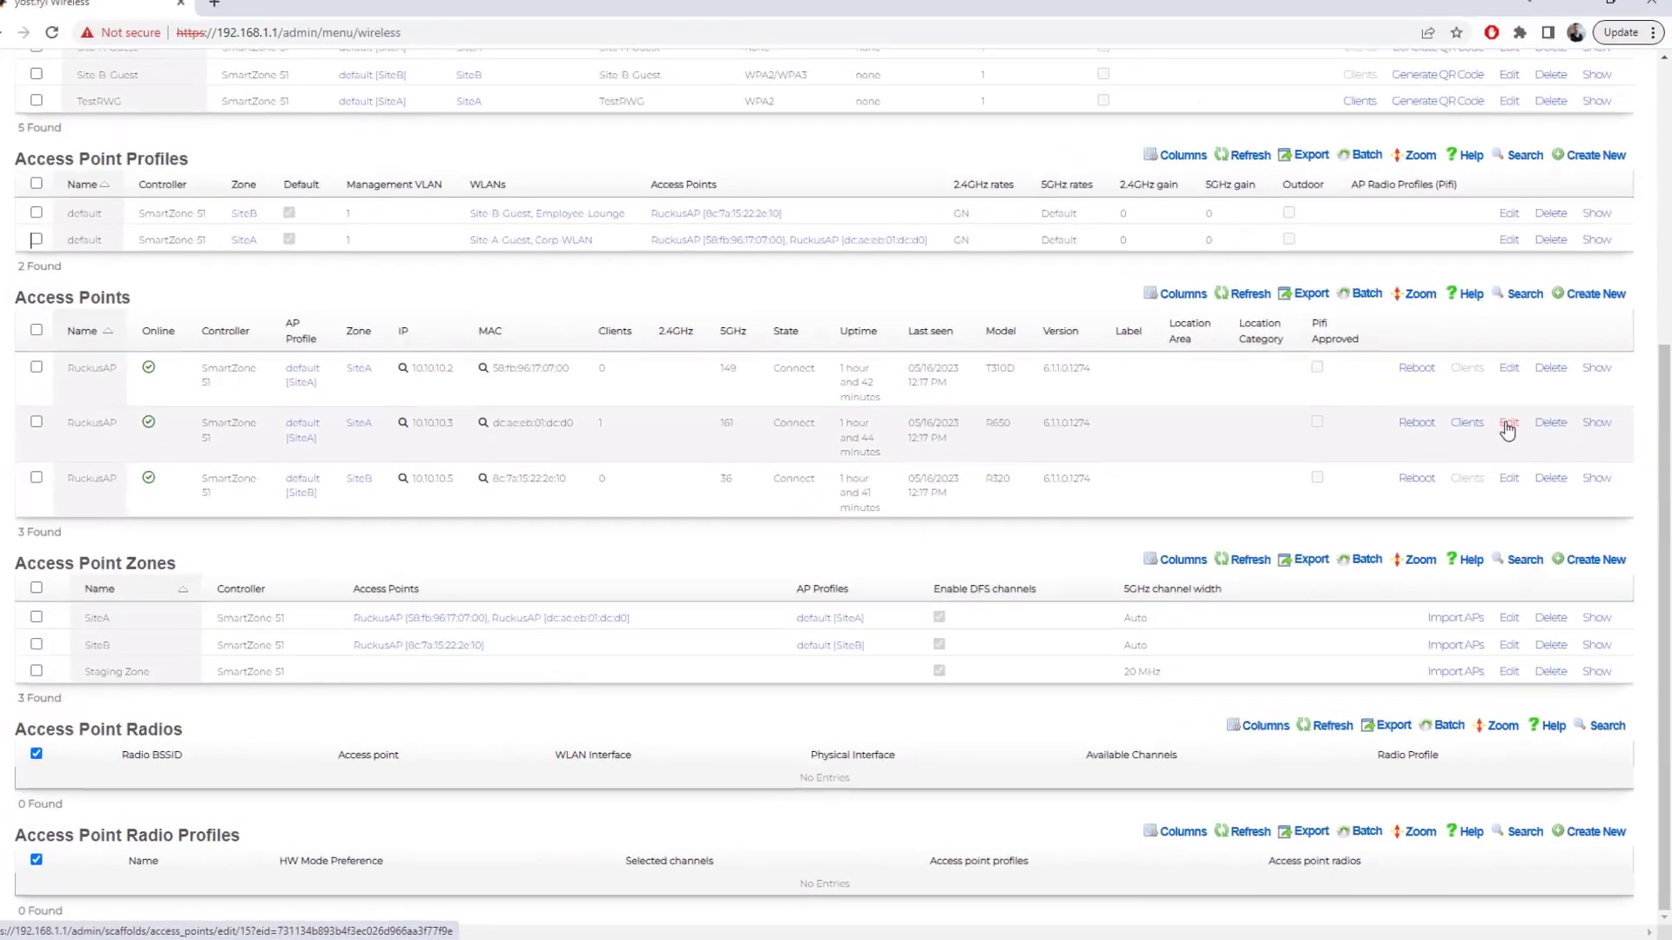
click(1508, 421)
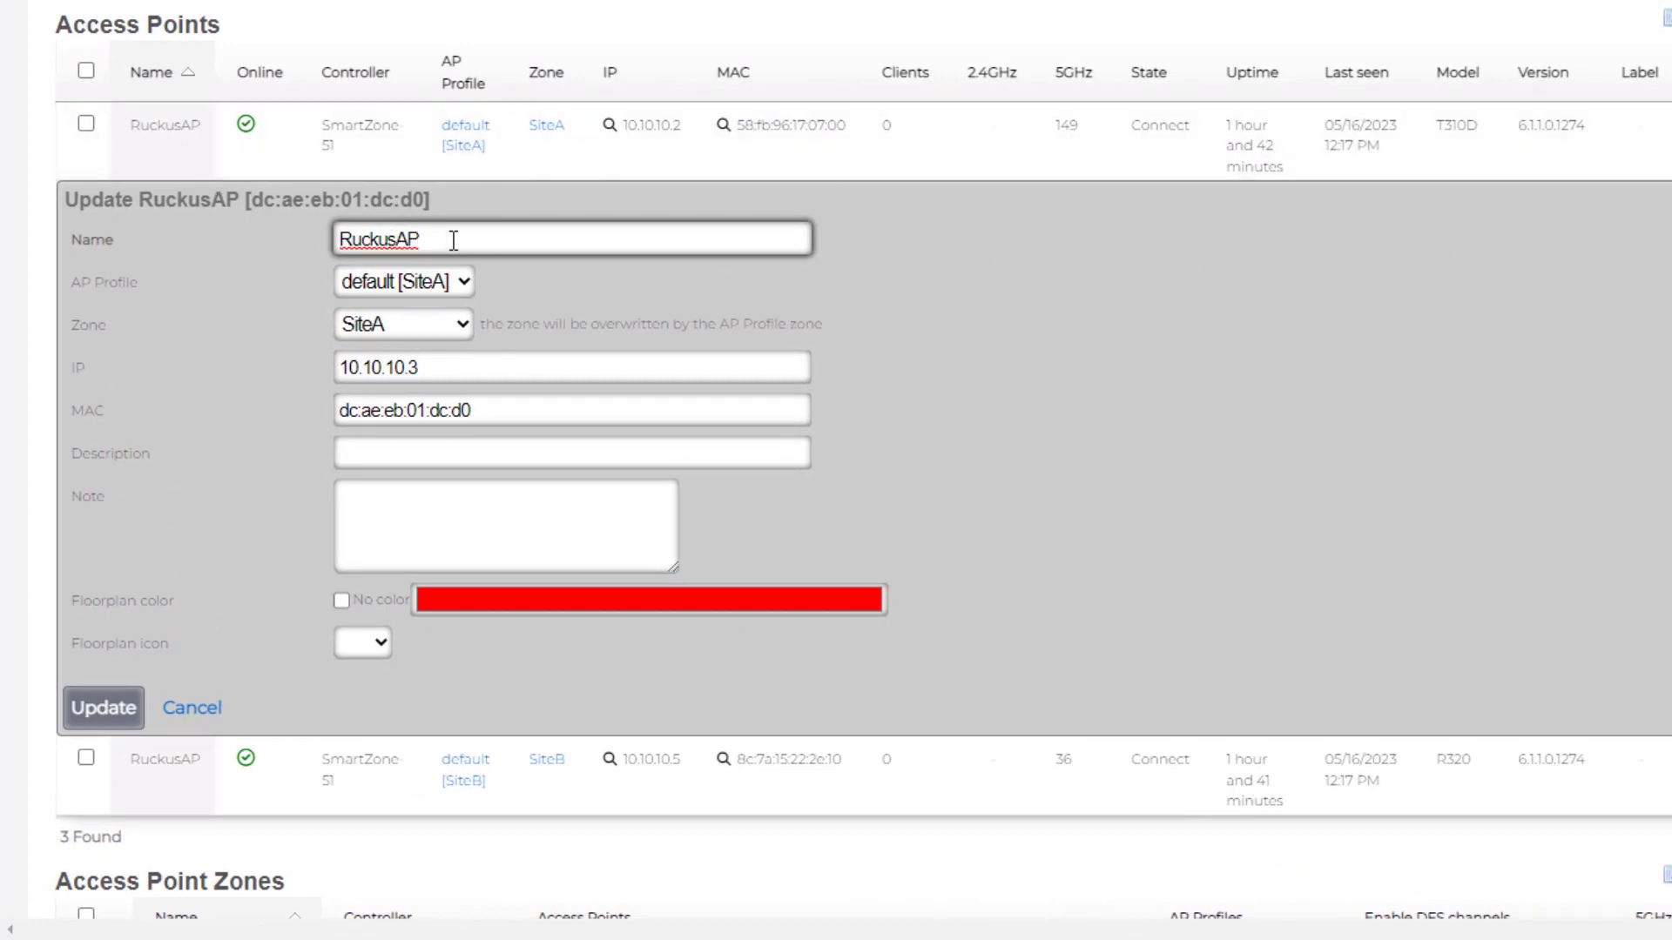
mouse_move(578, 232)
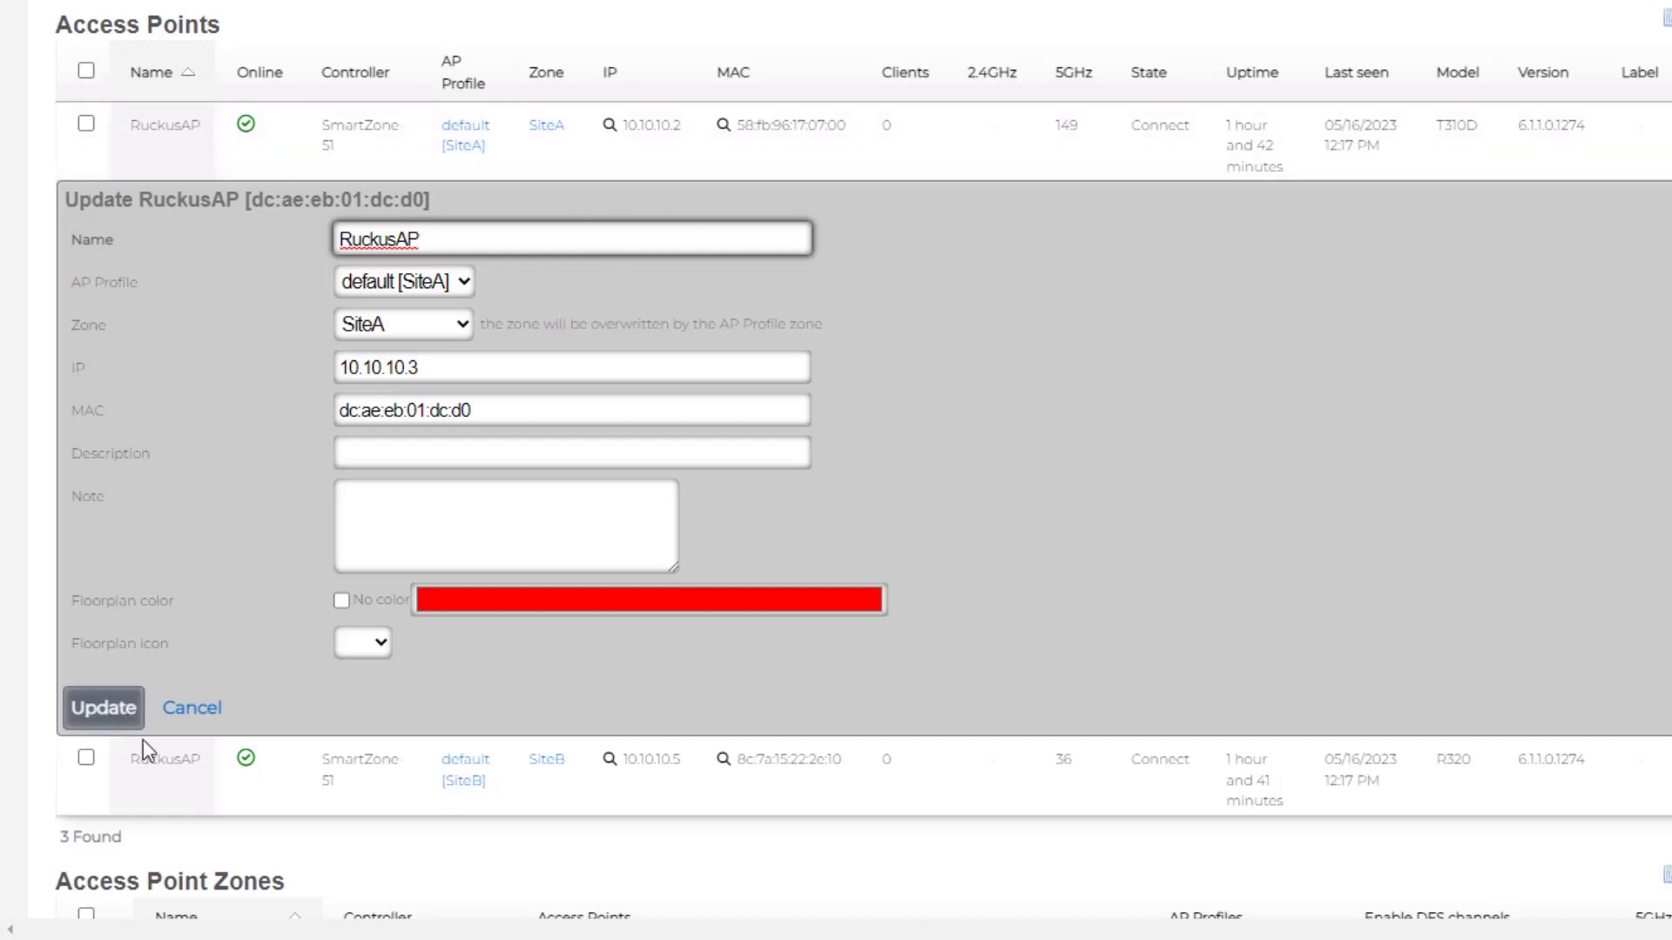
click(102, 707)
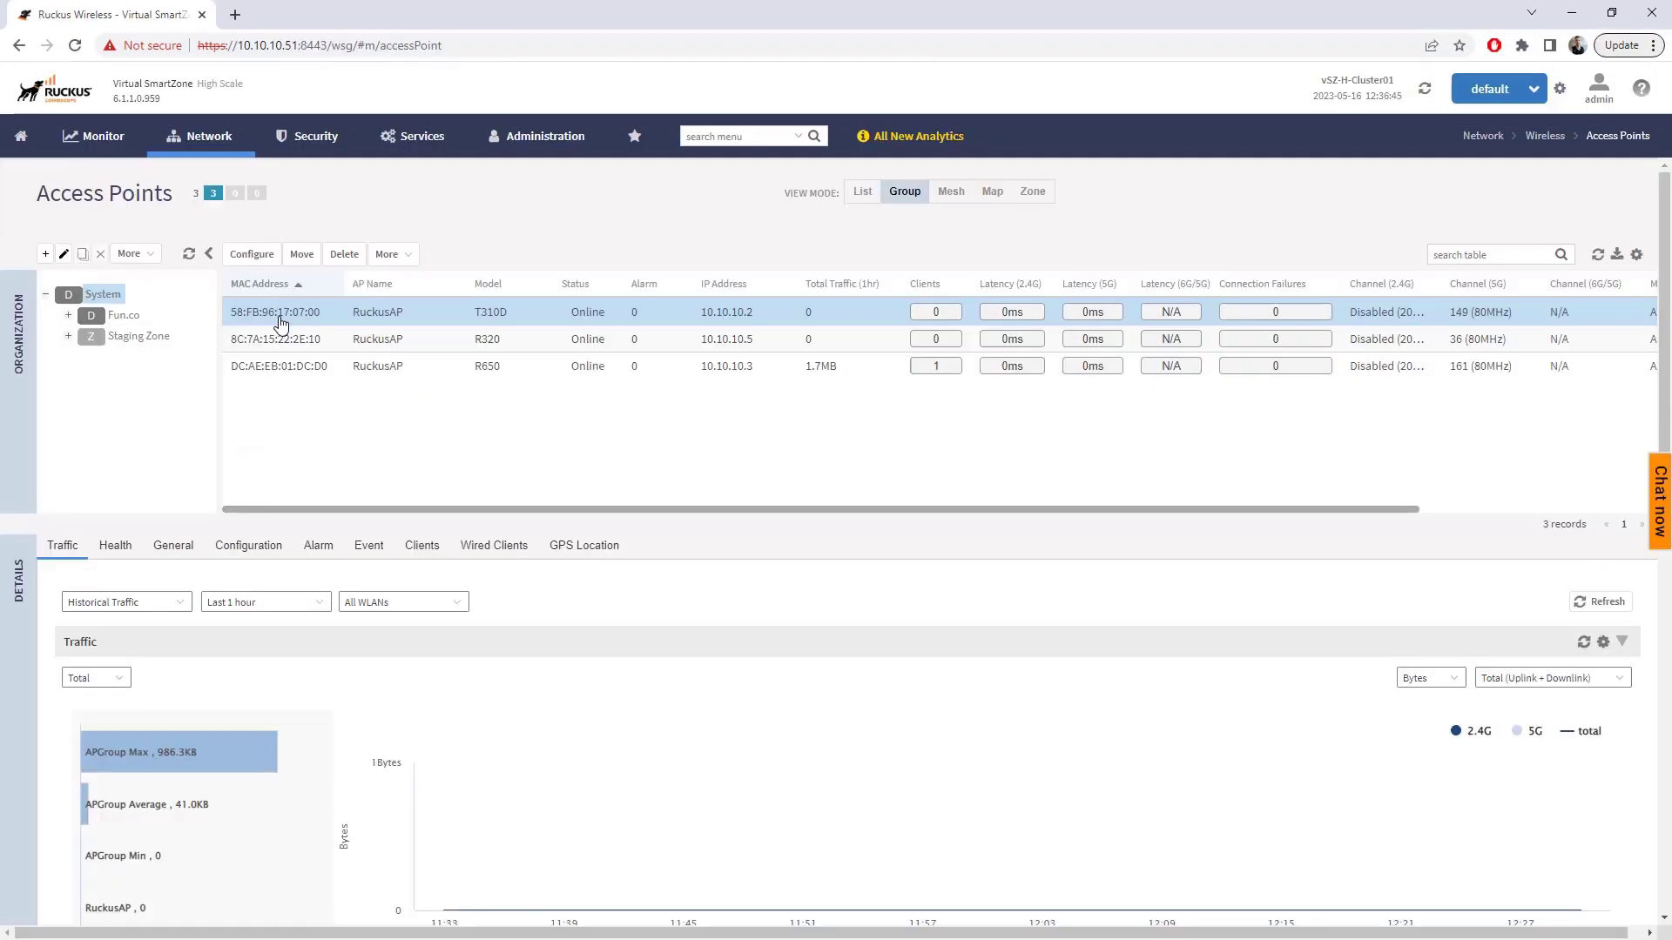
mouse_move(423, 320)
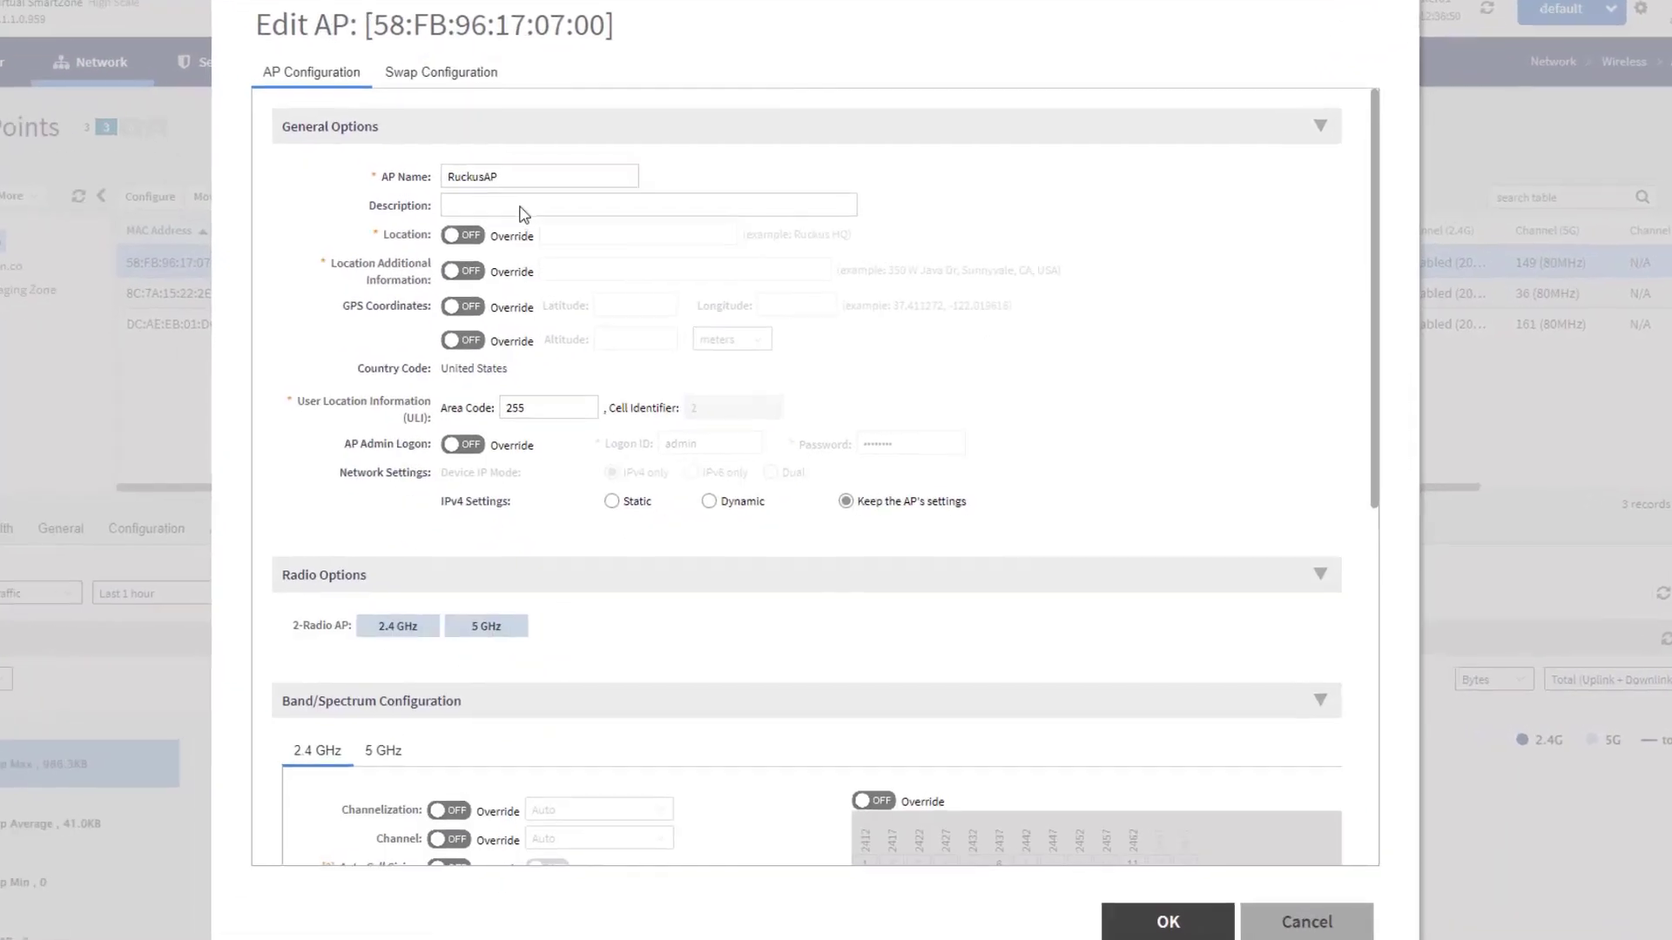
Step: Append -310 to the AP name, making it RuckusAP-310D, and save it in SmartZone
click(532, 171)
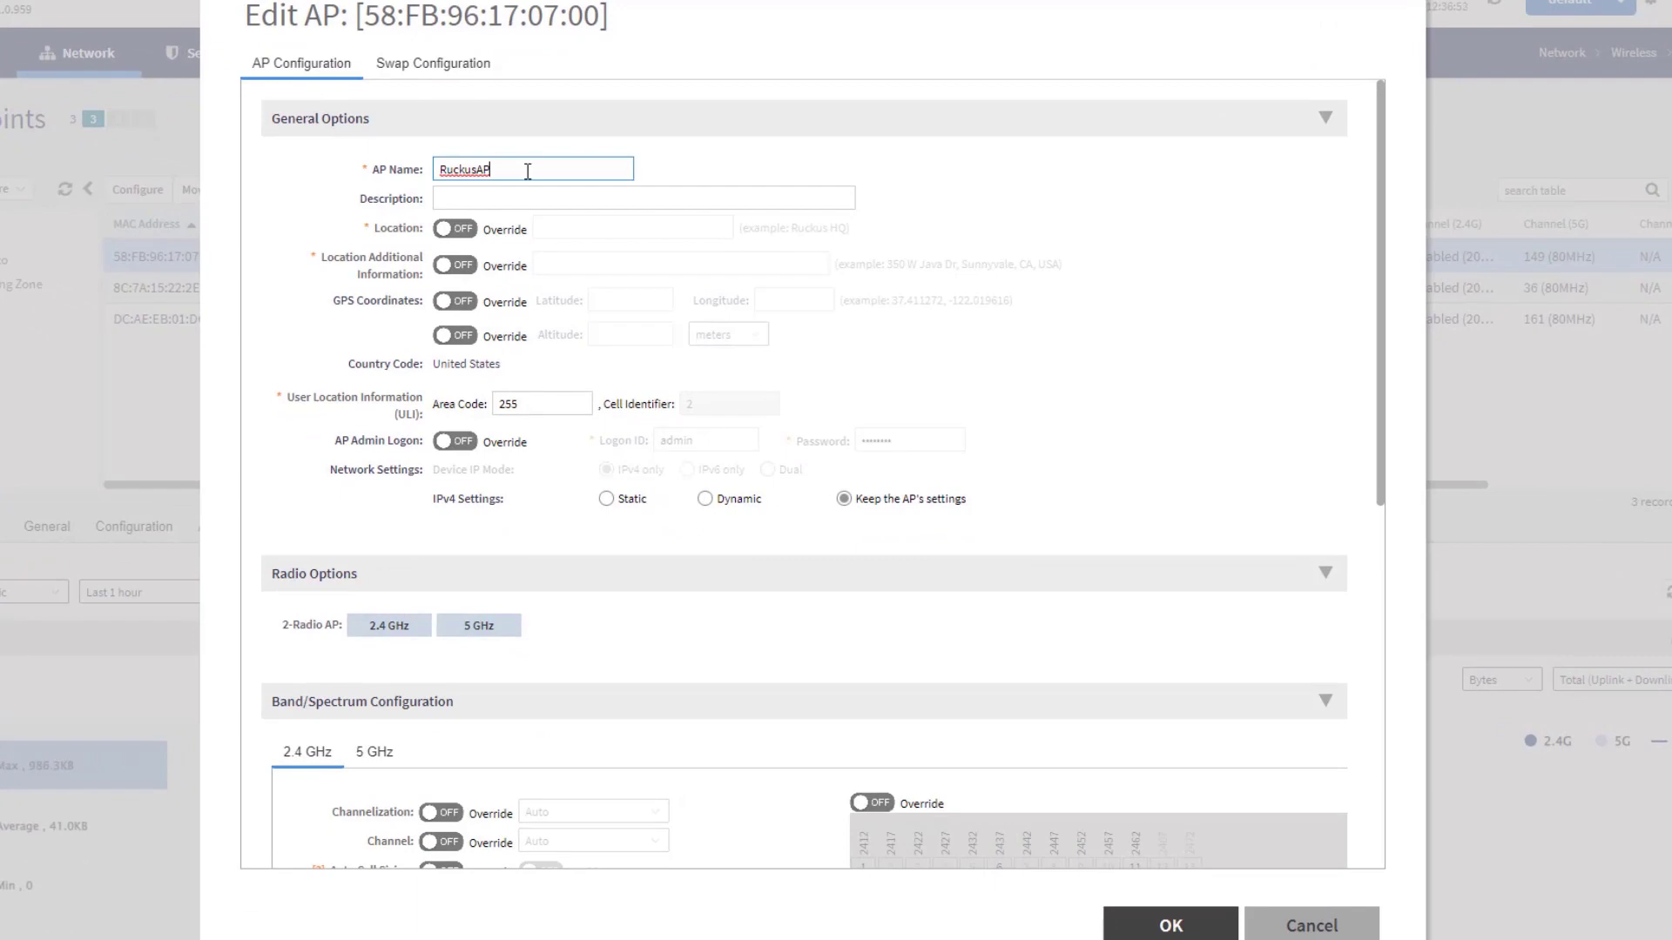
text(-310D)
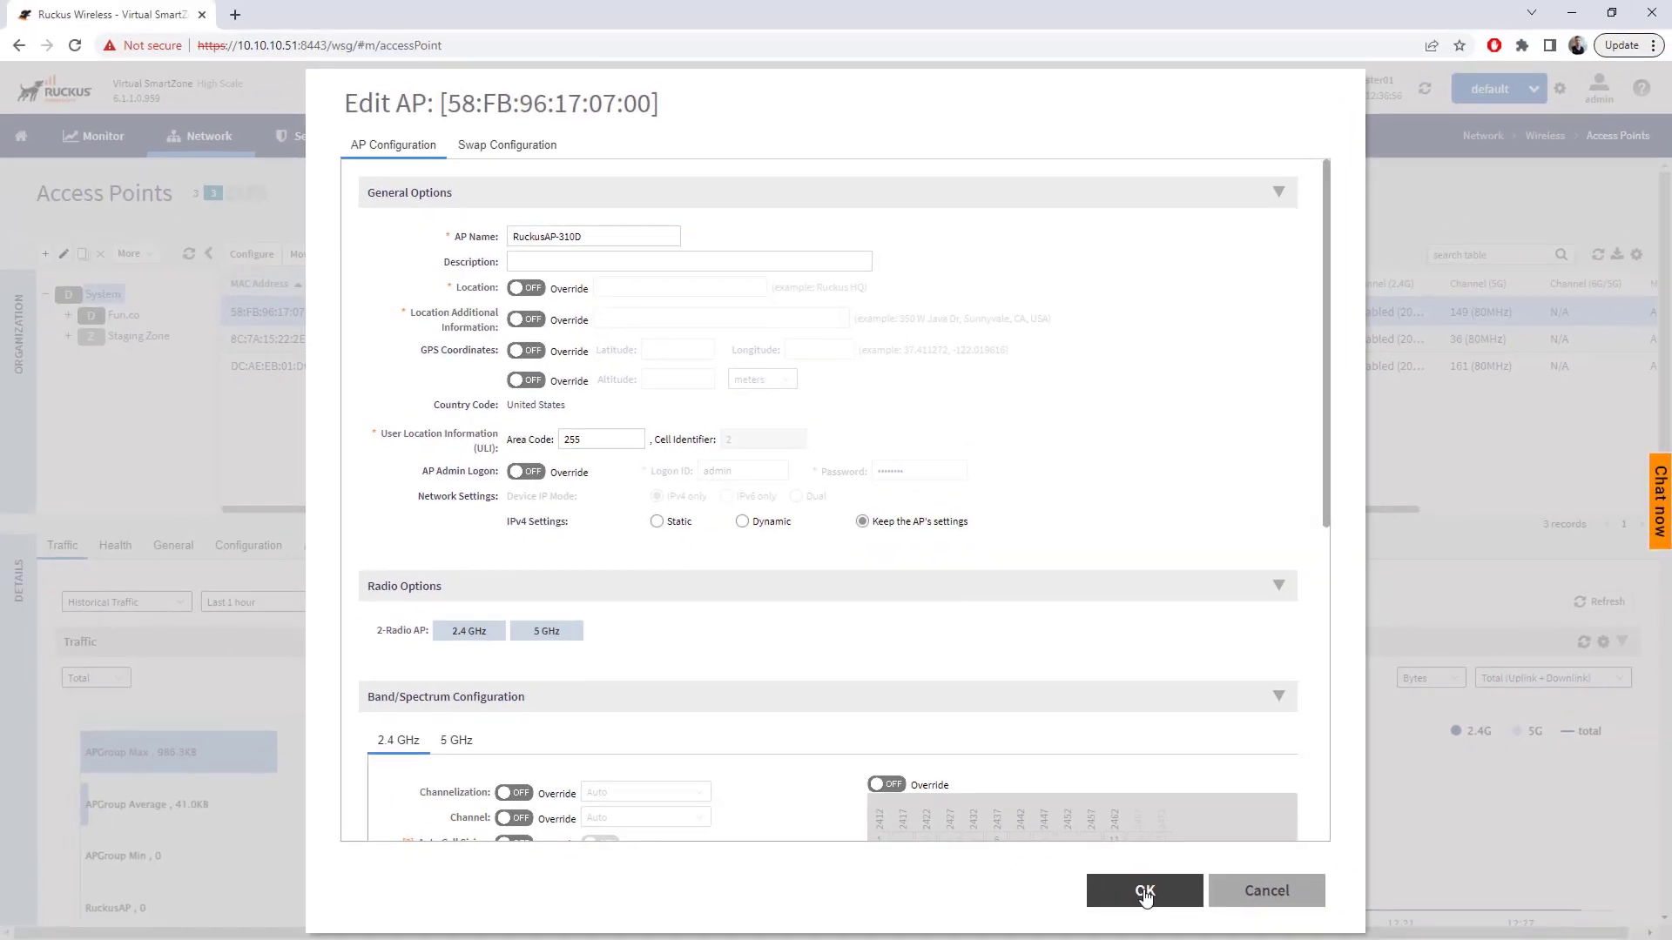
click(1142, 890)
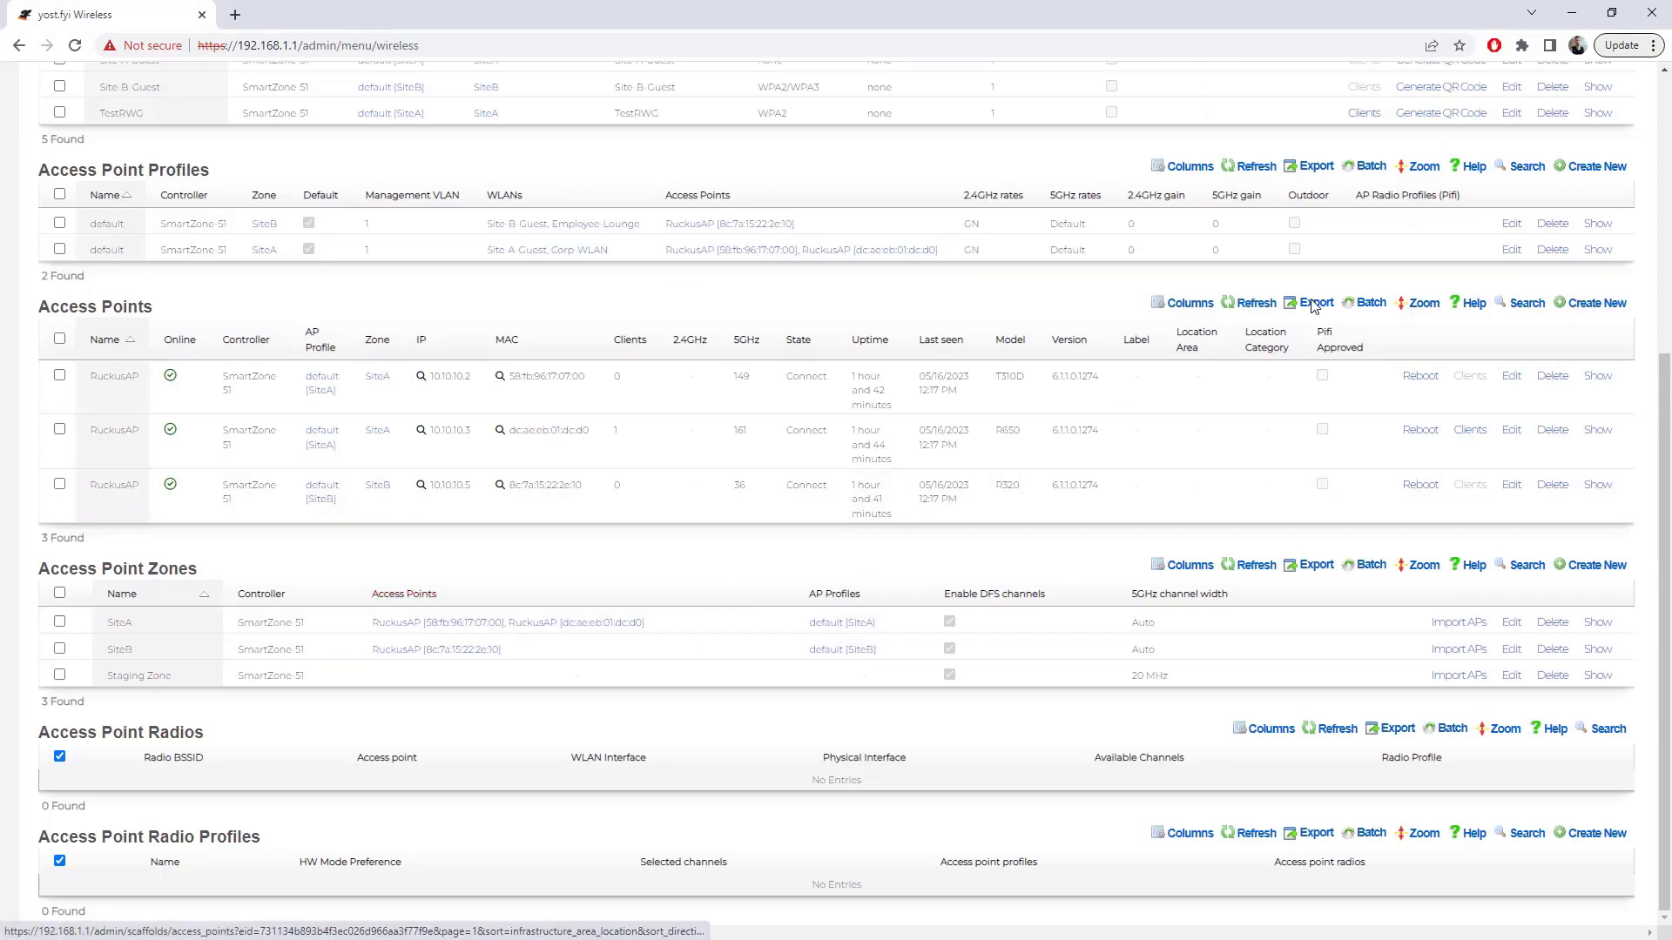
Step: Refresh the RWG Access Points table so the renamed RuckusAP-310D at 10.10.10.2 appears
click(1255, 302)
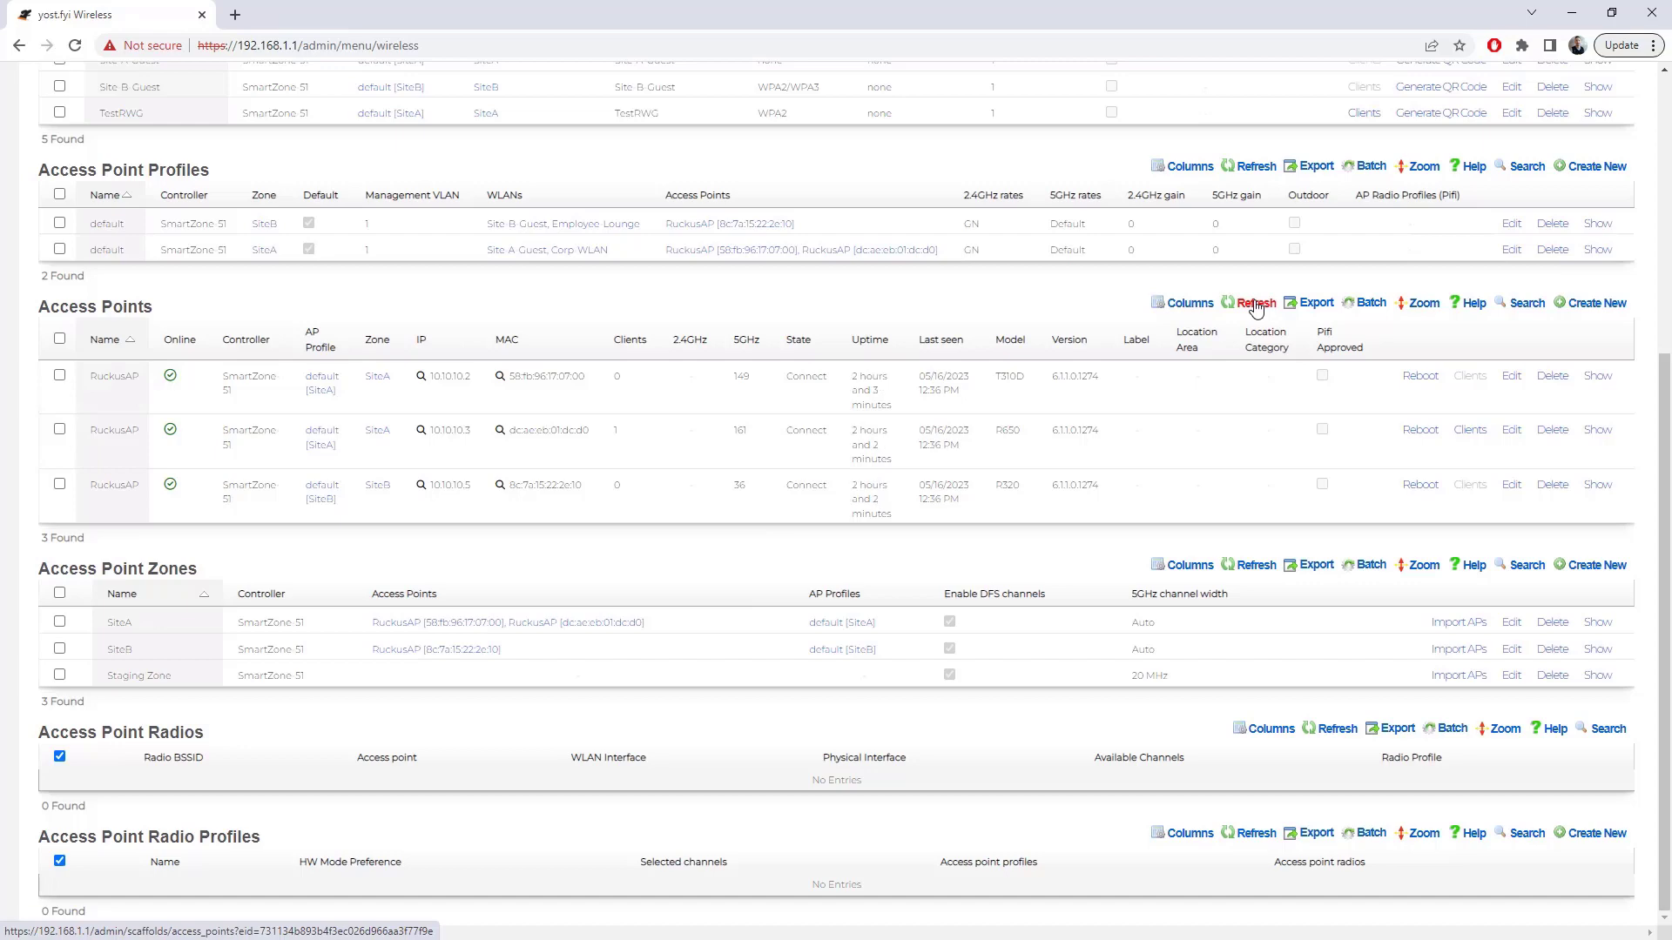
click(1256, 301)
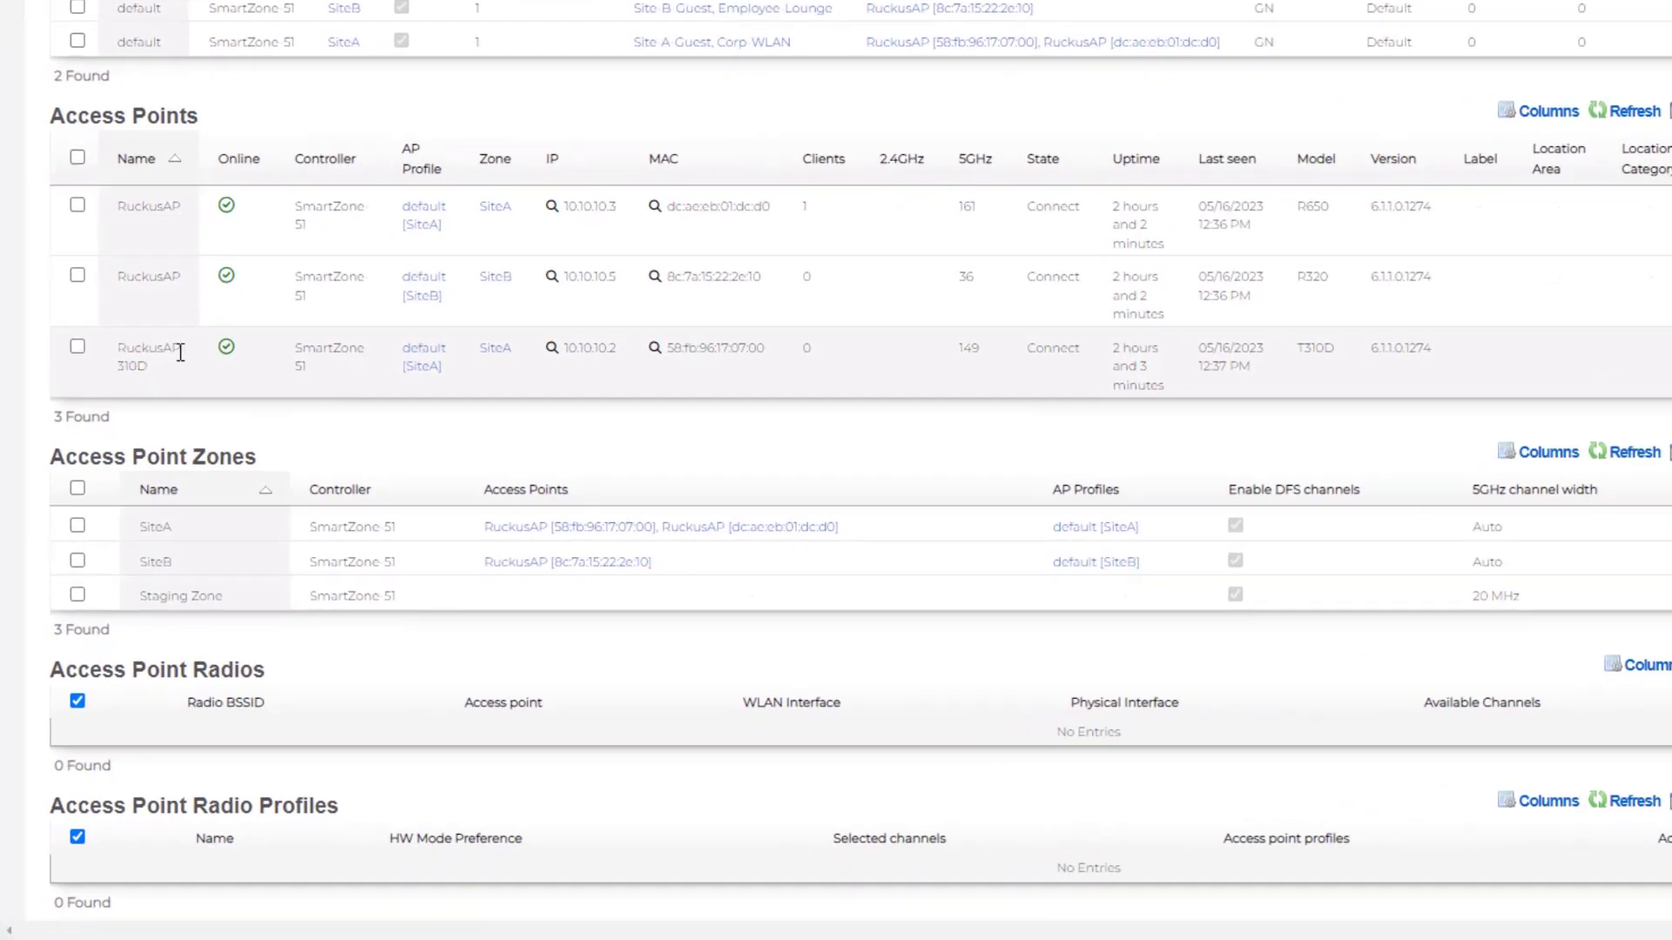
mouse_move(330, 373)
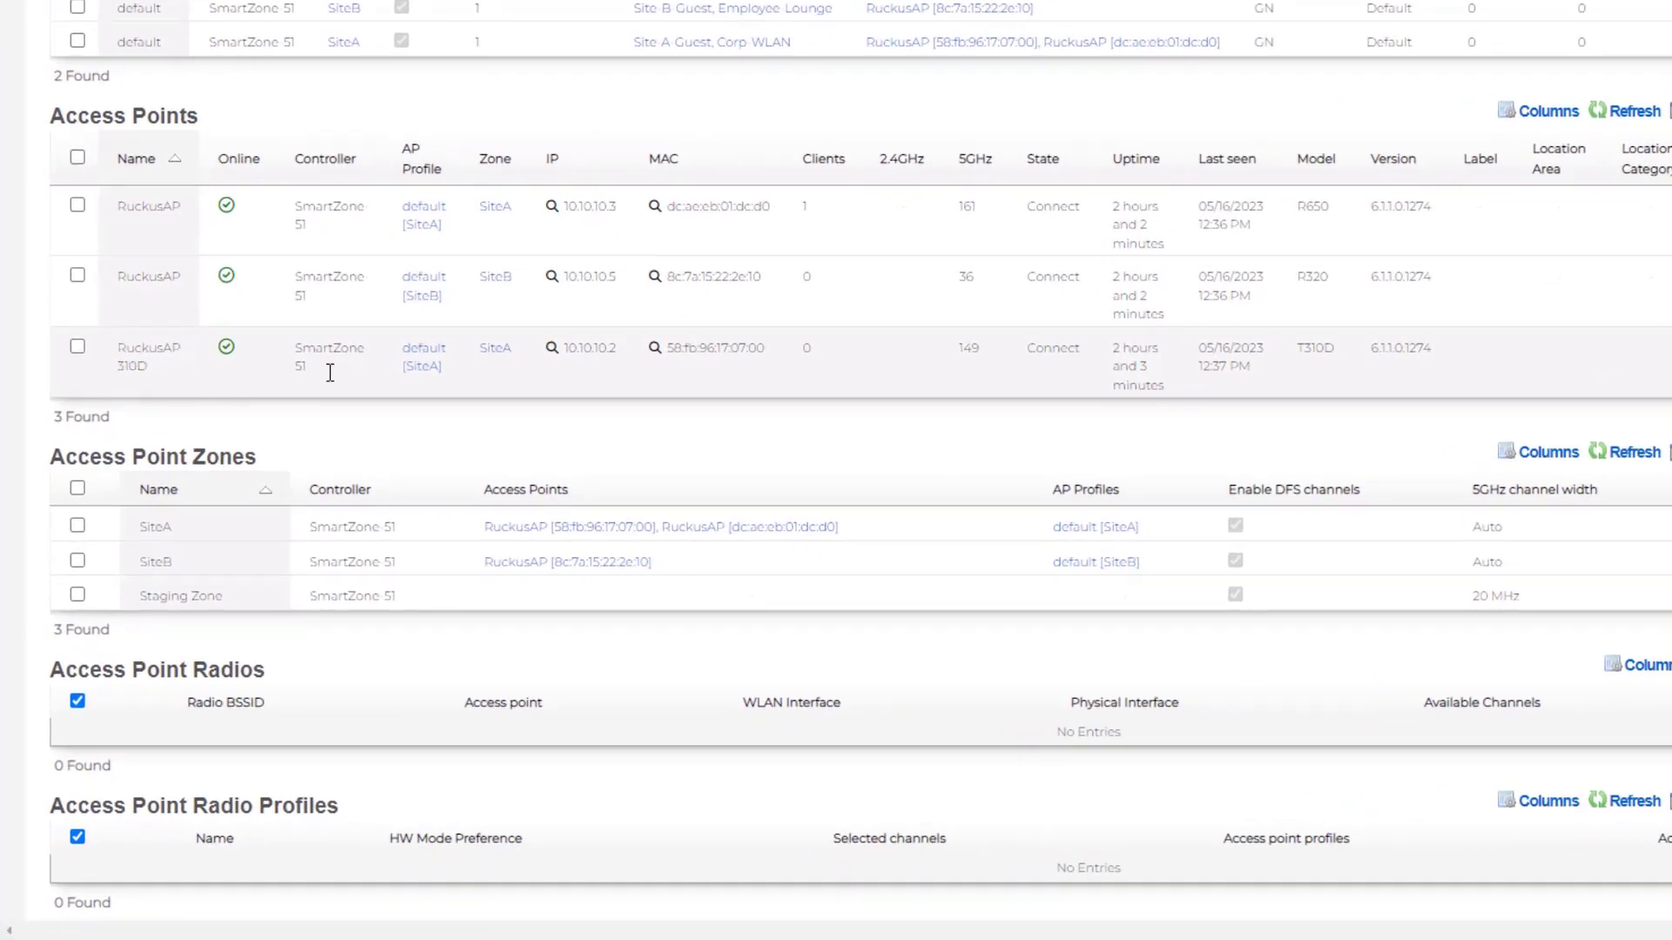
scroll(up, 3)
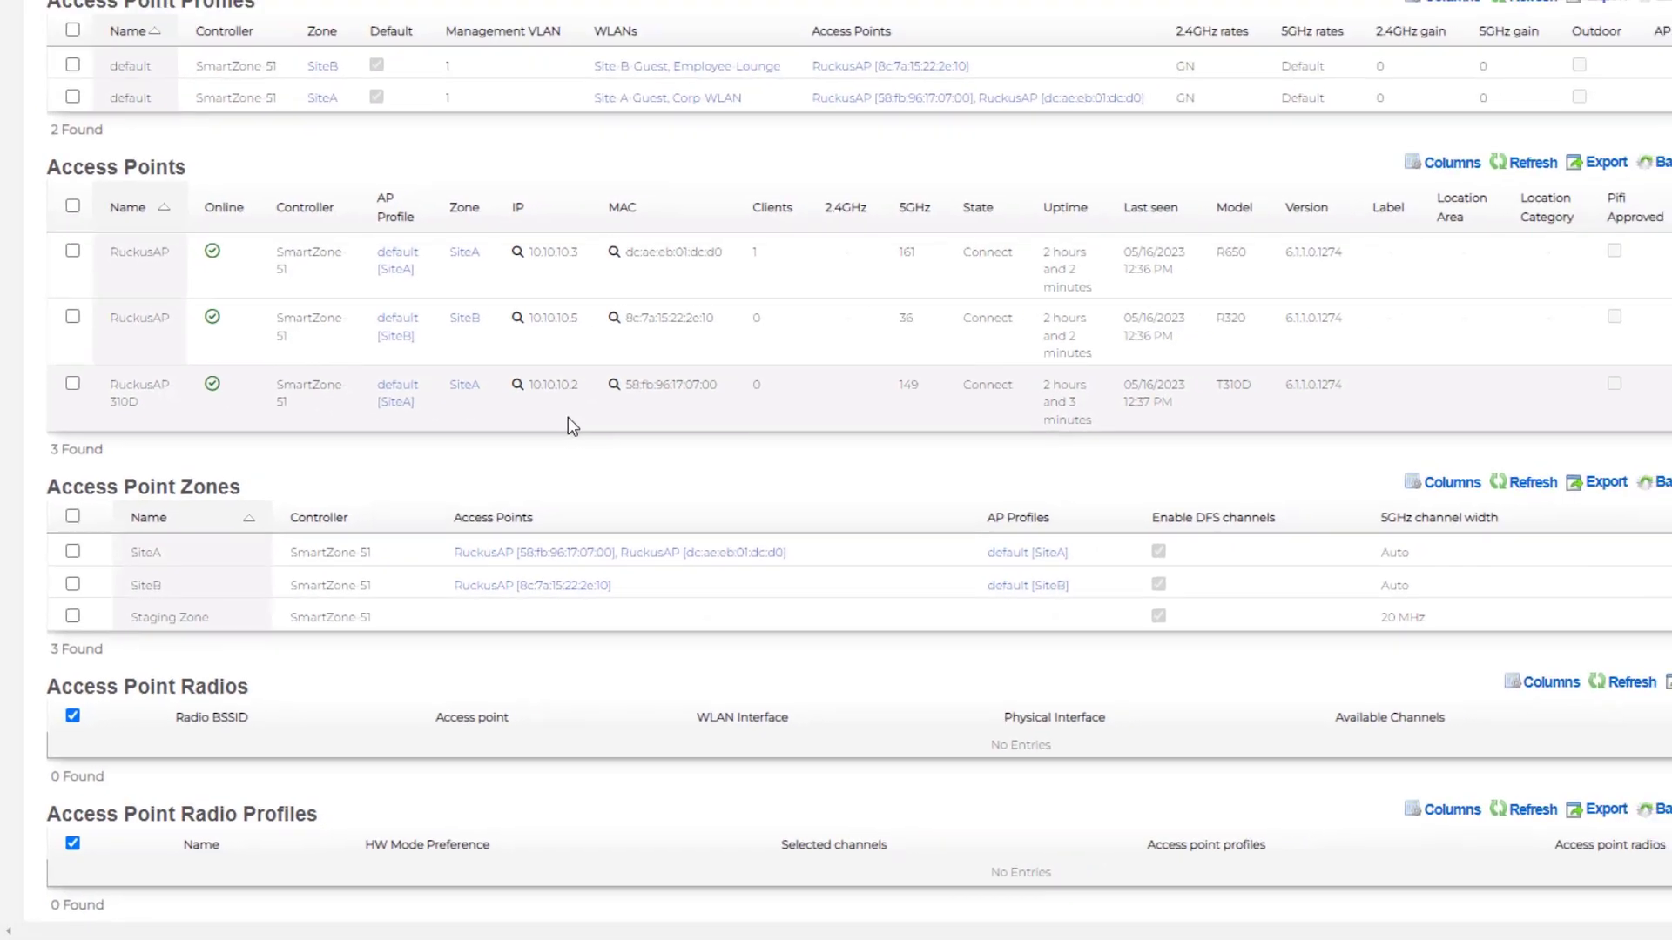
scroll(down, 3)
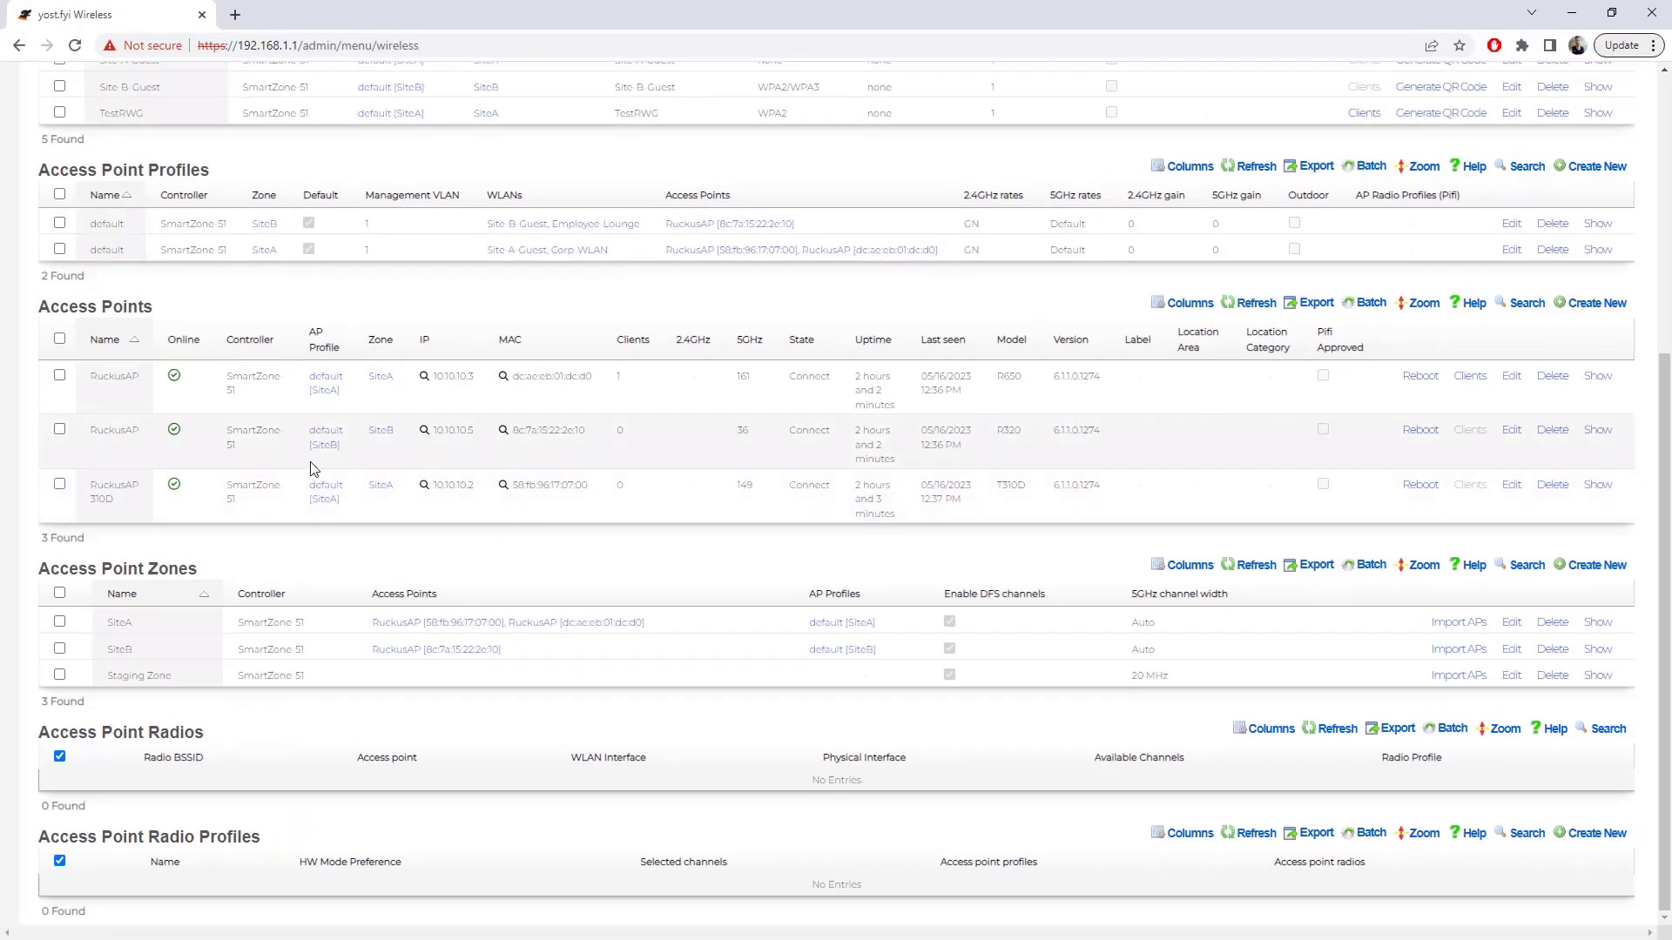
mouse_move(392, 429)
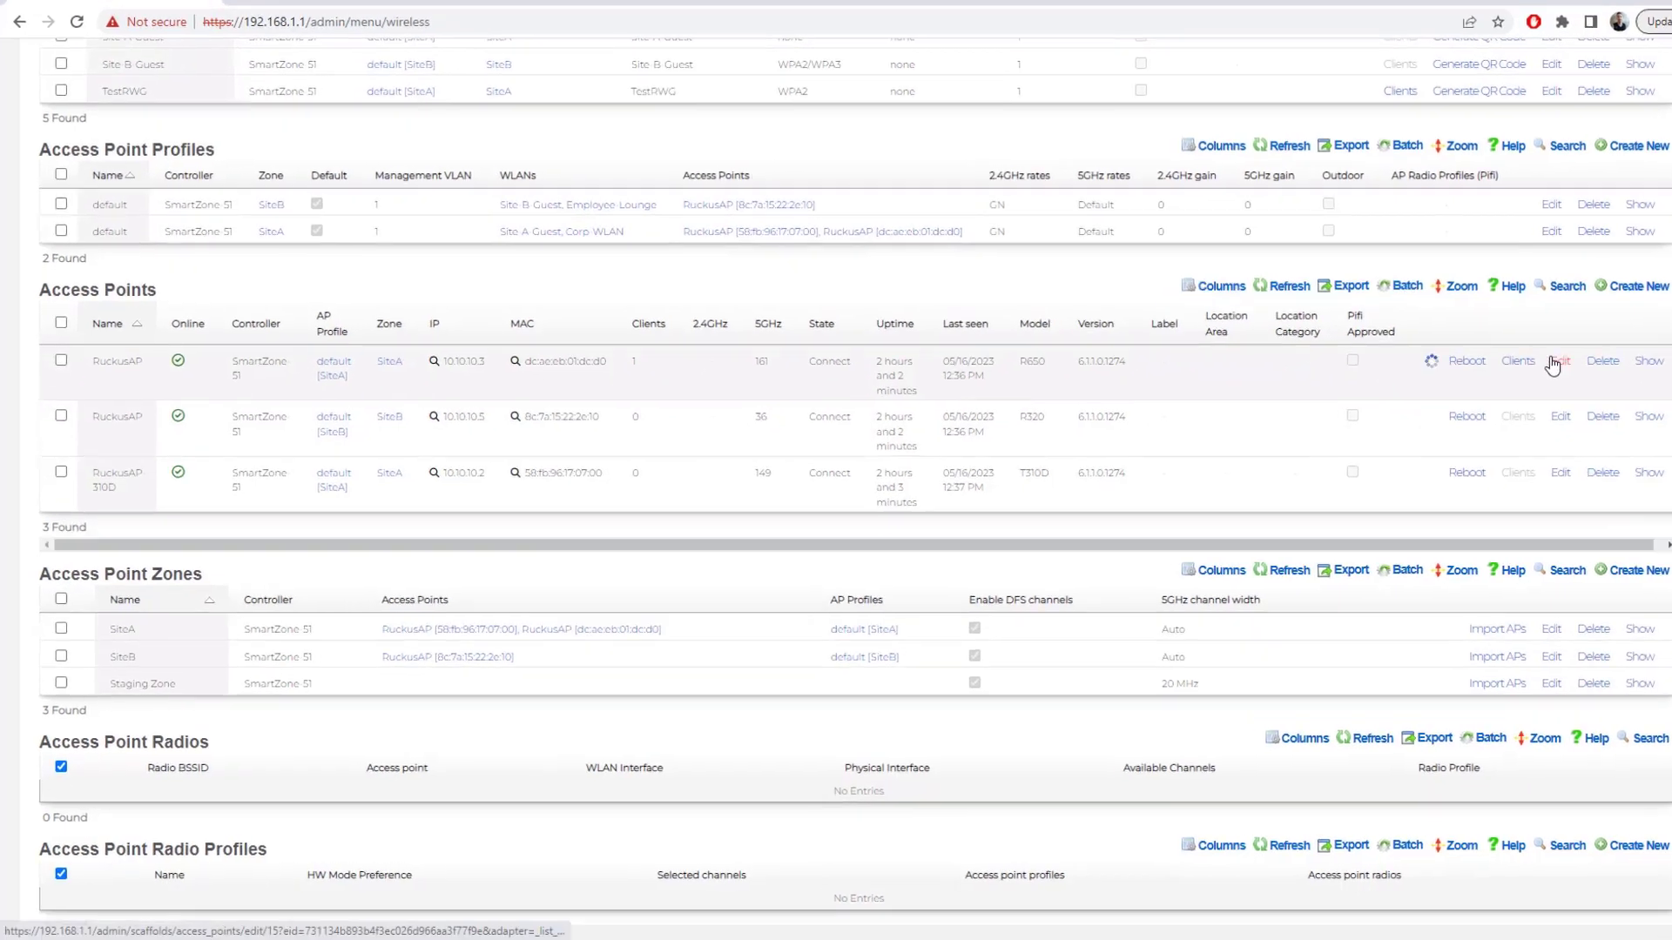
Step: Edit the R650 access point, append -R650 to its name and update it
click(1558, 360)
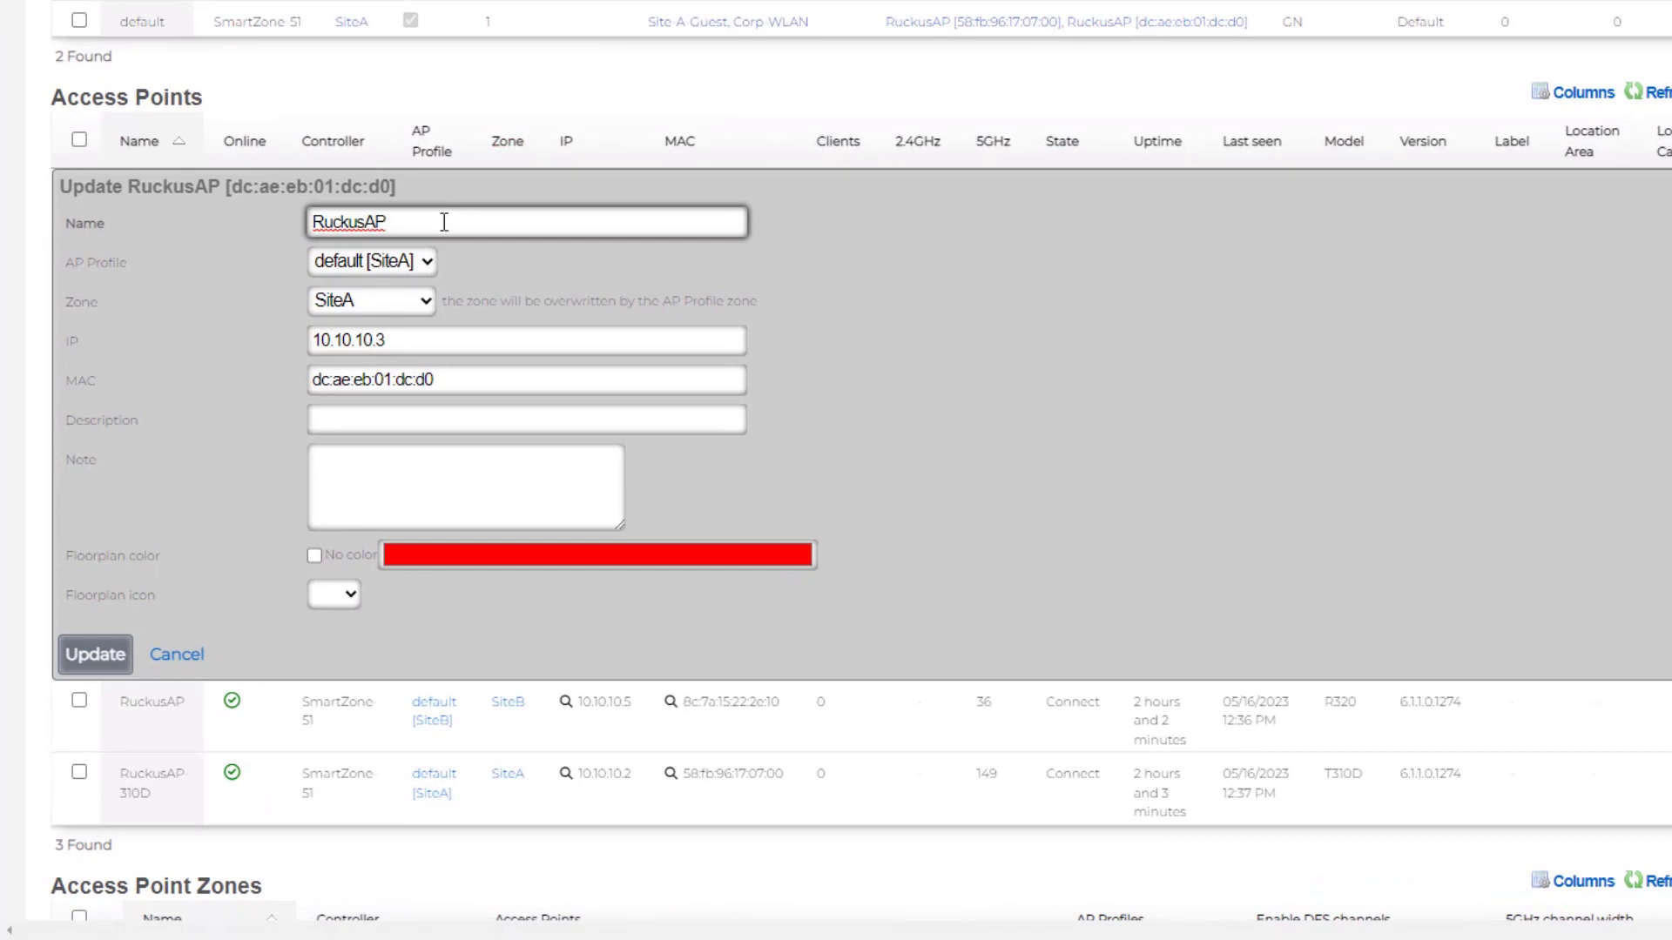
text(-R)
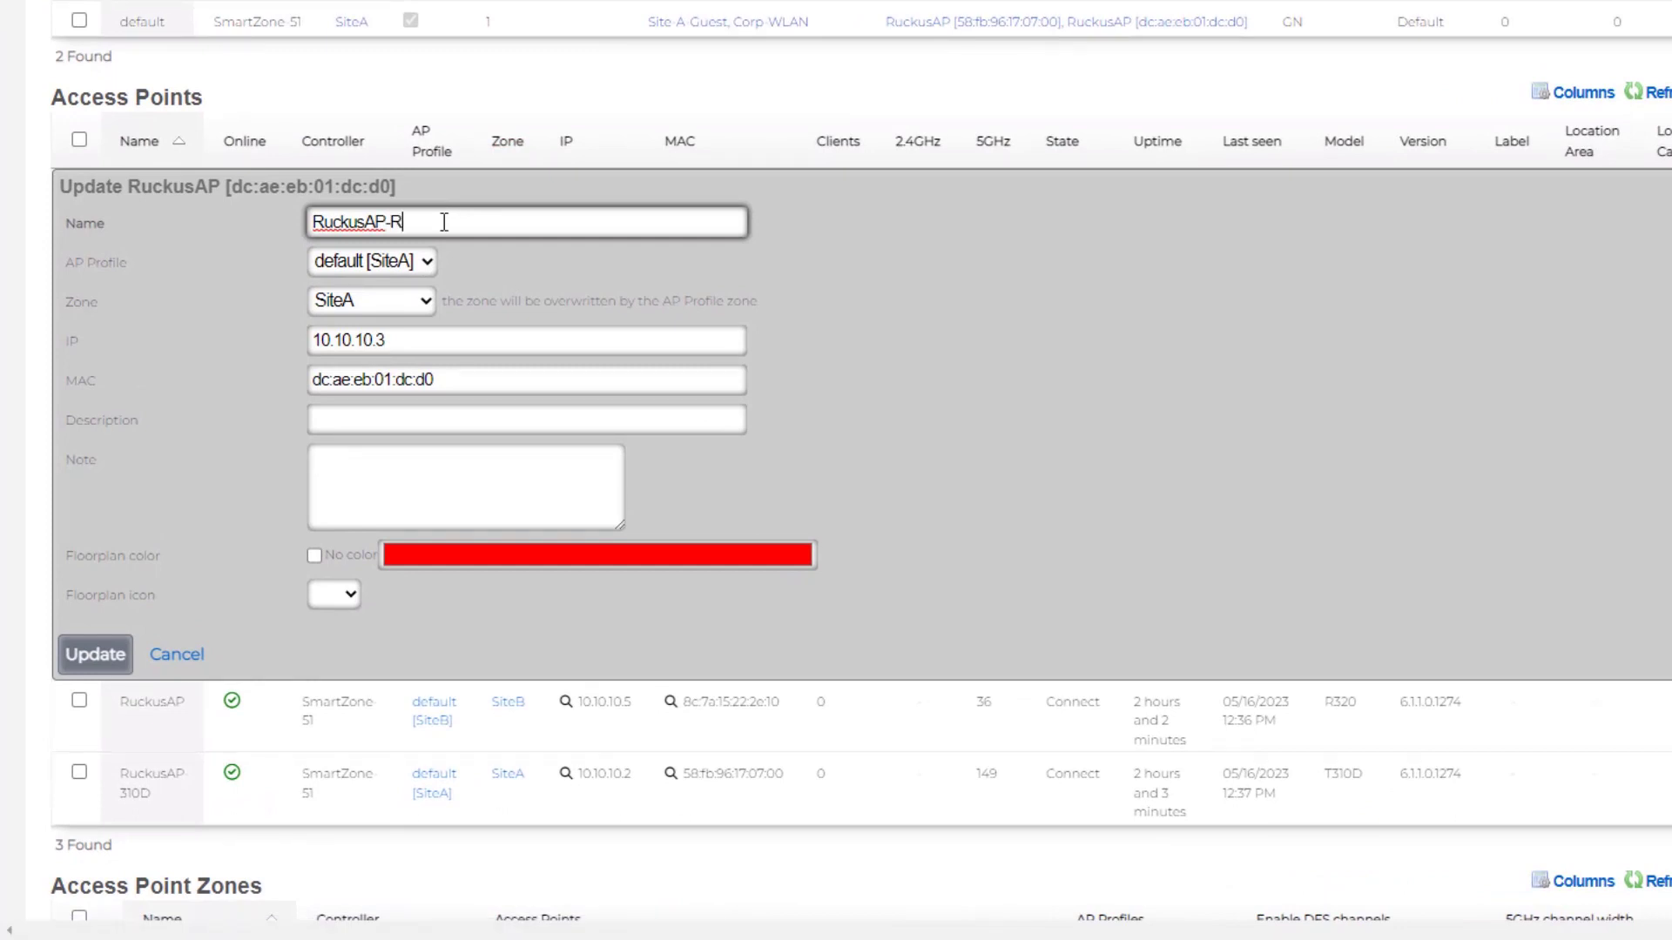
text(650)
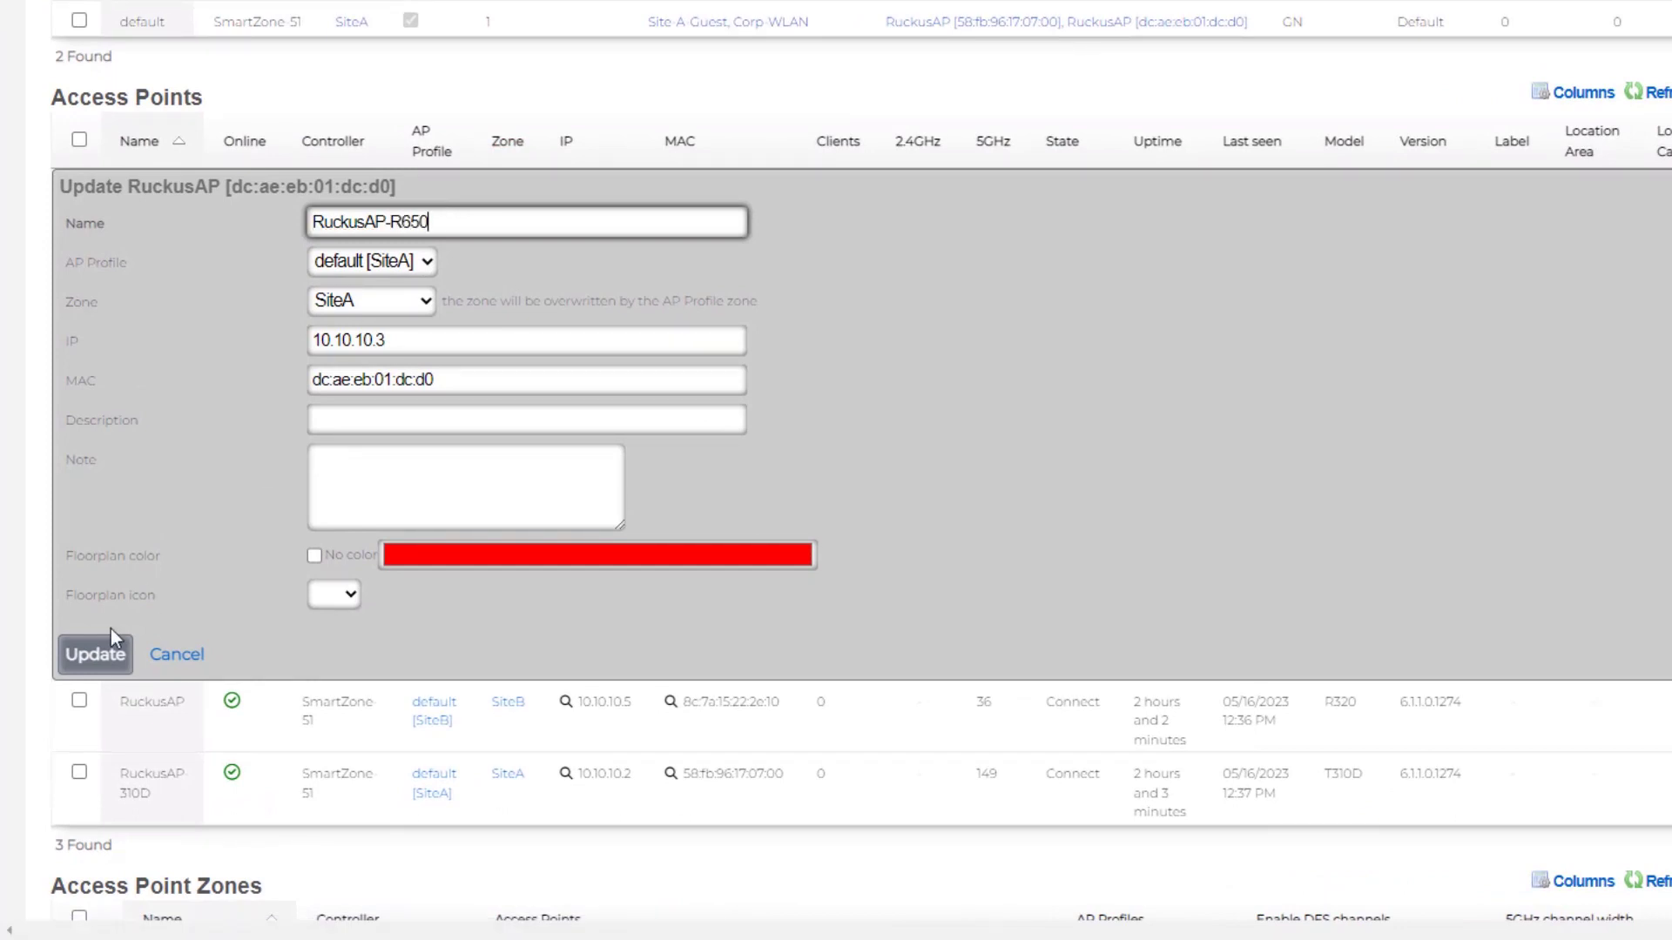
click(94, 653)
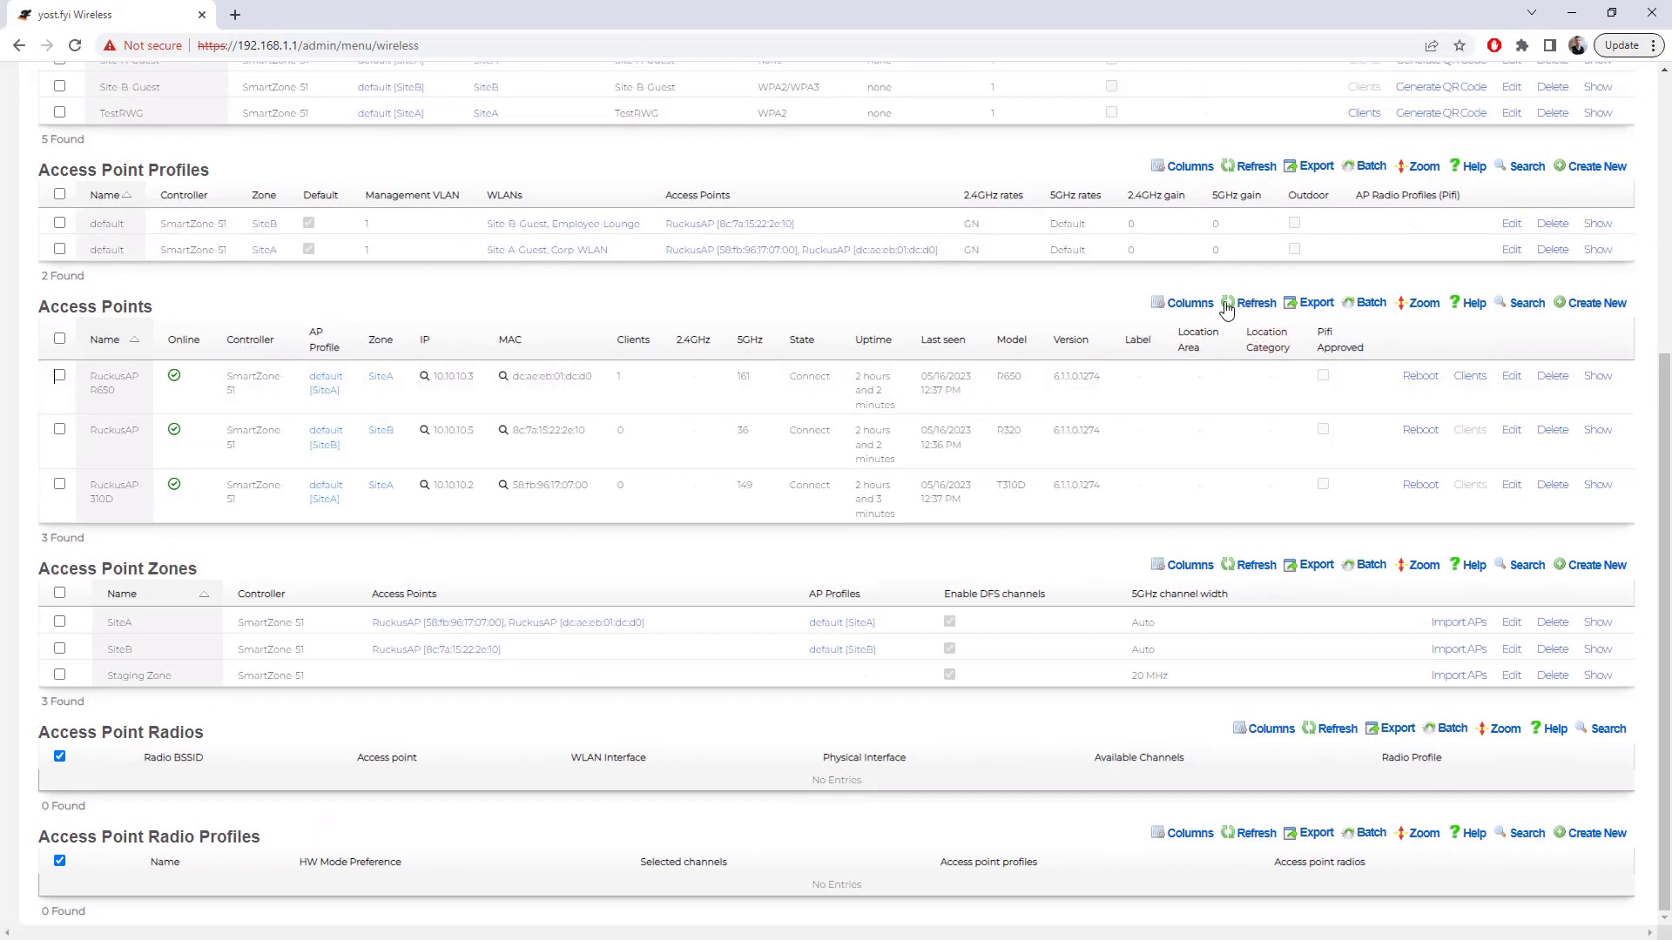
mouse_move(1508, 411)
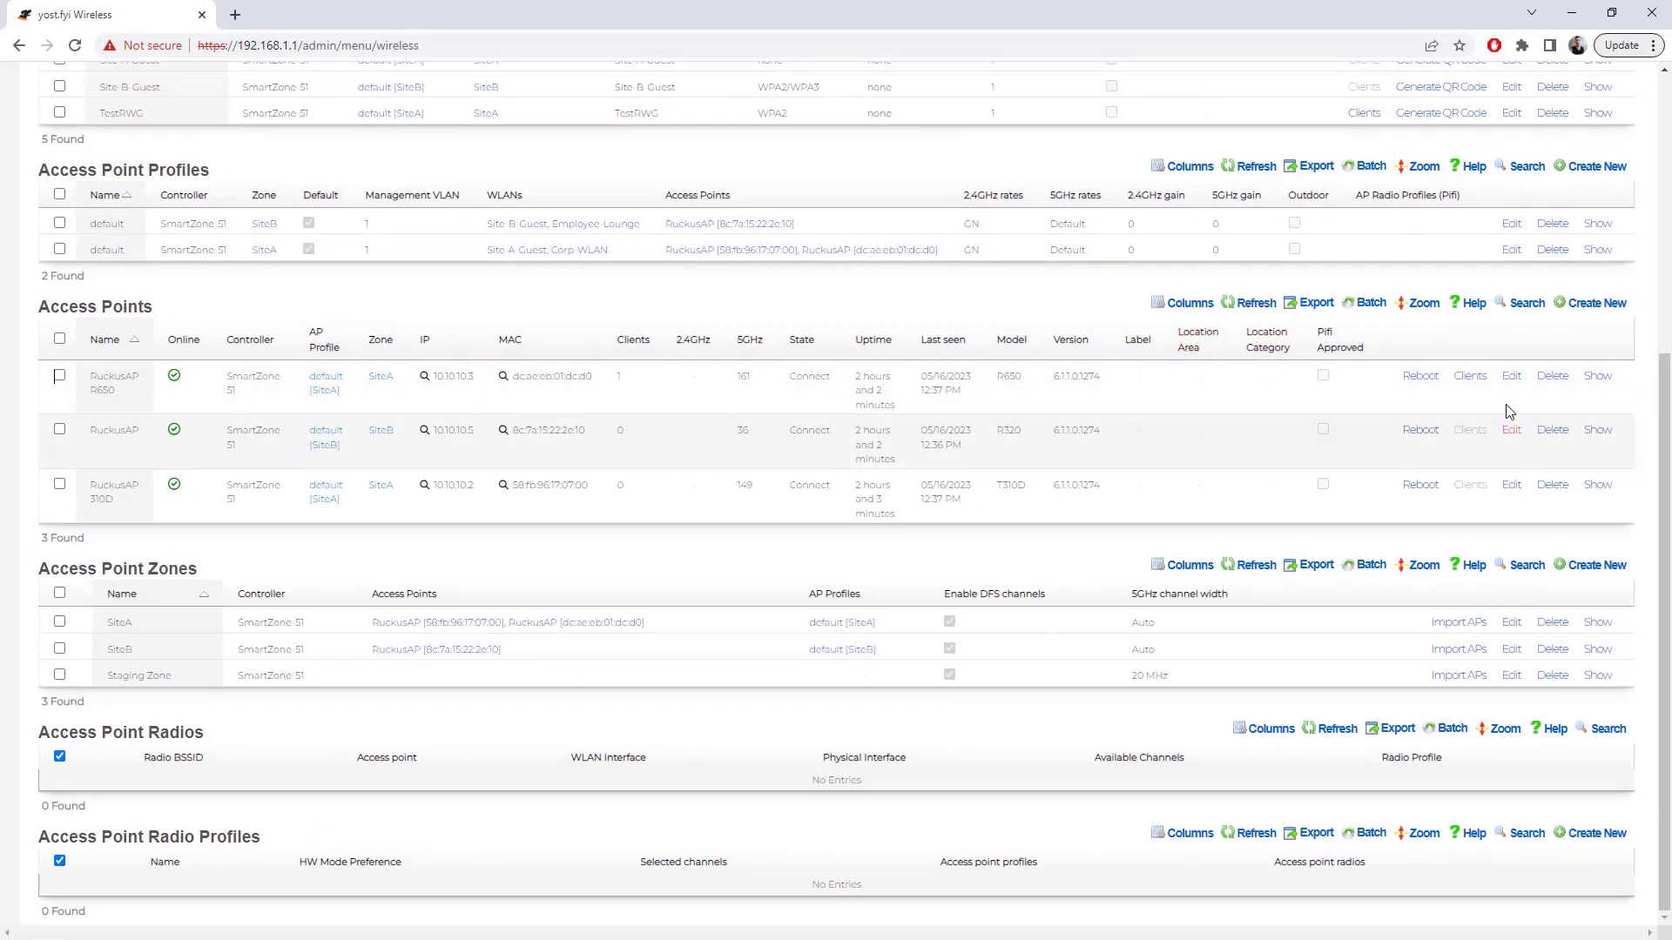
mouse_move(1470, 376)
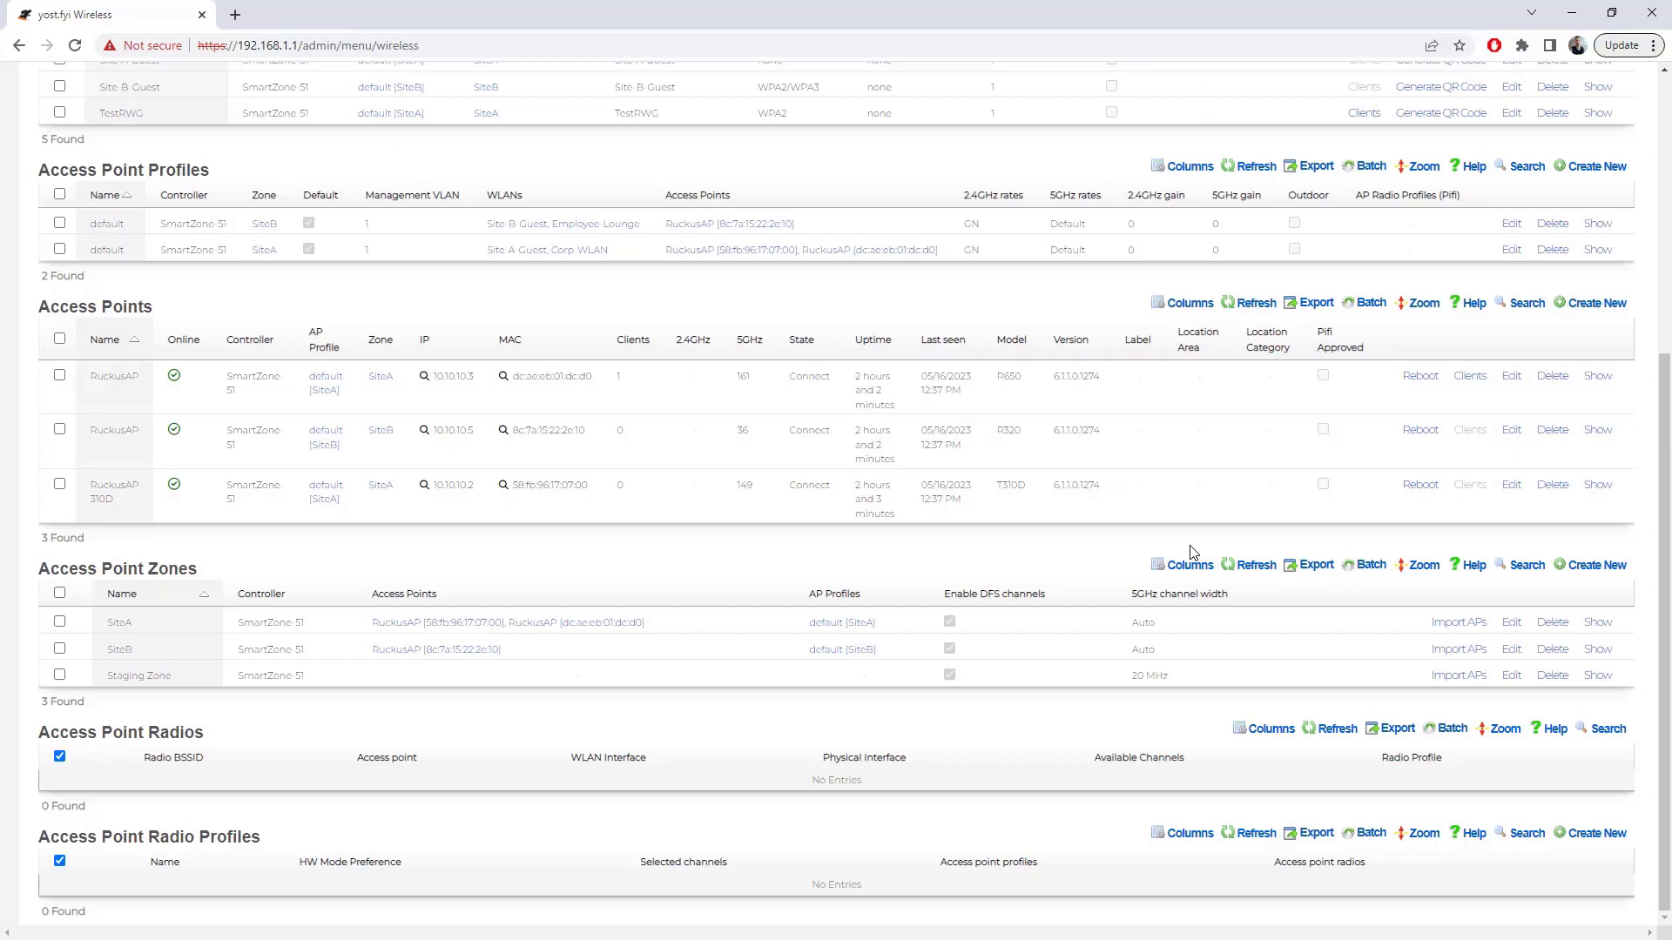
mouse_move(1091, 577)
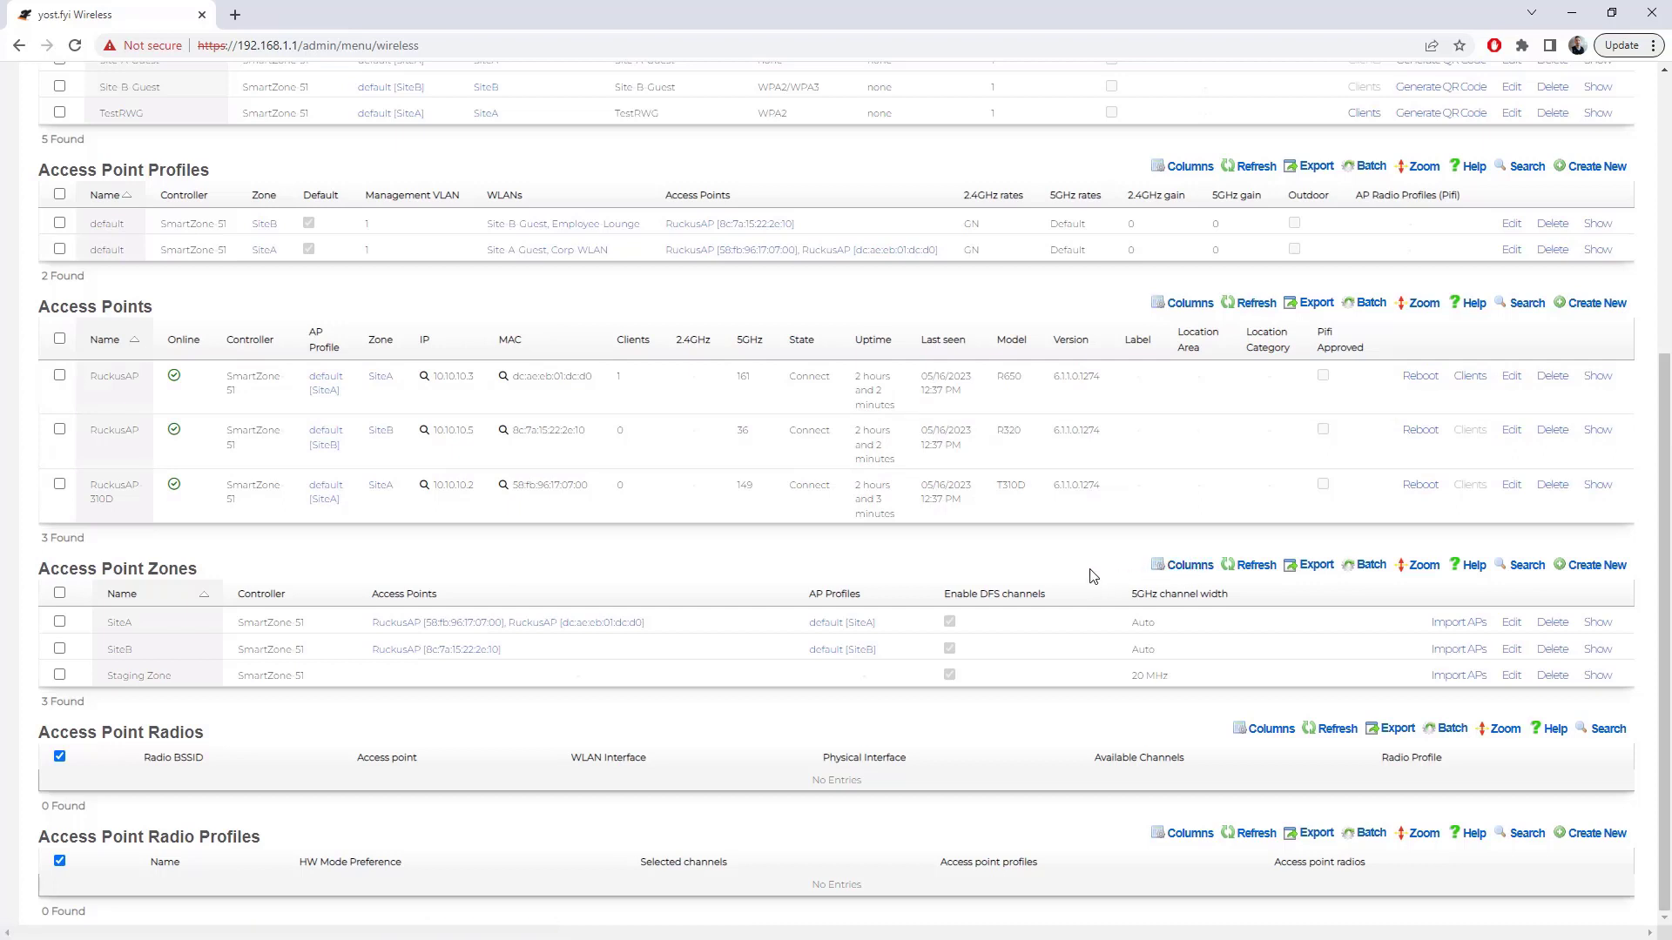
mouse_move(1062, 568)
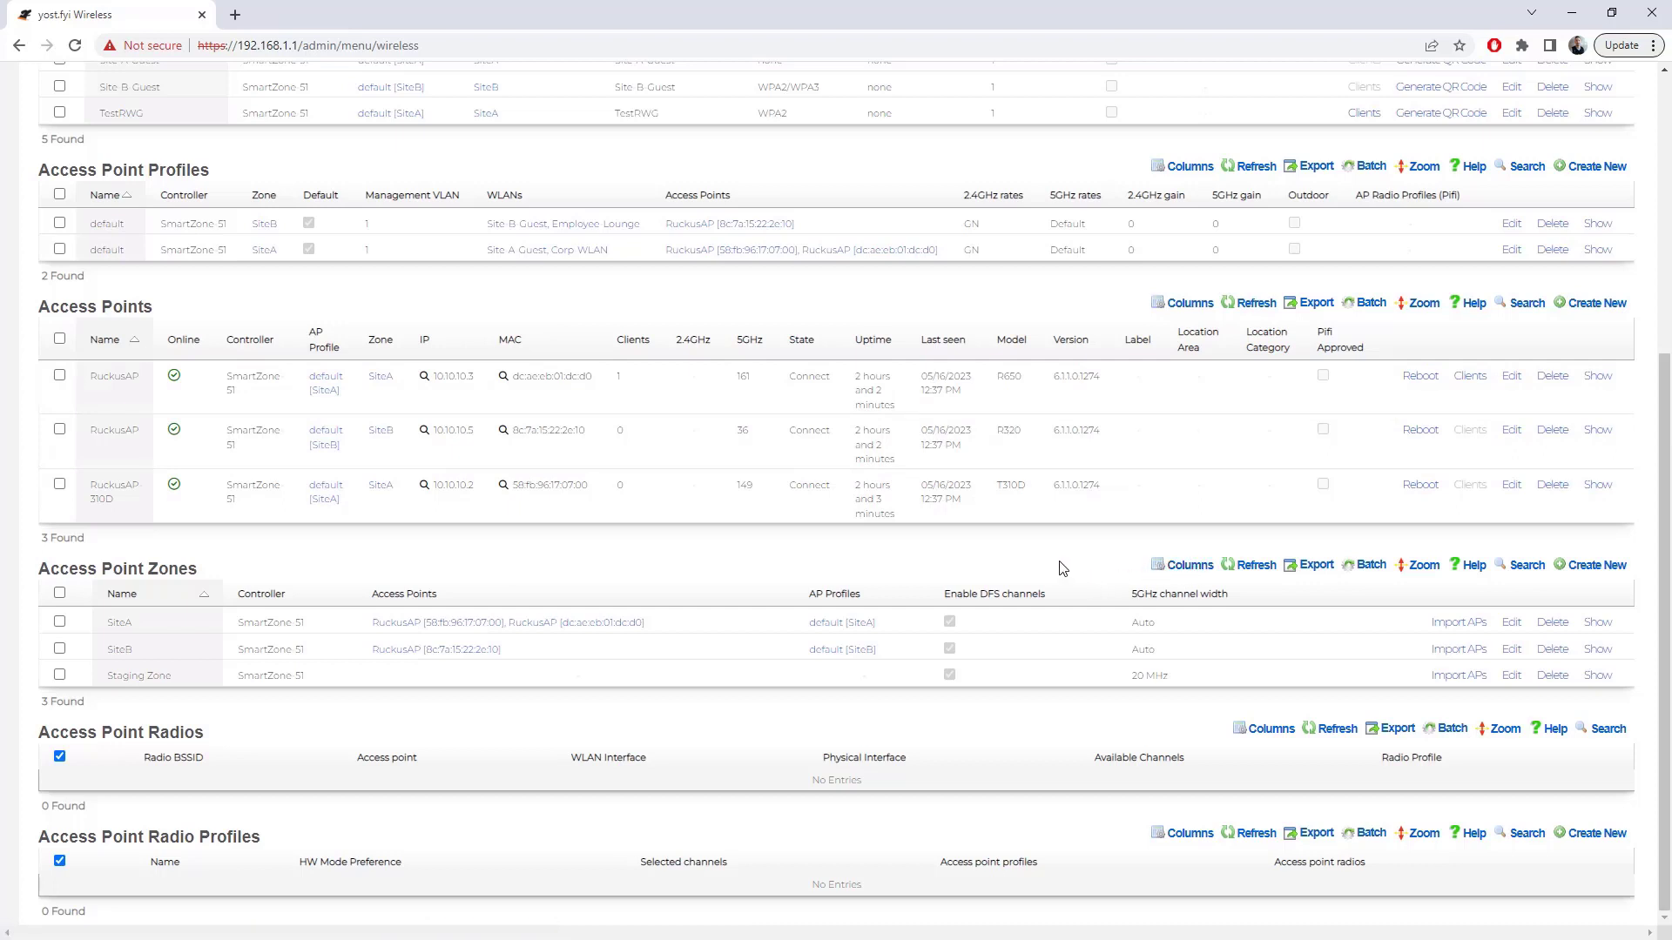
mouse_move(261, 594)
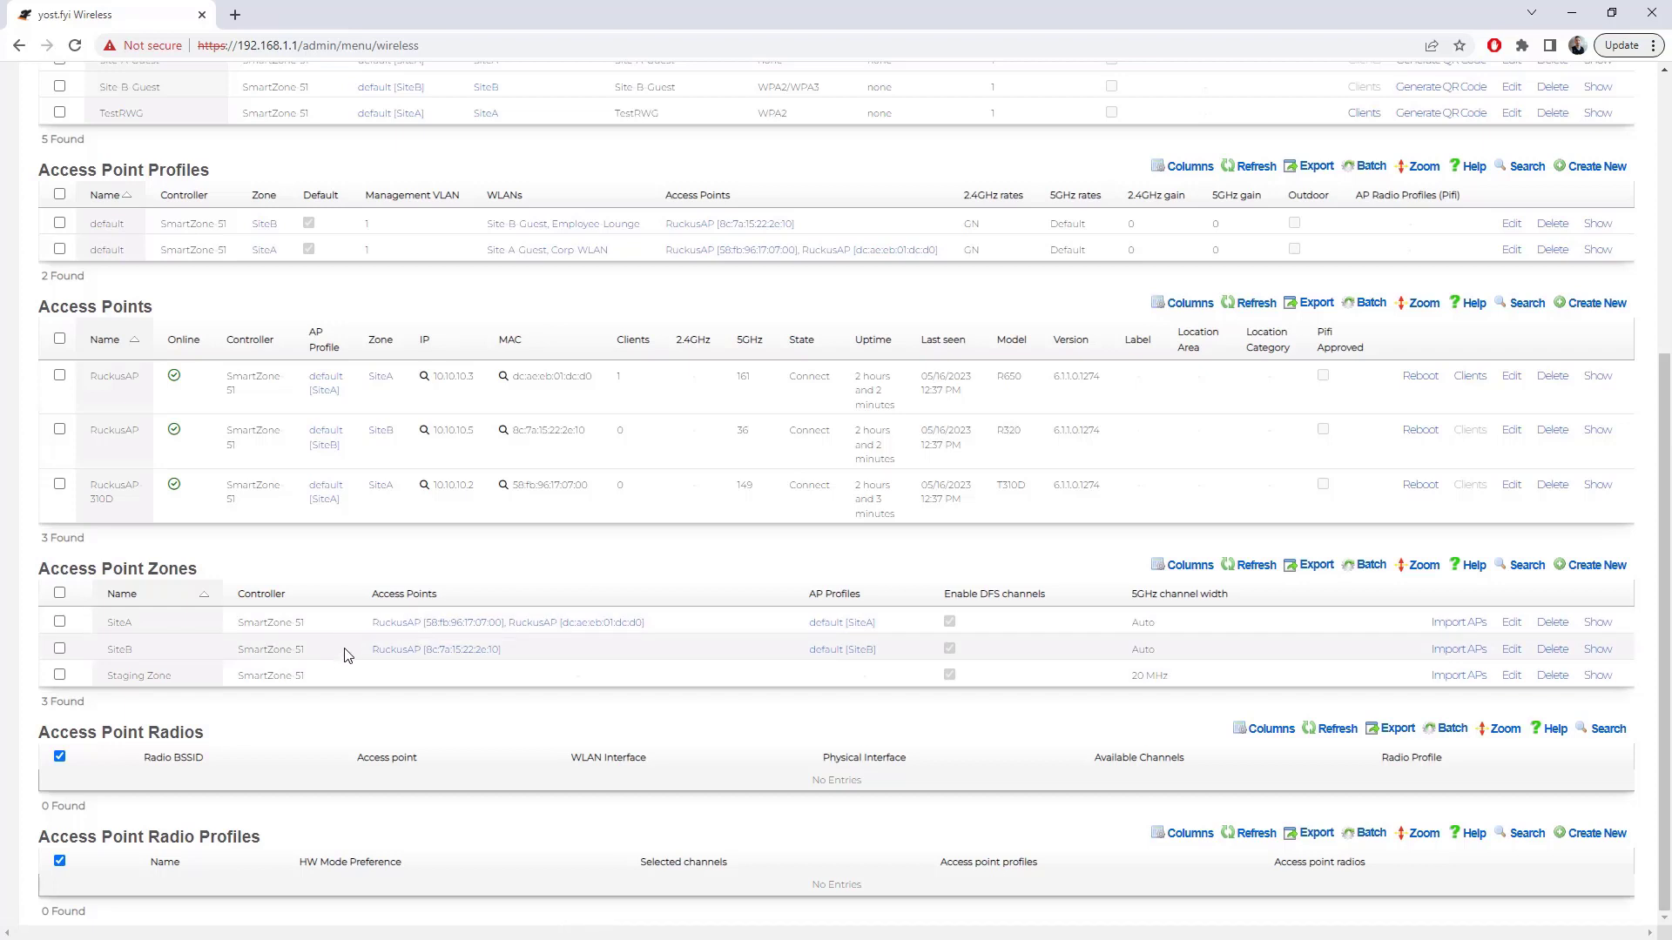
mouse_move(443, 637)
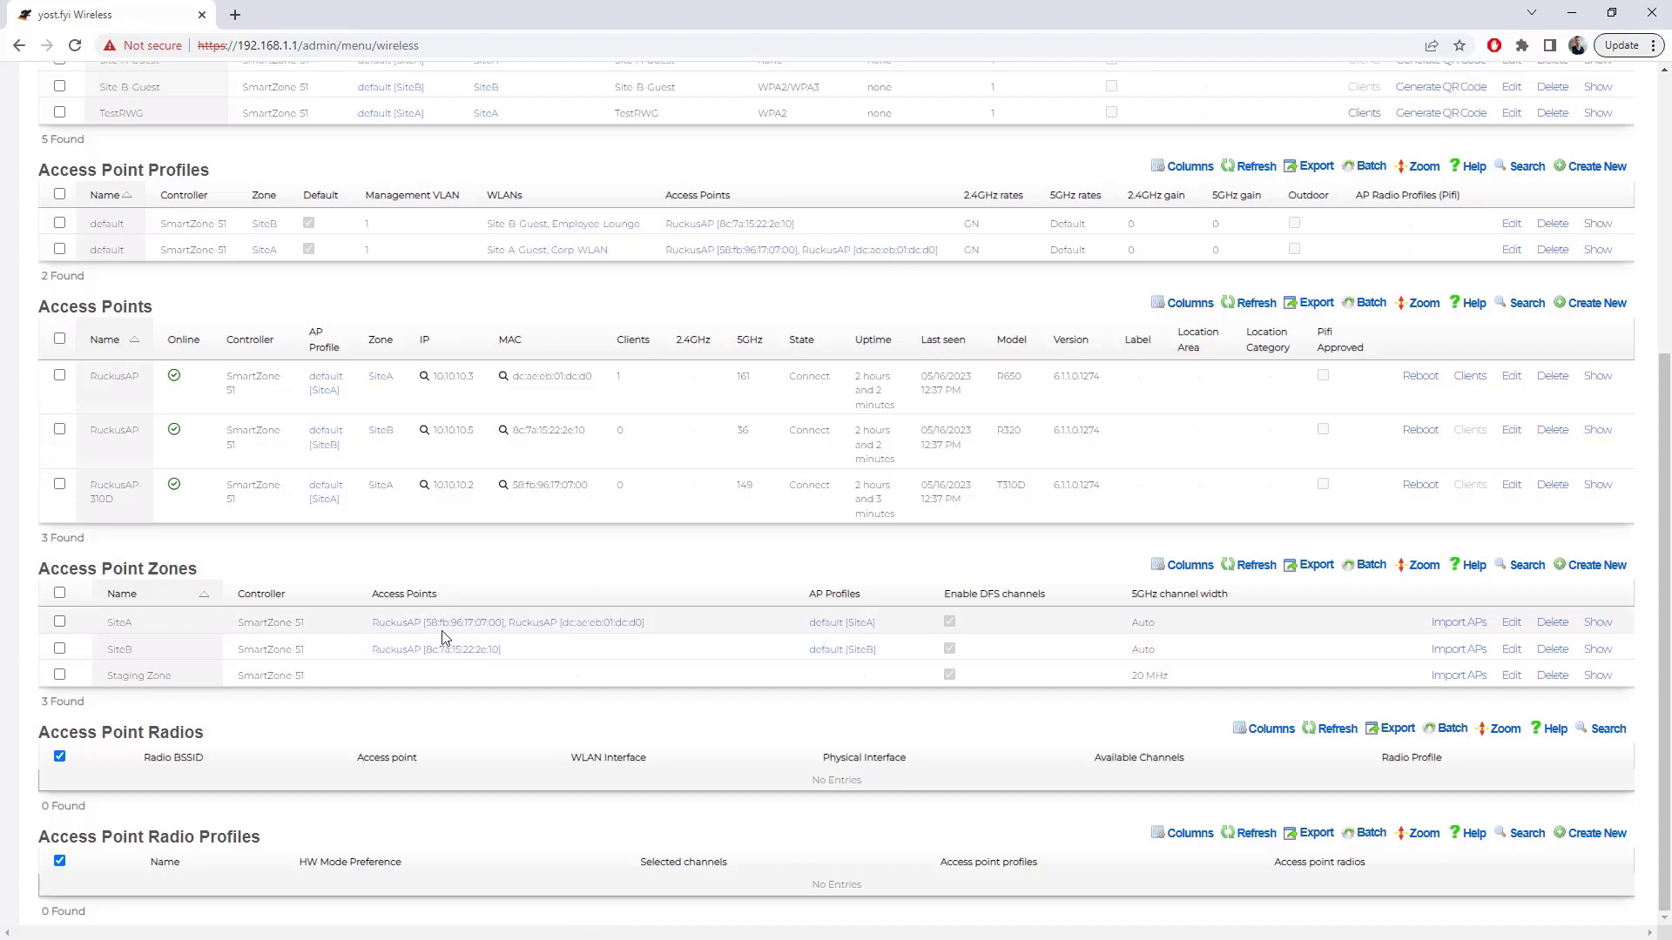
mouse_move(841, 622)
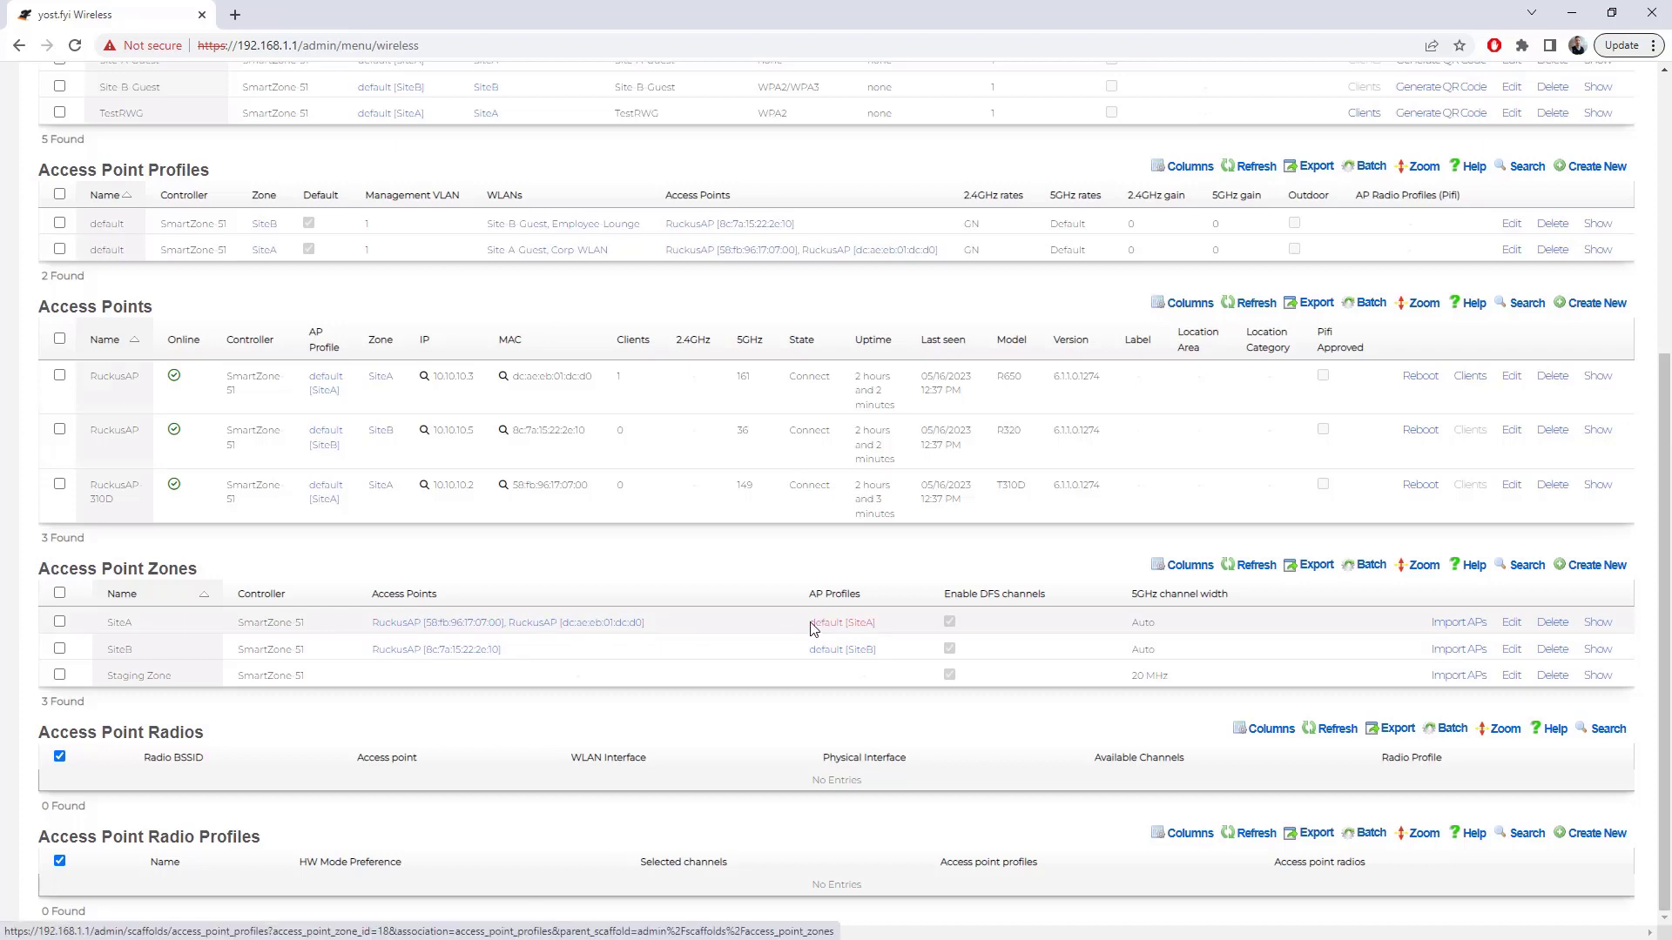
mouse_move(968, 627)
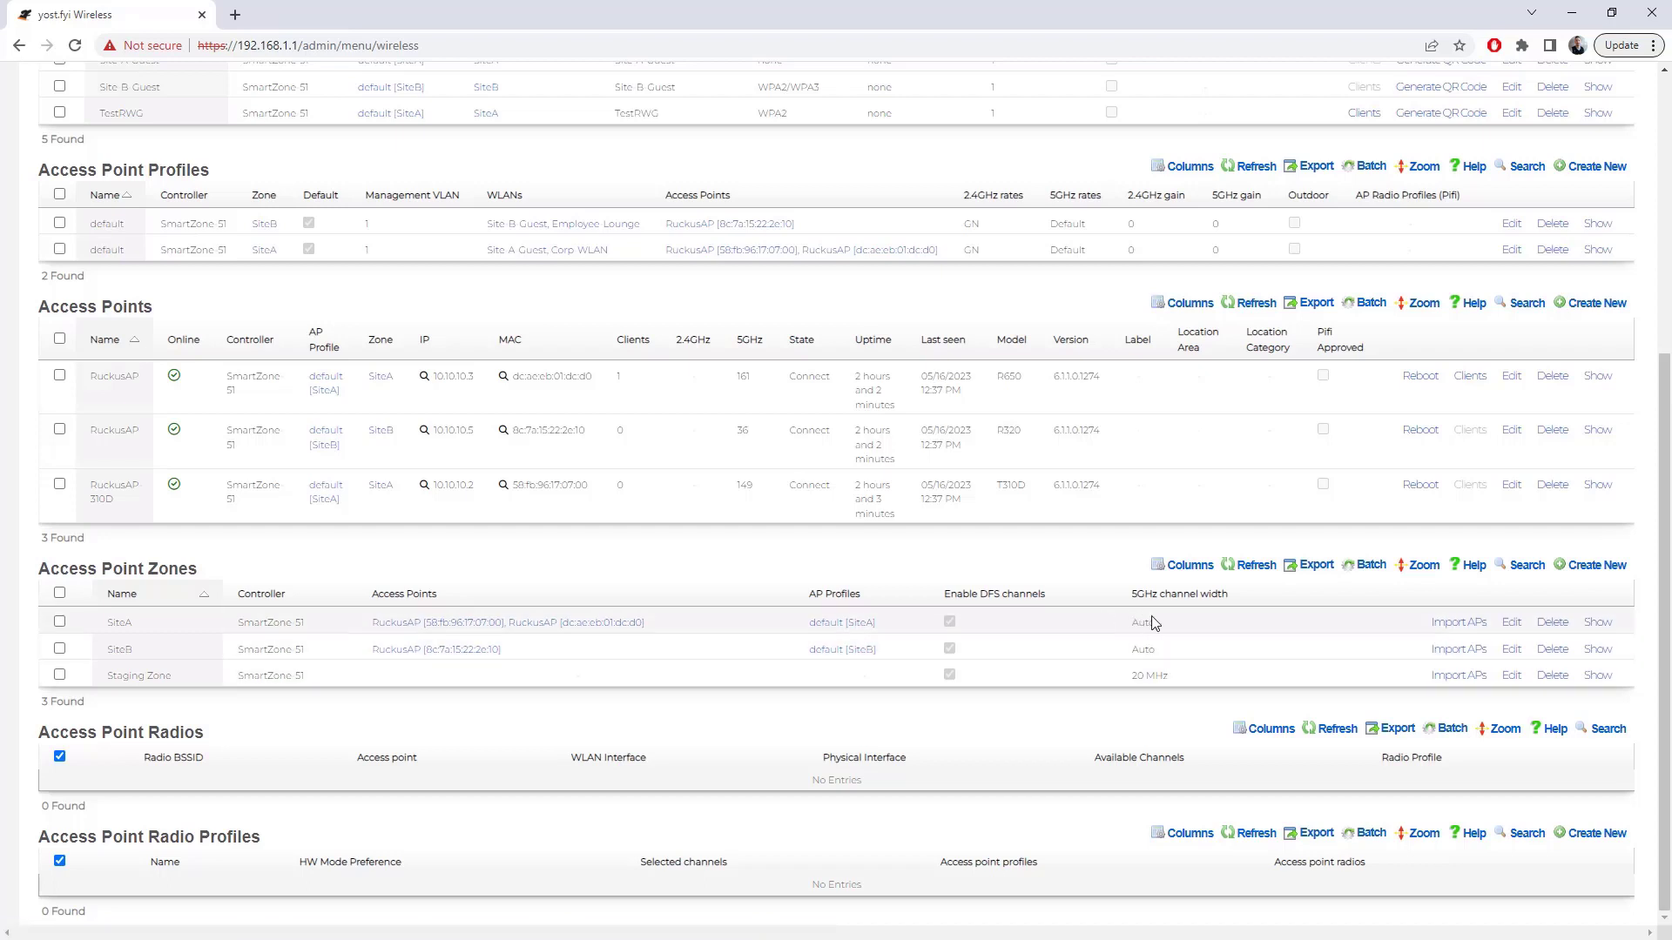
mouse_move(1167, 632)
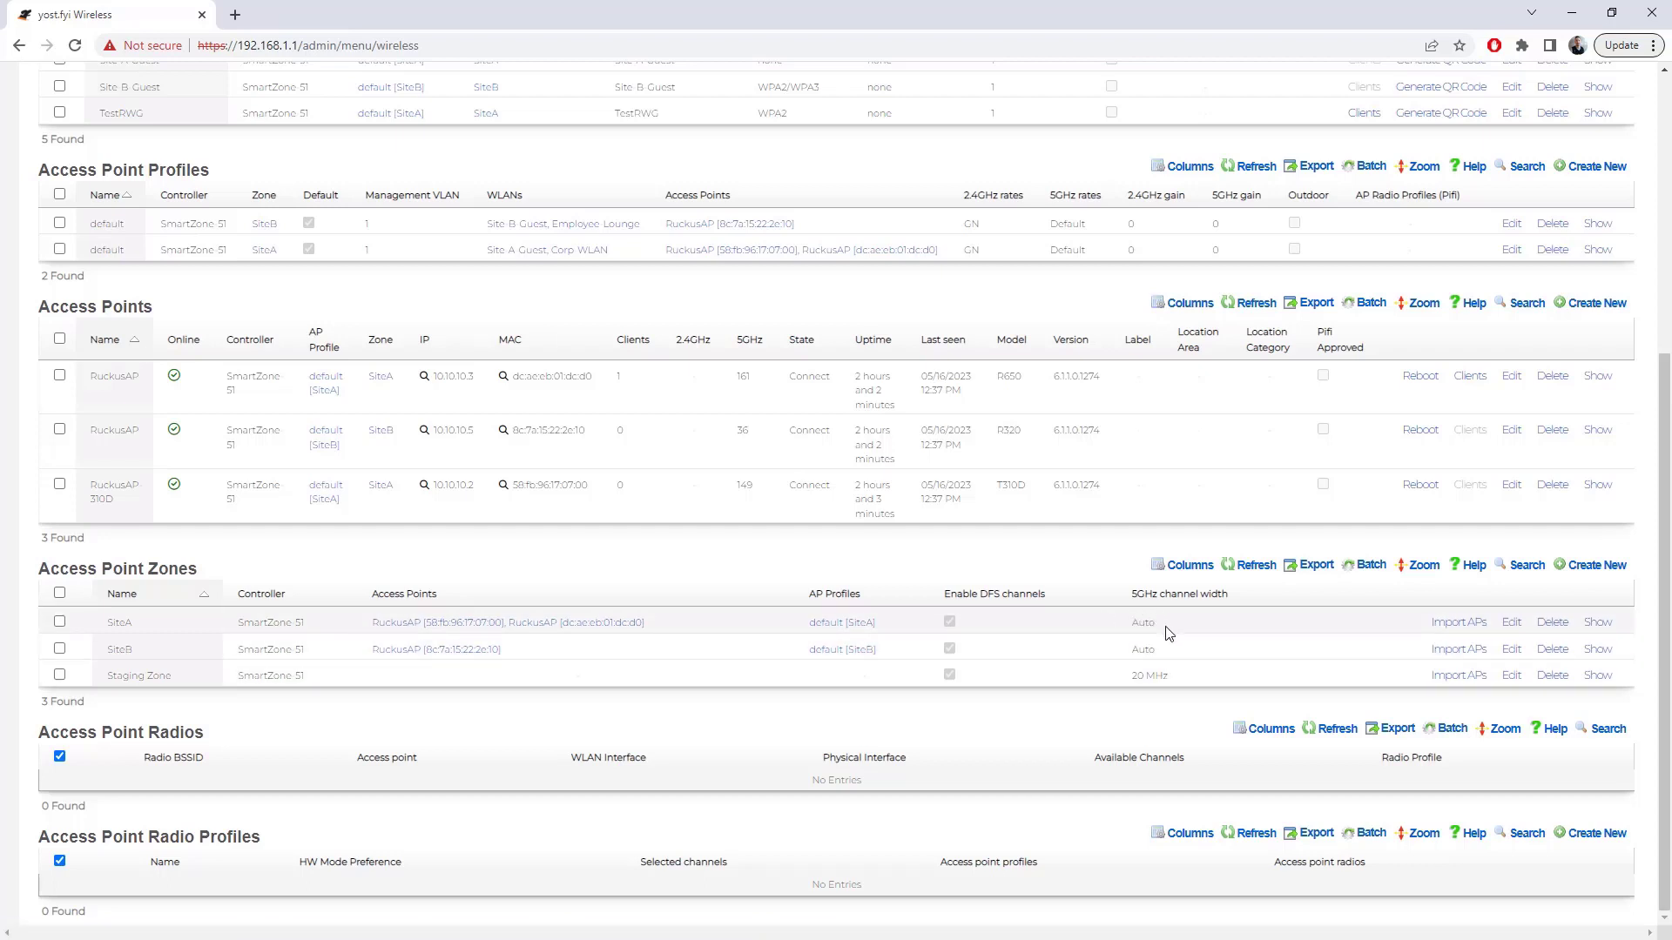
mouse_move(1085, 648)
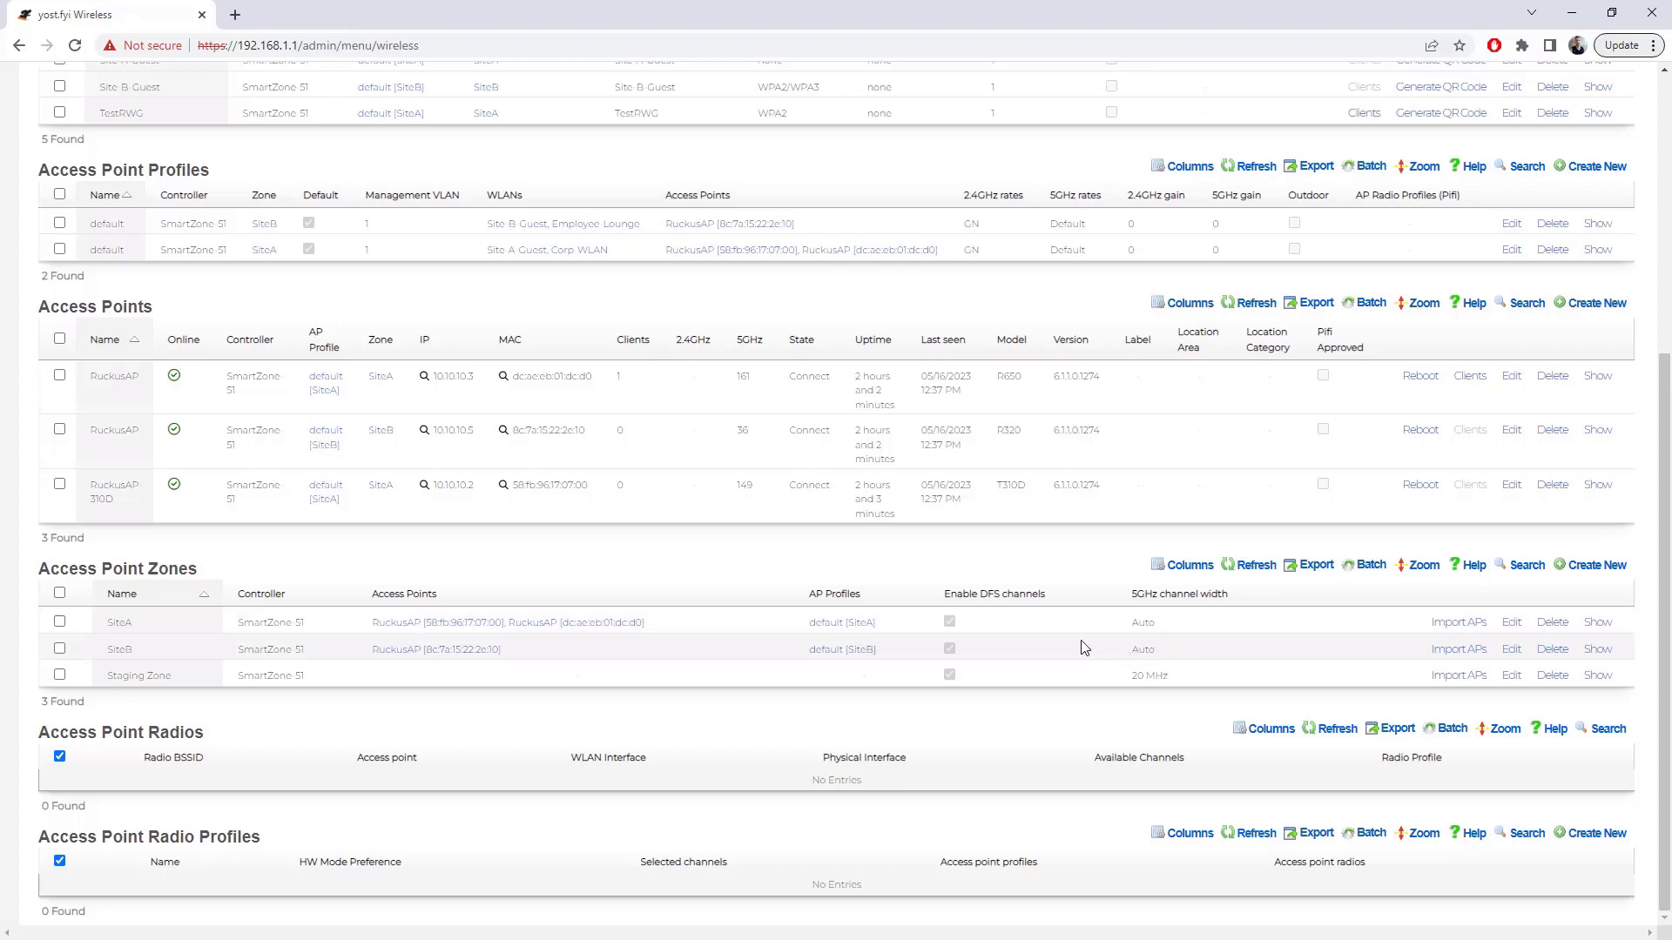
mouse_move(1460, 622)
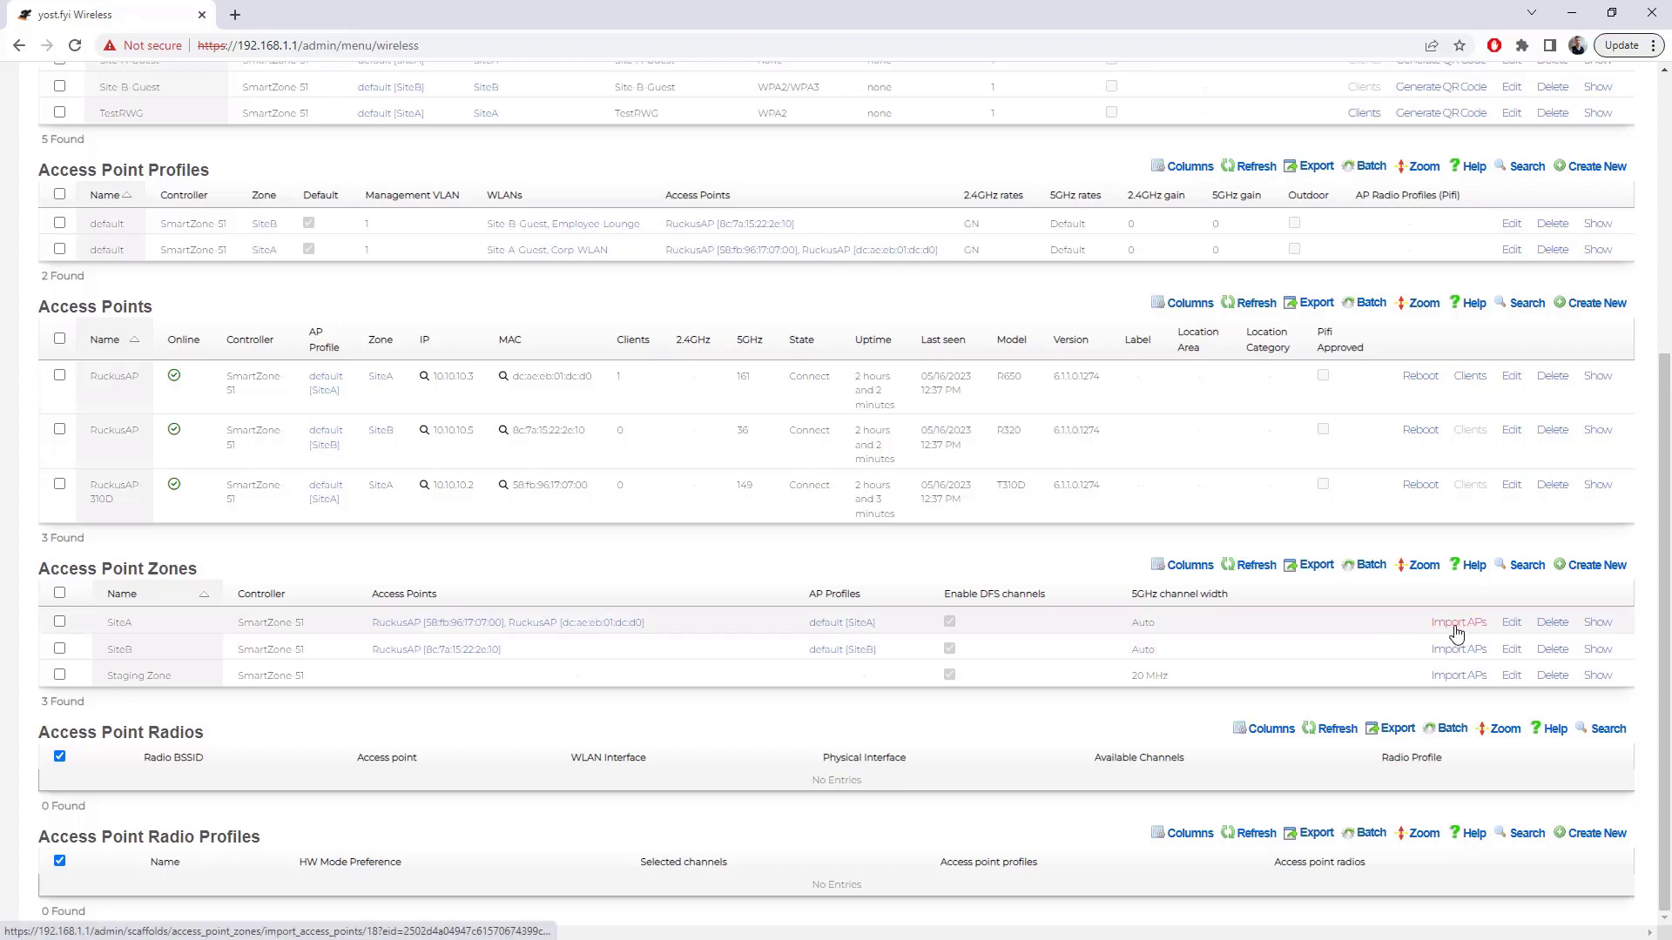
mouse_move(1511, 621)
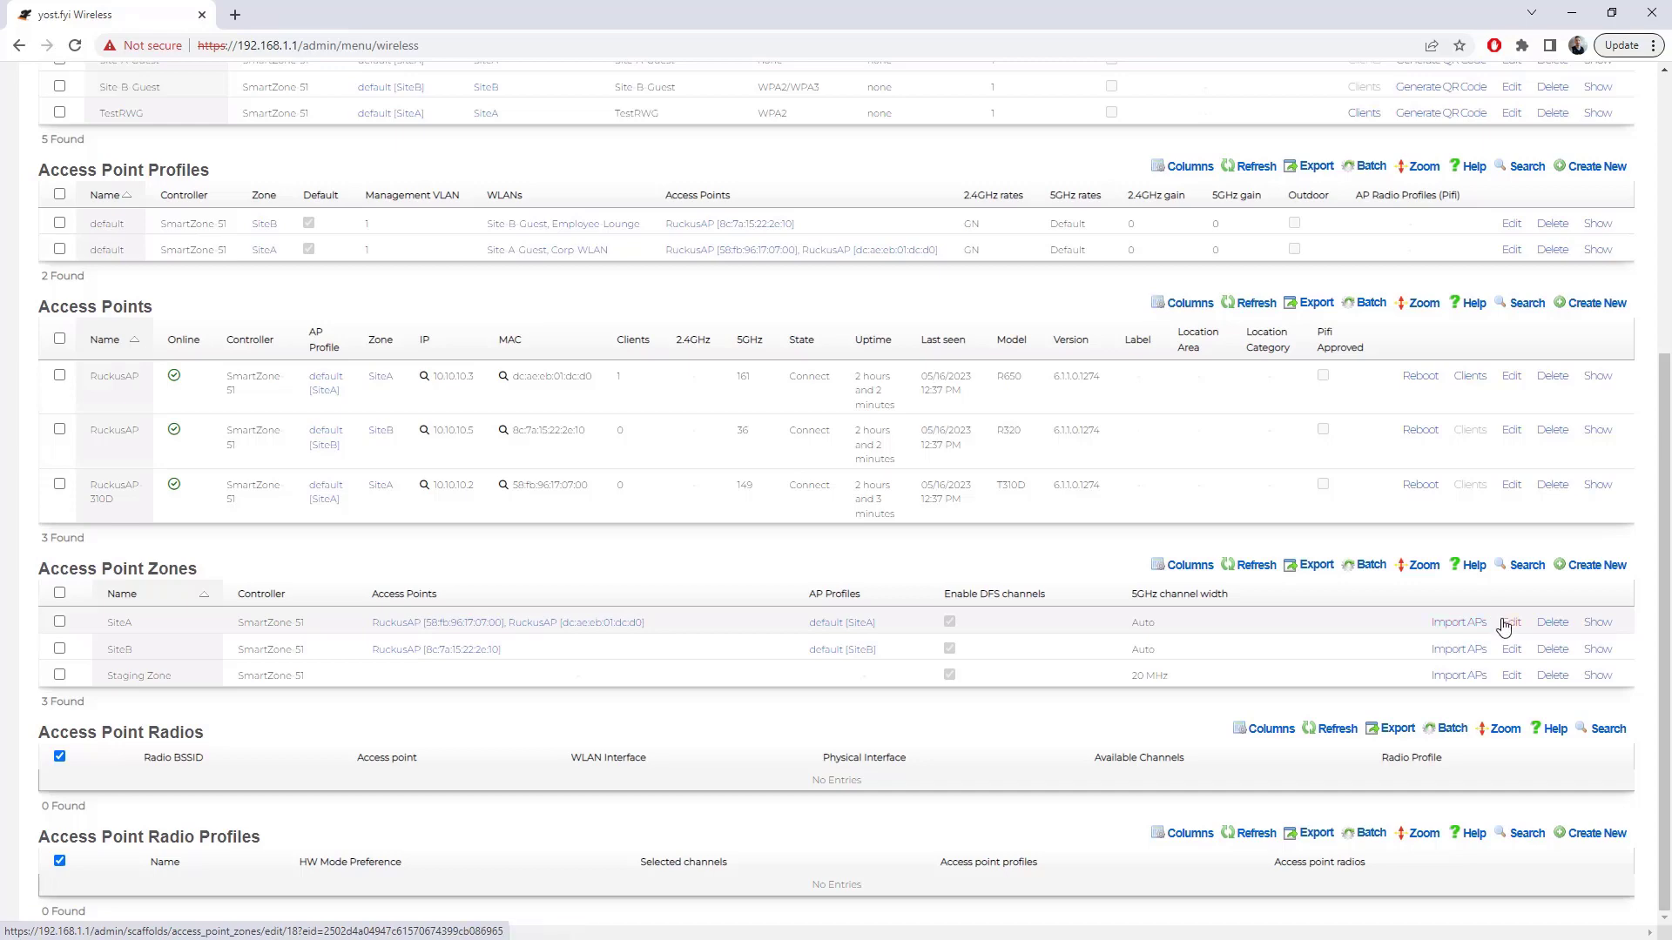
click(1511, 621)
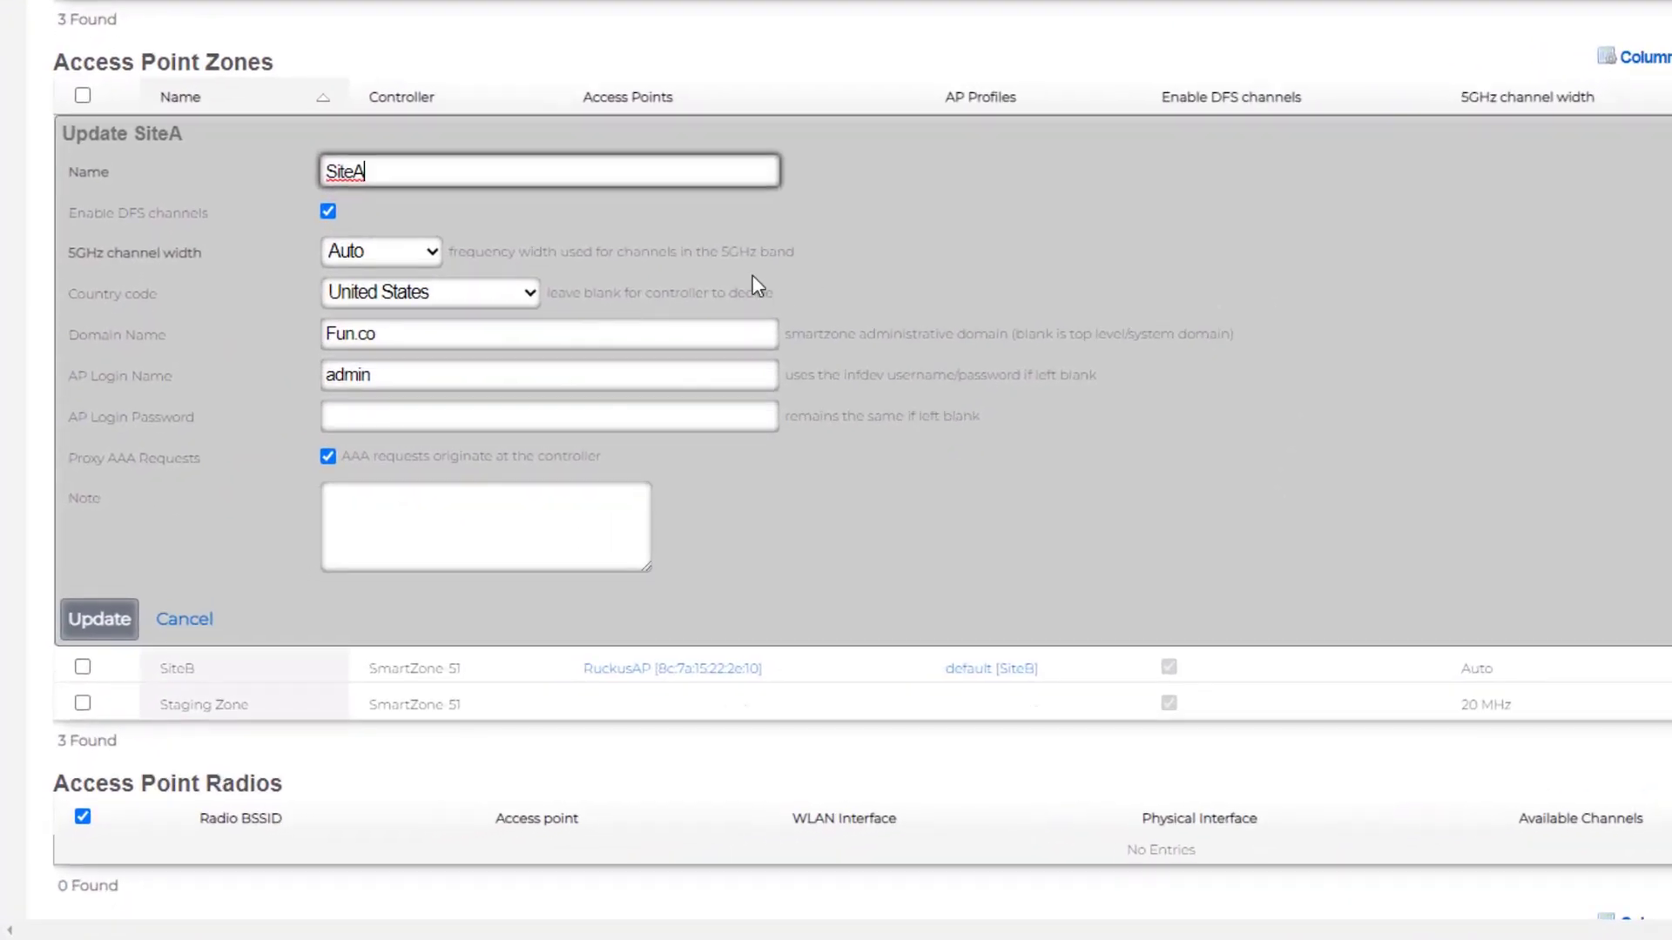
mouse_move(411, 261)
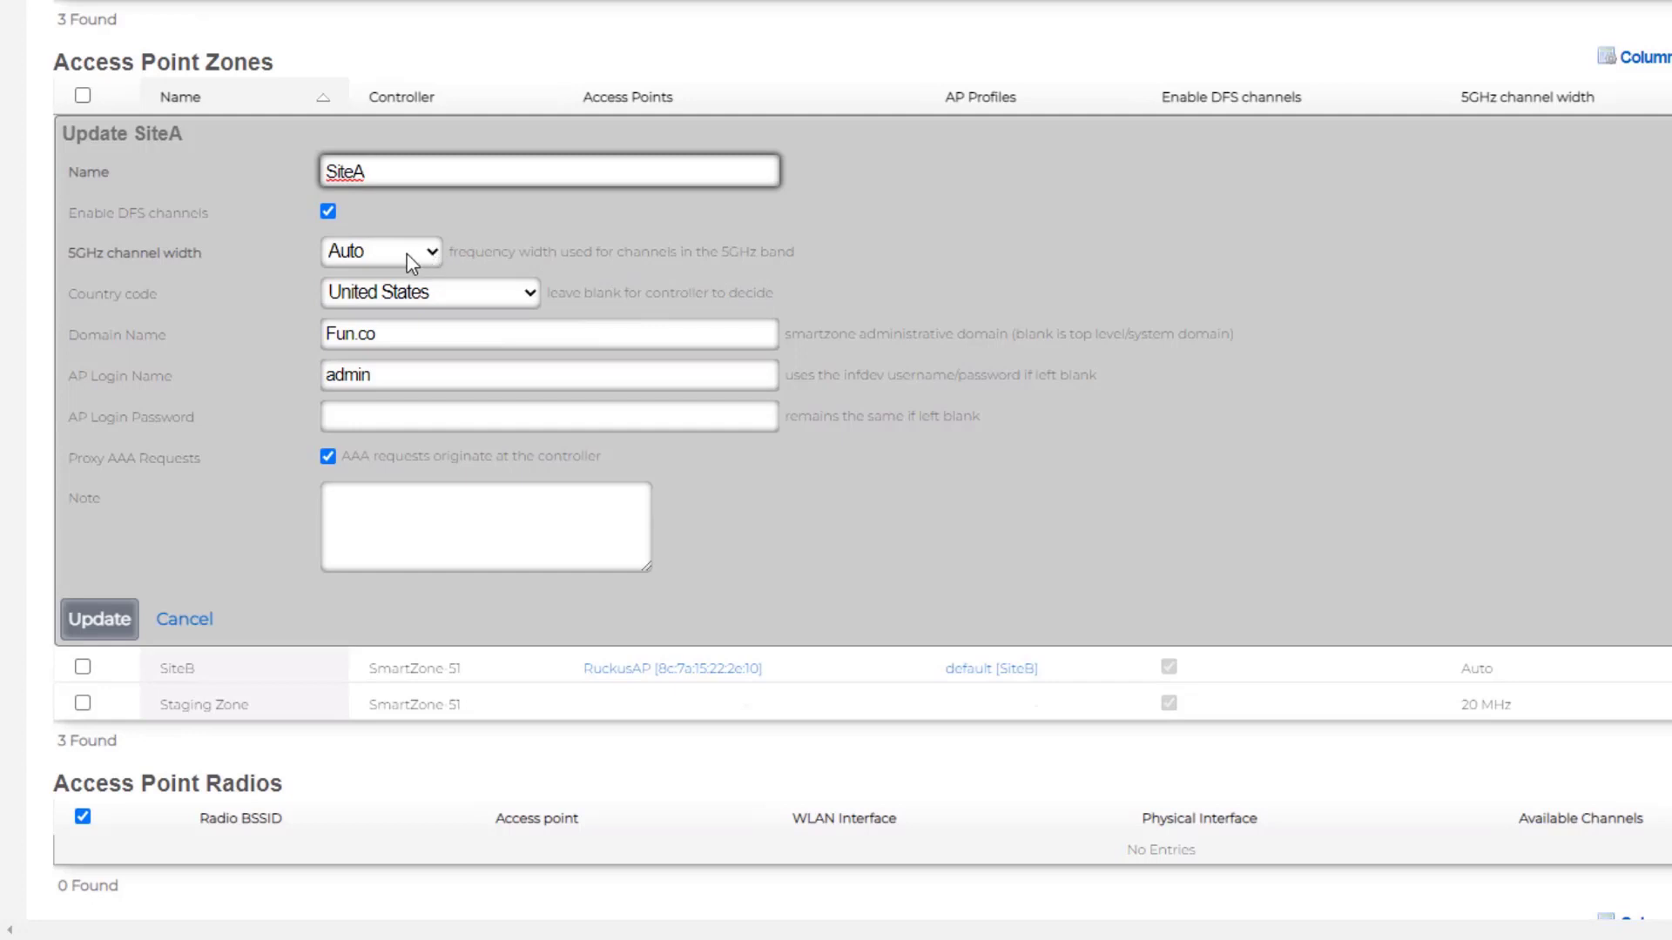
mouse_move(376, 216)
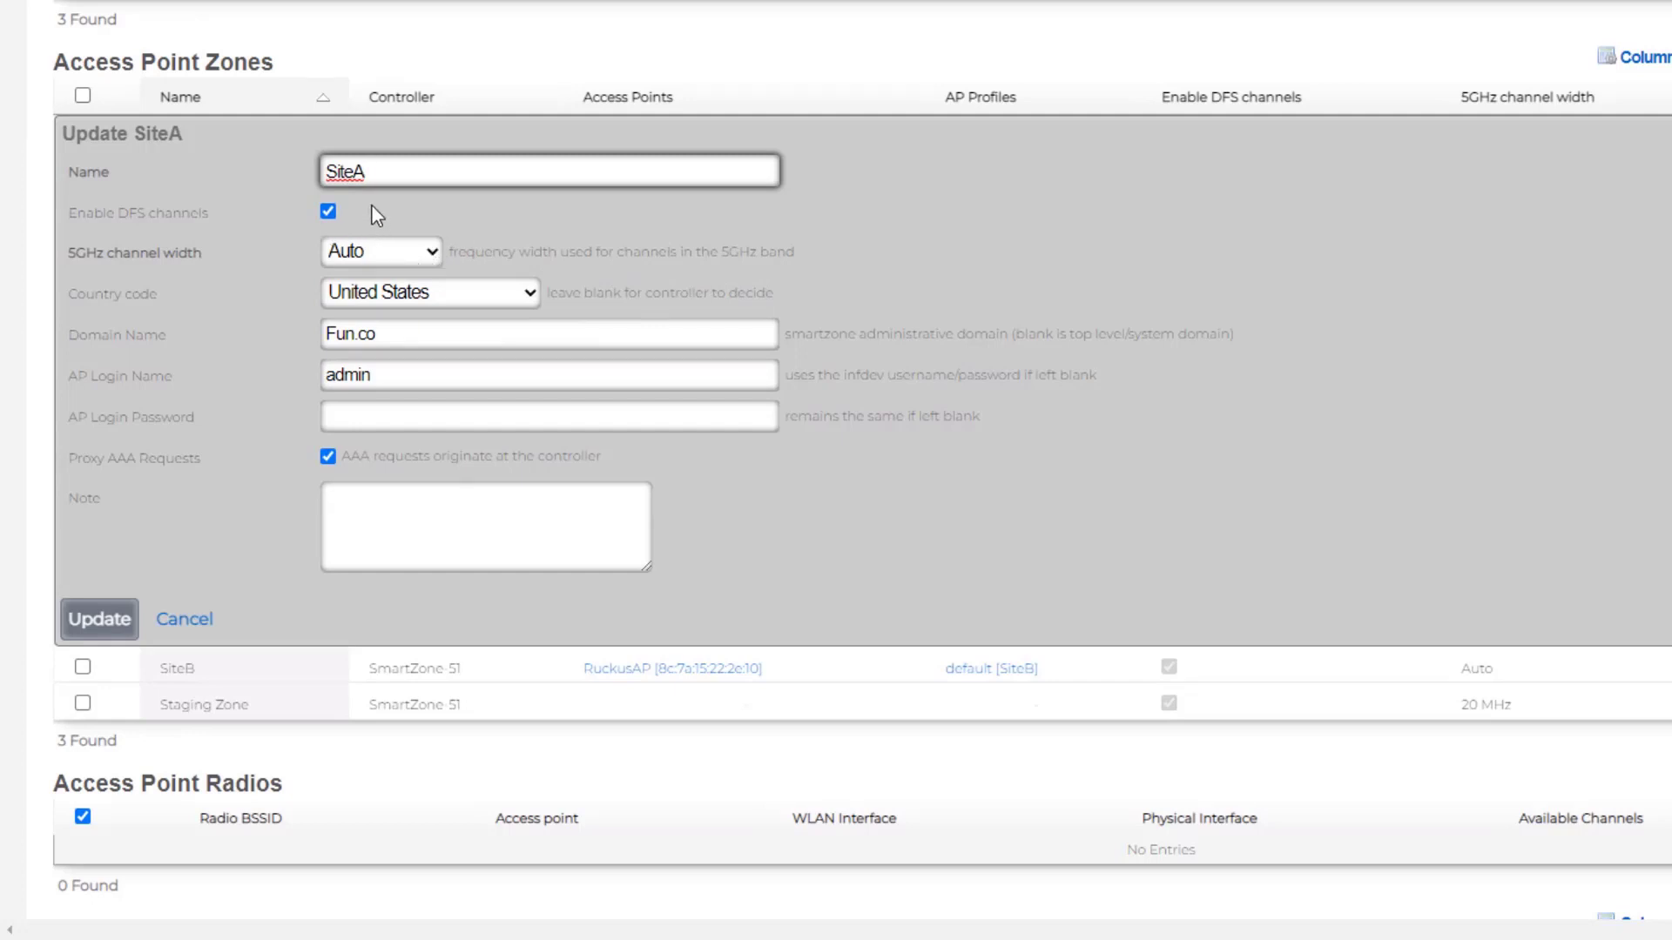
mouse_move(433, 296)
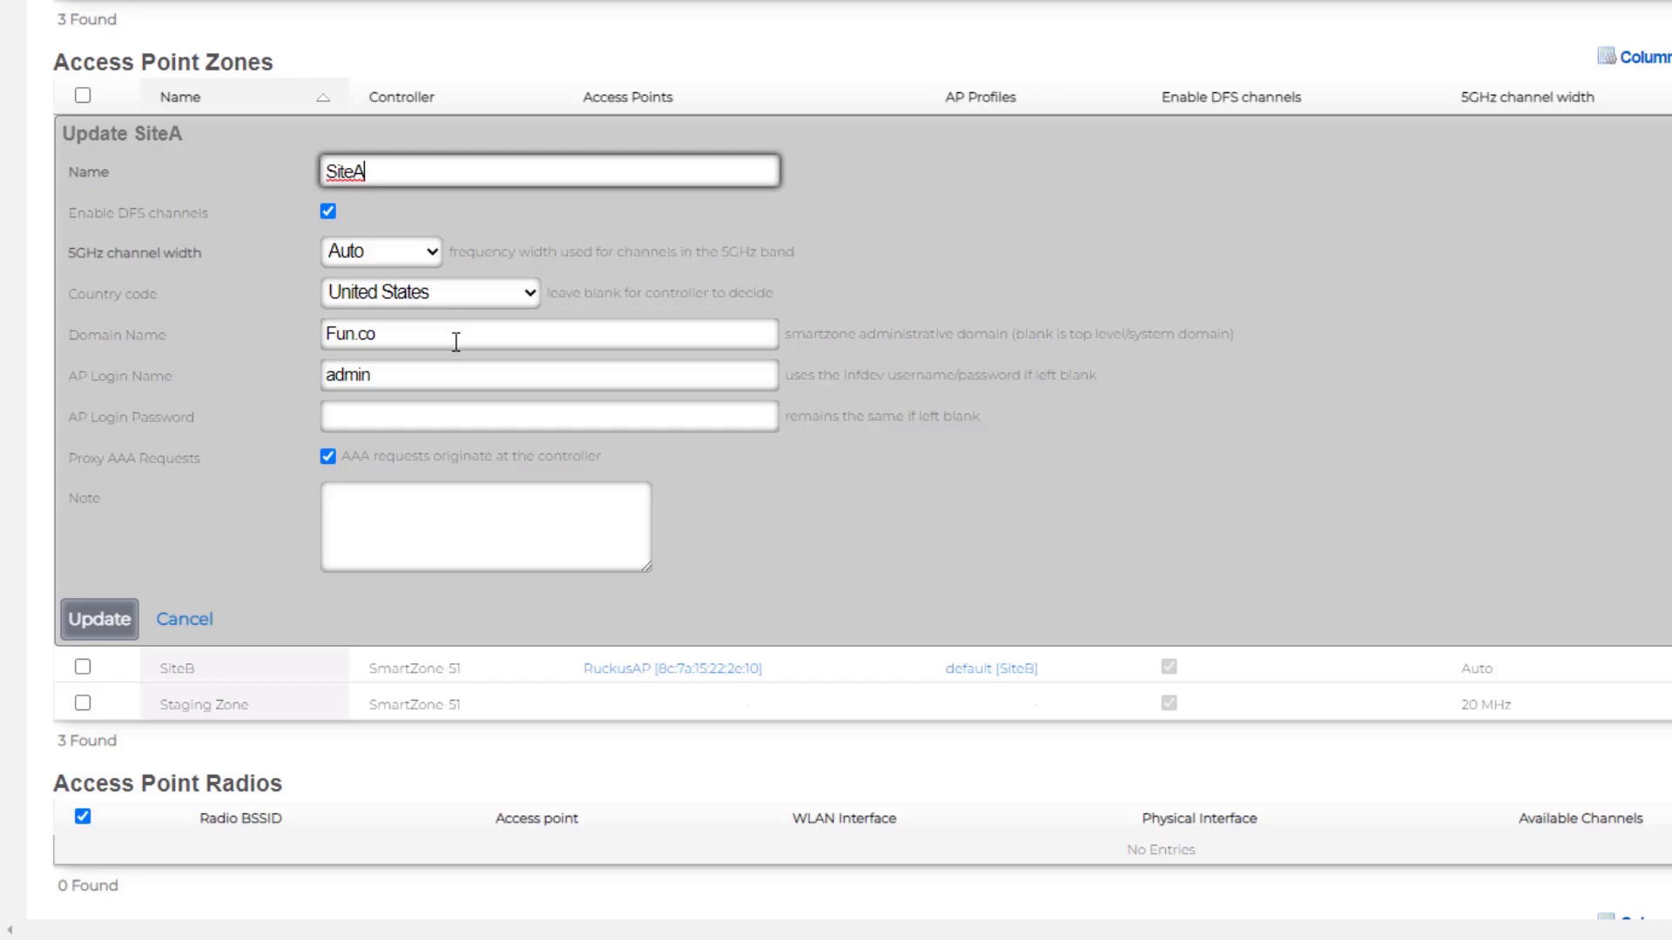
mouse_move(415, 402)
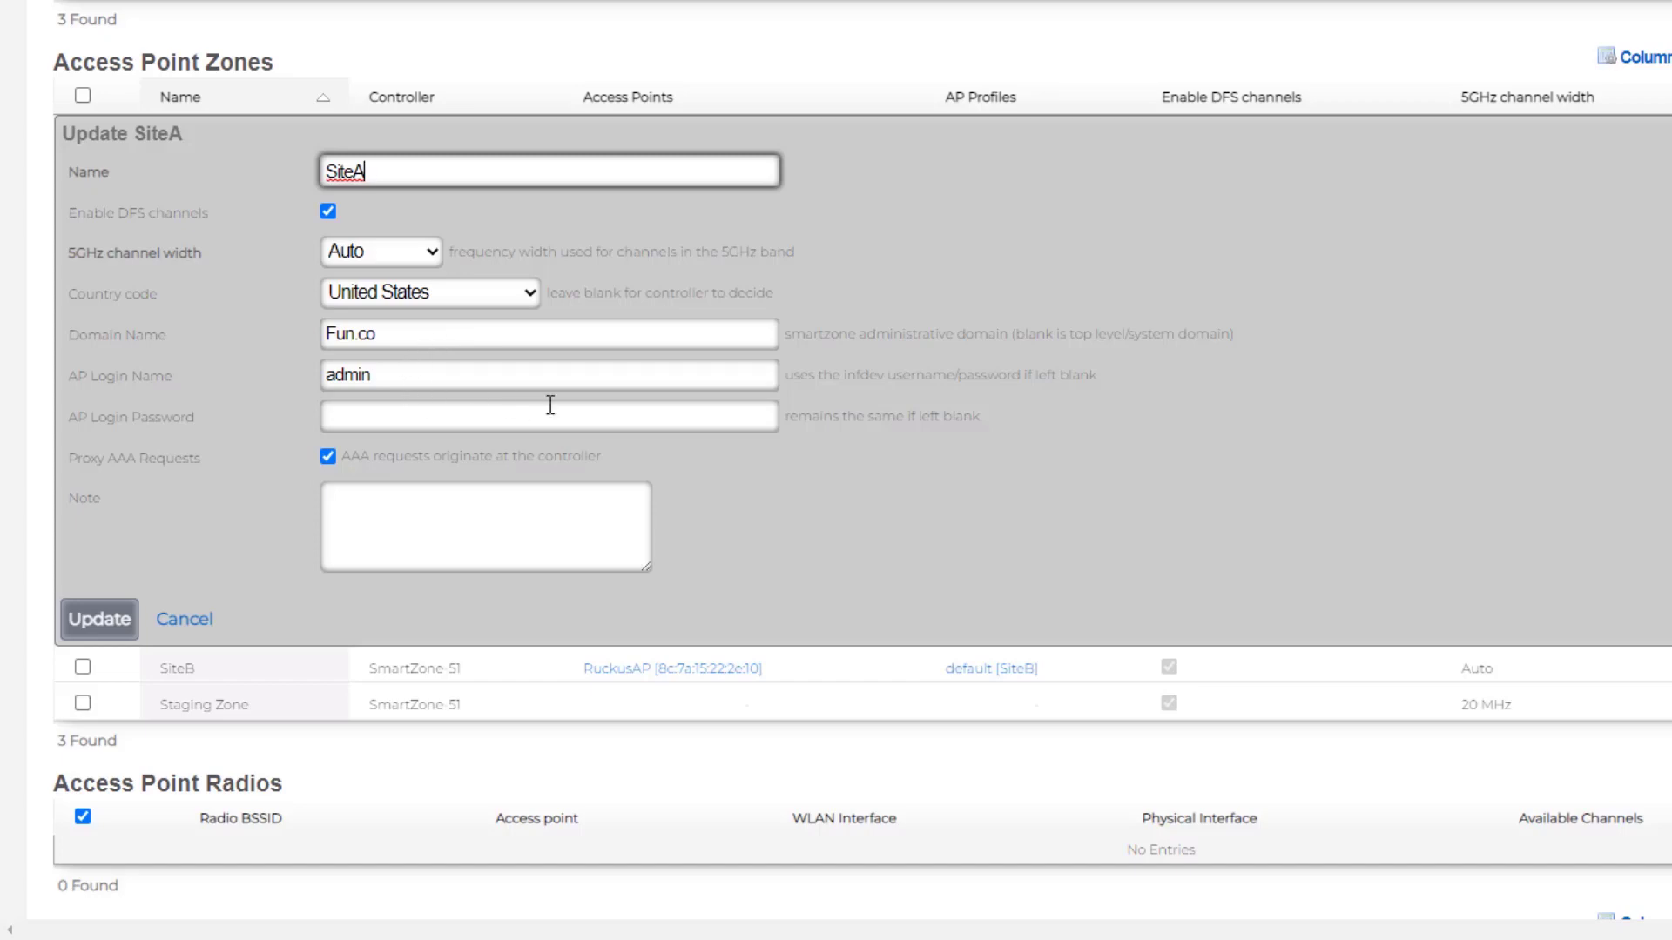
click(98, 618)
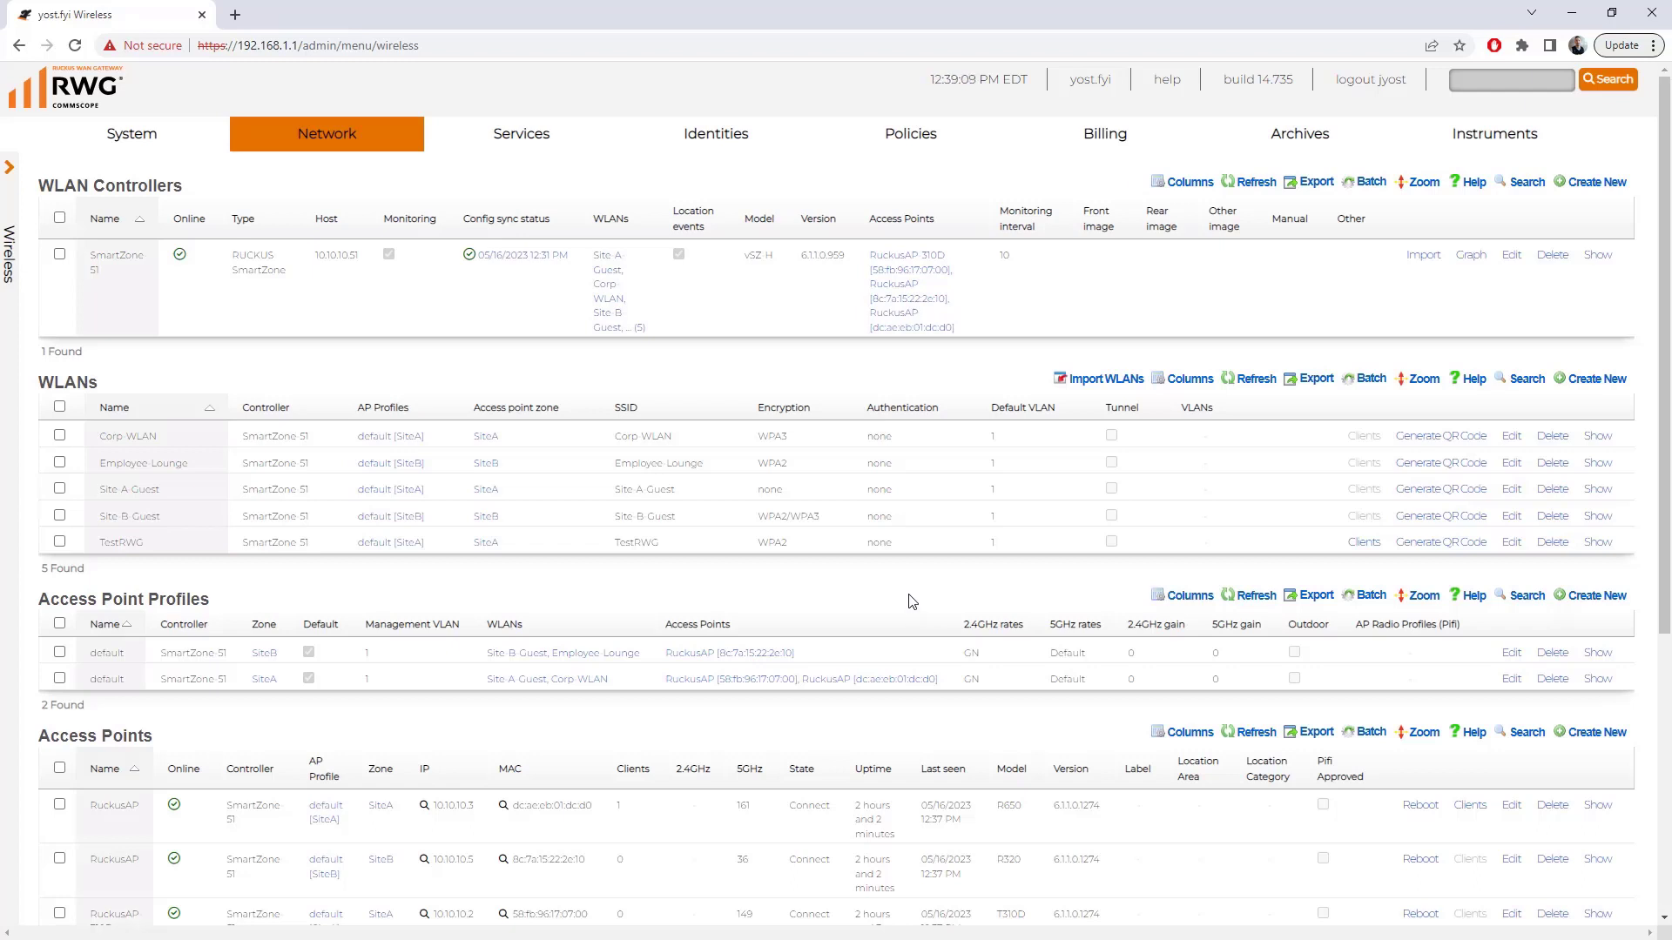
mouse_move(892, 597)
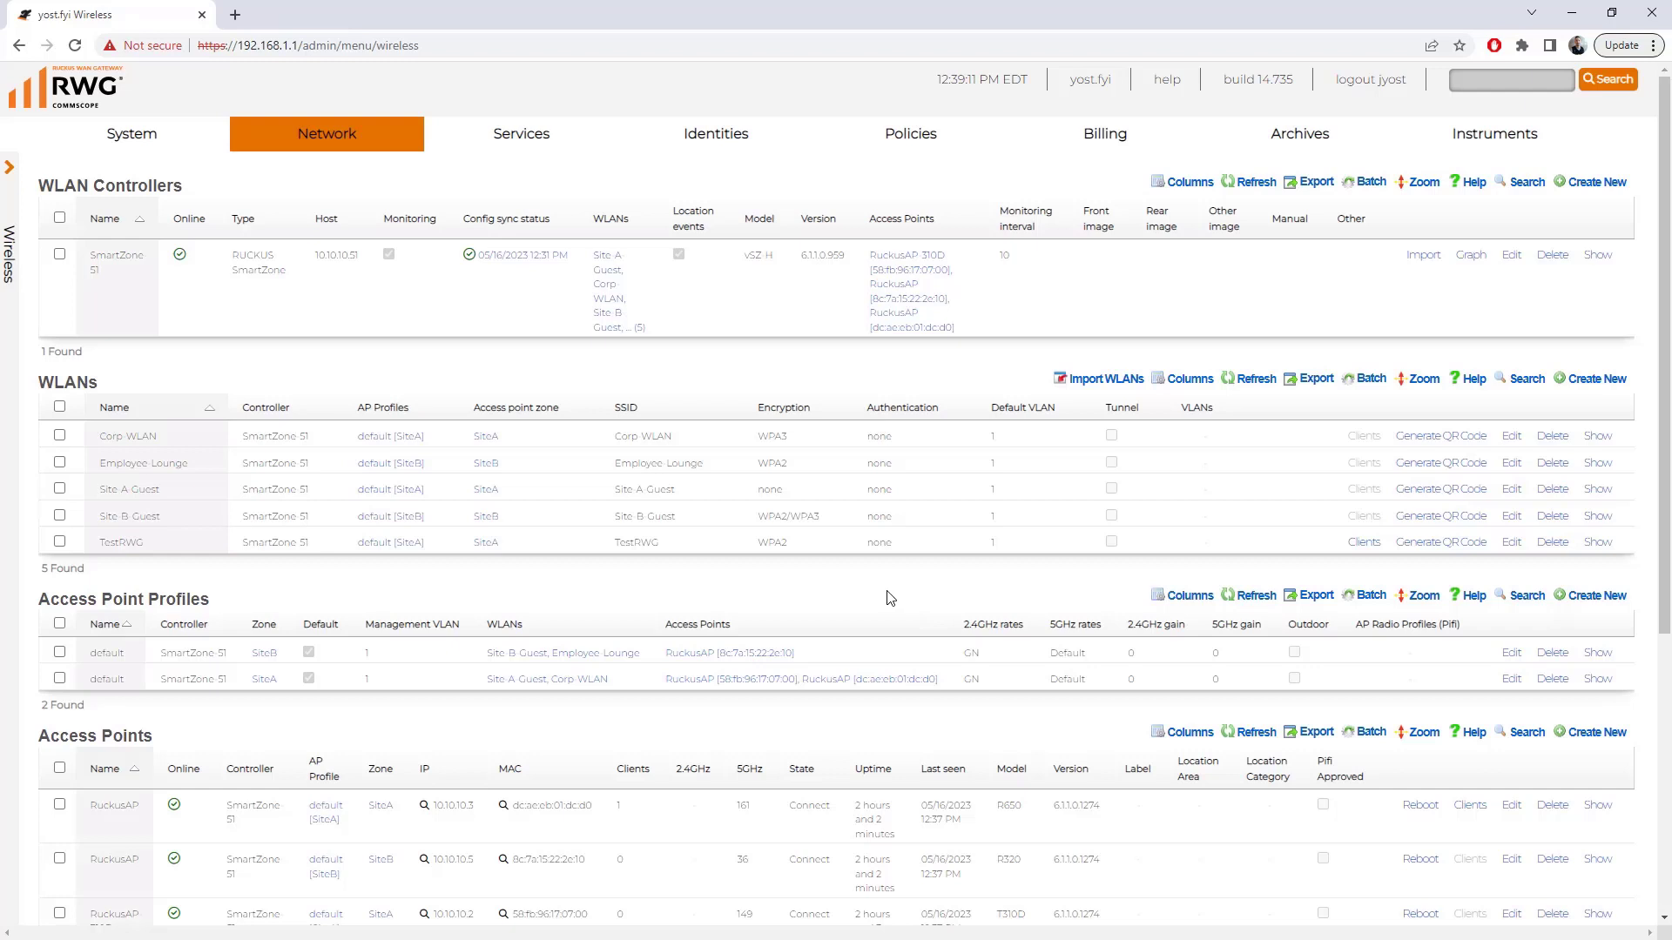